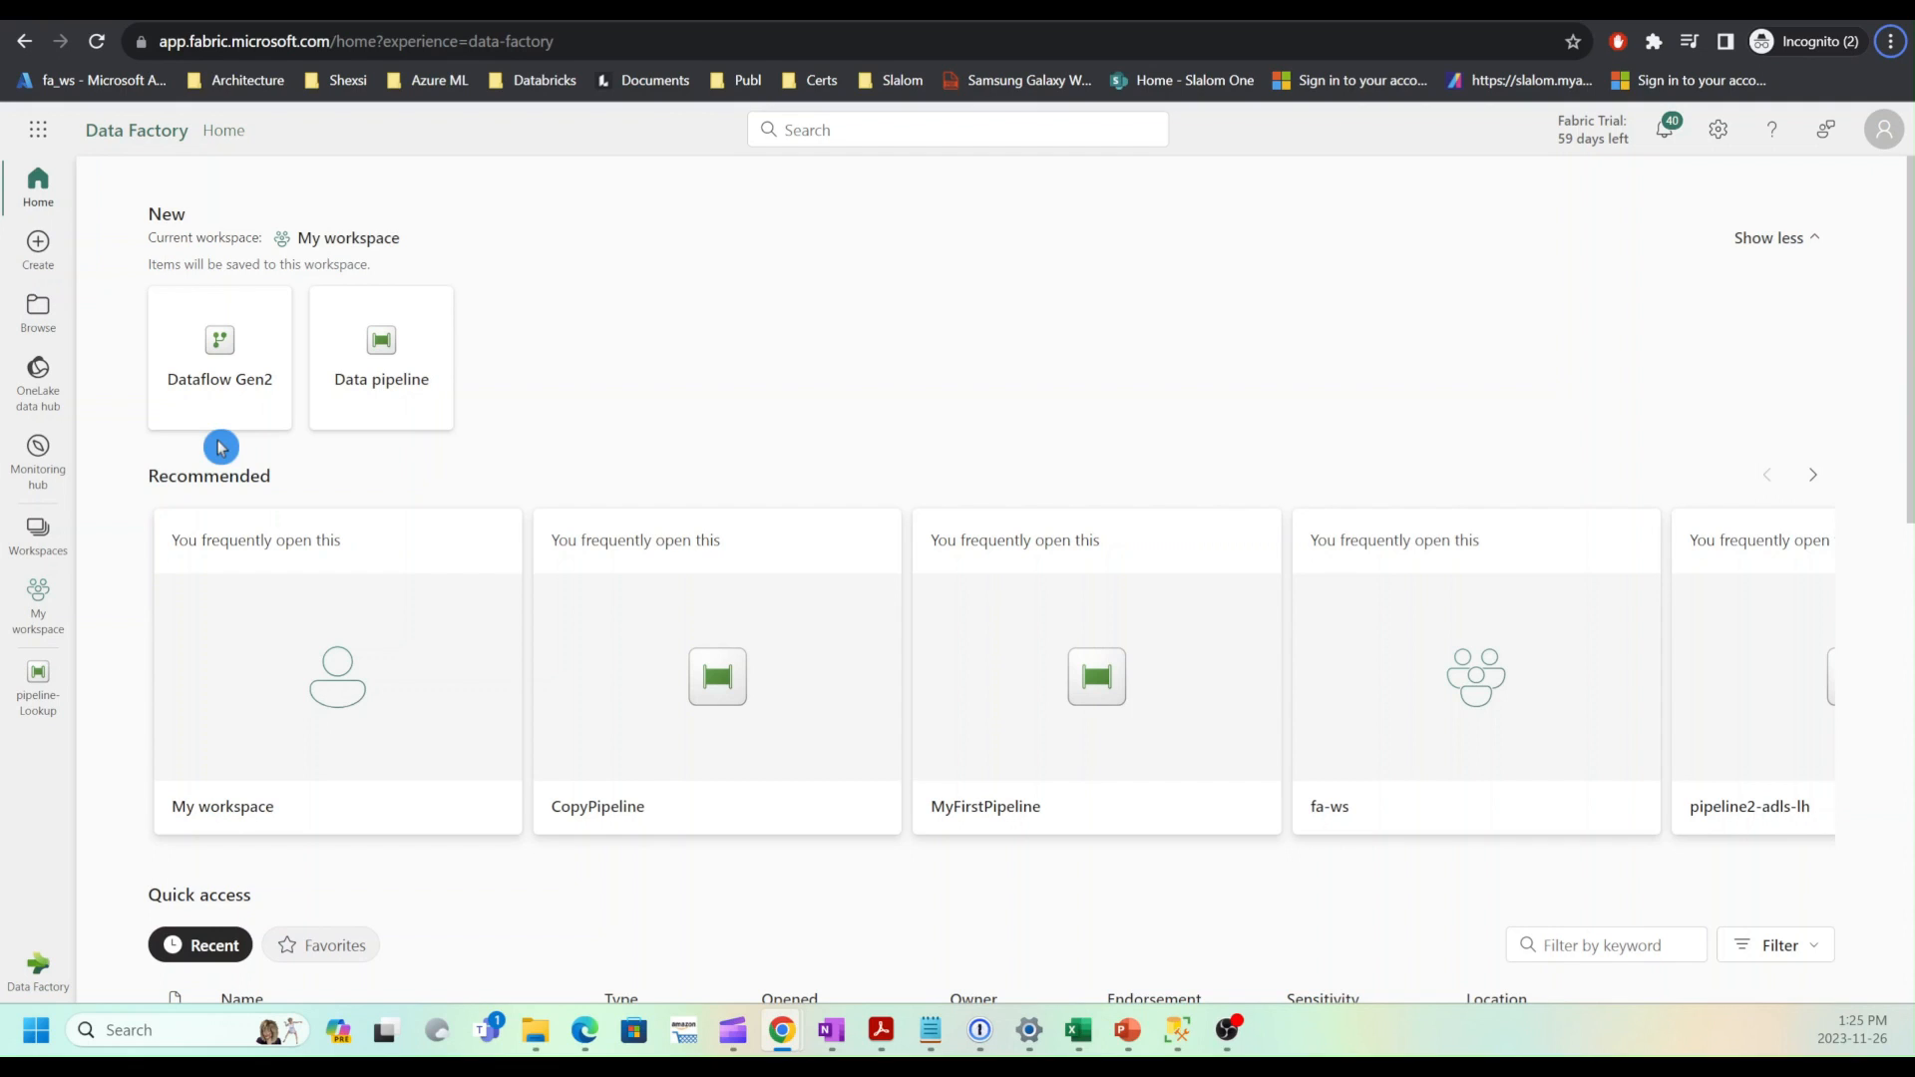
{"action": "mouse_move", "coordinate": [690, 361]}
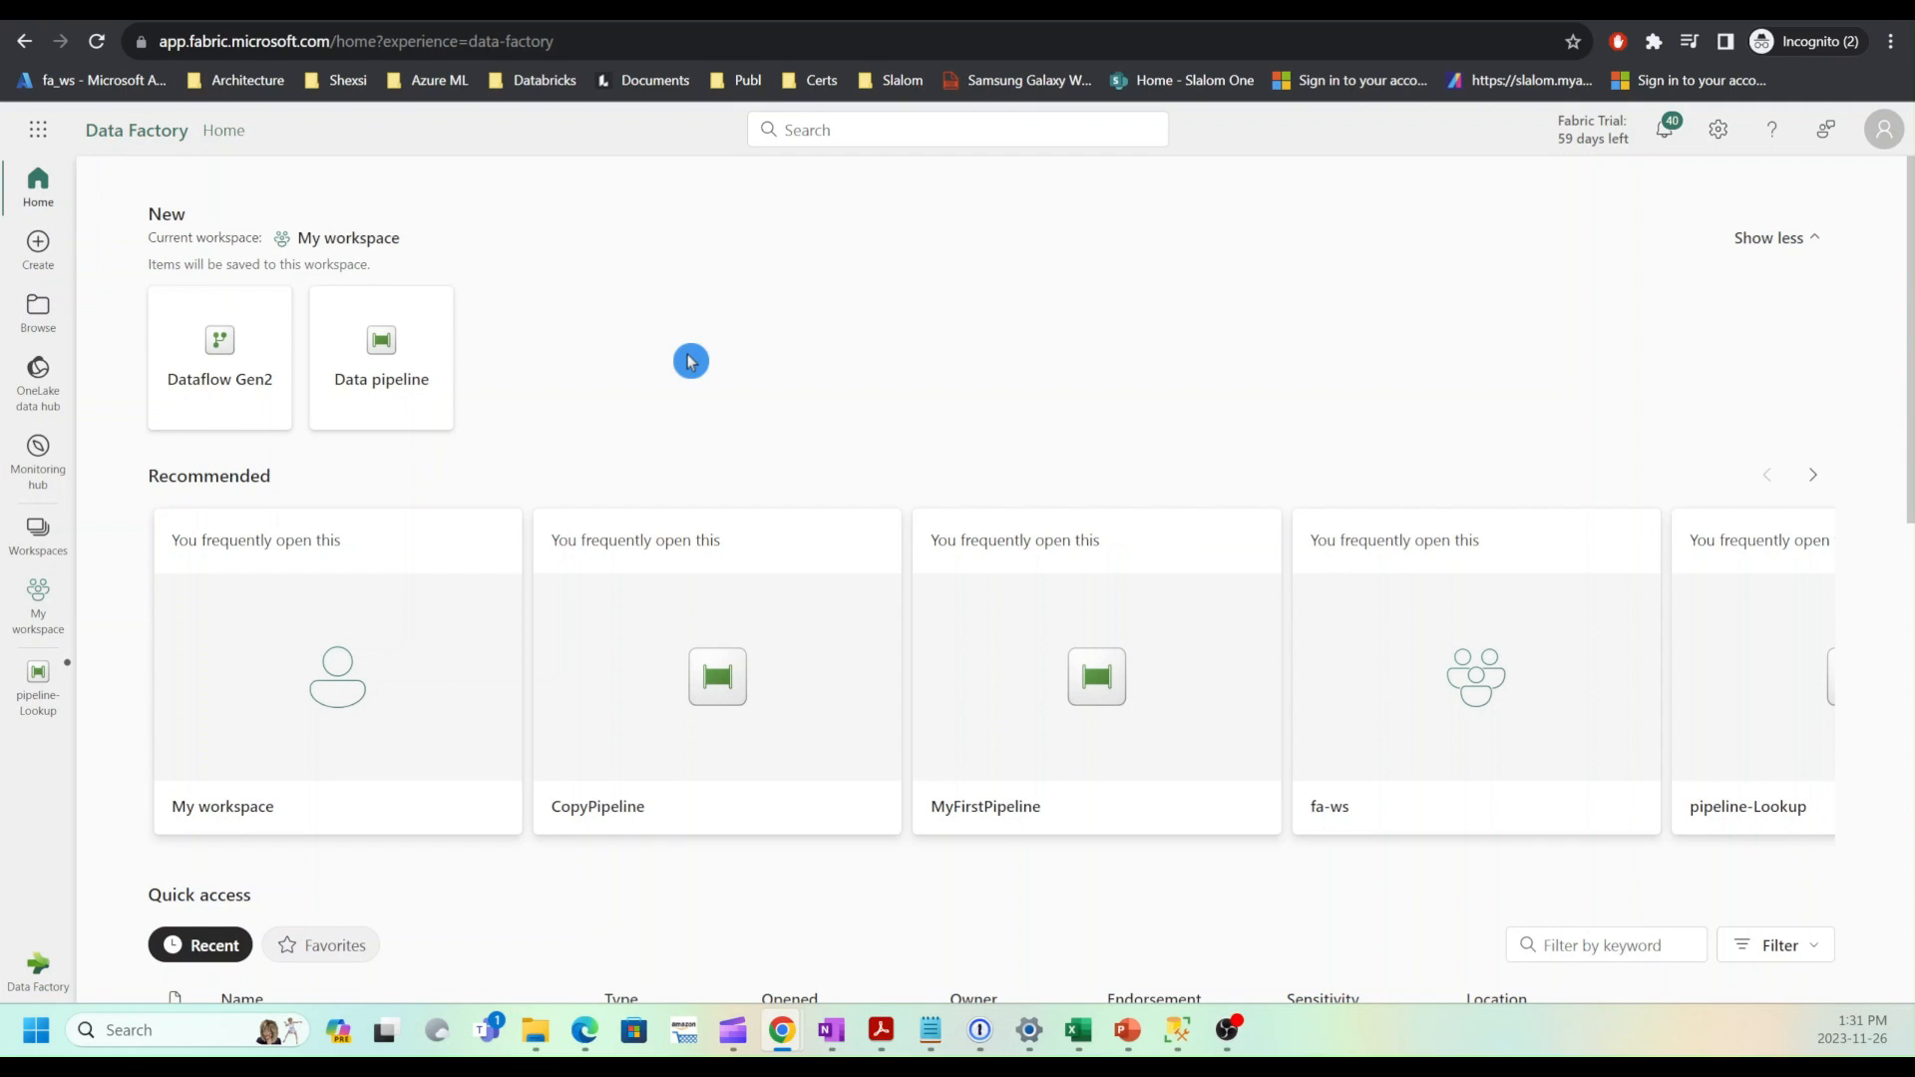
{"action": "mouse_move", "coordinate": [52, 730]}
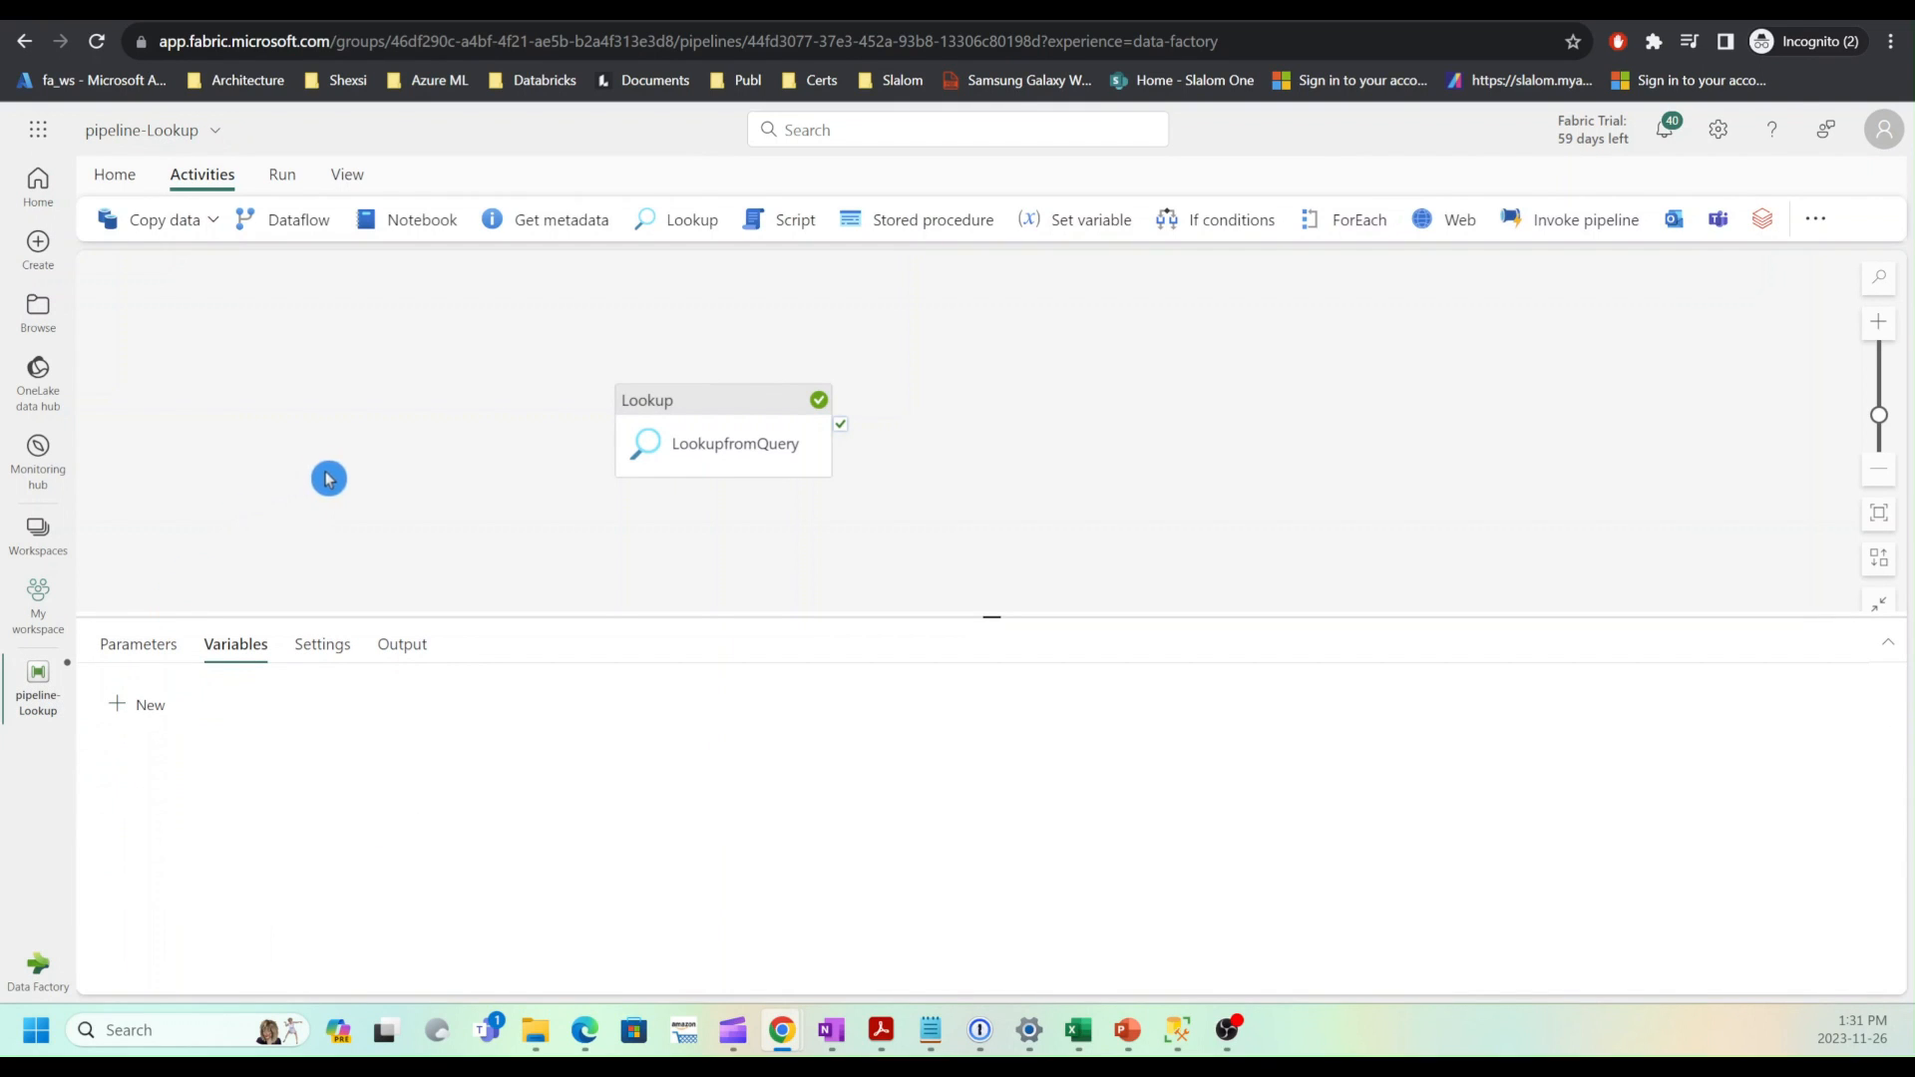
{"action": "mouse_move", "coordinate": [227, 618]}
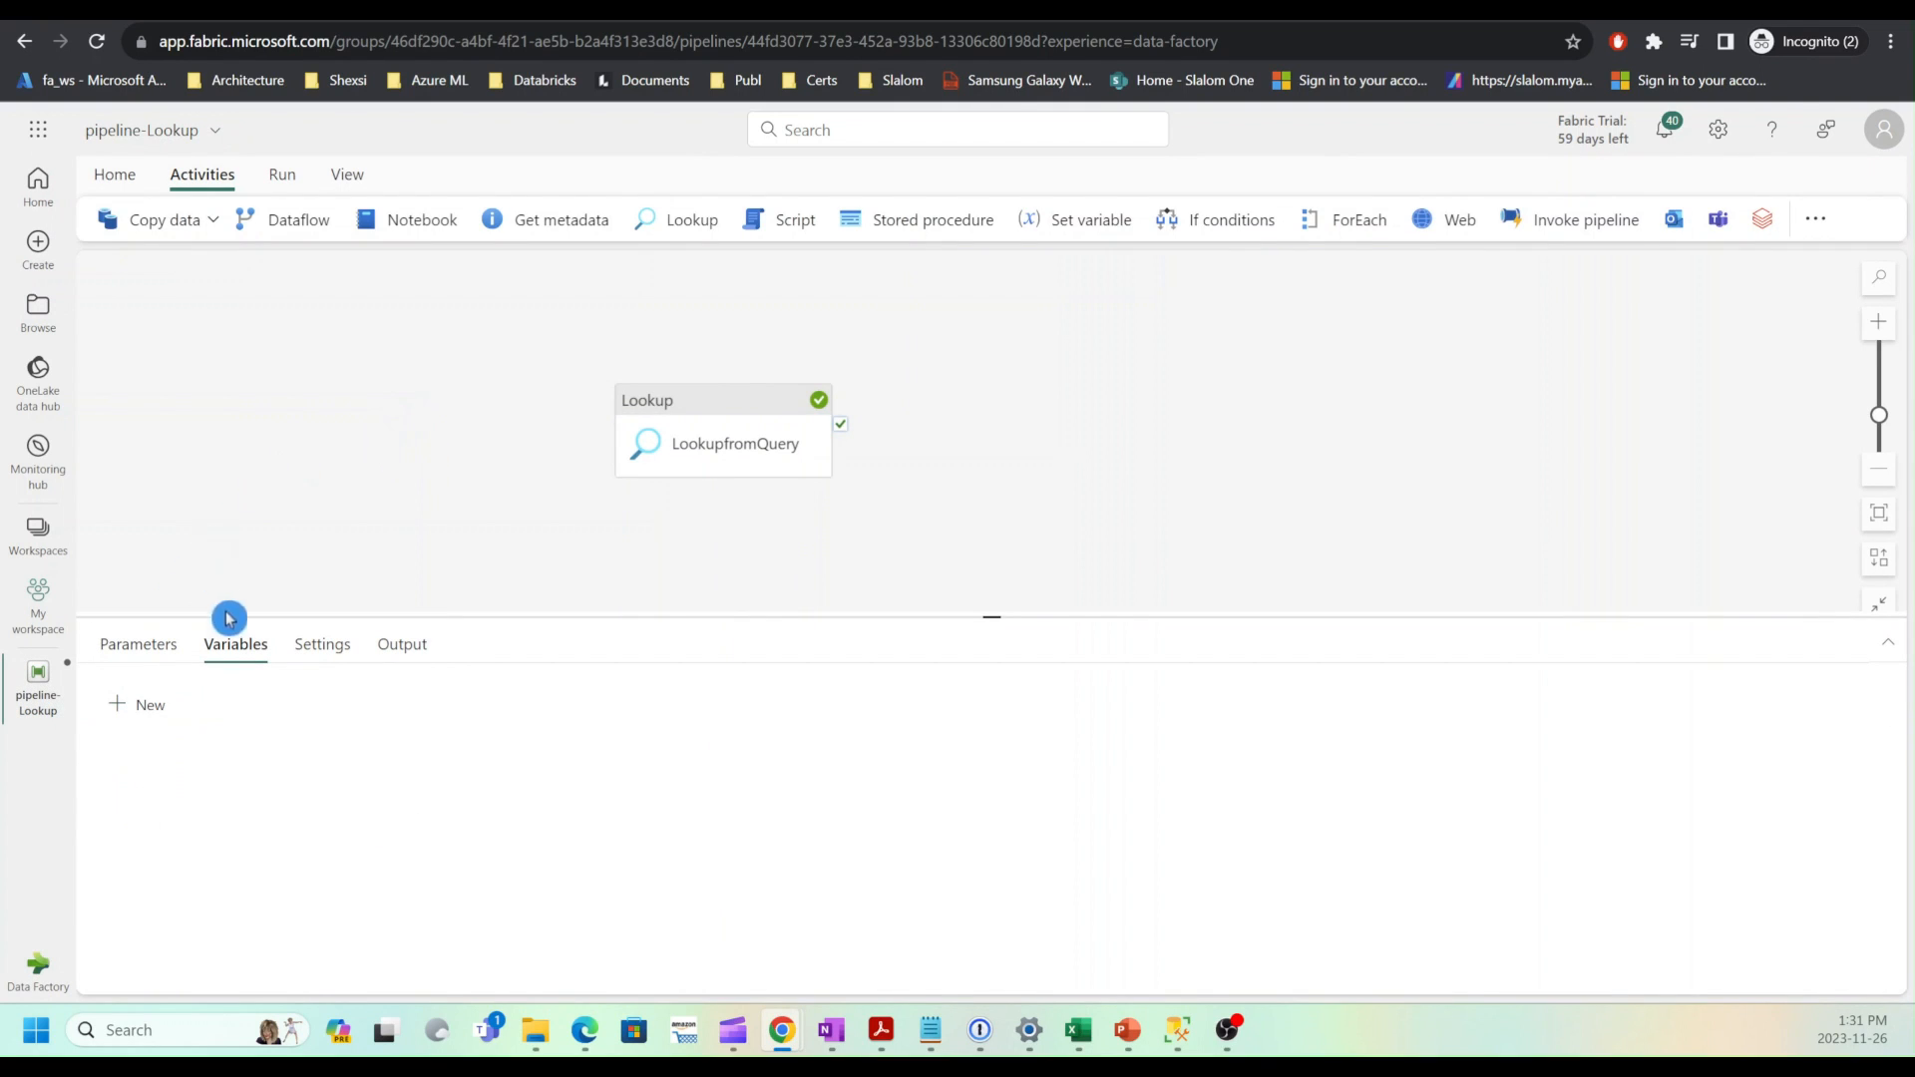
{"action": "mouse_move", "coordinate": [593, 421]}
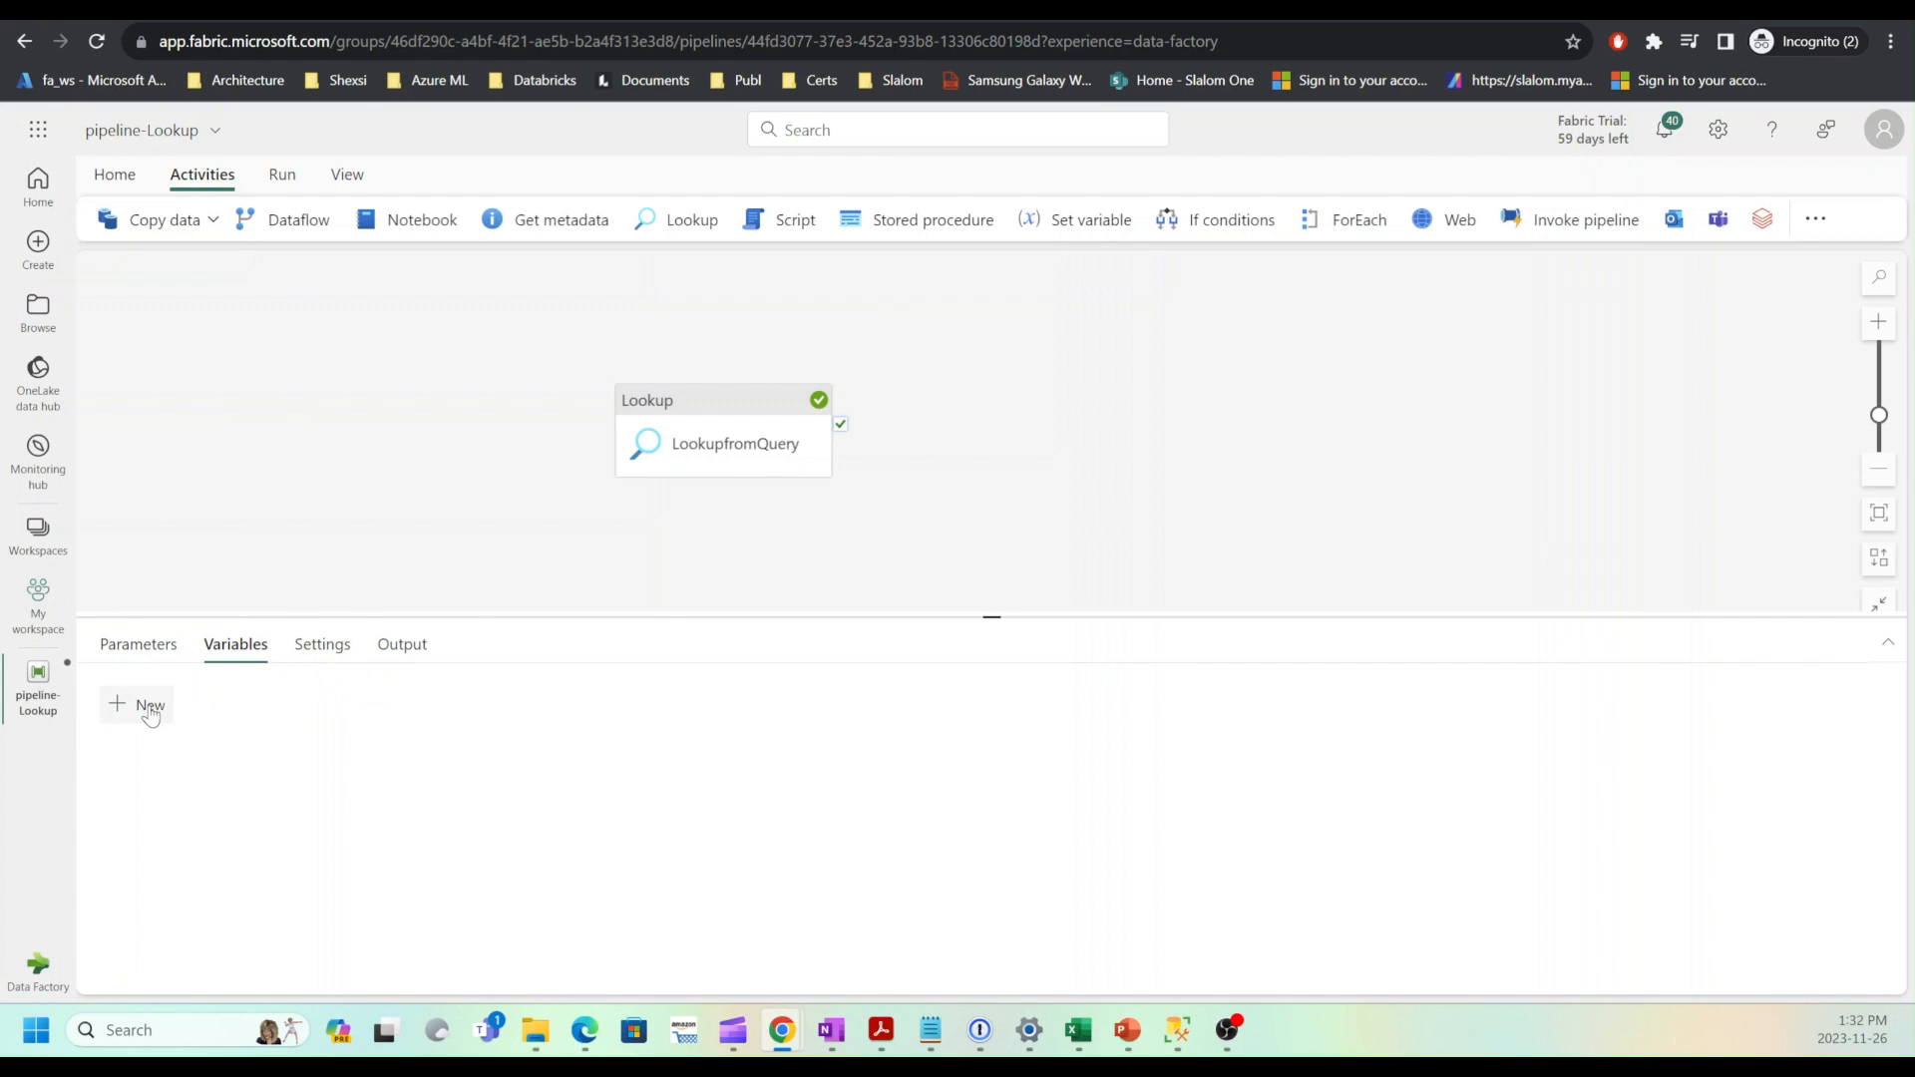
Step: Add a new String pipeline variable named LastName on the Variables tab
{"action": "left_click", "coordinate": [137, 704]}
{"action": "type", "text": "LastName"}
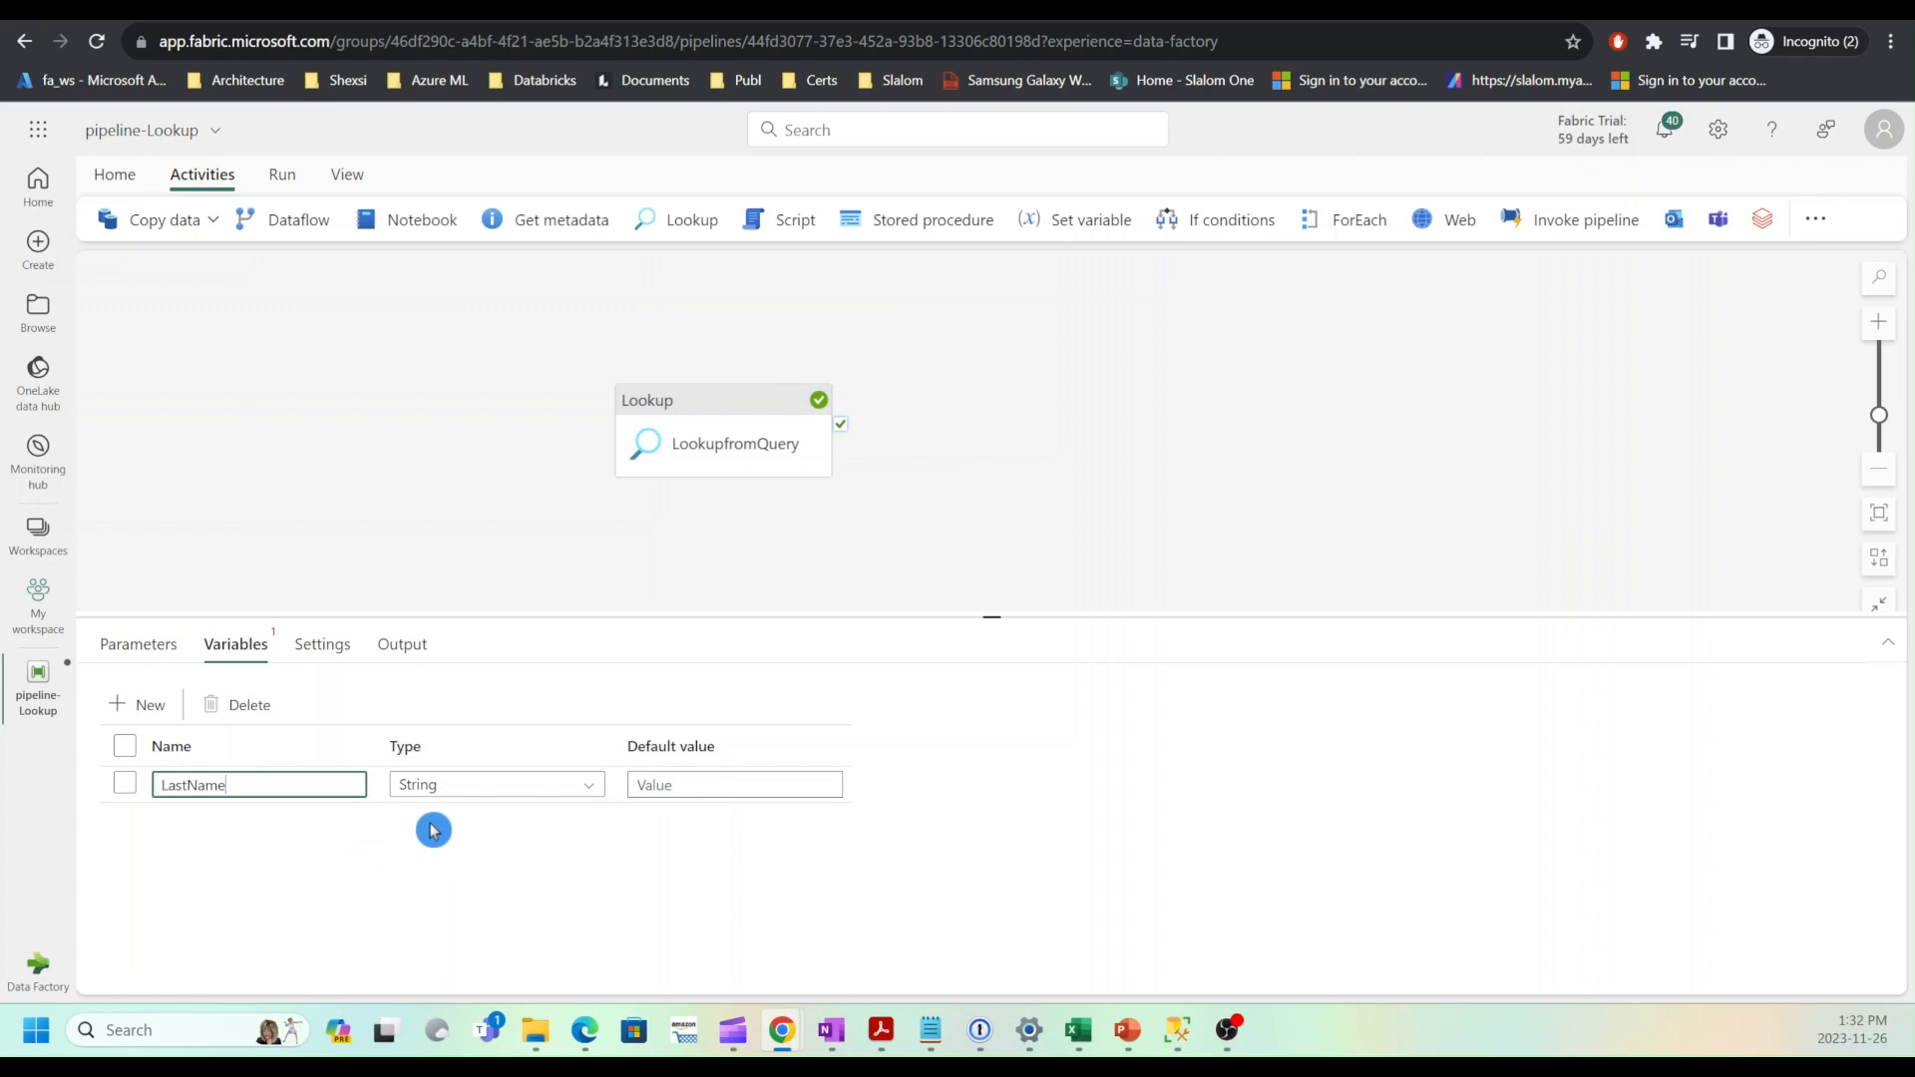
{"action": "mouse_move", "coordinate": [437, 814]}
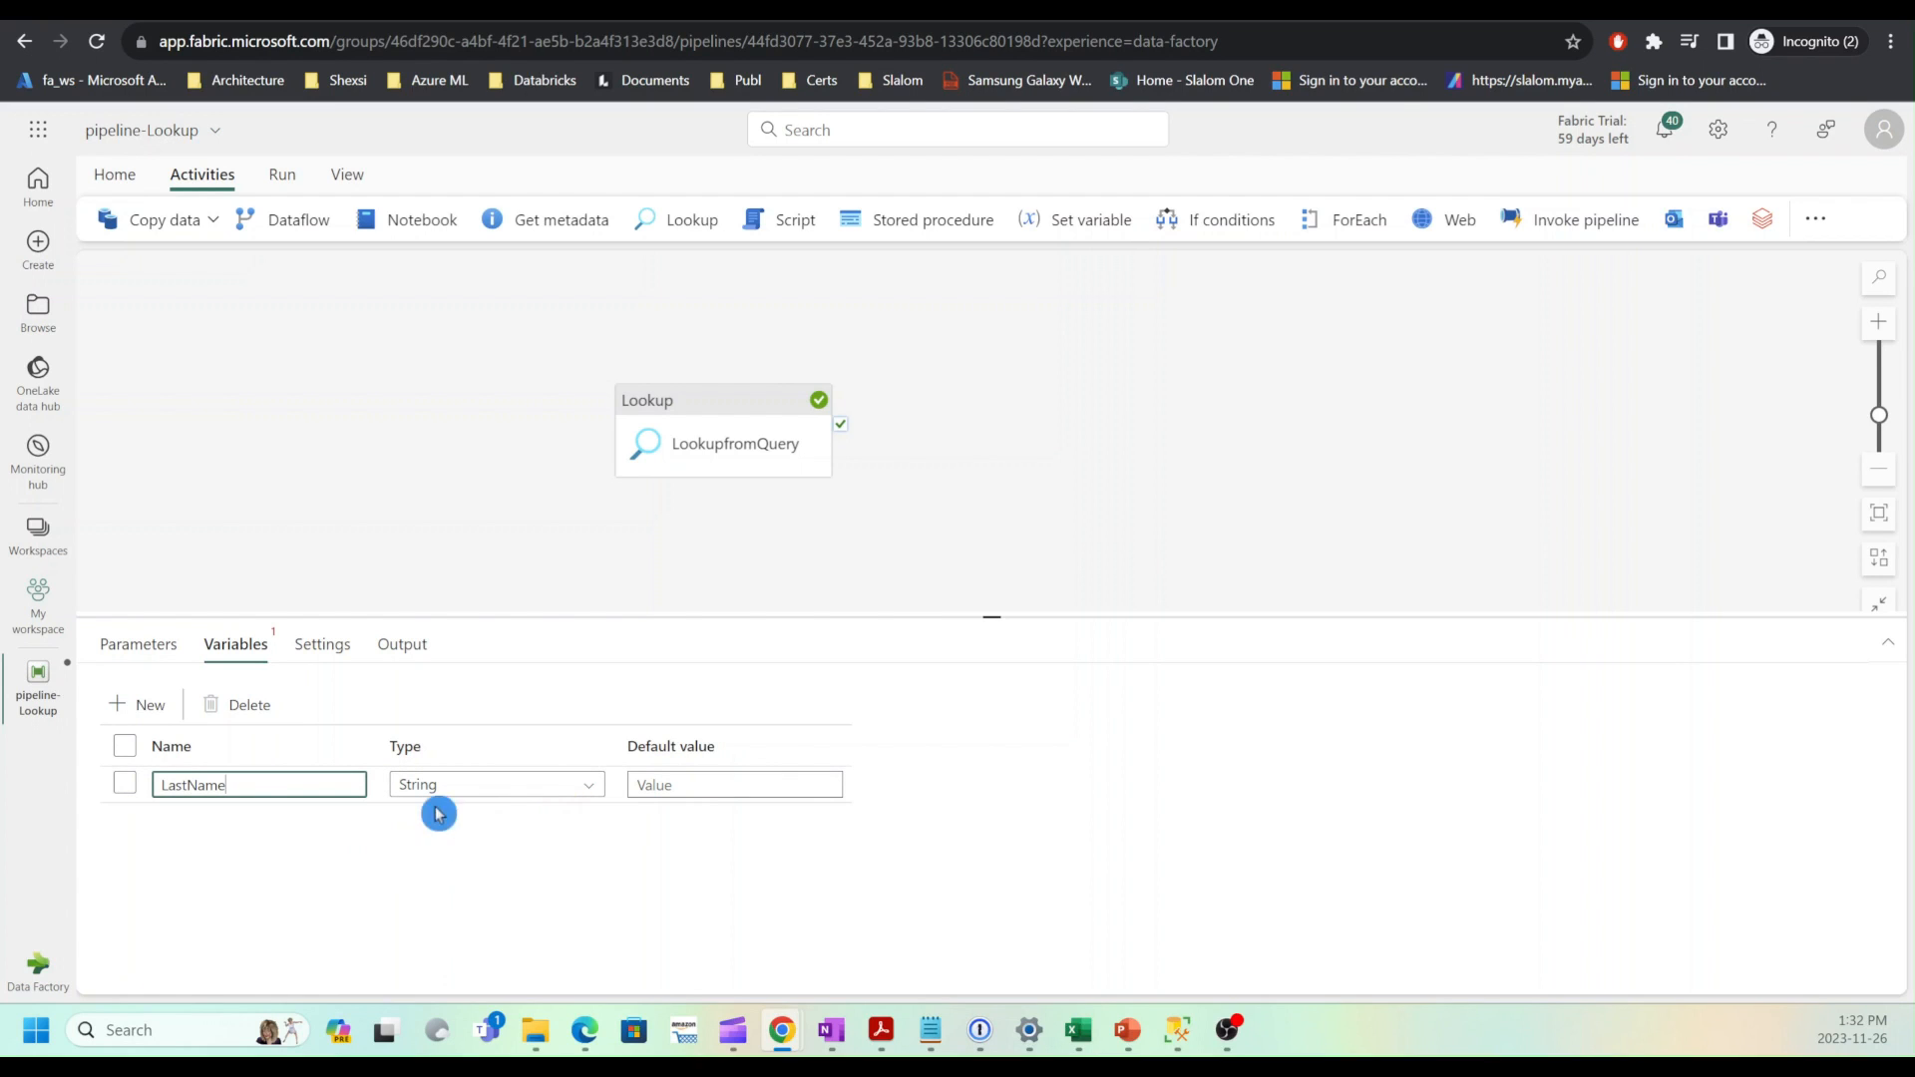
{"action": "mouse_move", "coordinate": [371, 844]}
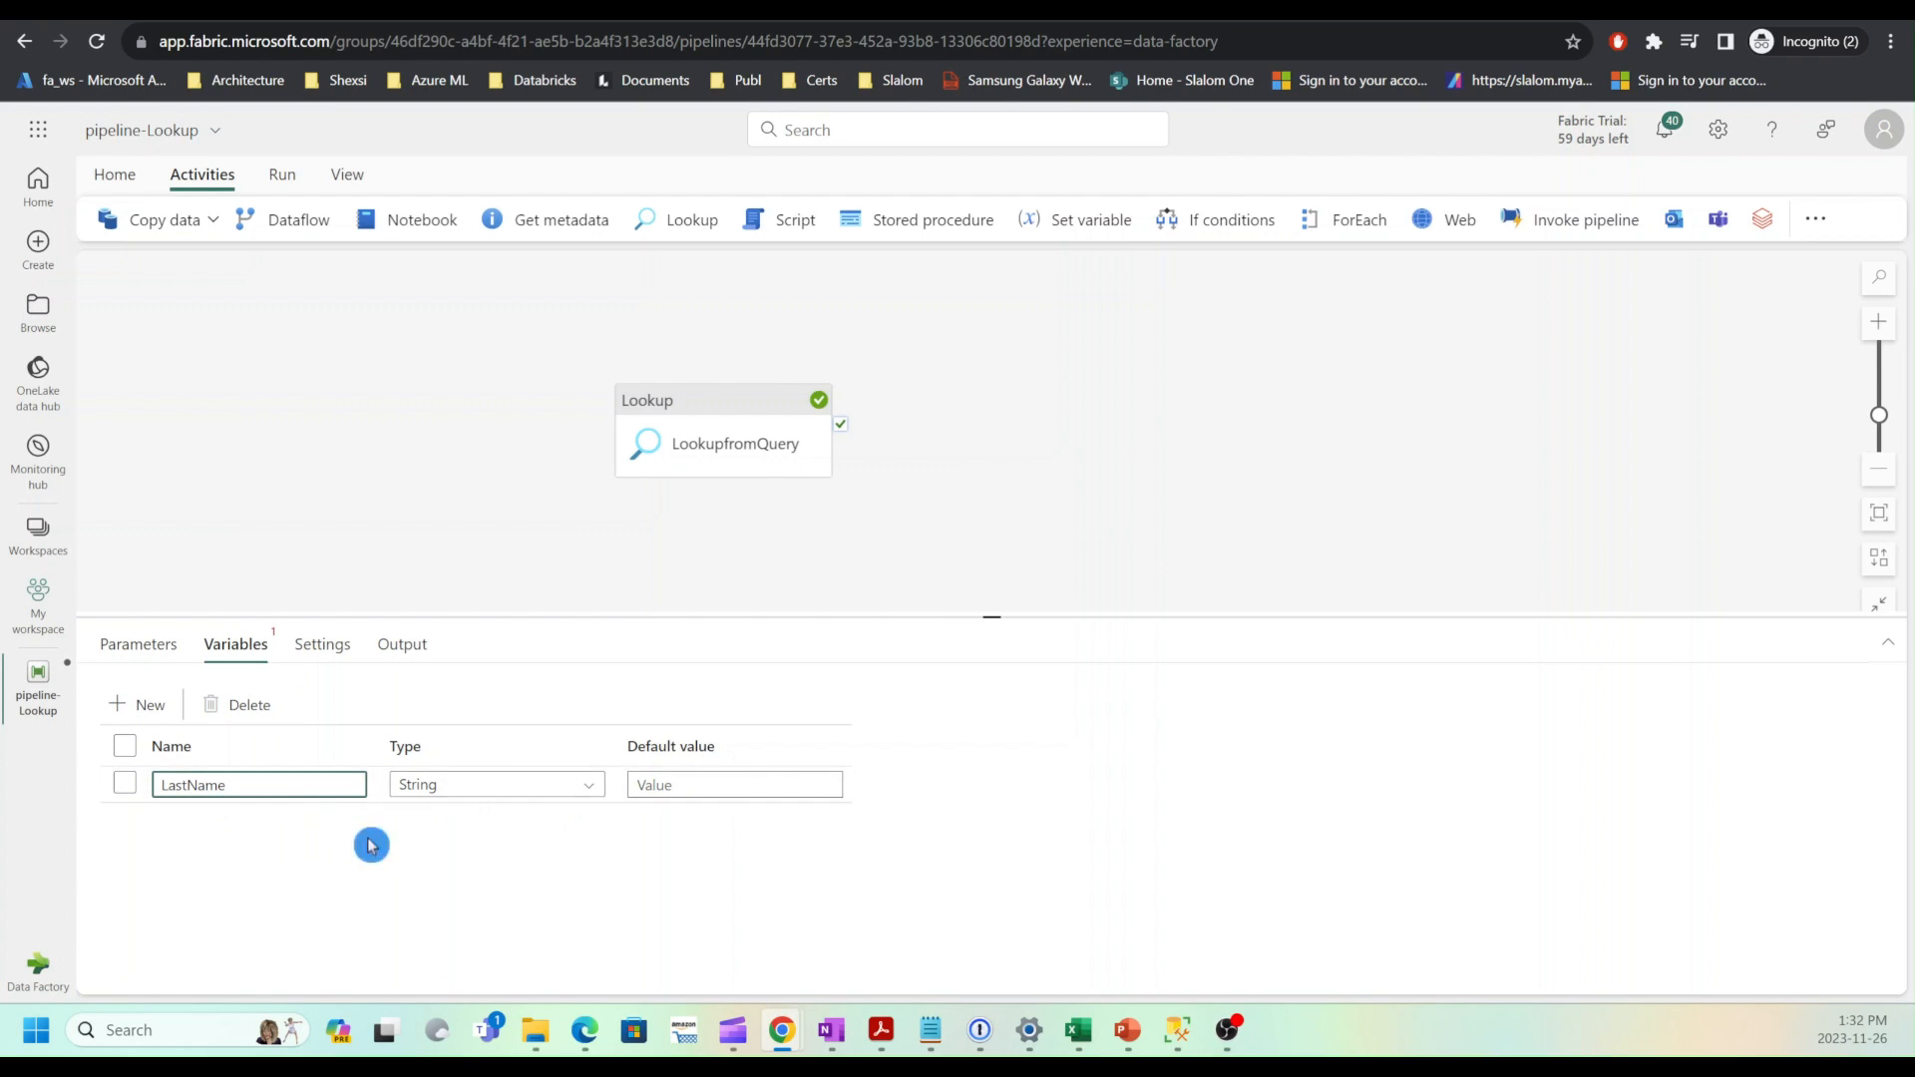
{"action": "mouse_move", "coordinate": [497, 536]}
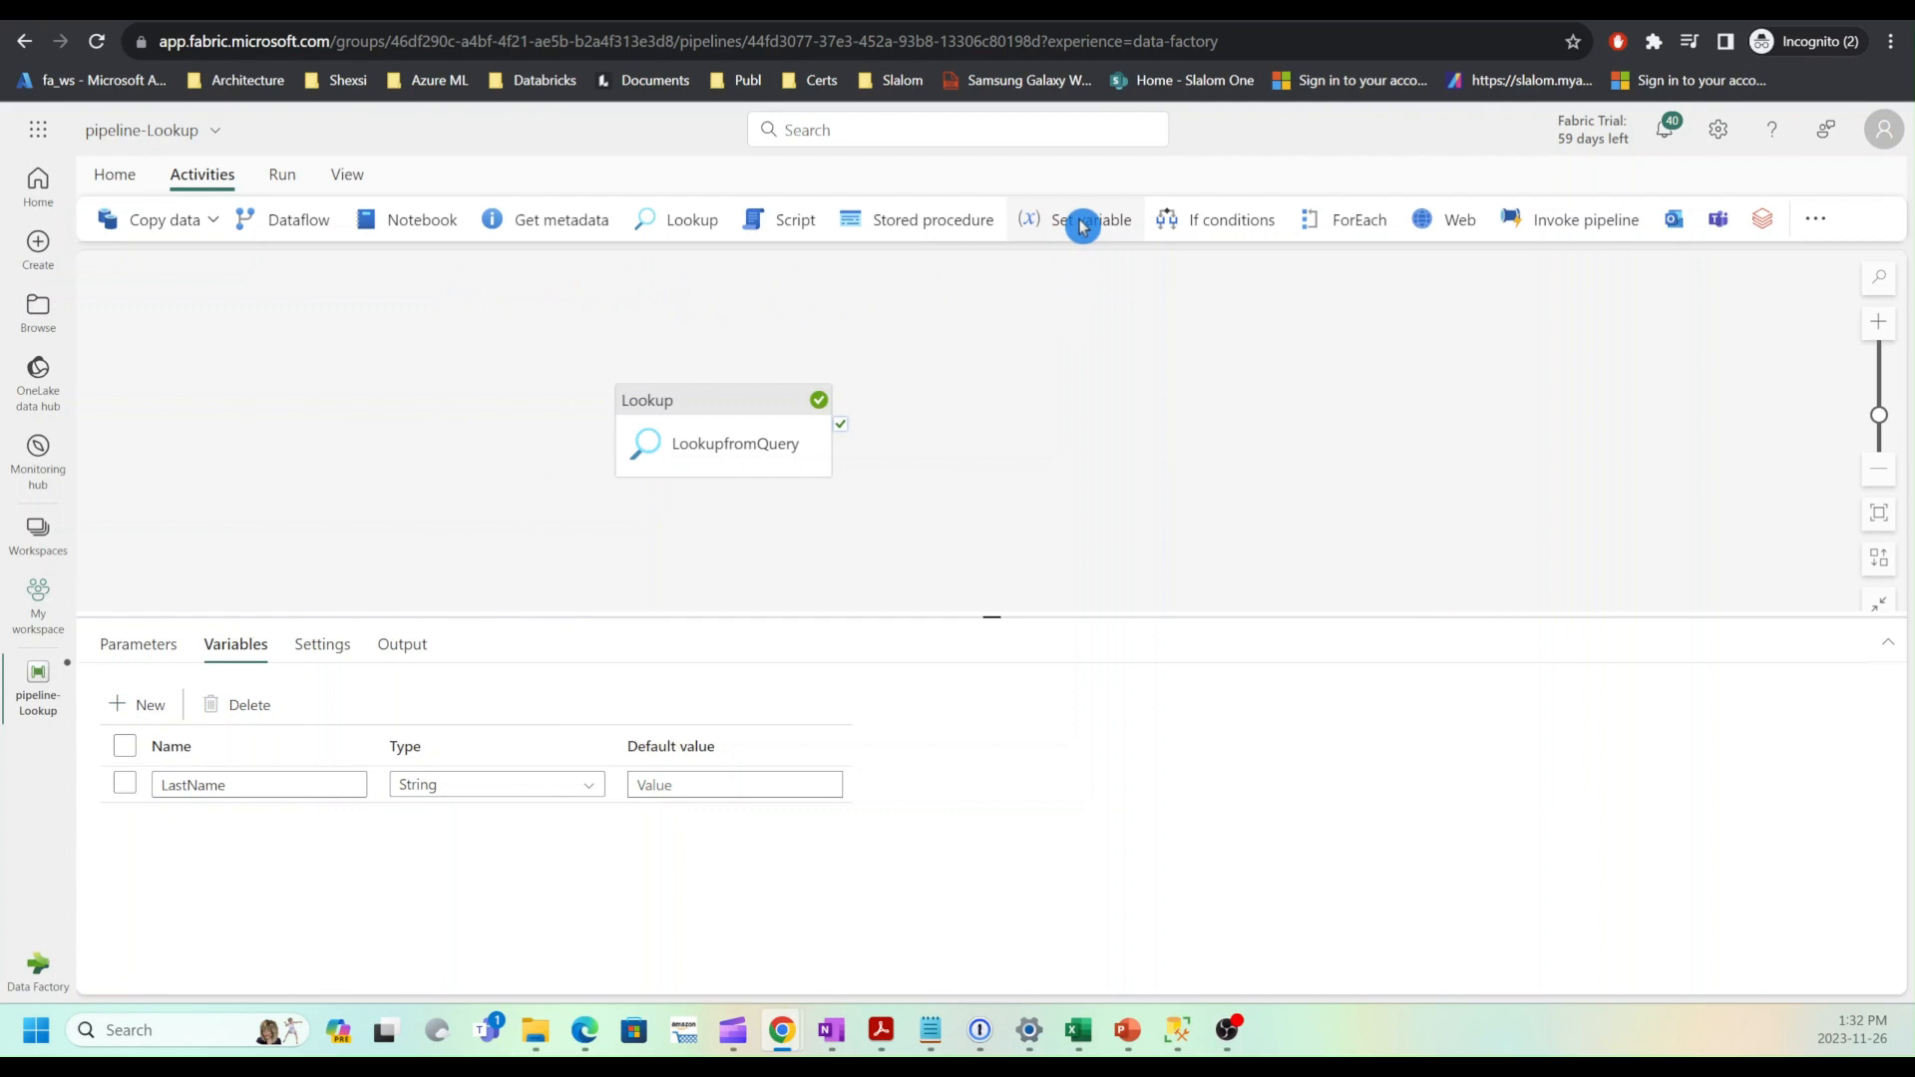
Step: Add a Set variable activity after LookupfromQuery and choose LastName as its target variable
{"action": "left_click", "coordinate": [1089, 219]}
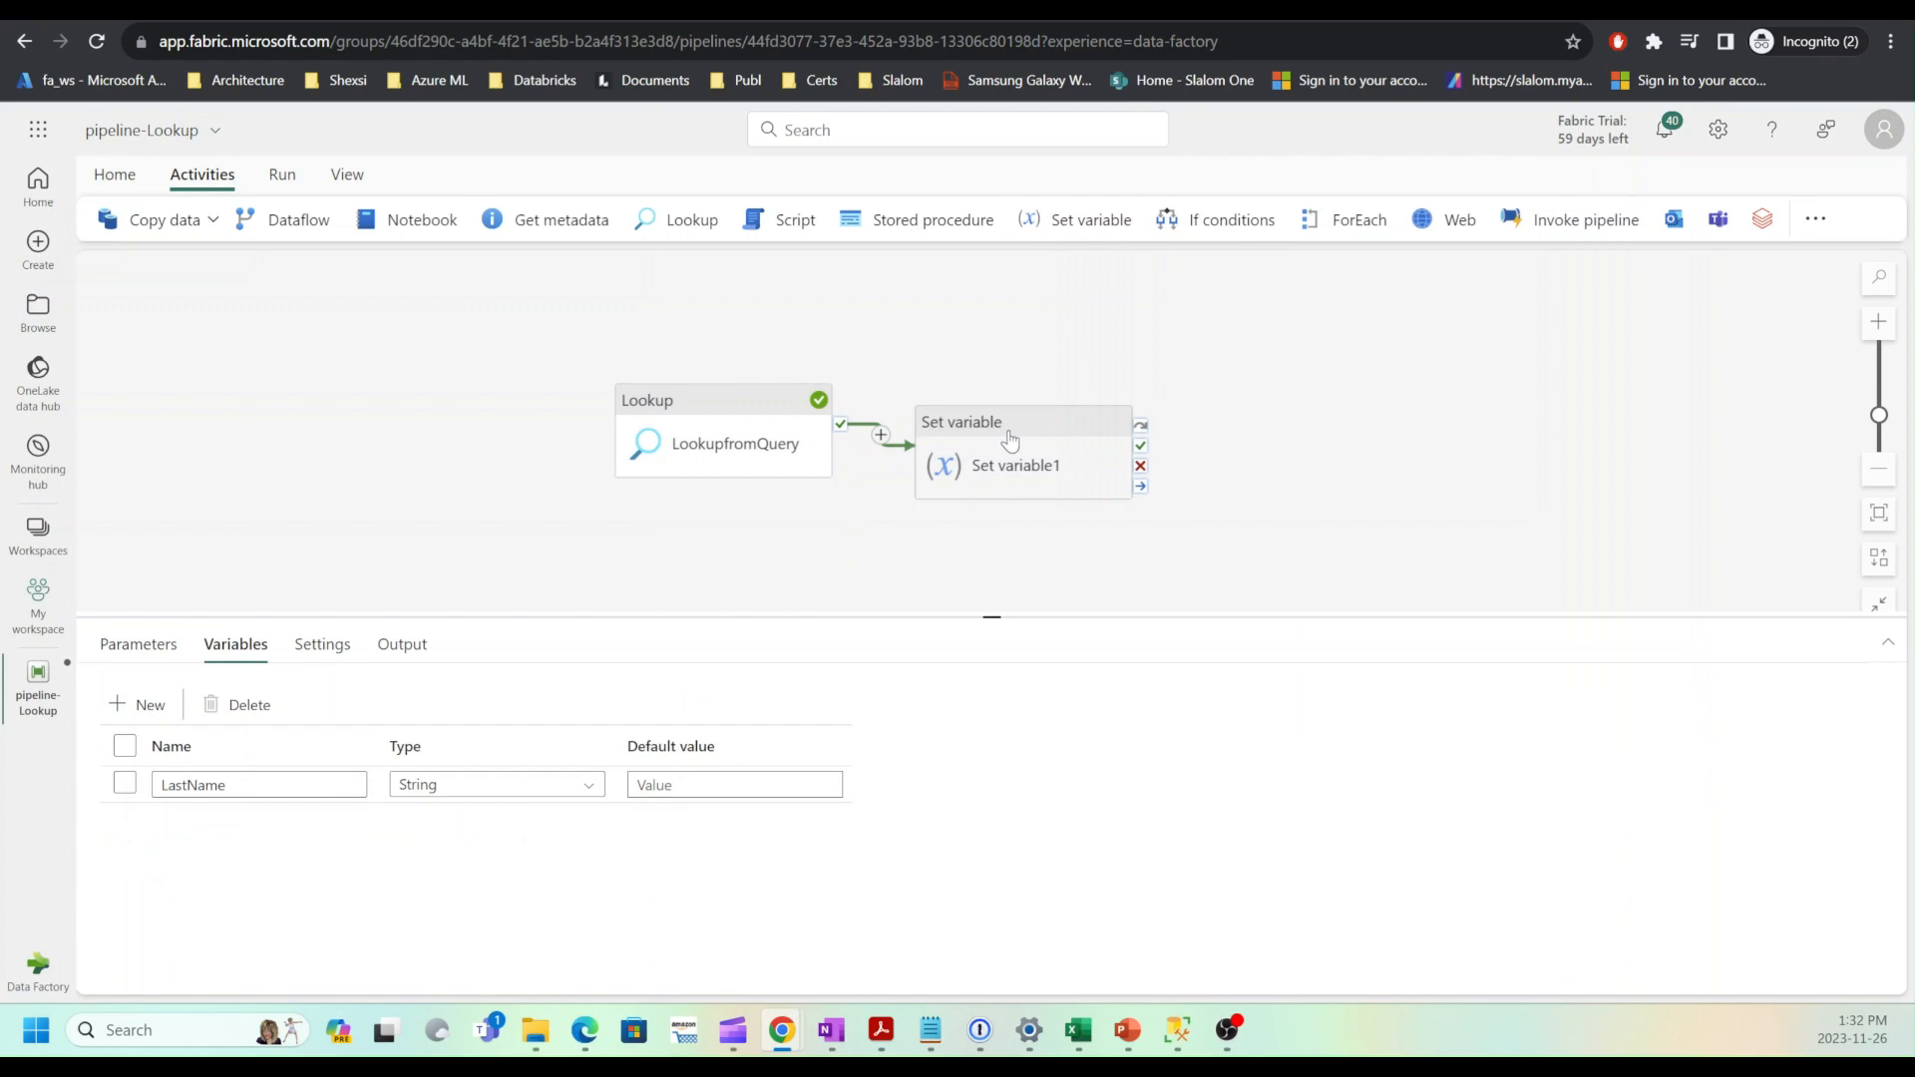
{"action": "left_click", "coordinate": [1013, 419]}
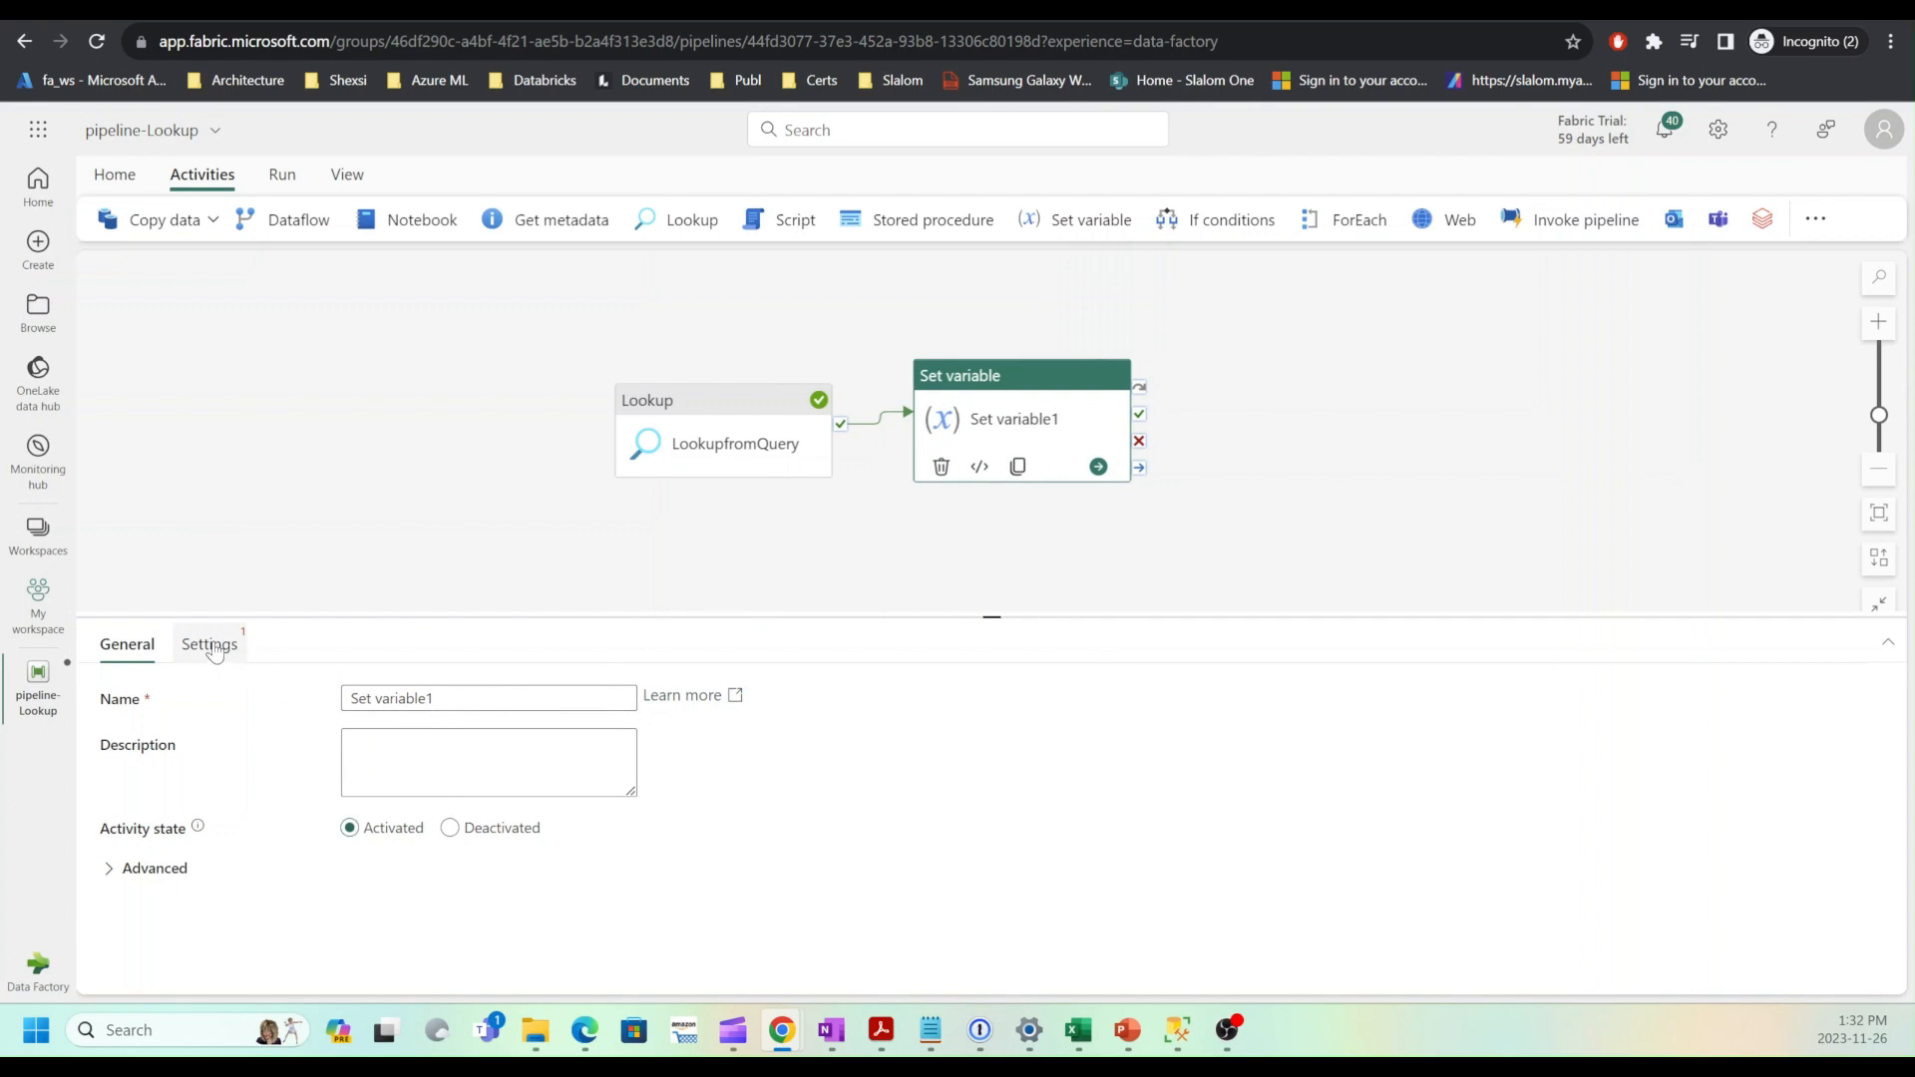
{"action": "left_click", "coordinate": [210, 644]}
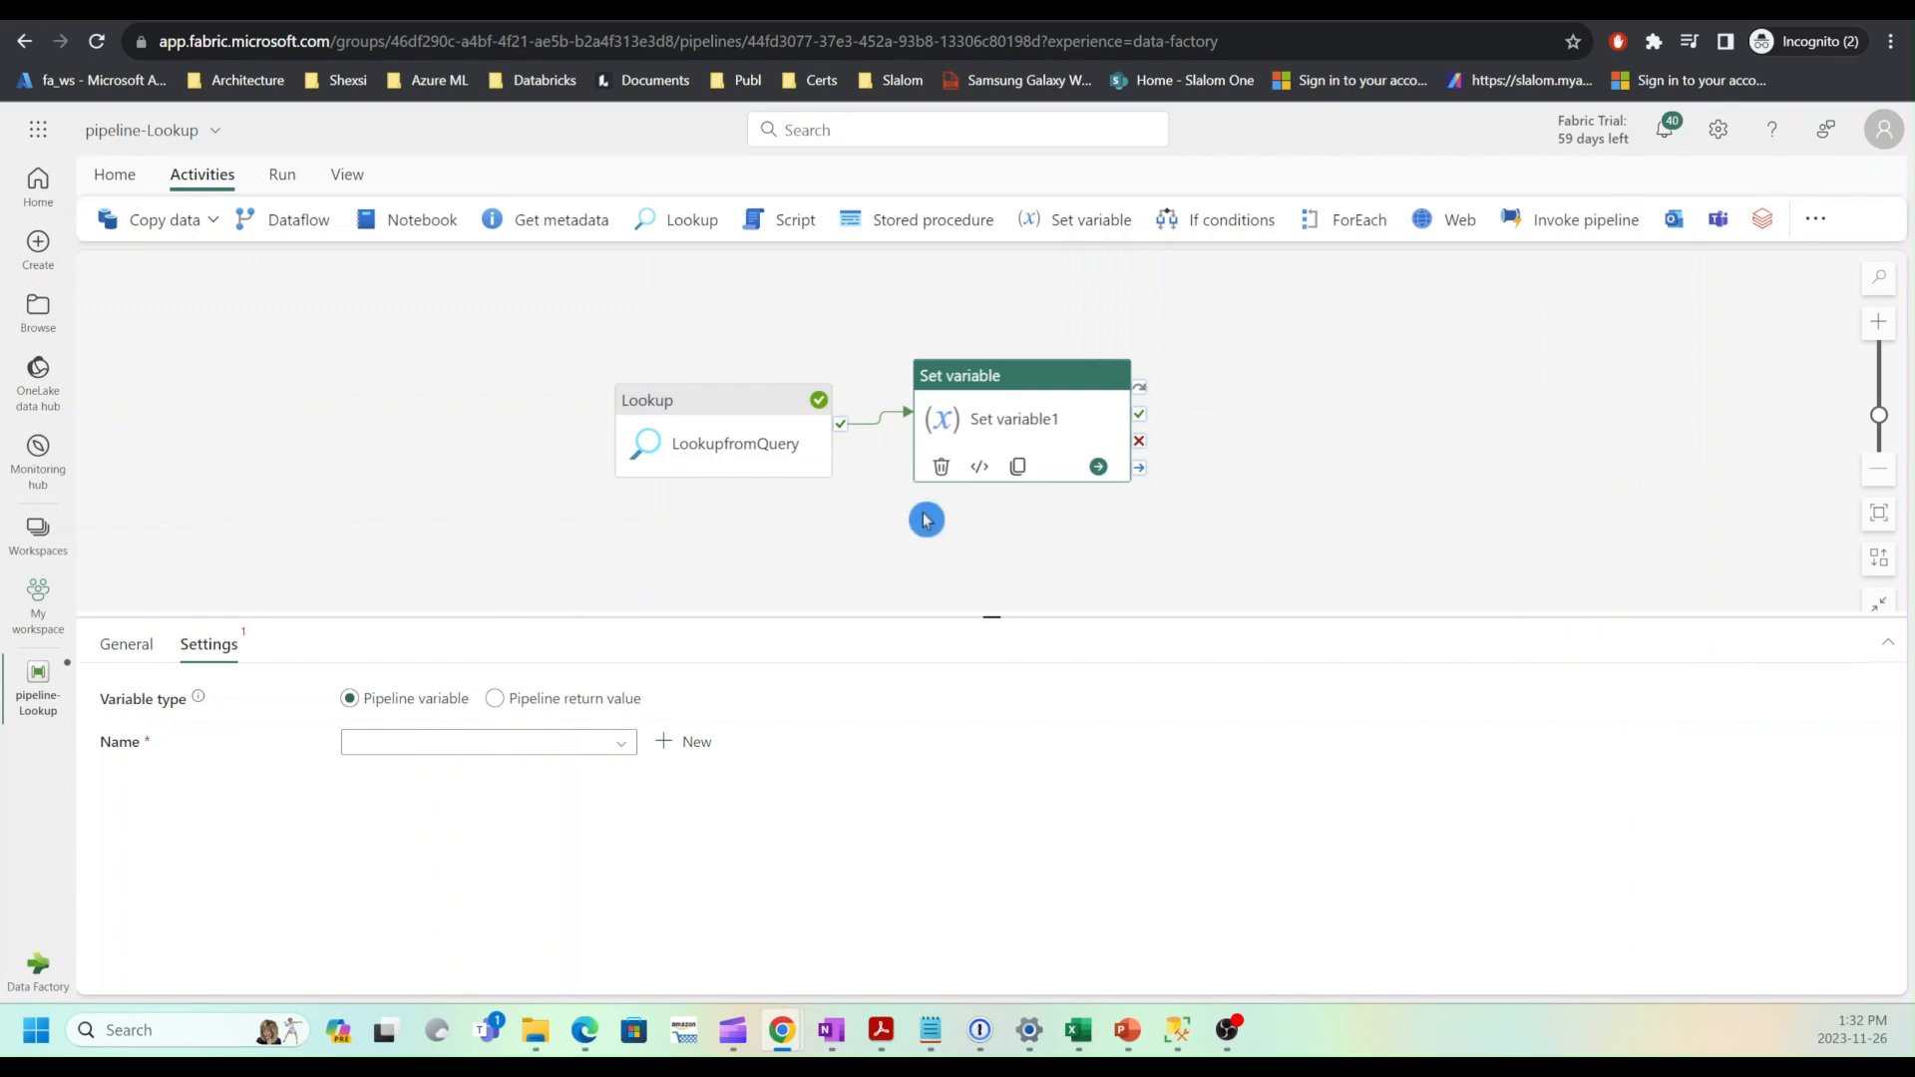
{"action": "mouse_move", "coordinate": [553, 638]}
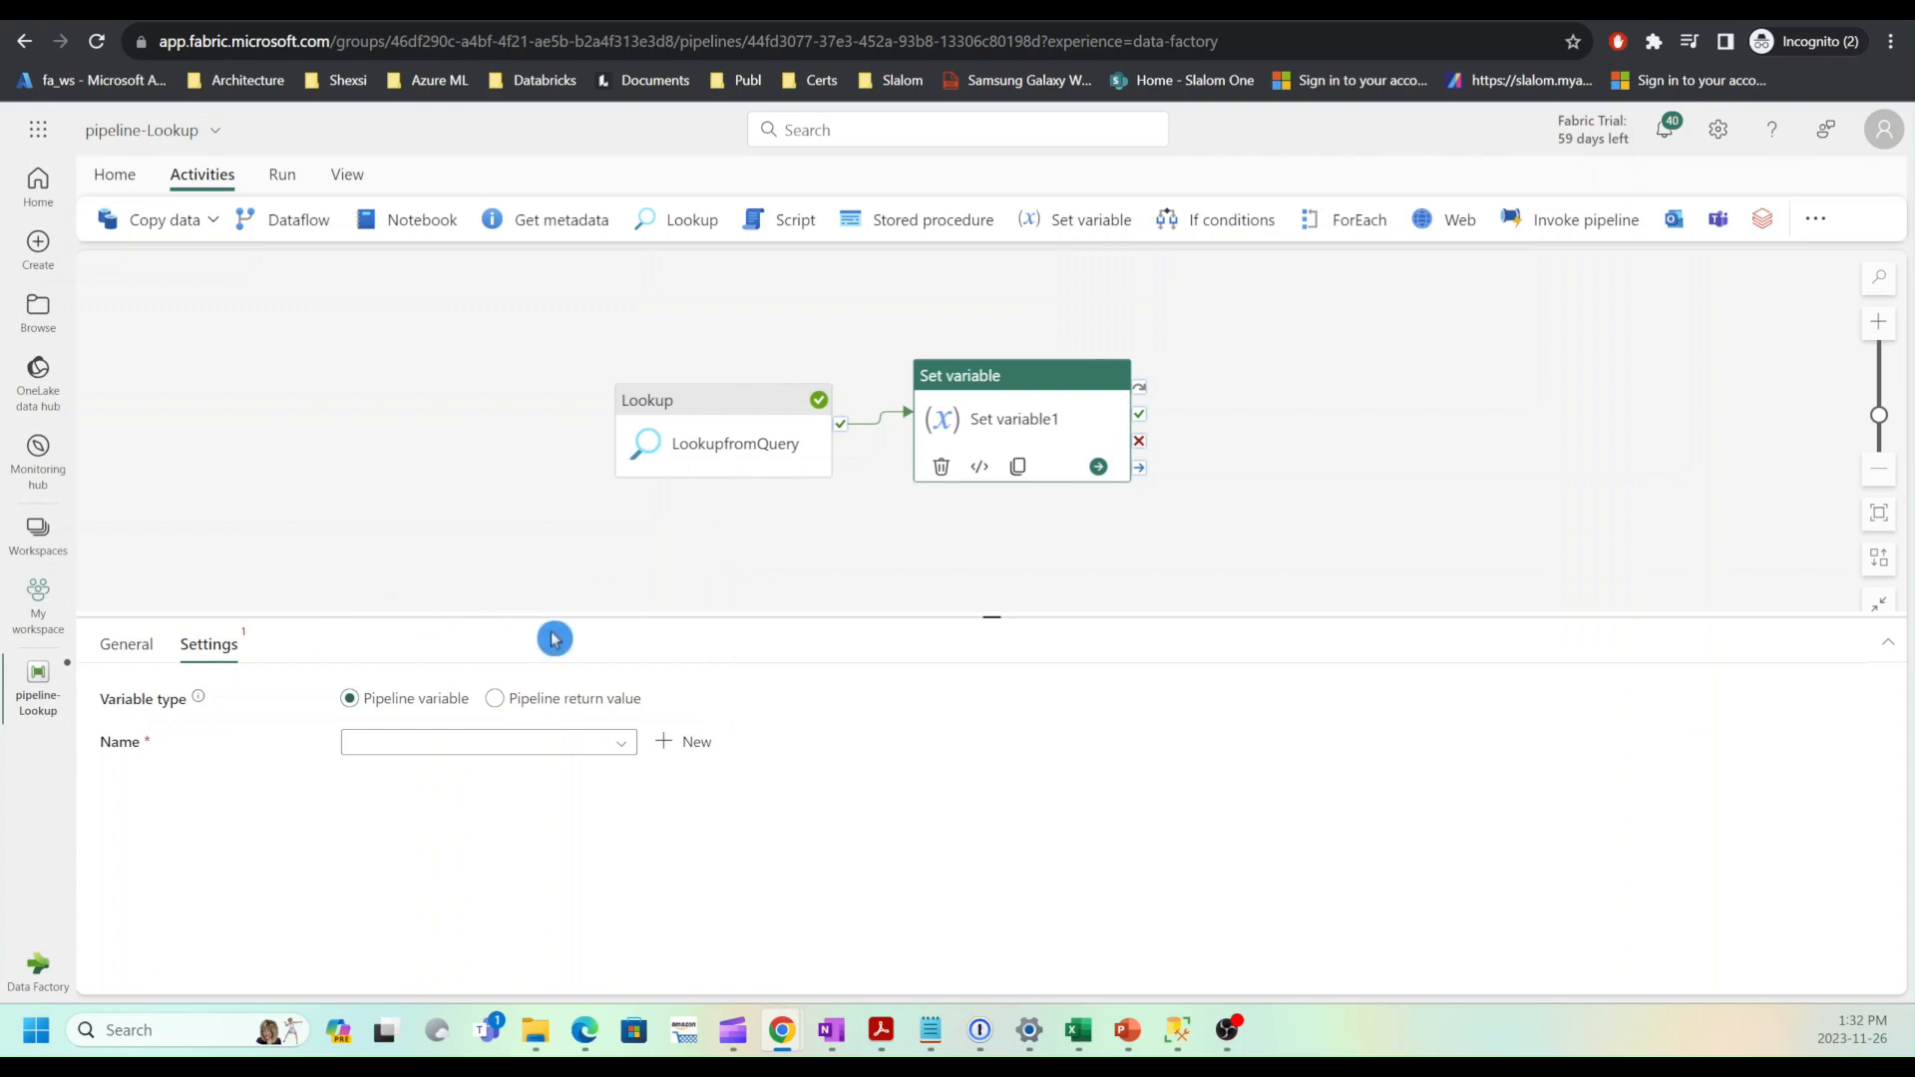
{"action": "left_click", "coordinate": [487, 742]}
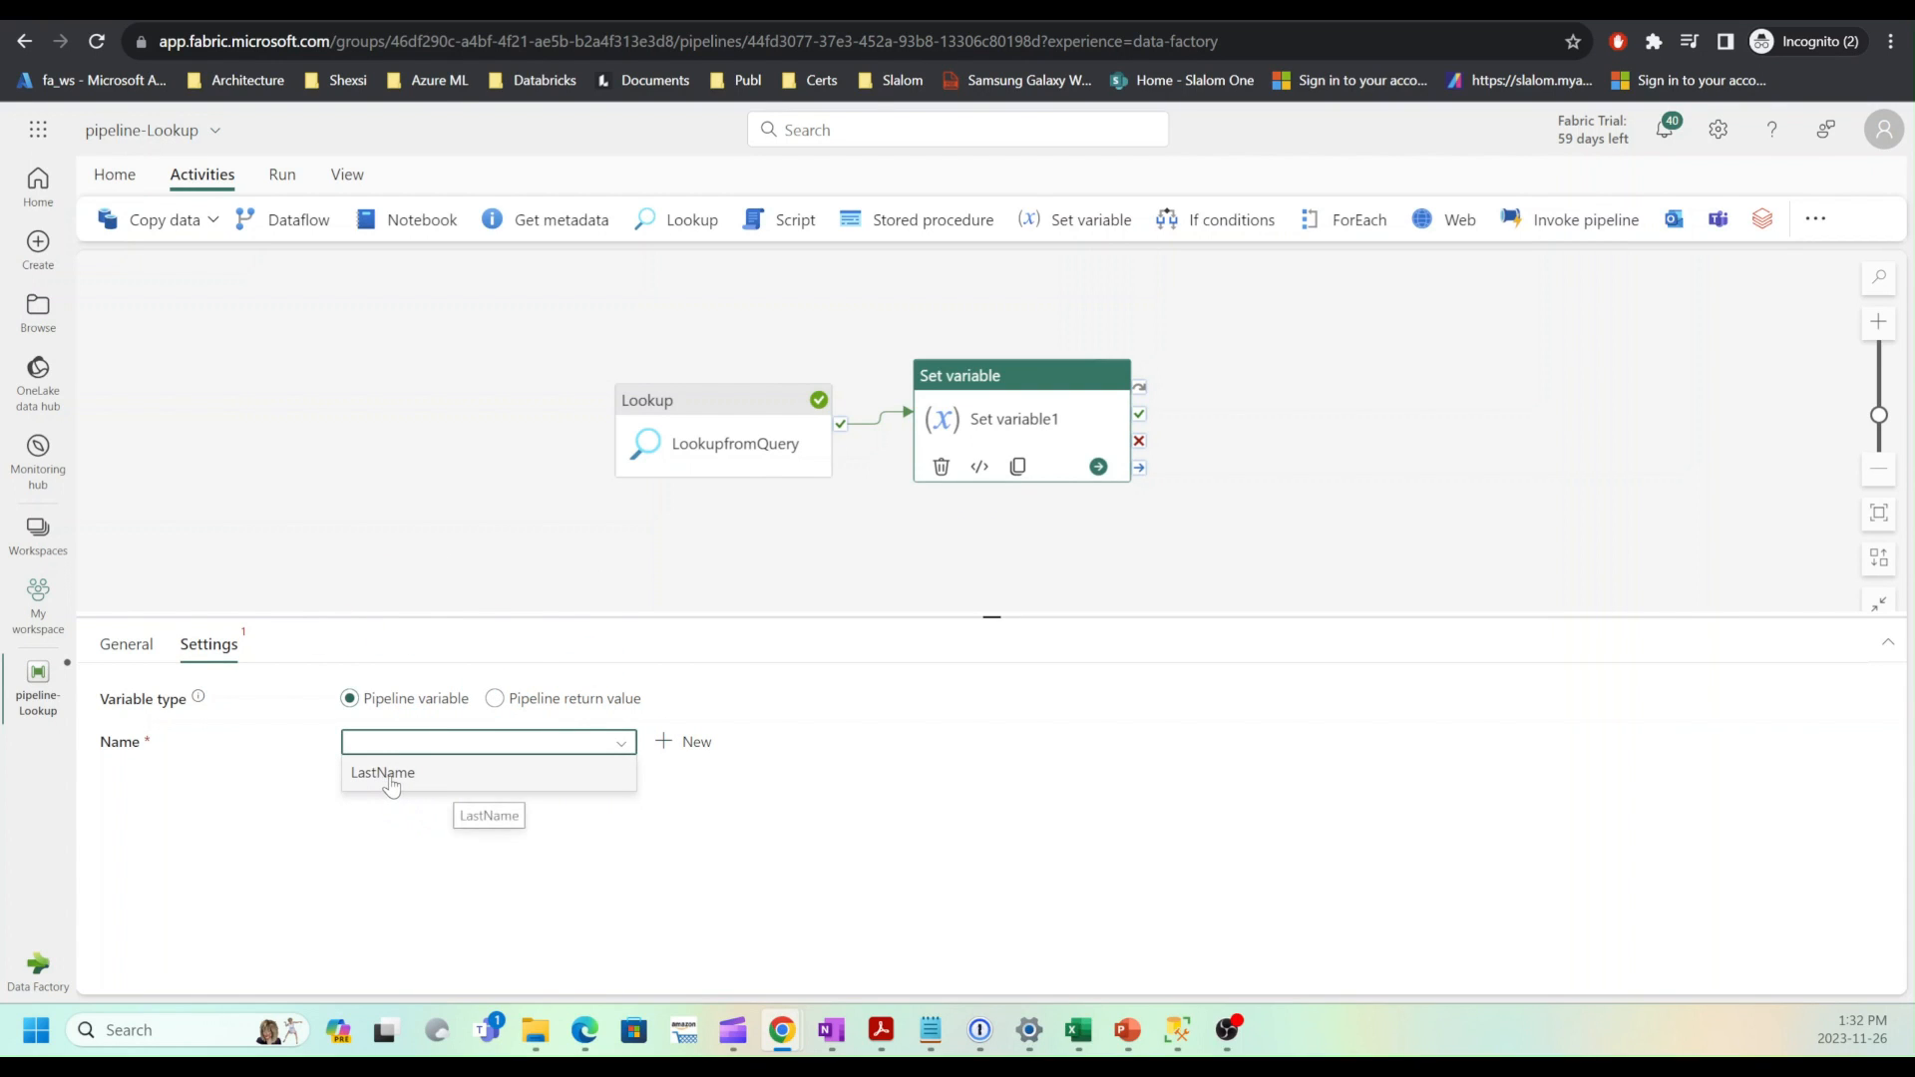
{"action": "left_click", "coordinate": [383, 772]}
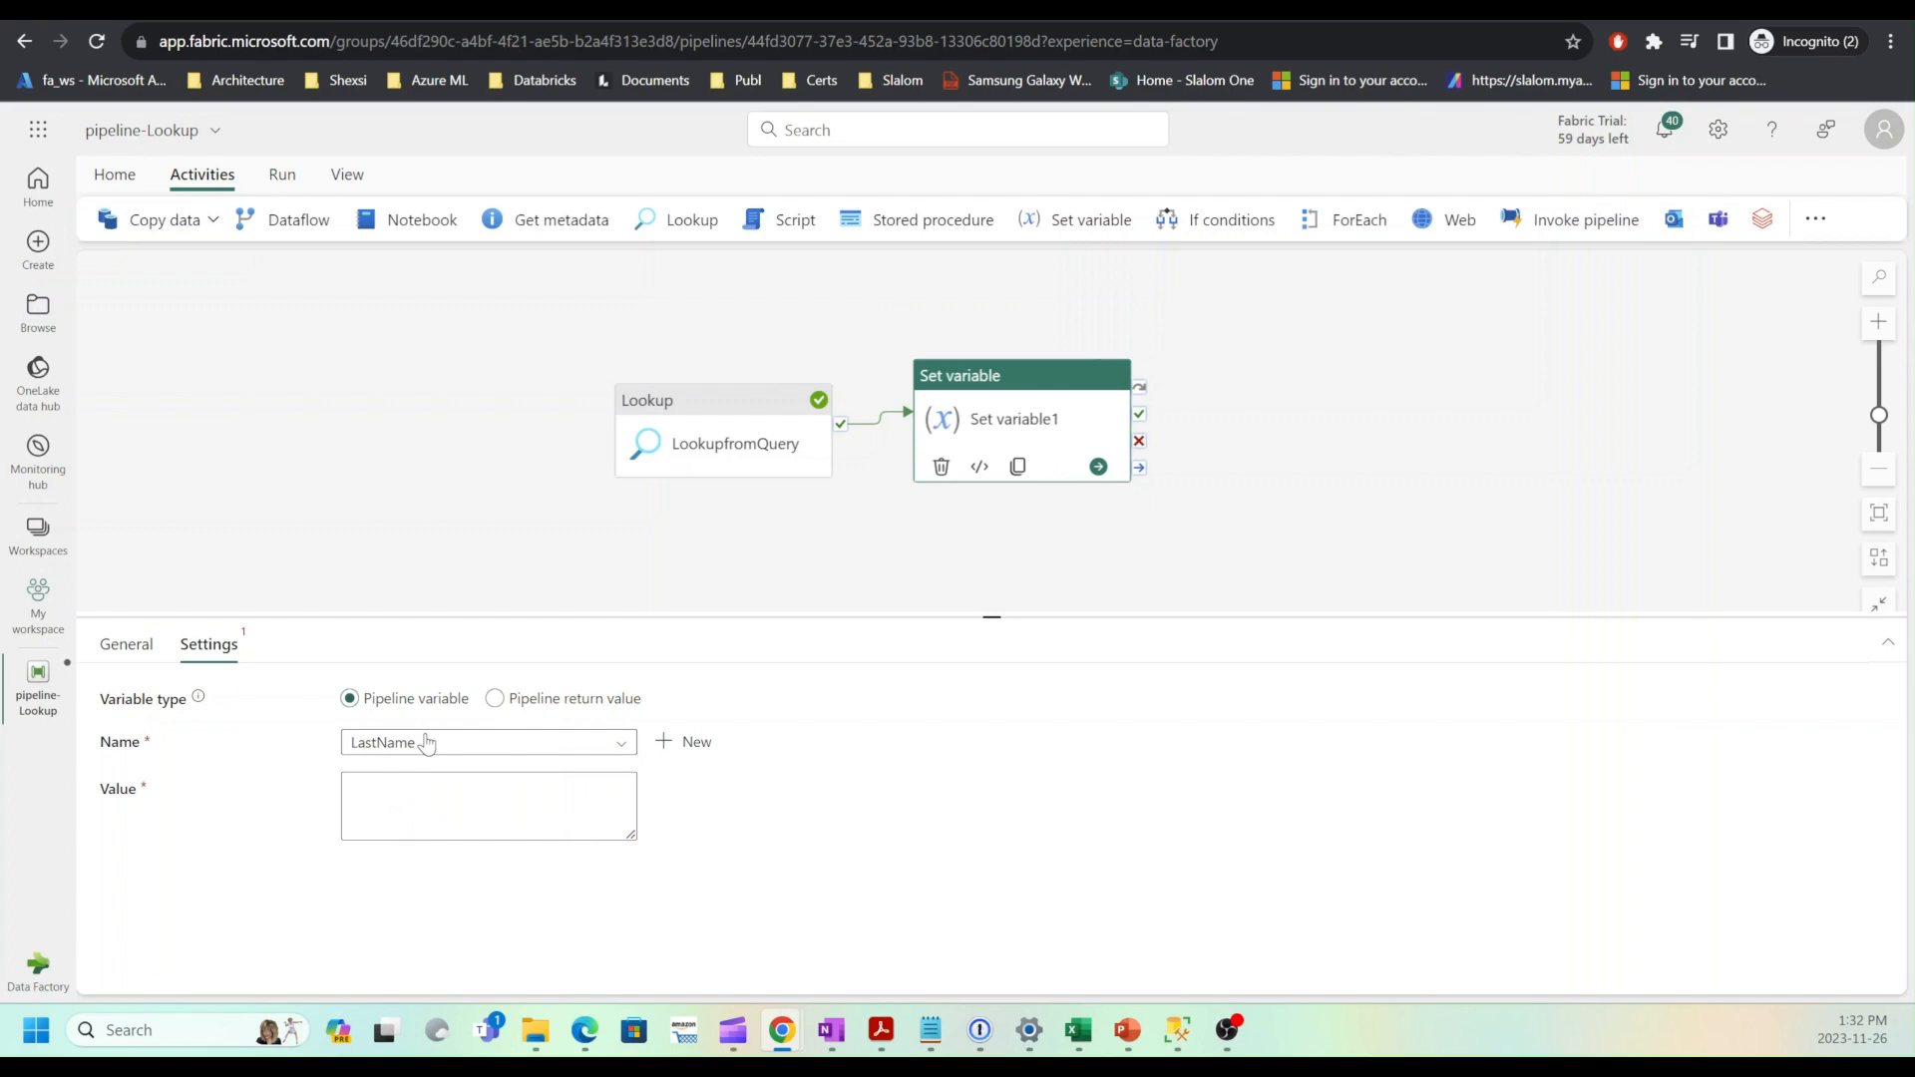
{"action": "left_click", "coordinate": [486, 804]}
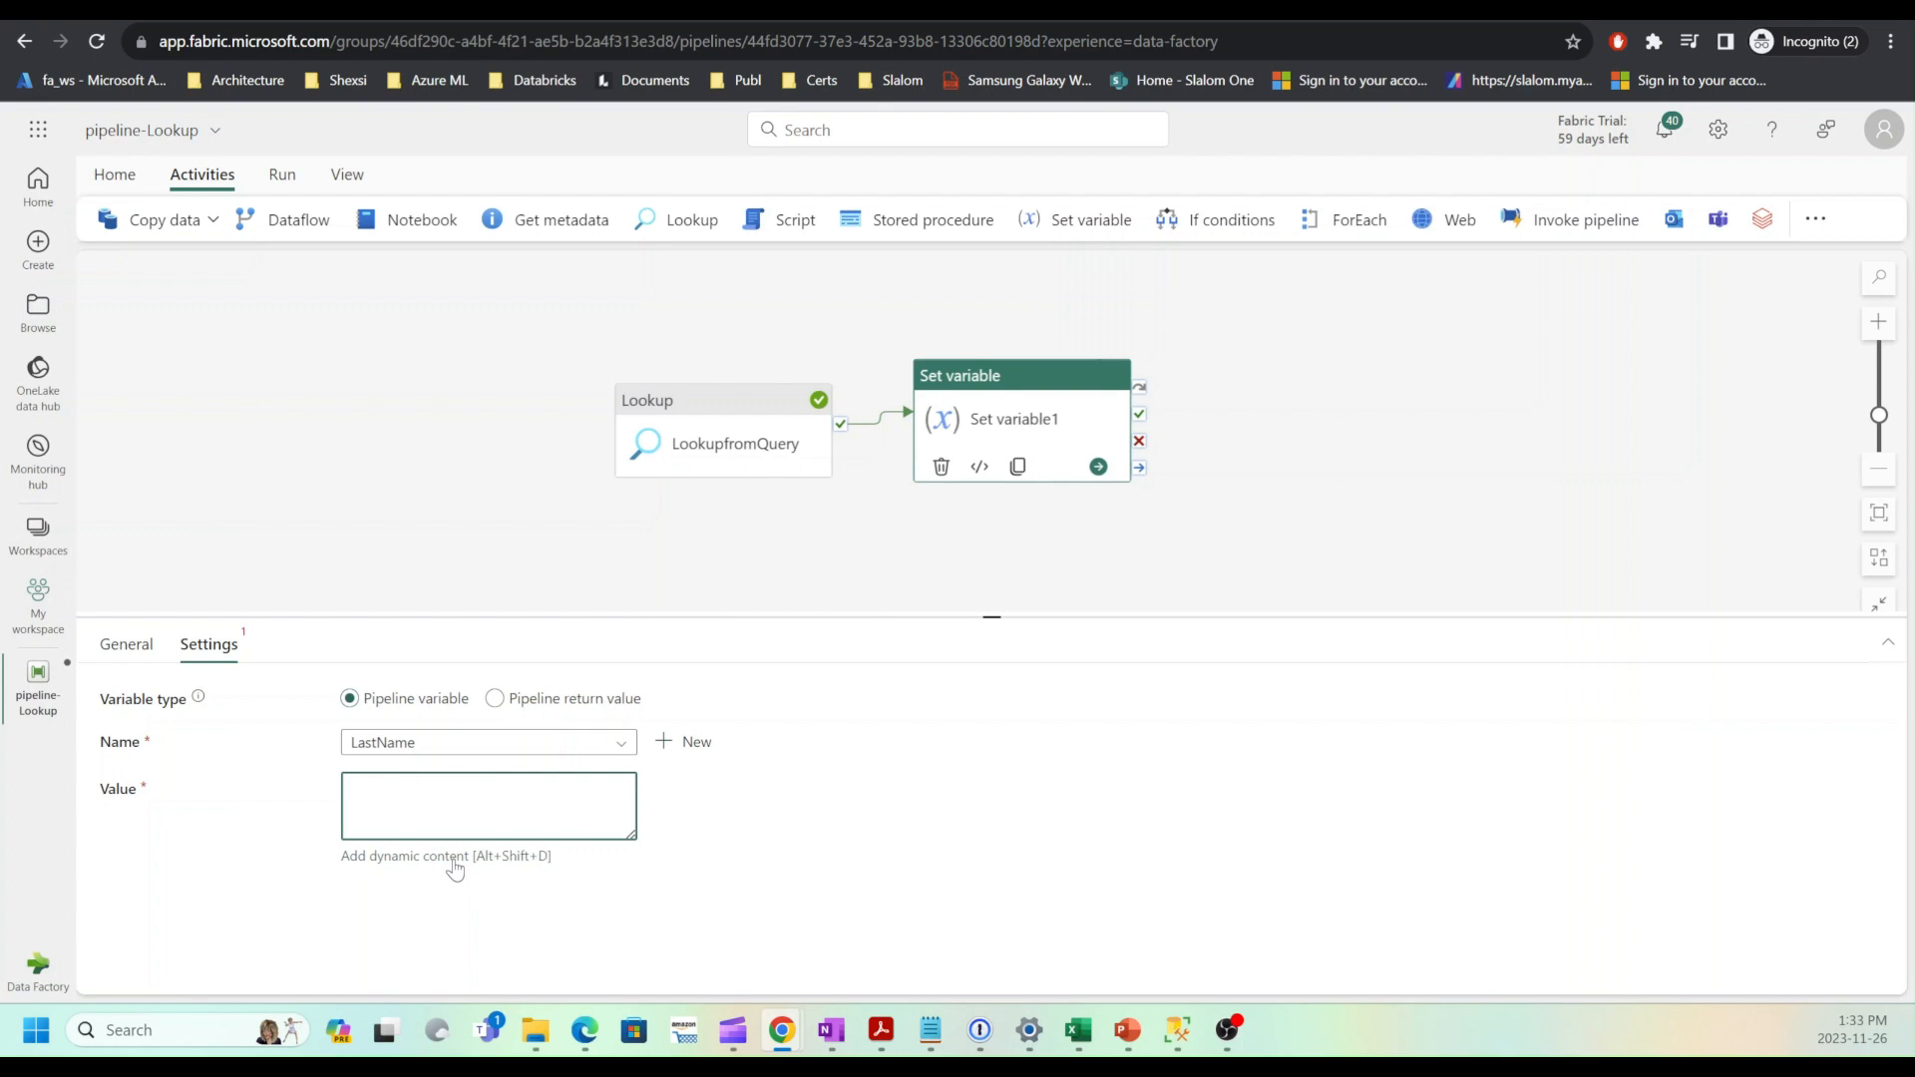
{"action": "left_click", "coordinate": [445, 856]}
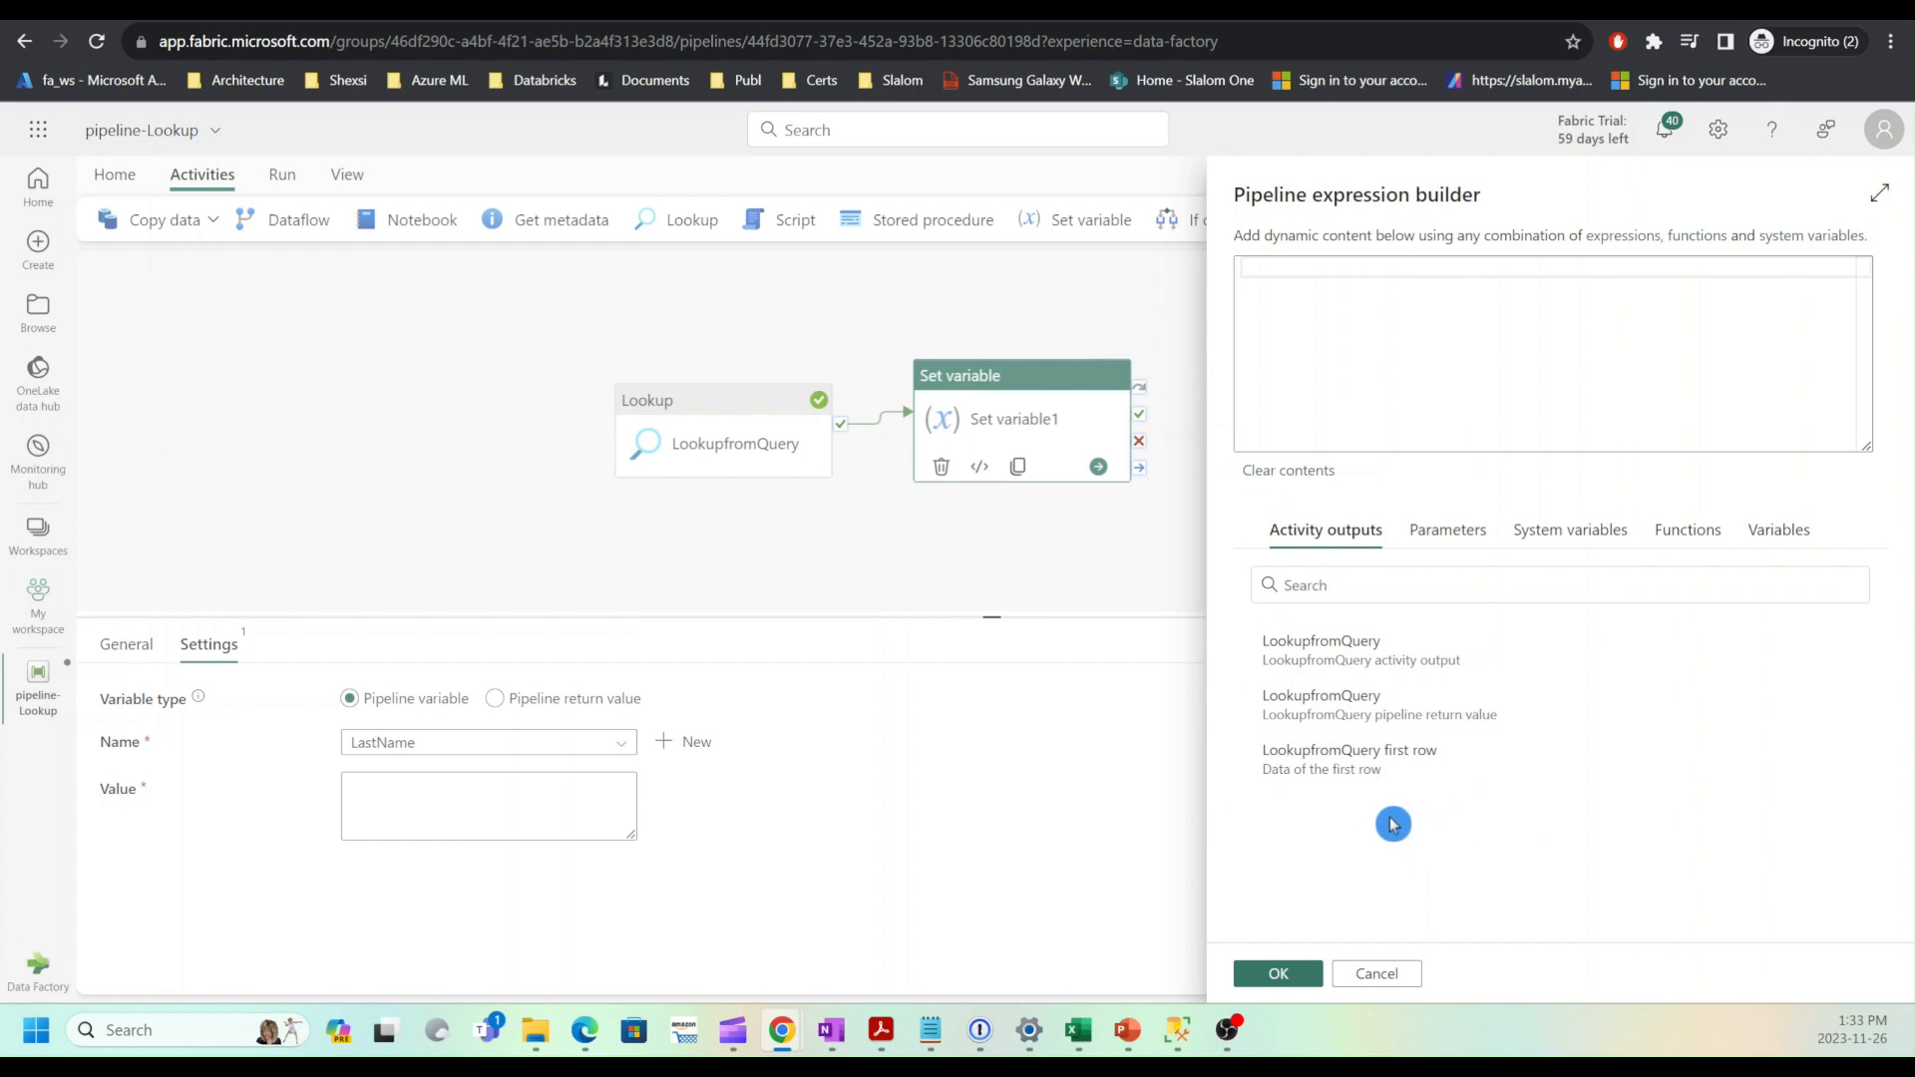
{"action": "mouse_move", "coordinate": [1349, 758]}
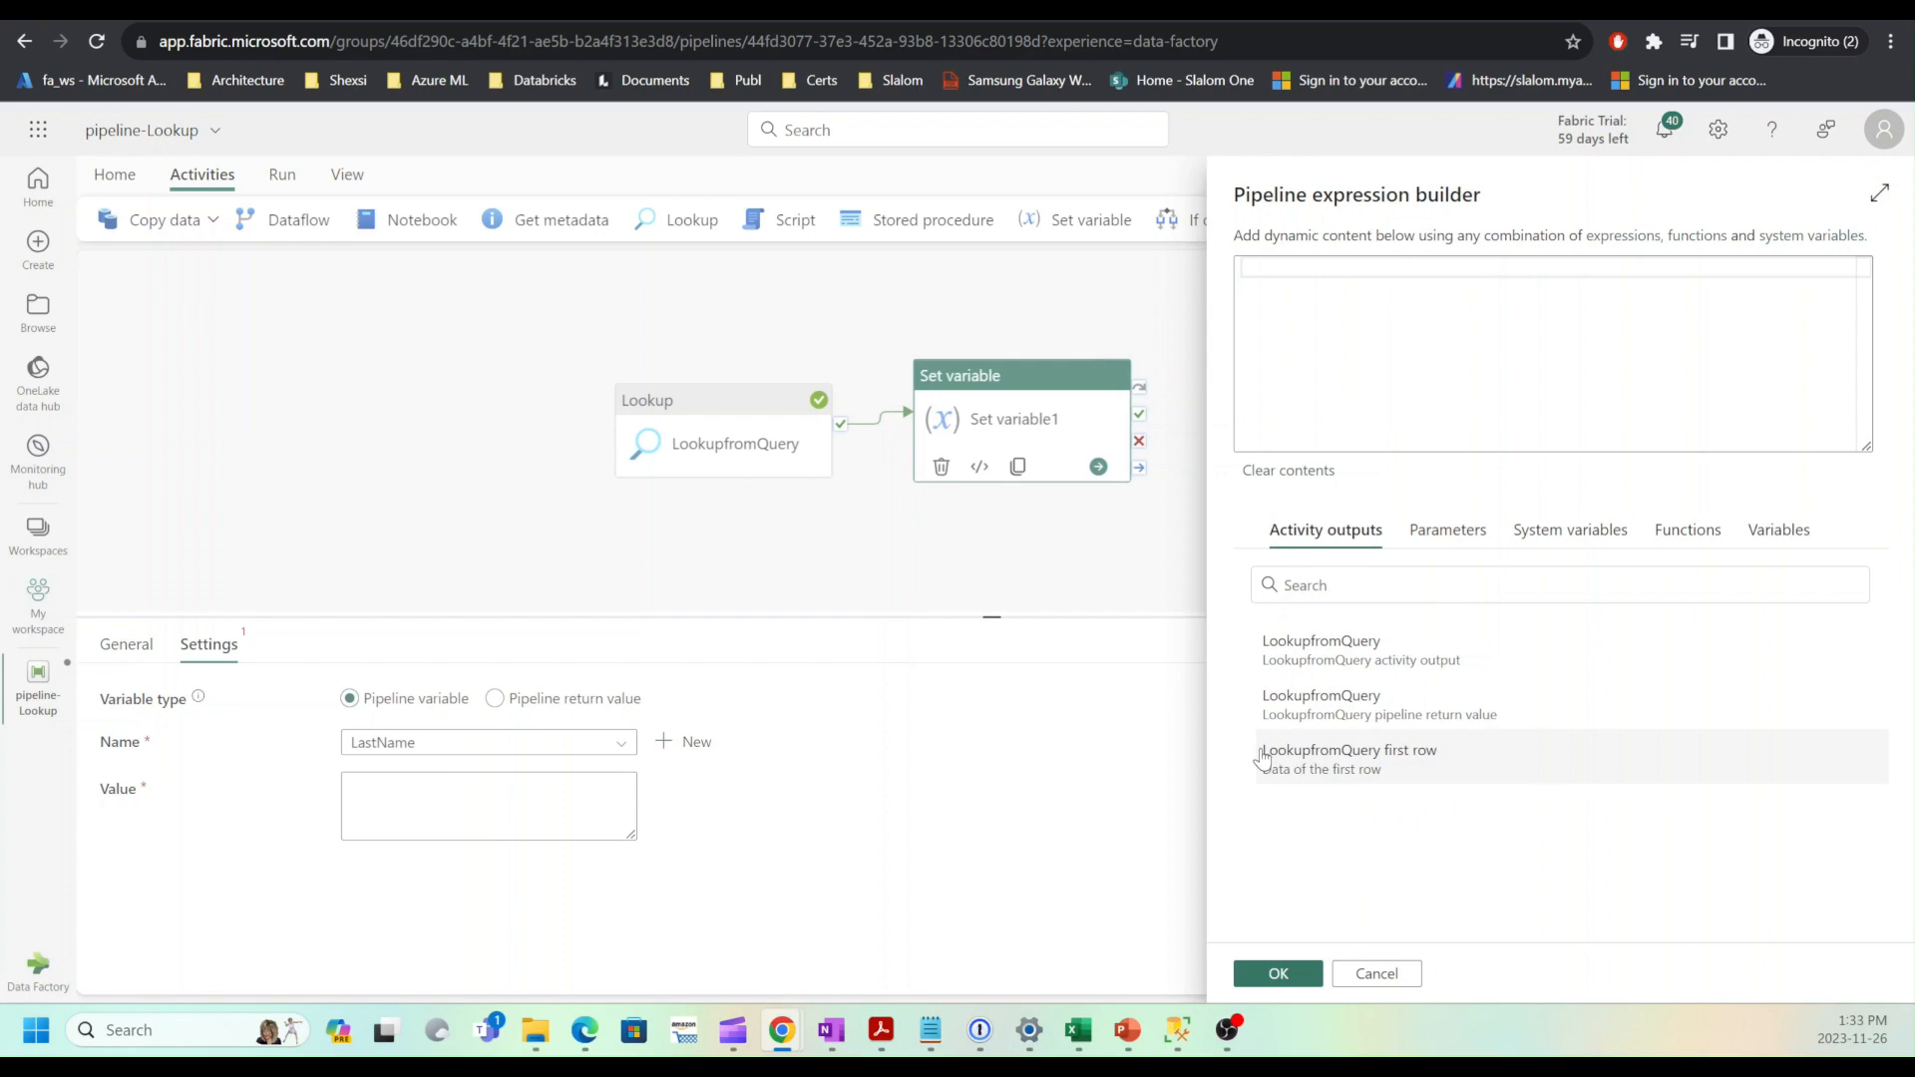
{"action": "mouse_move", "coordinate": [1323, 766]}
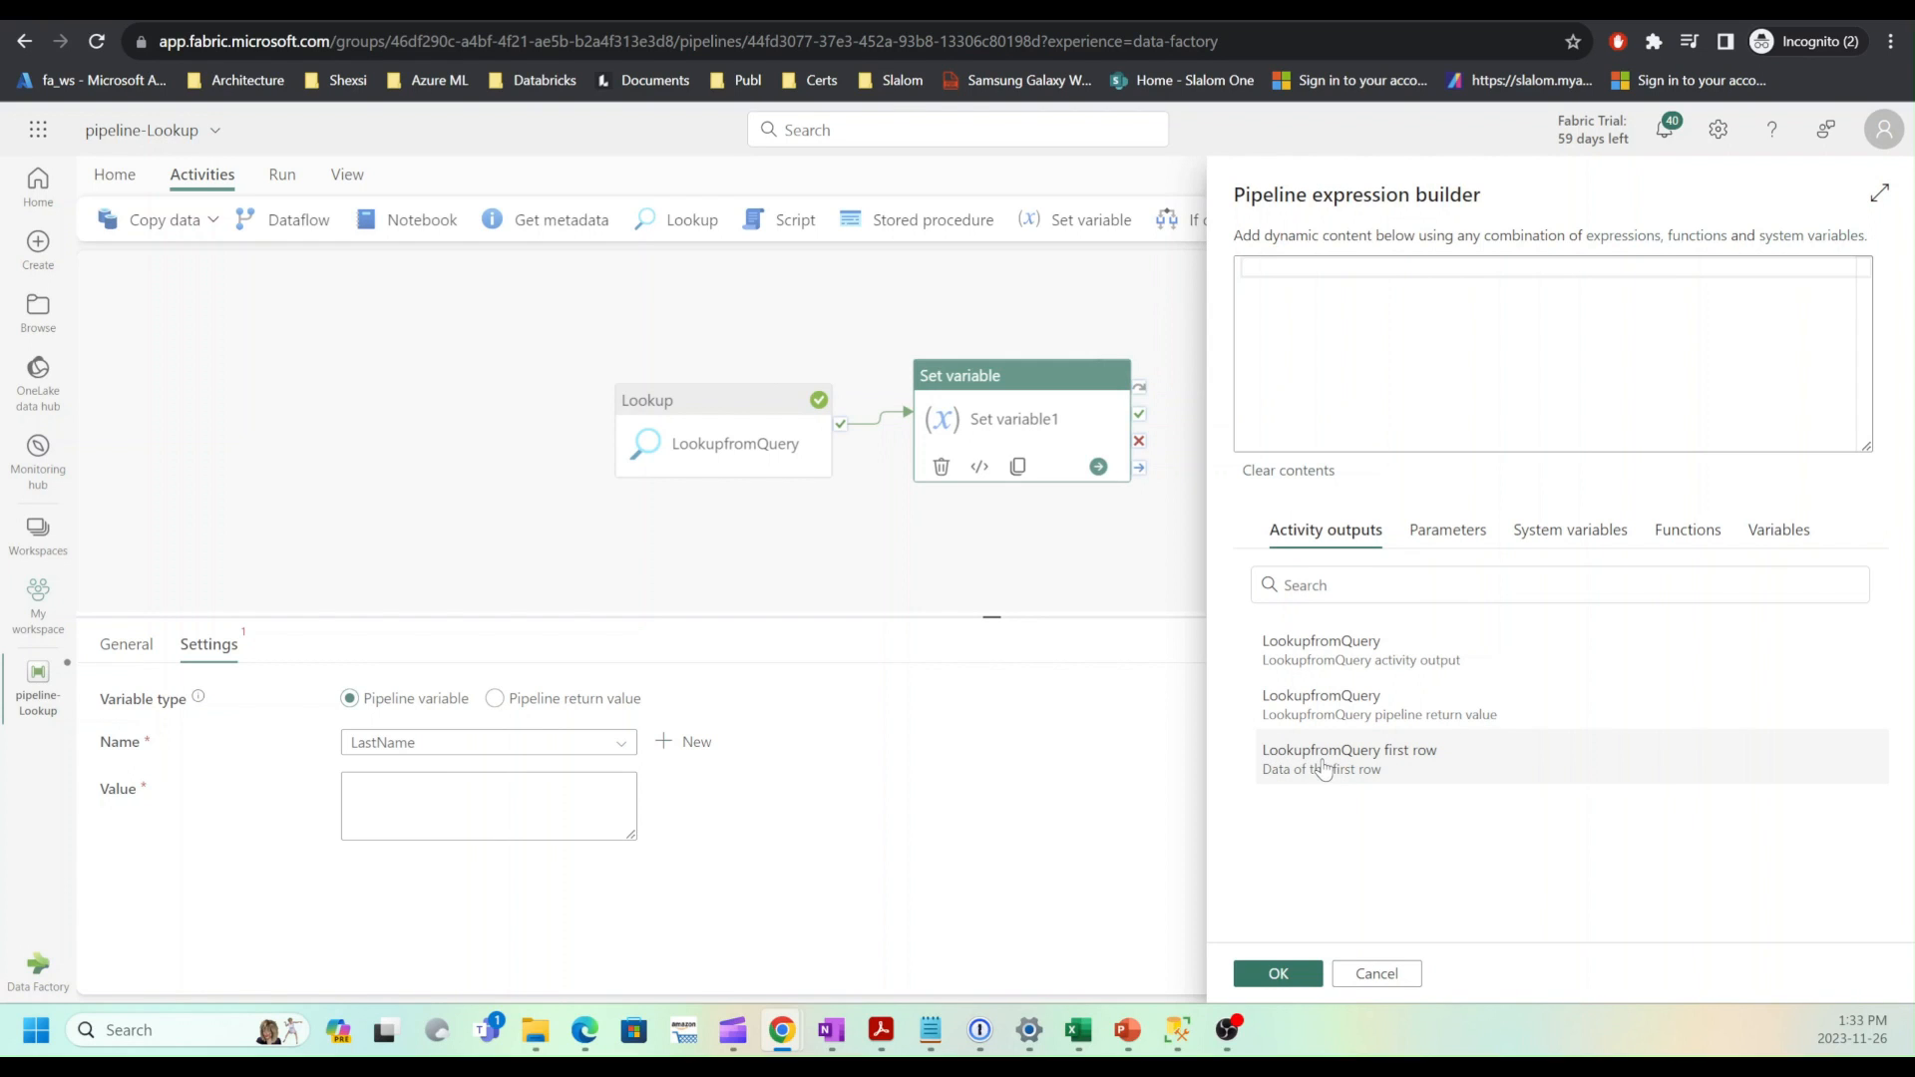
{"action": "left_click", "coordinate": [1349, 758]}
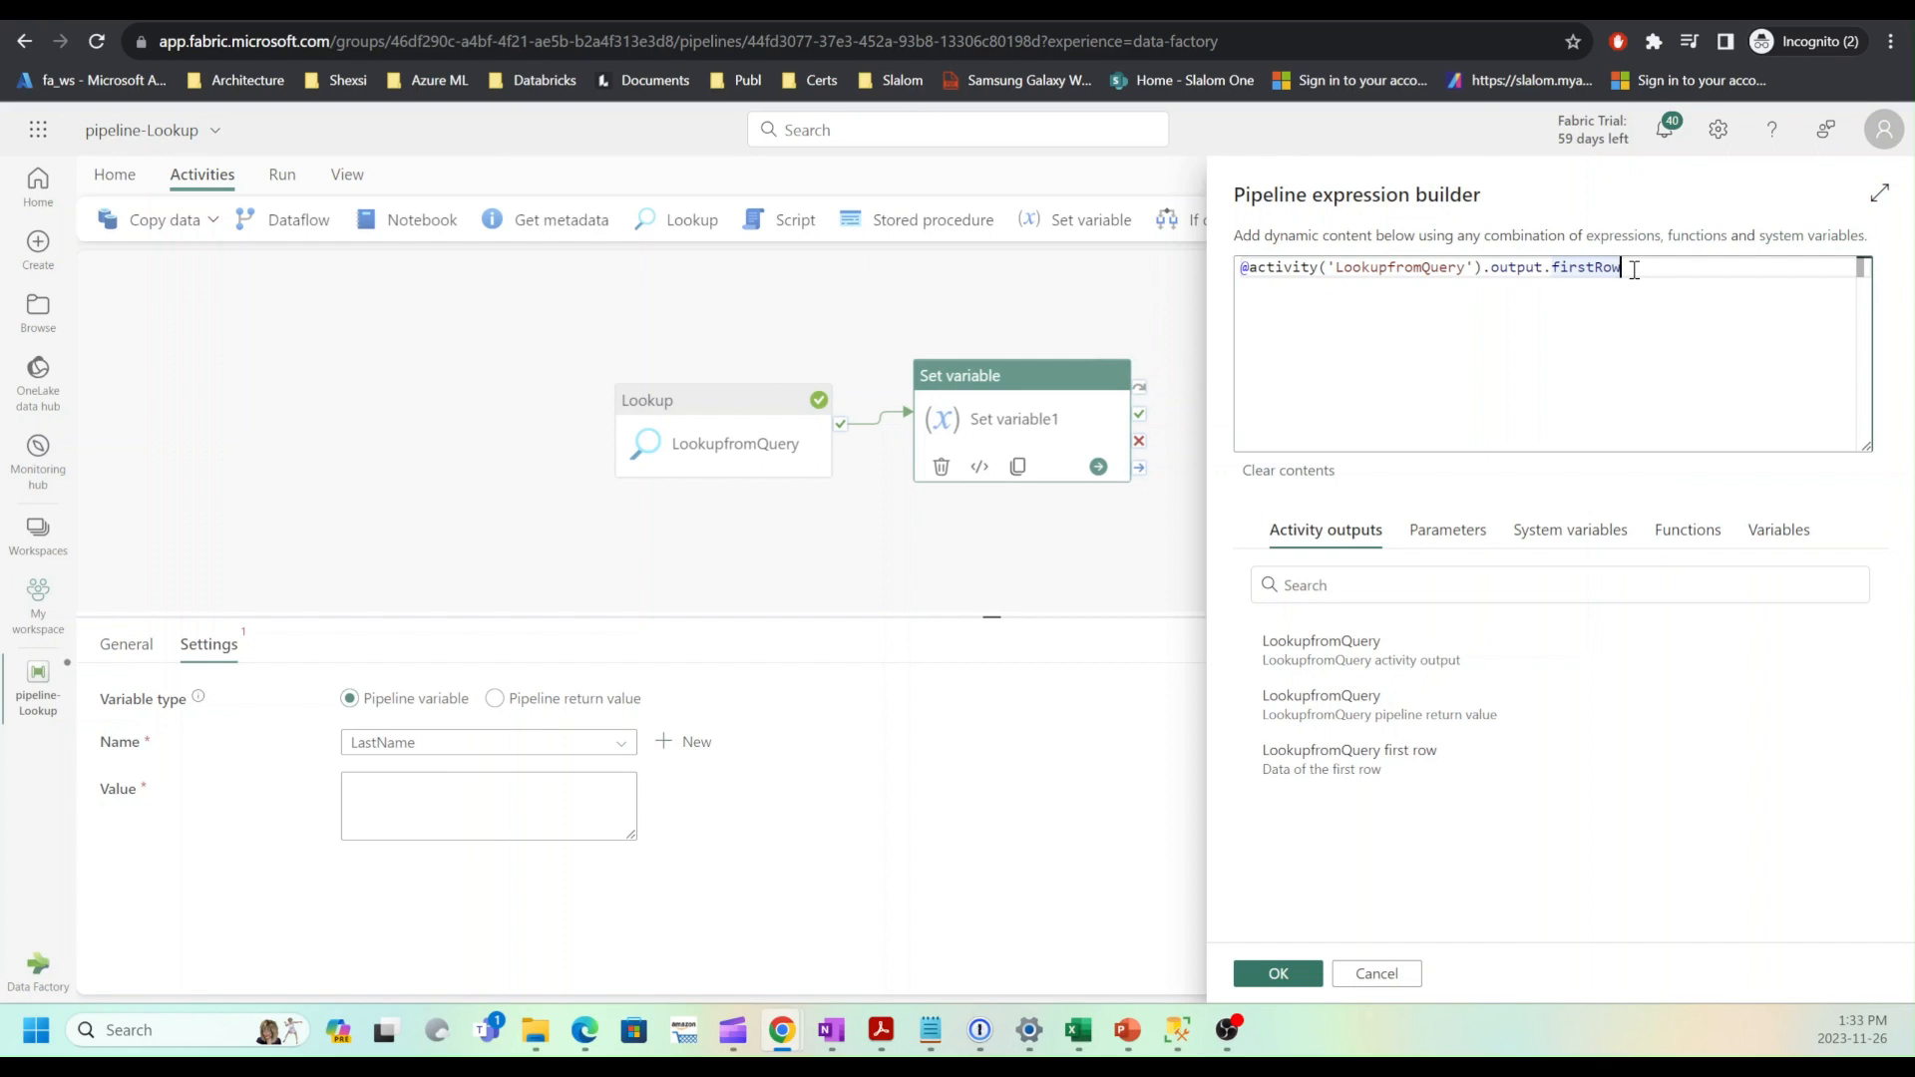
{"action": "type", "text": ".Las"}
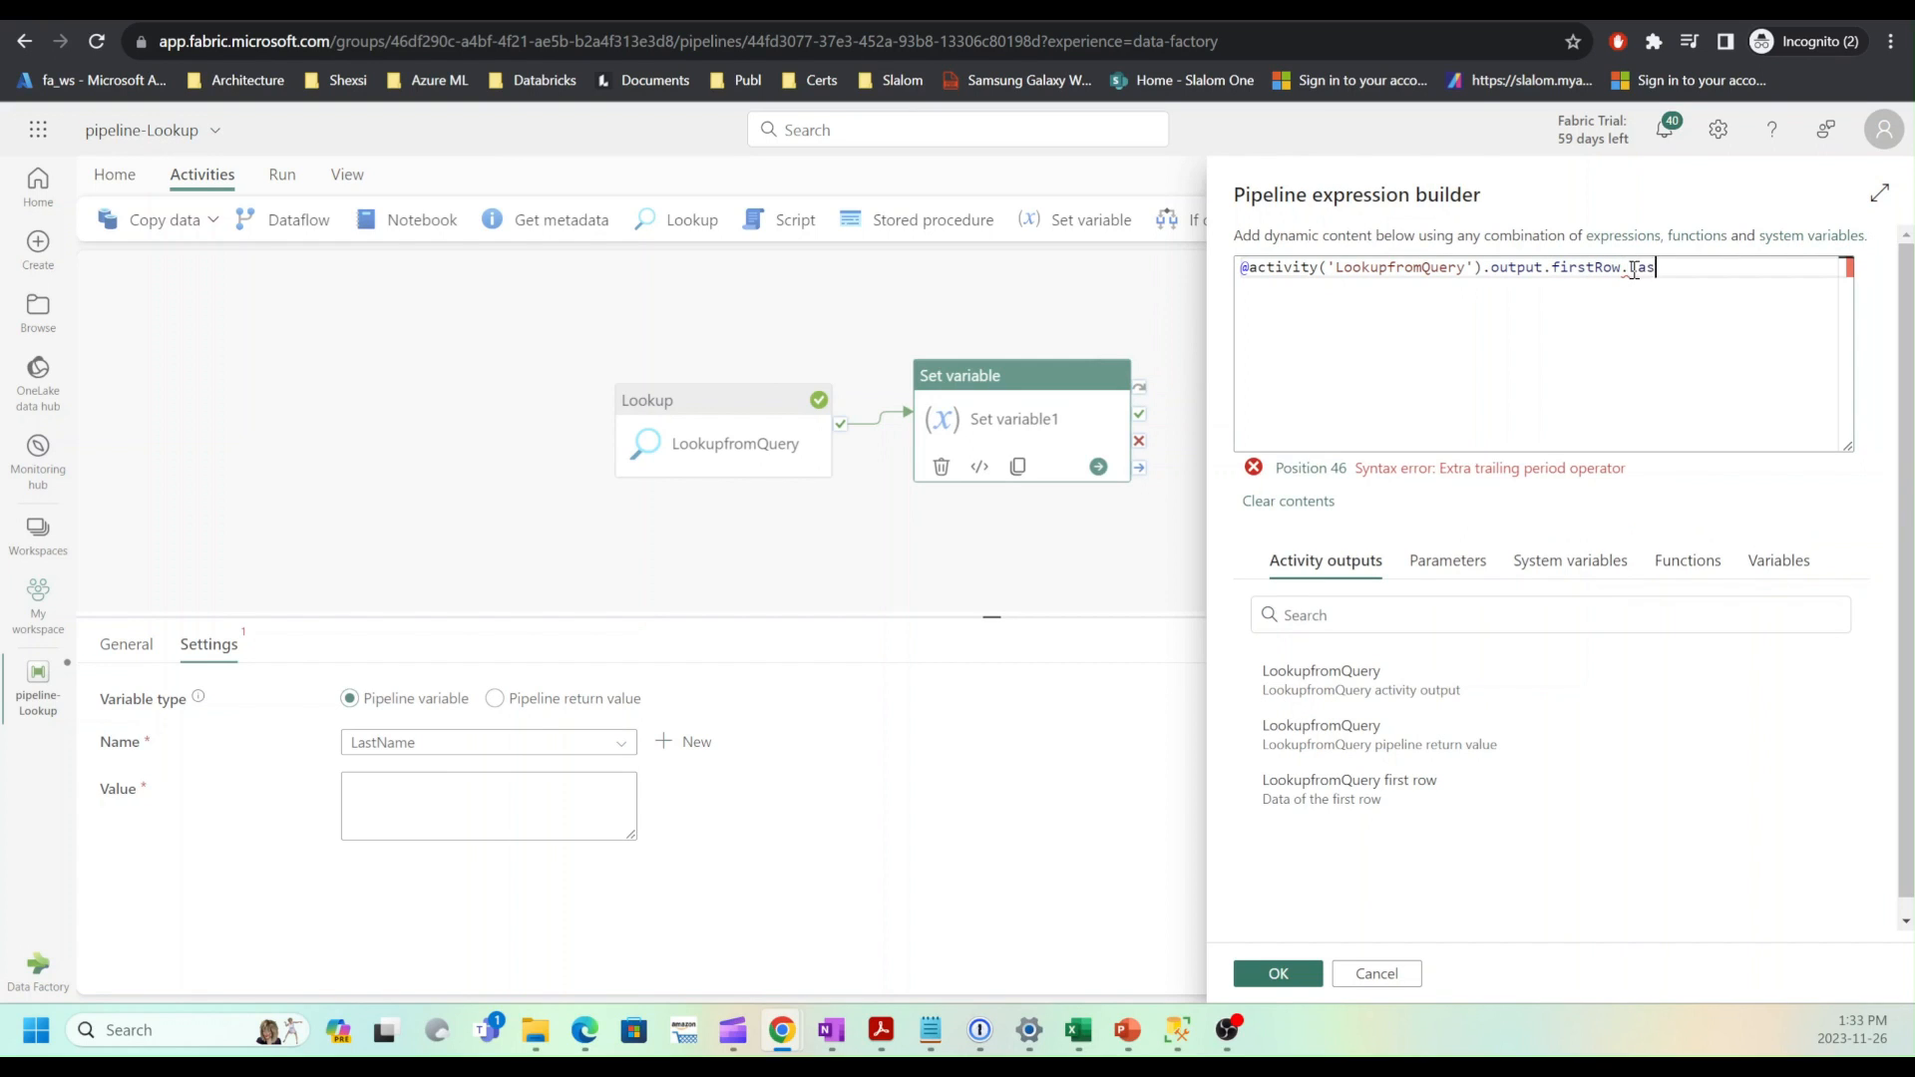
{"action": "type", "text": "LastName"}
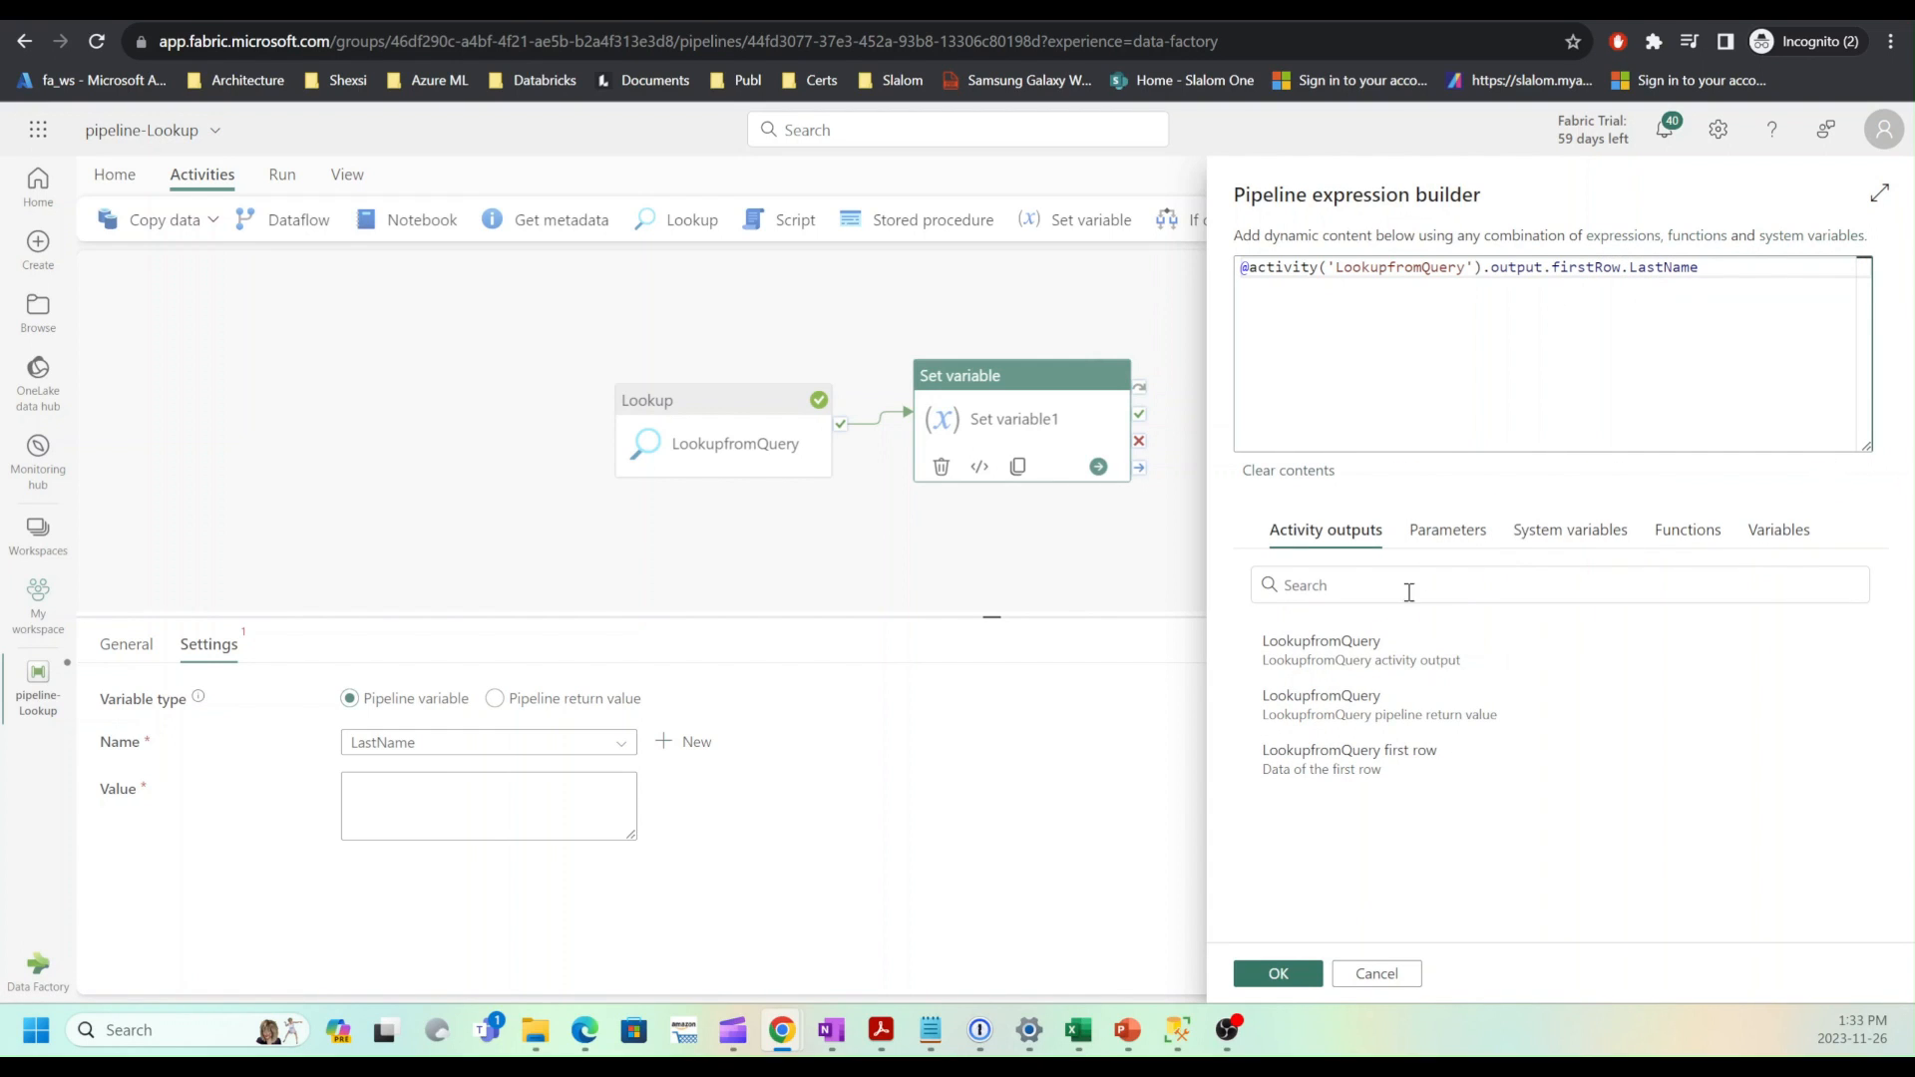
{"action": "left_click", "coordinate": [1276, 974]}
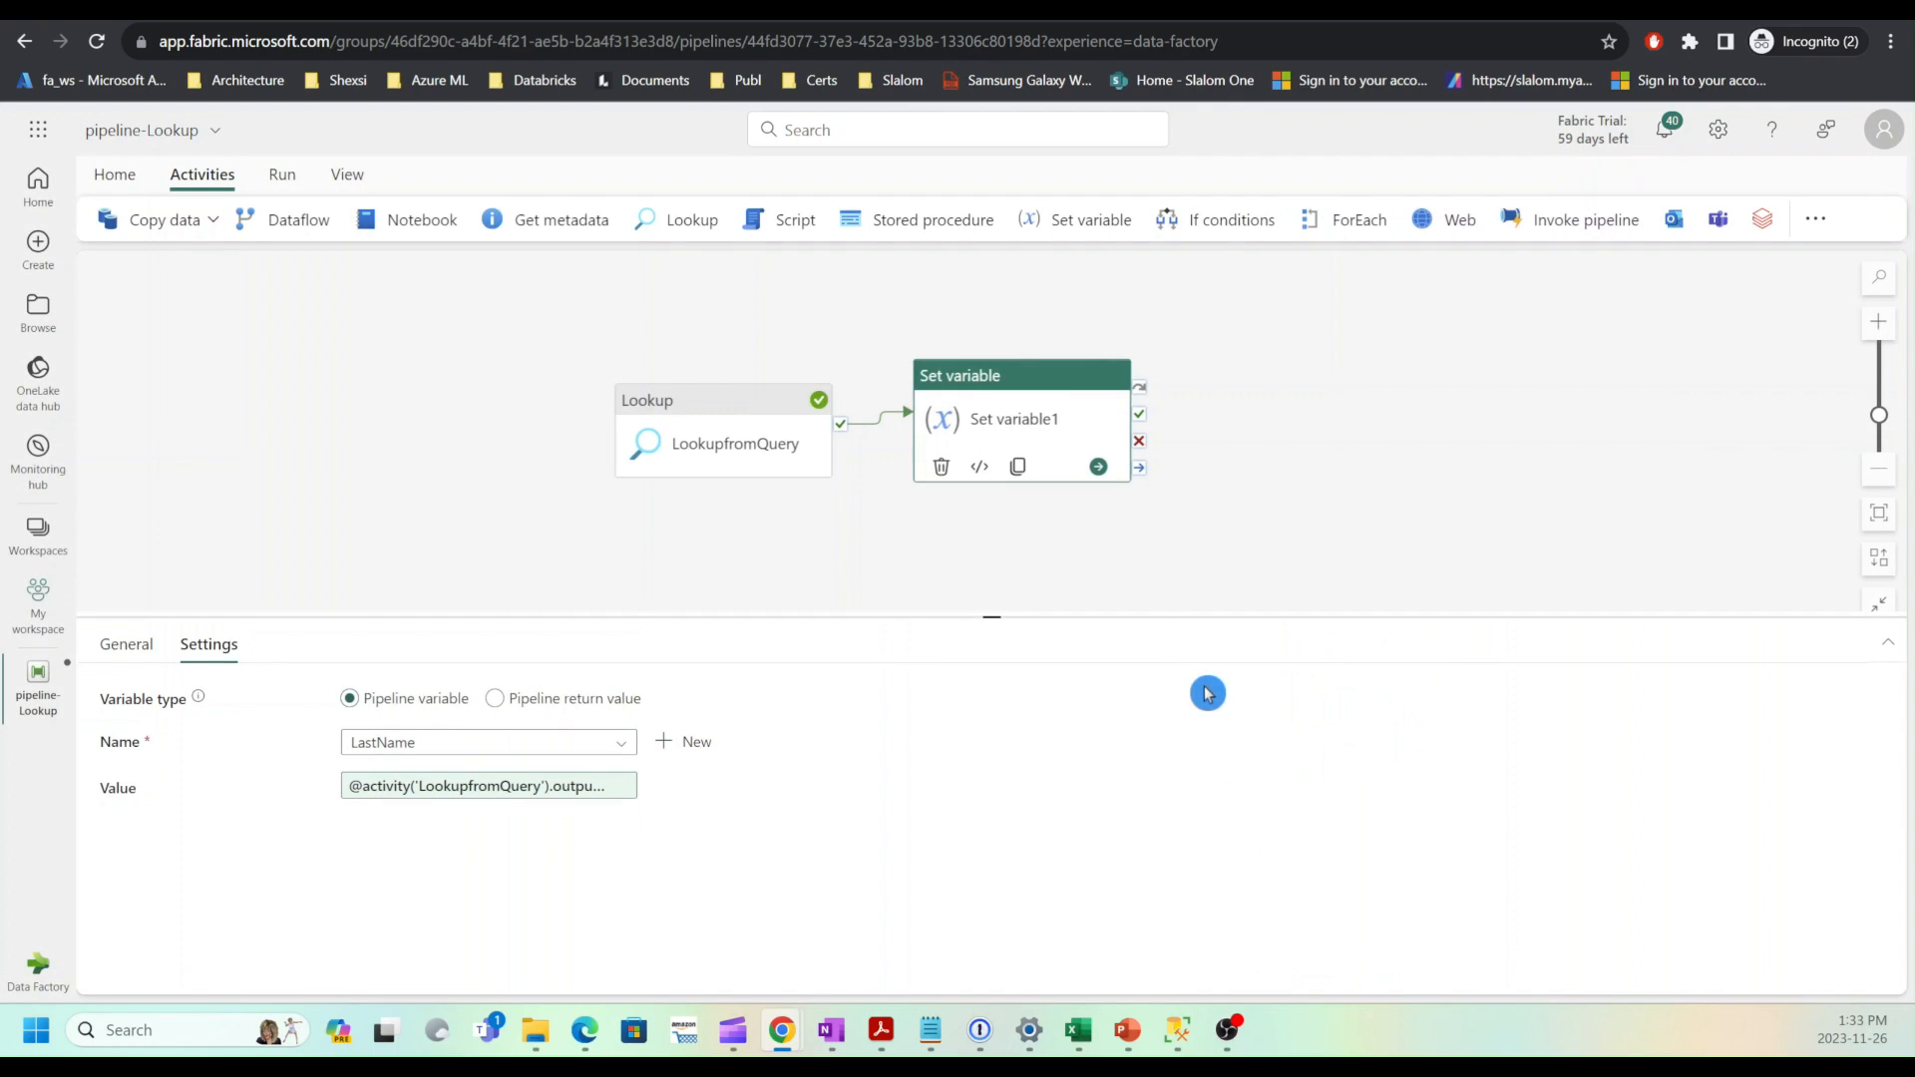
{"action": "mouse_move", "coordinate": [476, 411]}
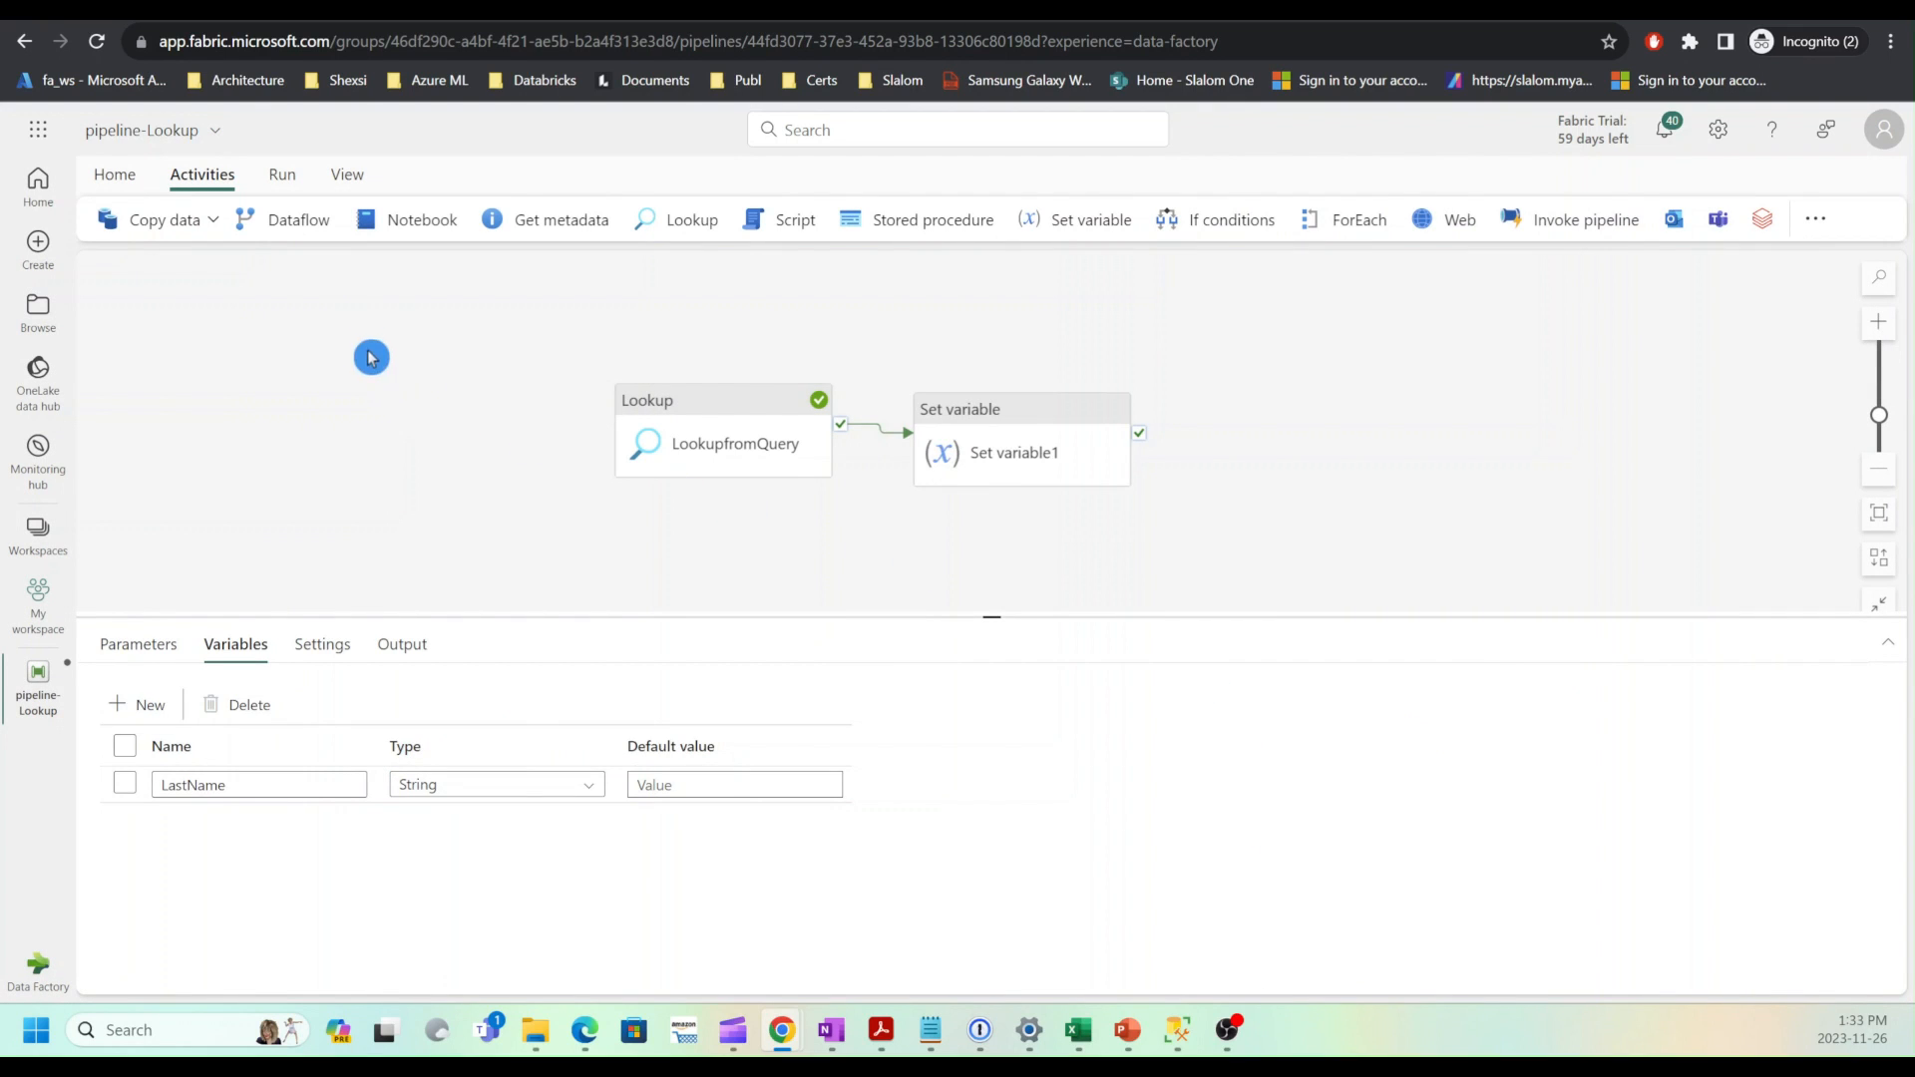
Step: Save pipeline-Lookup from the Home tab and start a run
{"action": "left_click", "coordinate": [113, 174]}
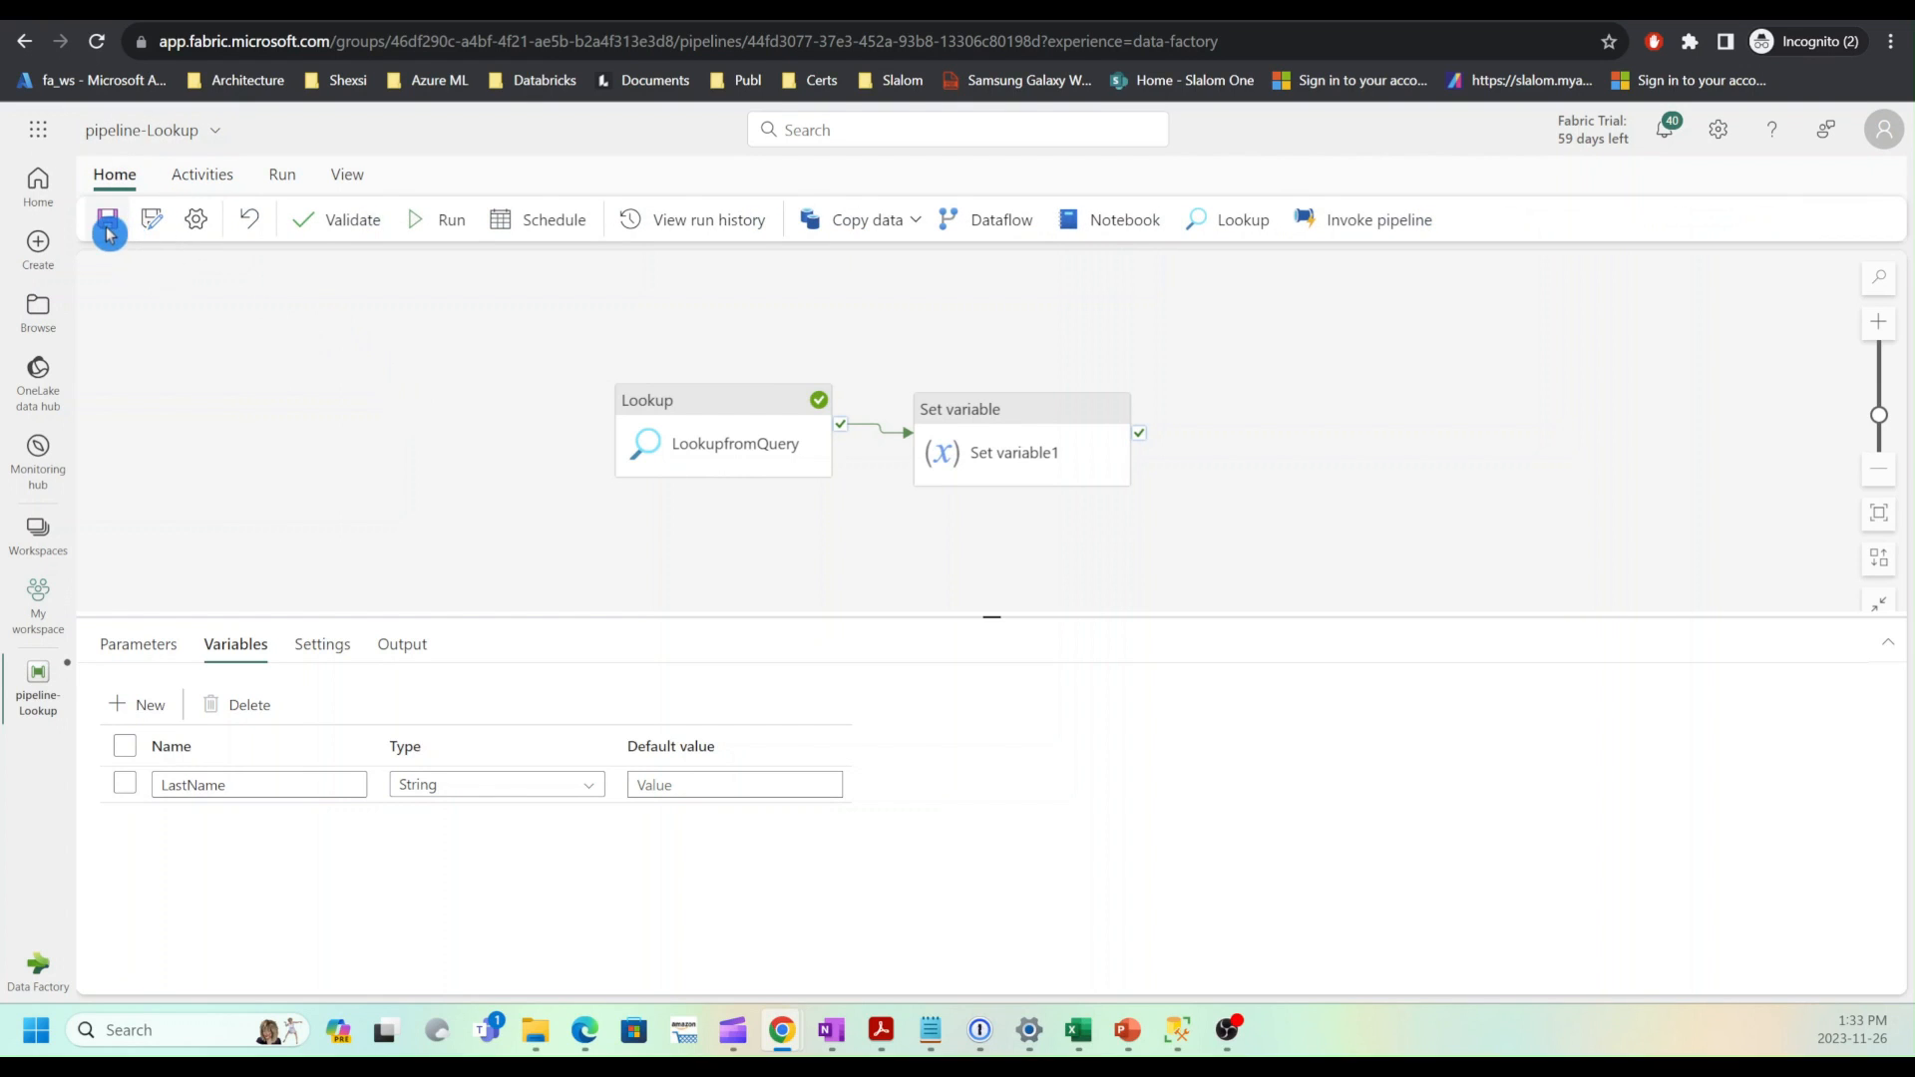
{"action": "left_click", "coordinate": [108, 219]}
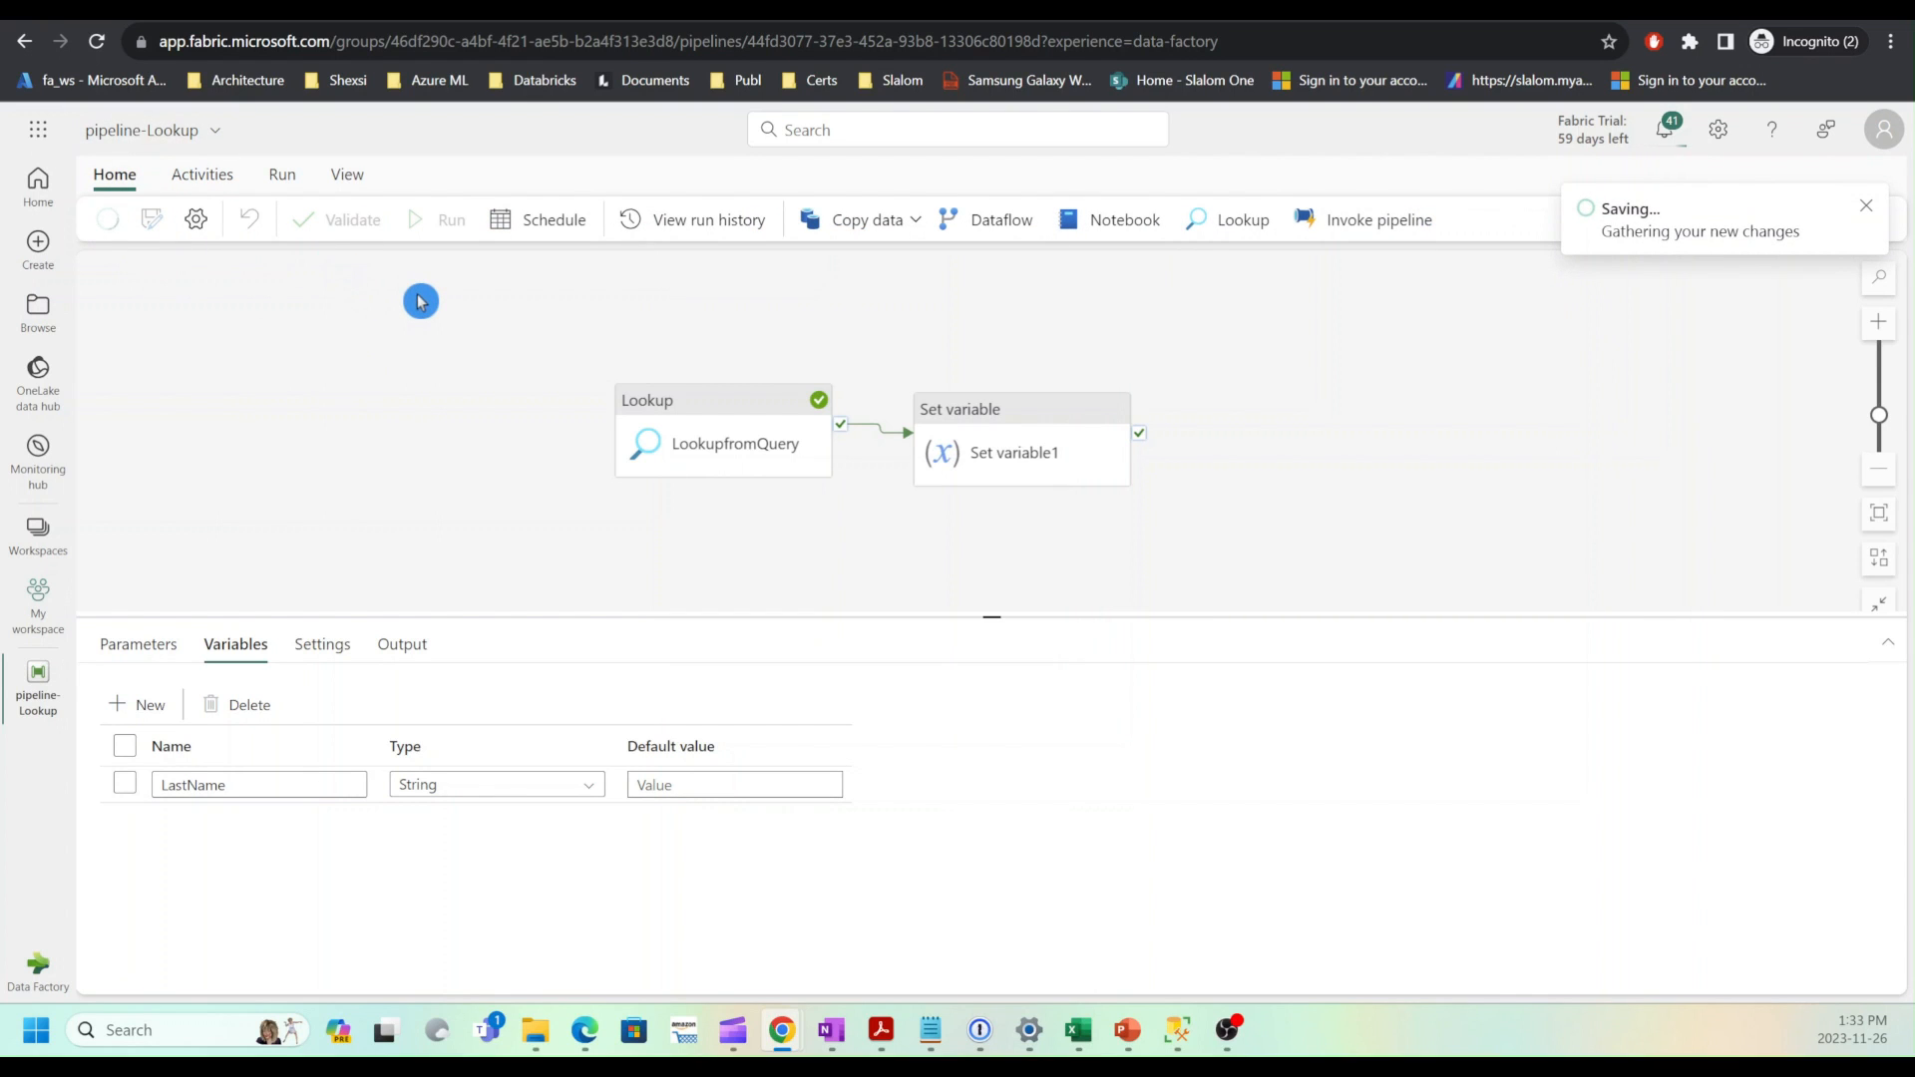
{"action": "mouse_move", "coordinate": [450, 223]}
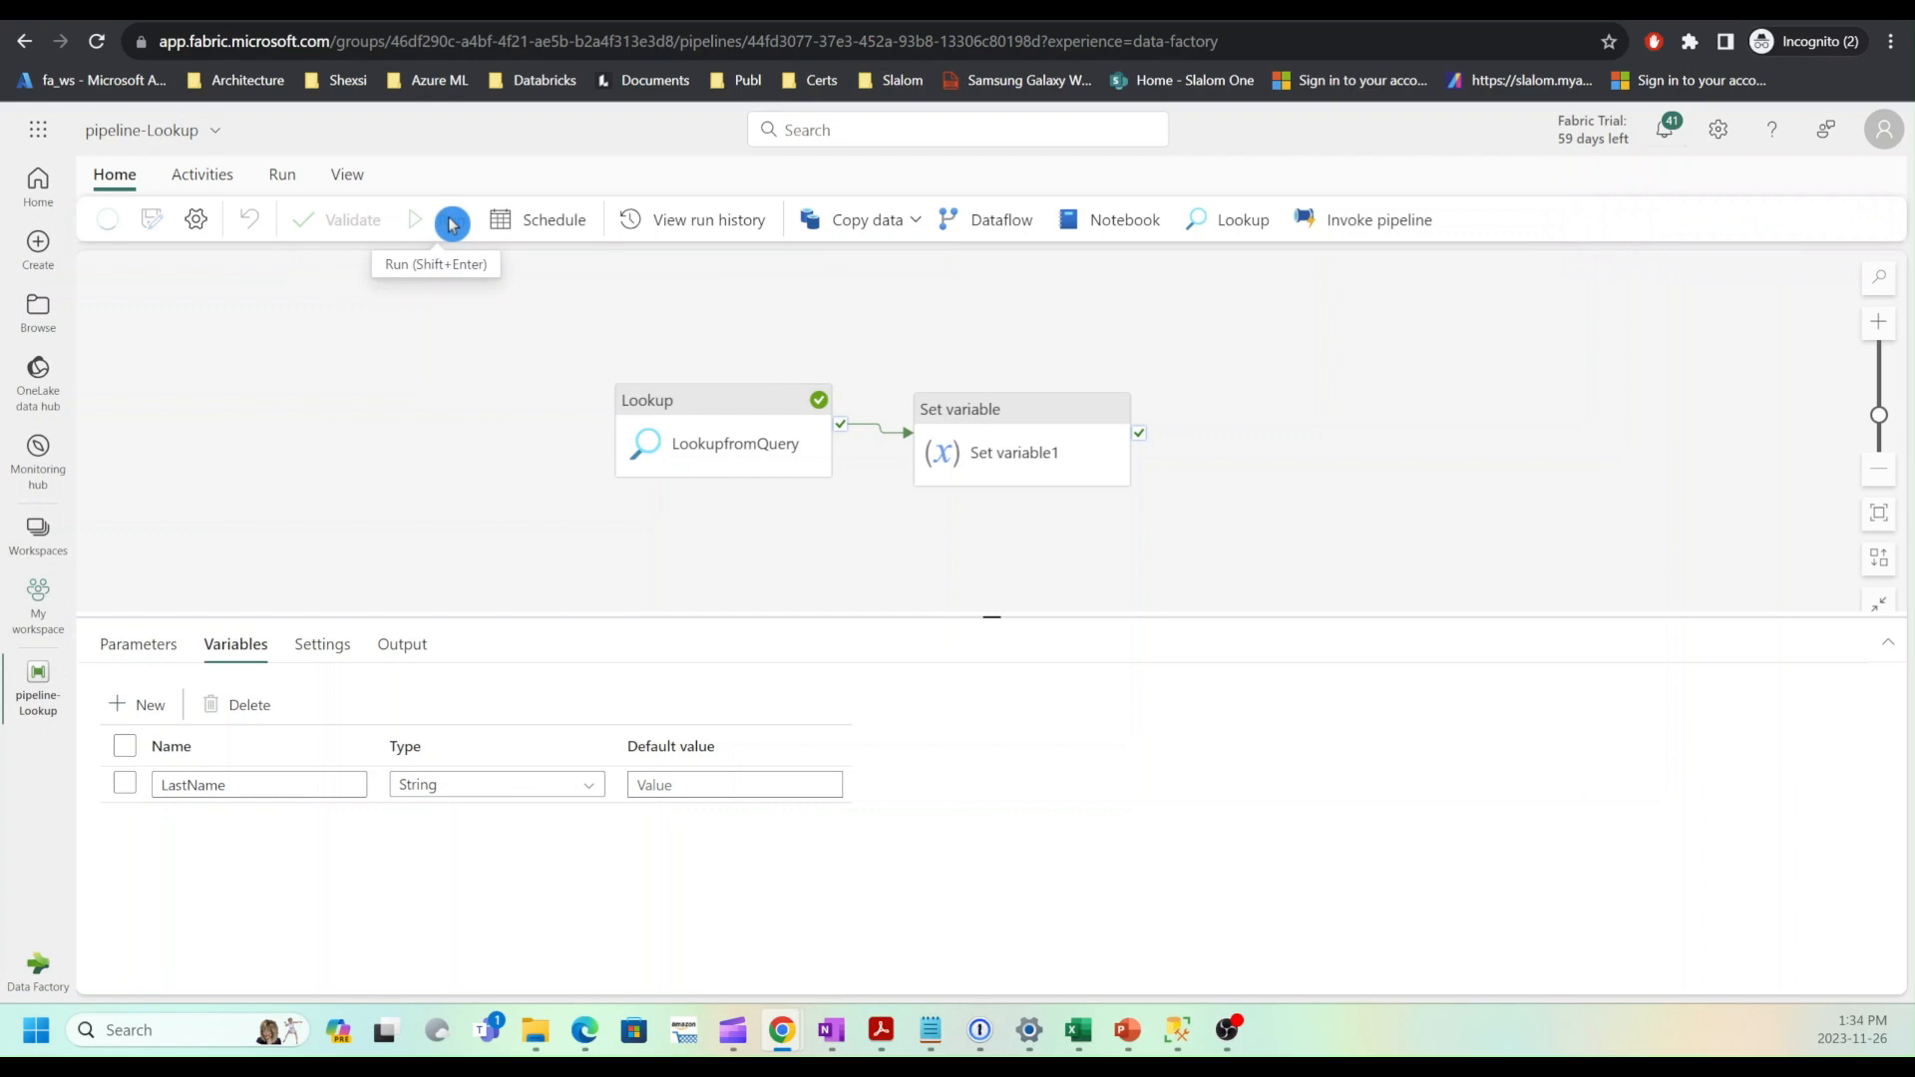
{"action": "left_click", "coordinate": [453, 224]}
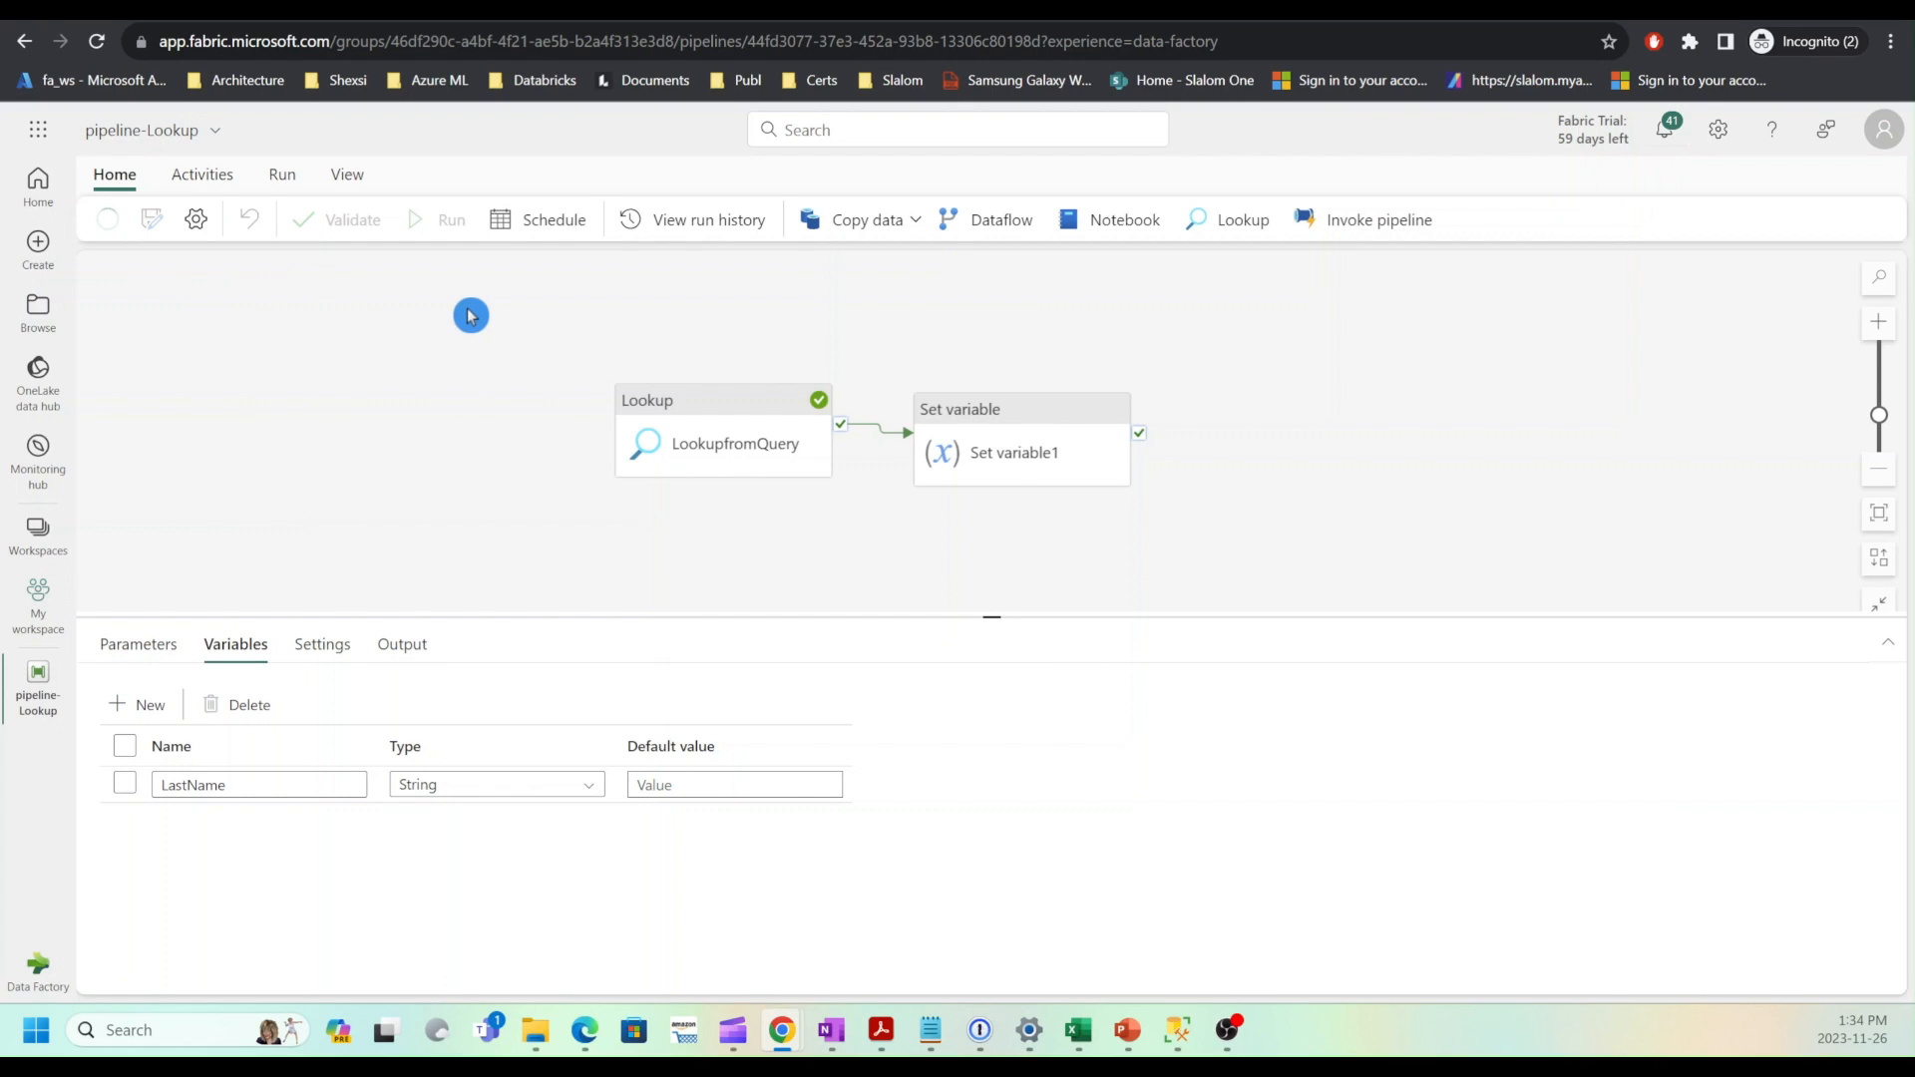
Step: View Set variable1's run output showing LastName = Liu, then close the output popup
{"action": "left_click", "coordinate": [451, 219]}
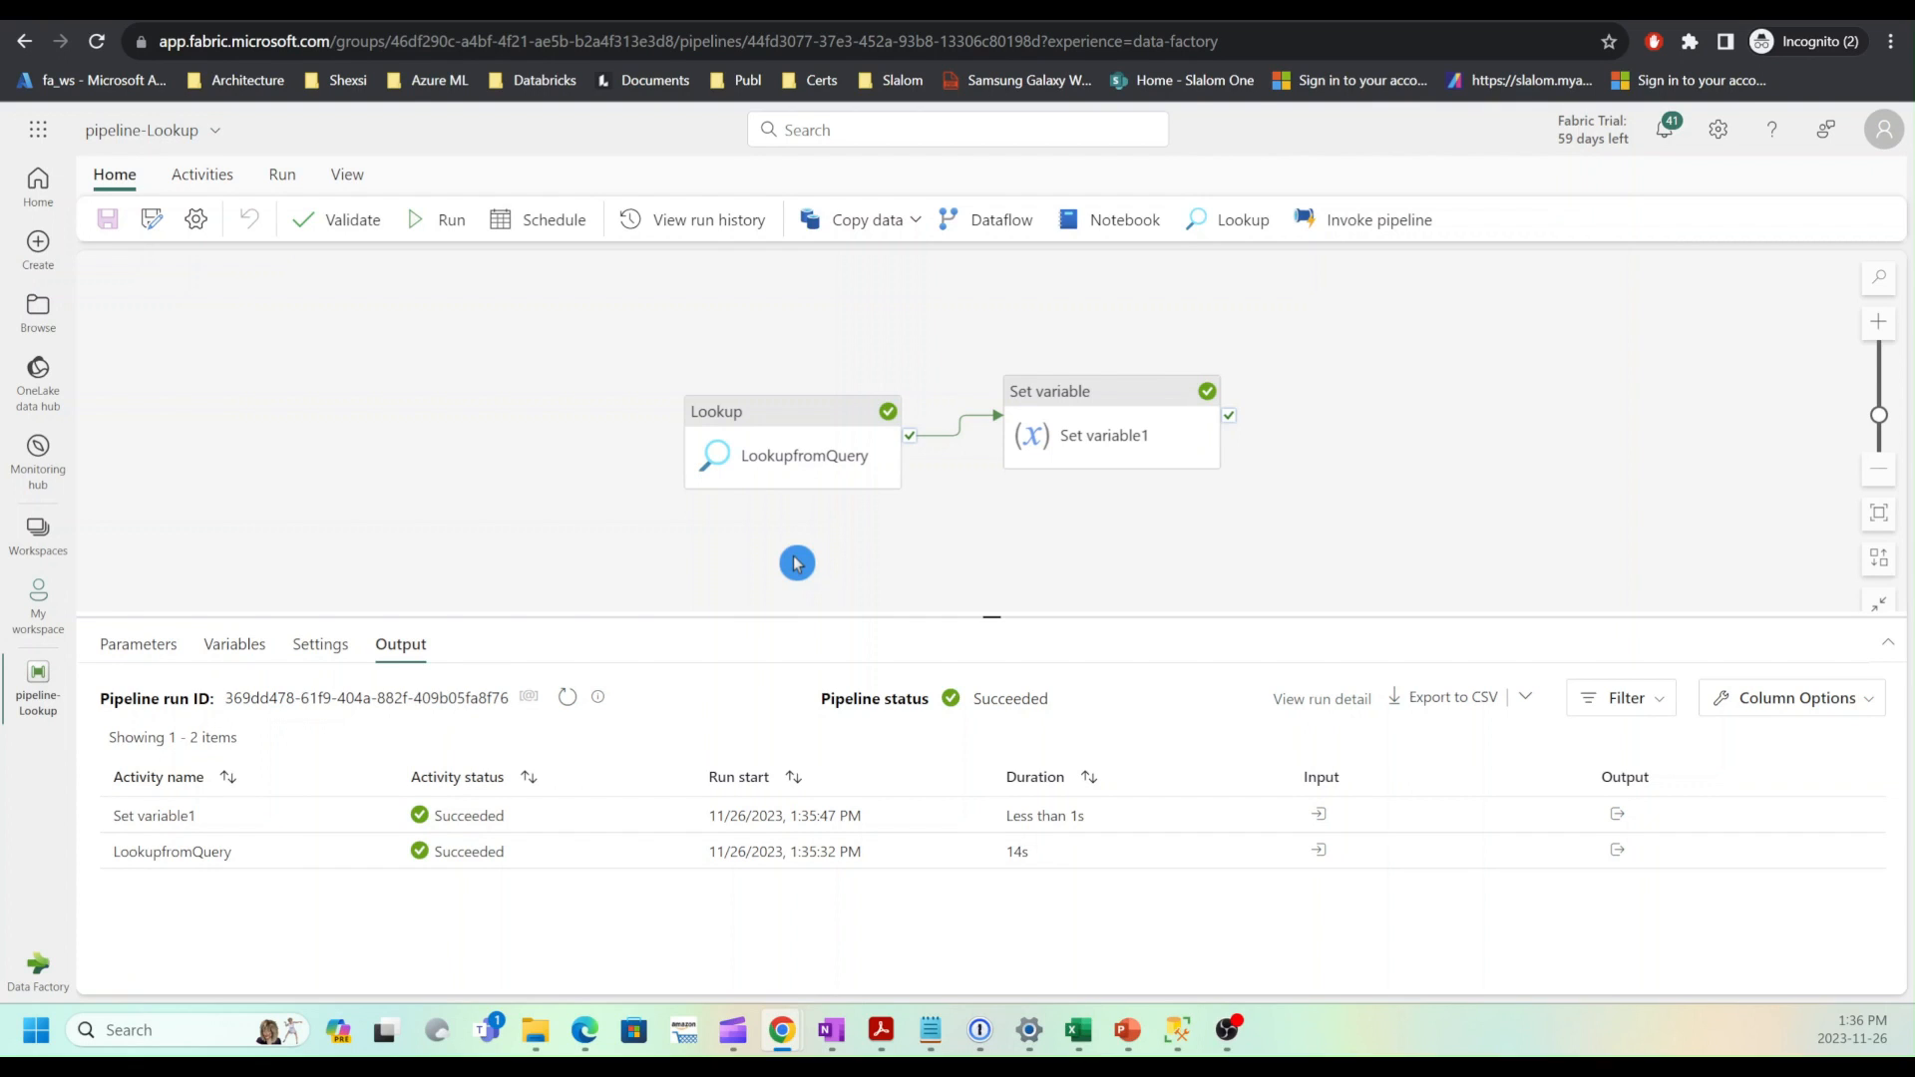
{"action": "mouse_move", "coordinate": [804, 580]}
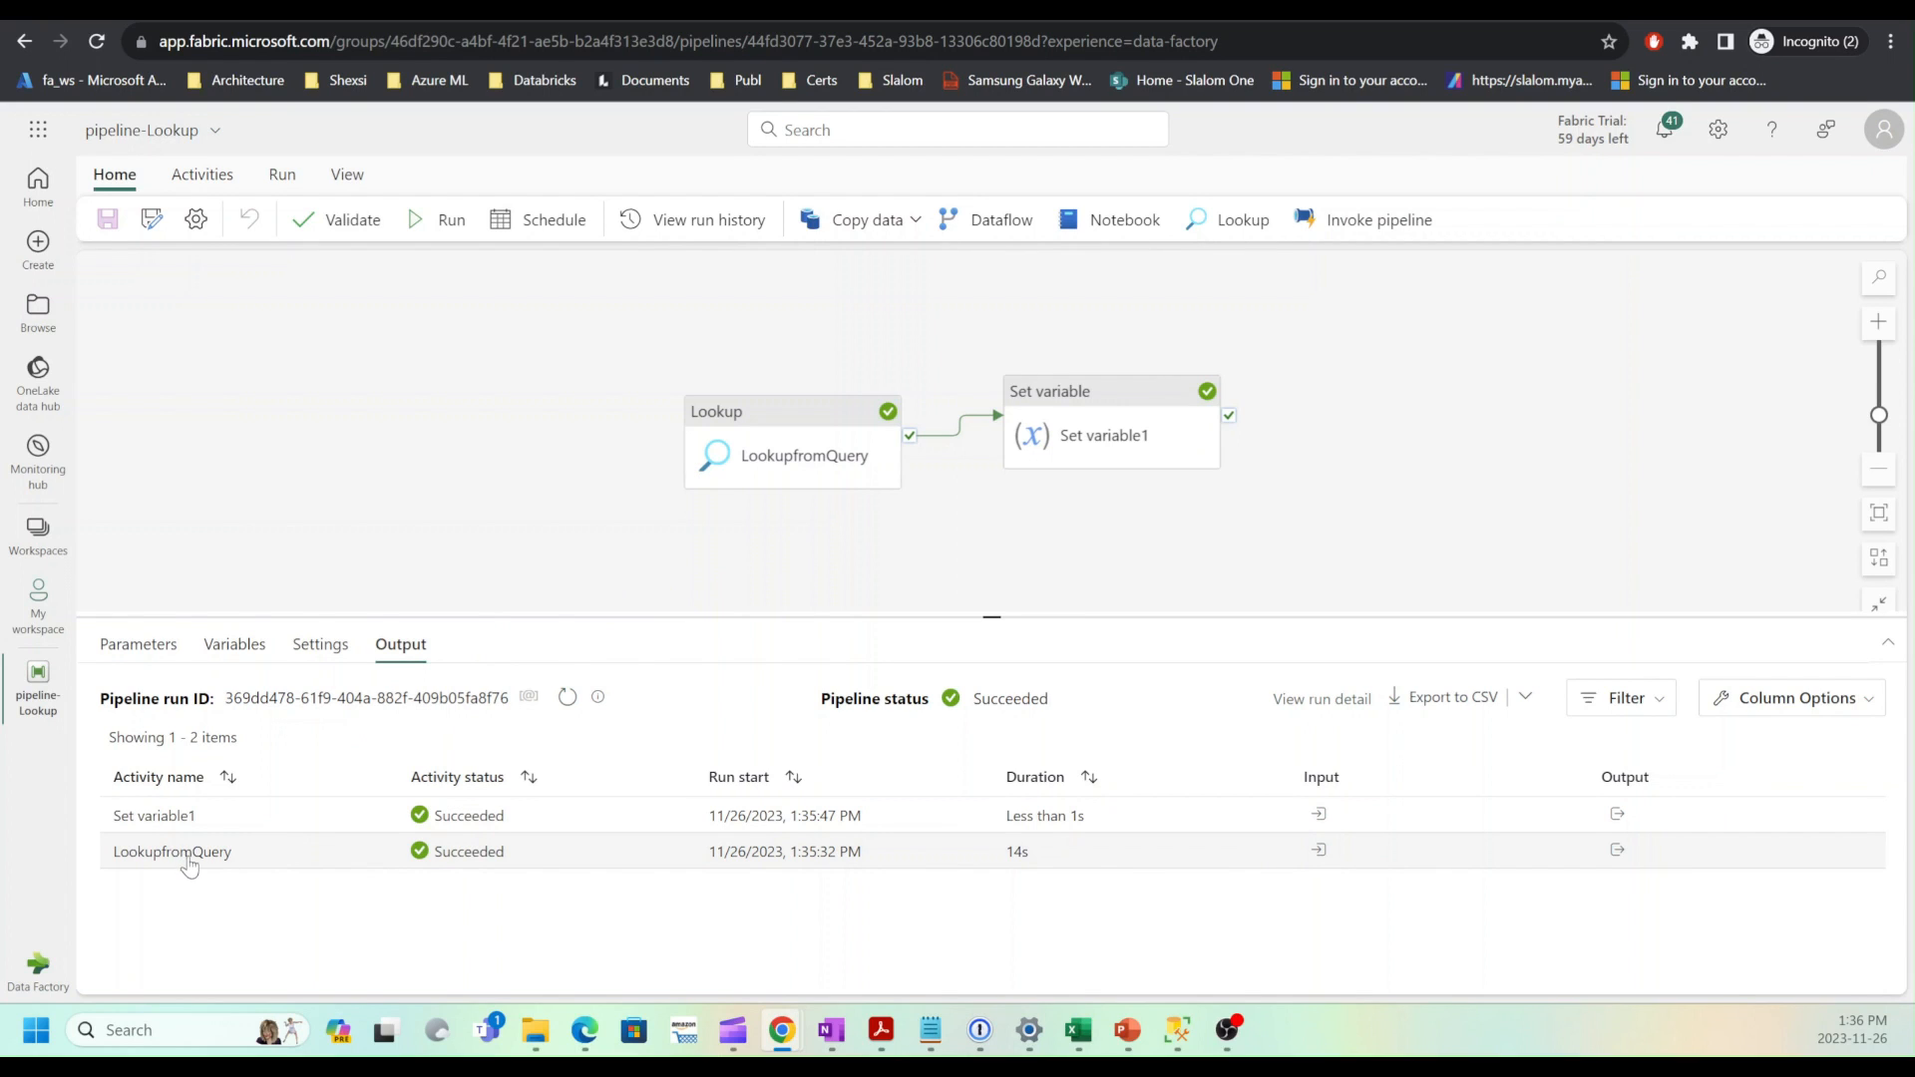
{"action": "left_click", "coordinate": [1616, 851]}
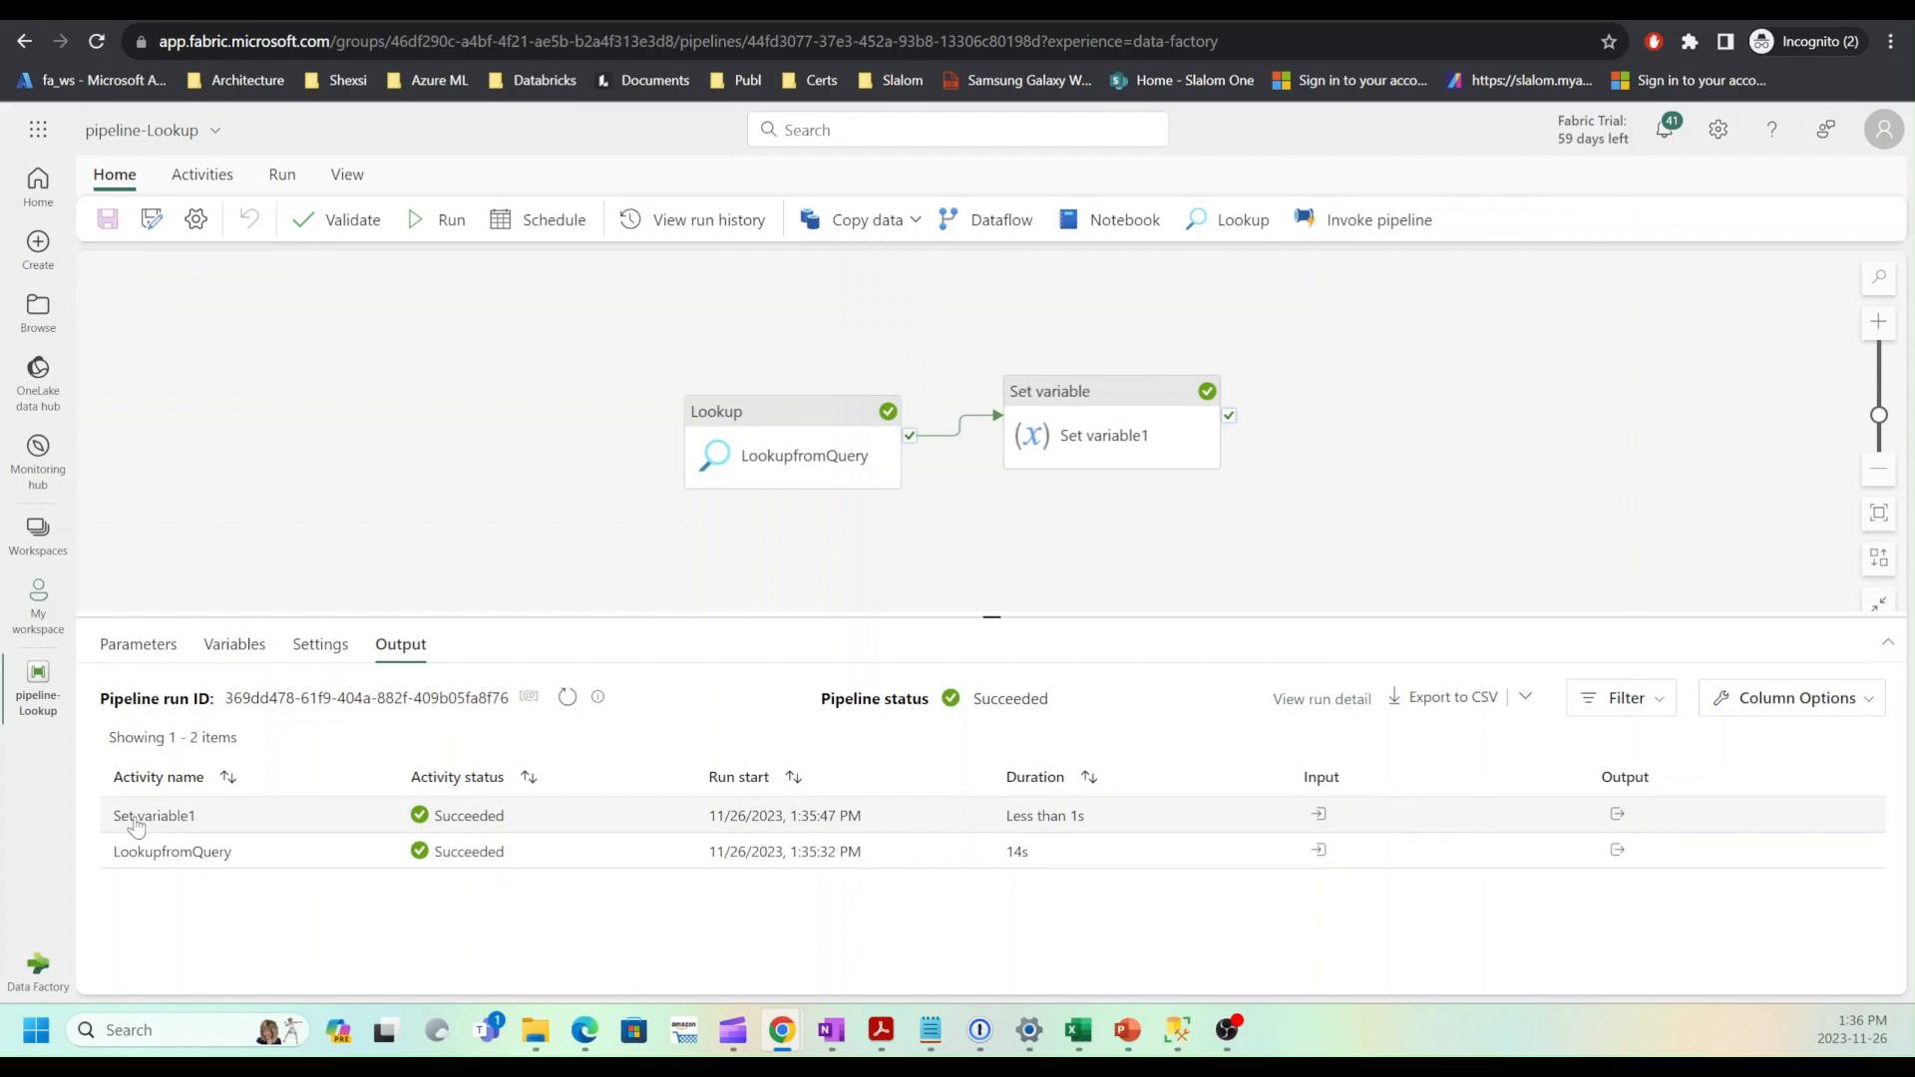
{"action": "left_click", "coordinate": [1617, 814]}
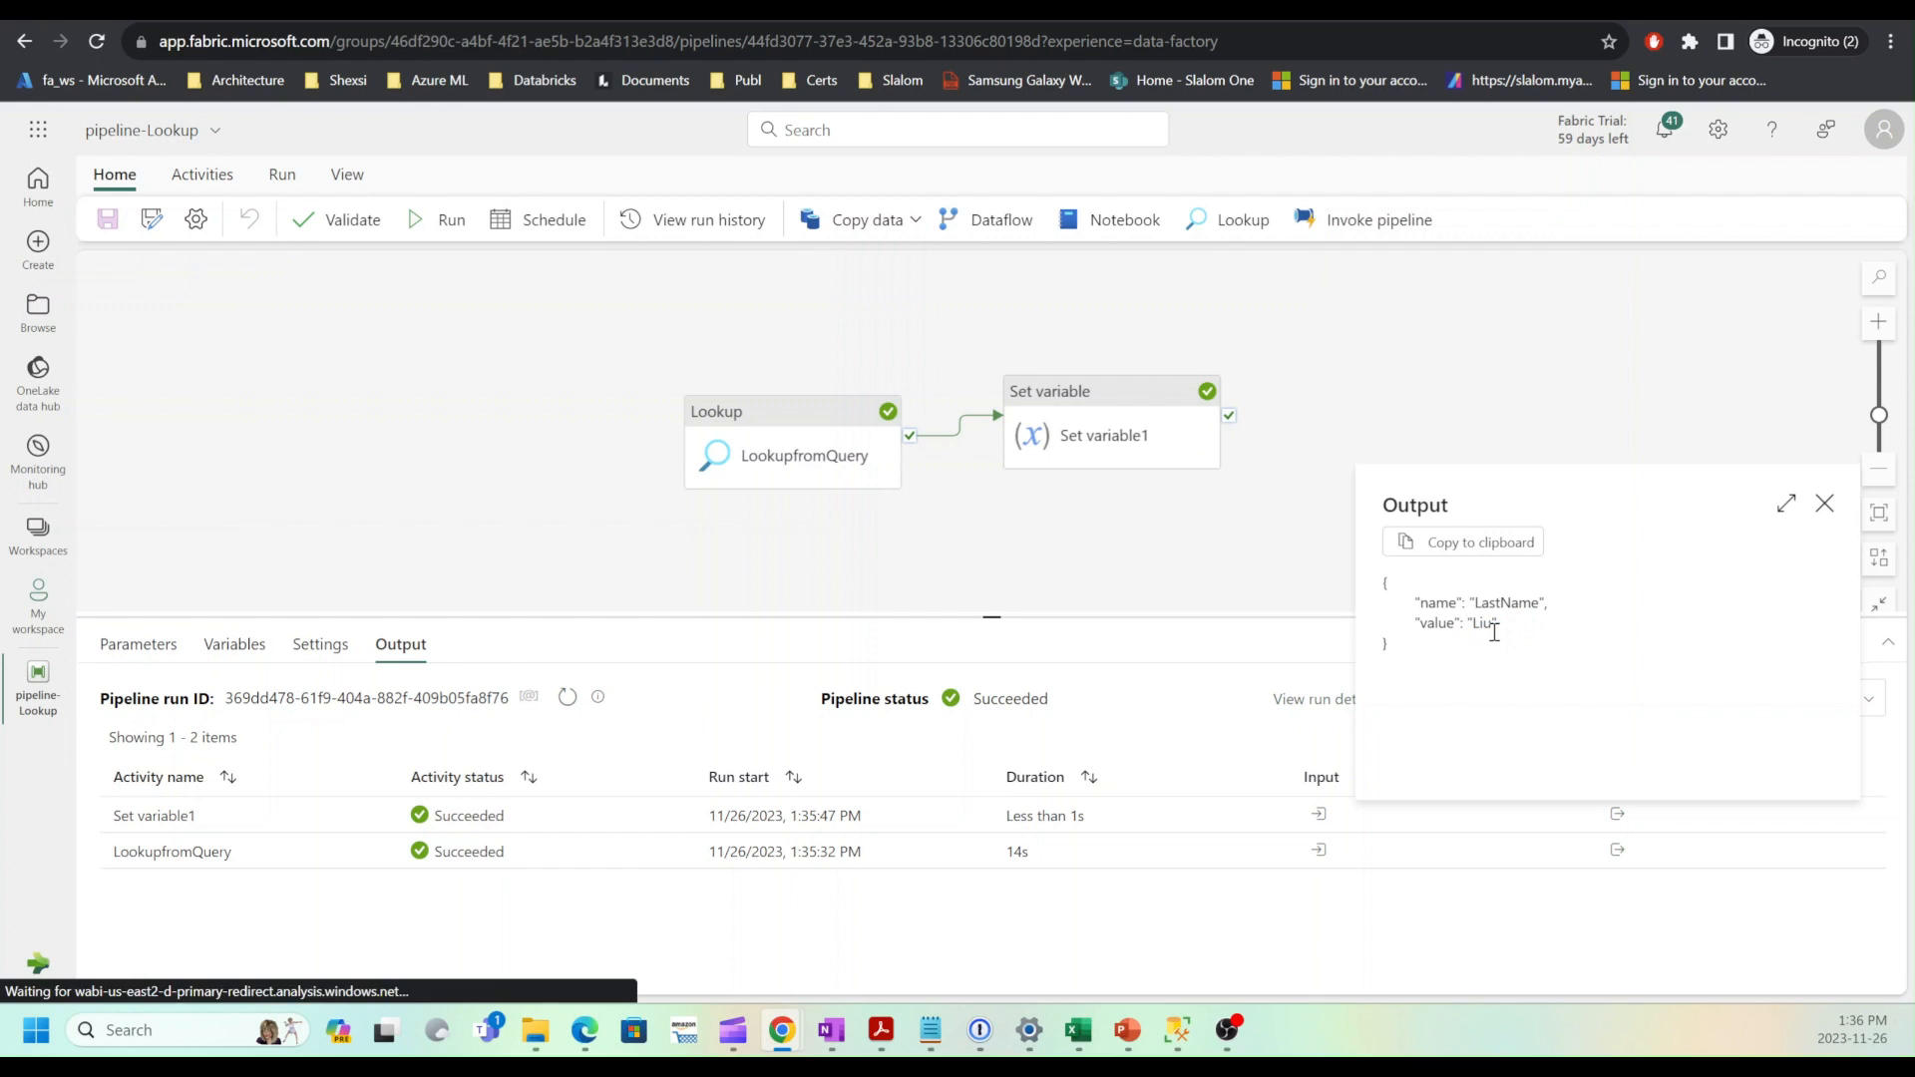
{"action": "mouse_move", "coordinate": [1825, 502]}
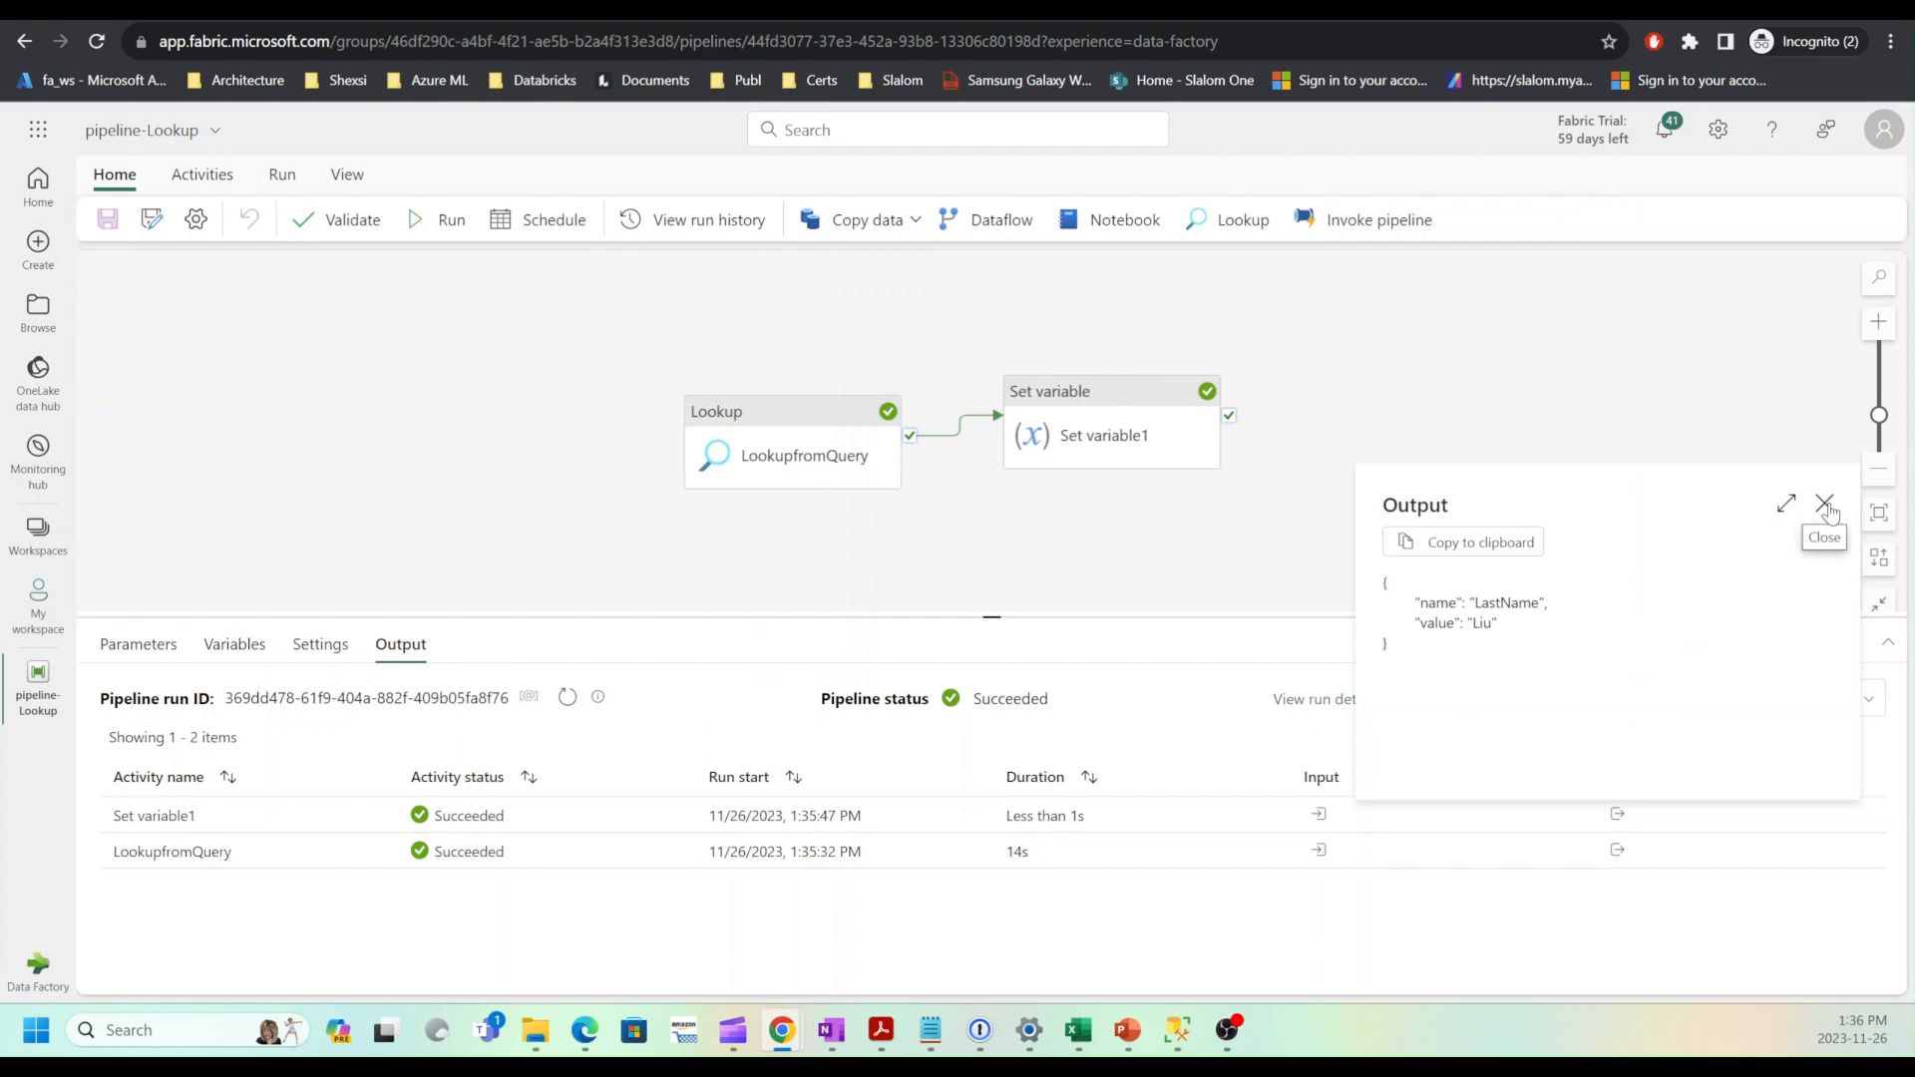
{"action": "left_click", "coordinate": [1823, 504]}
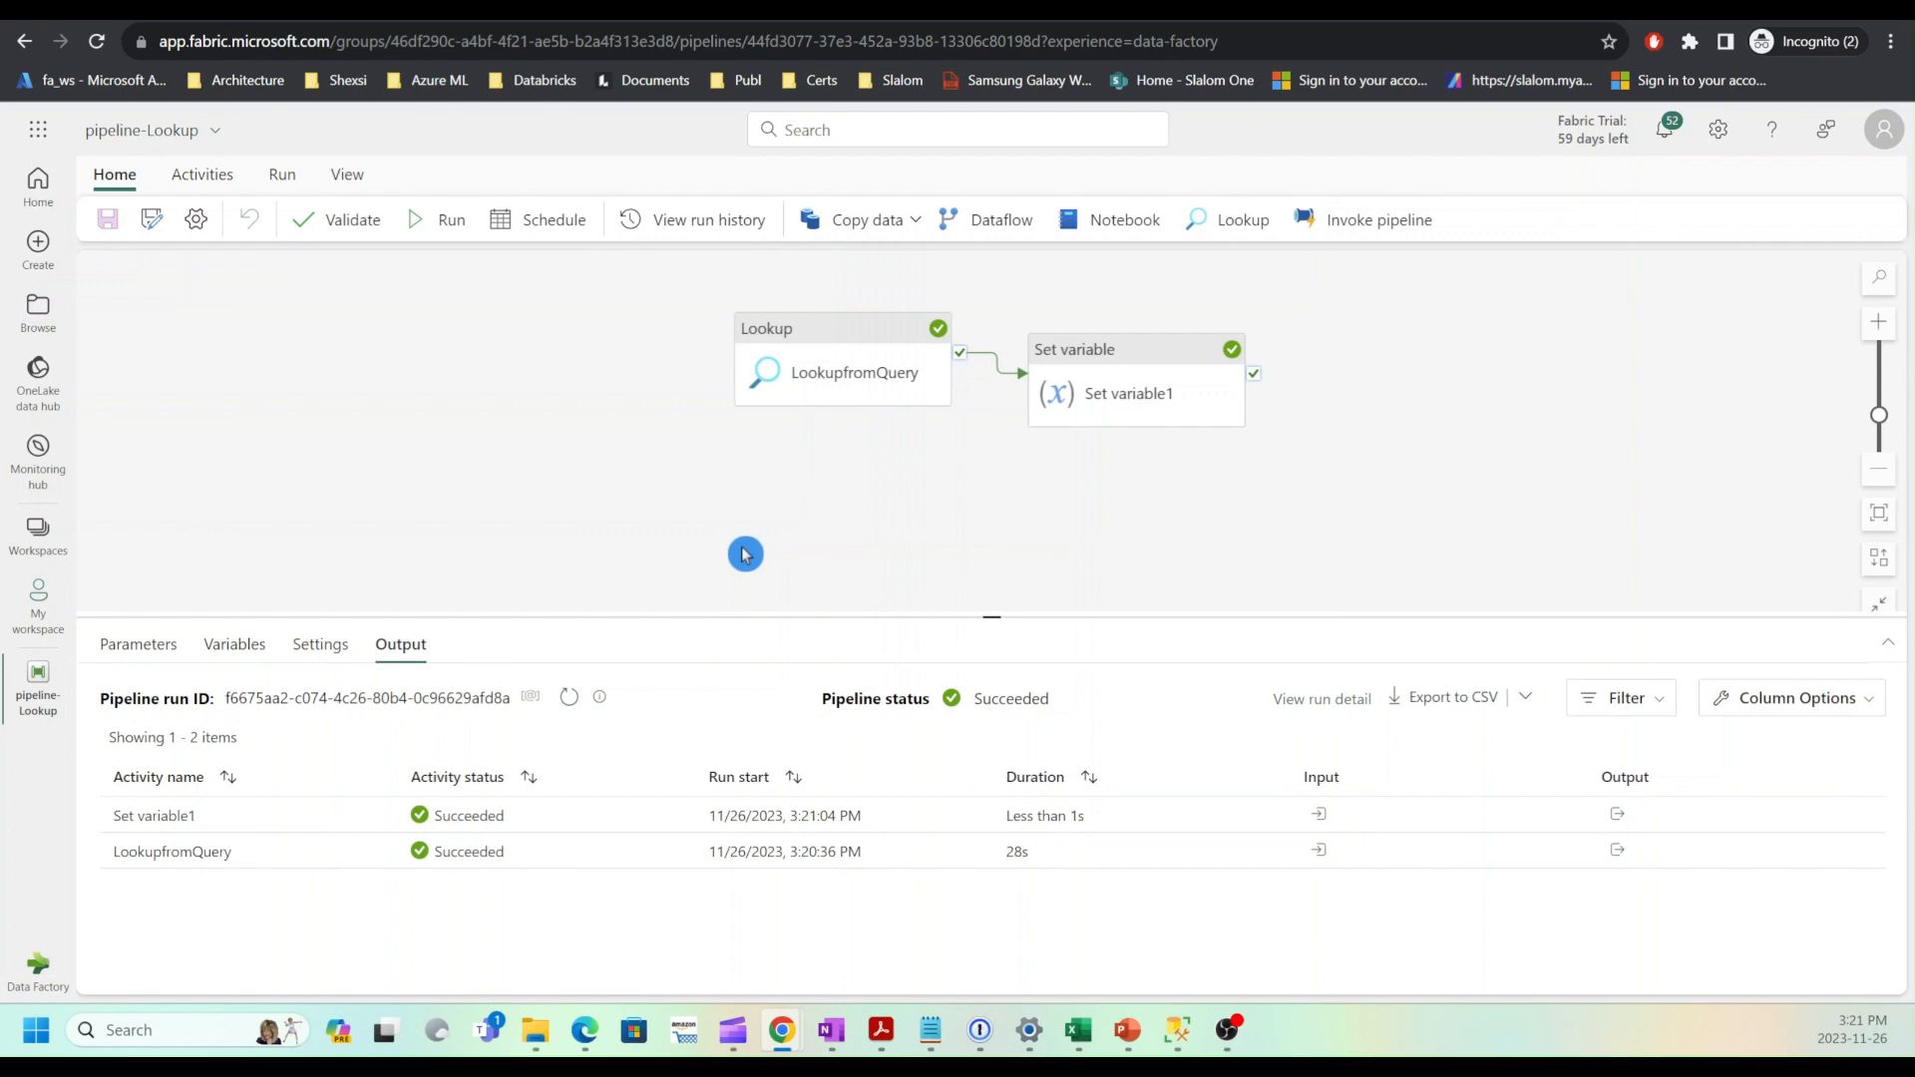
{"action": "left_click", "coordinate": [233, 644]}
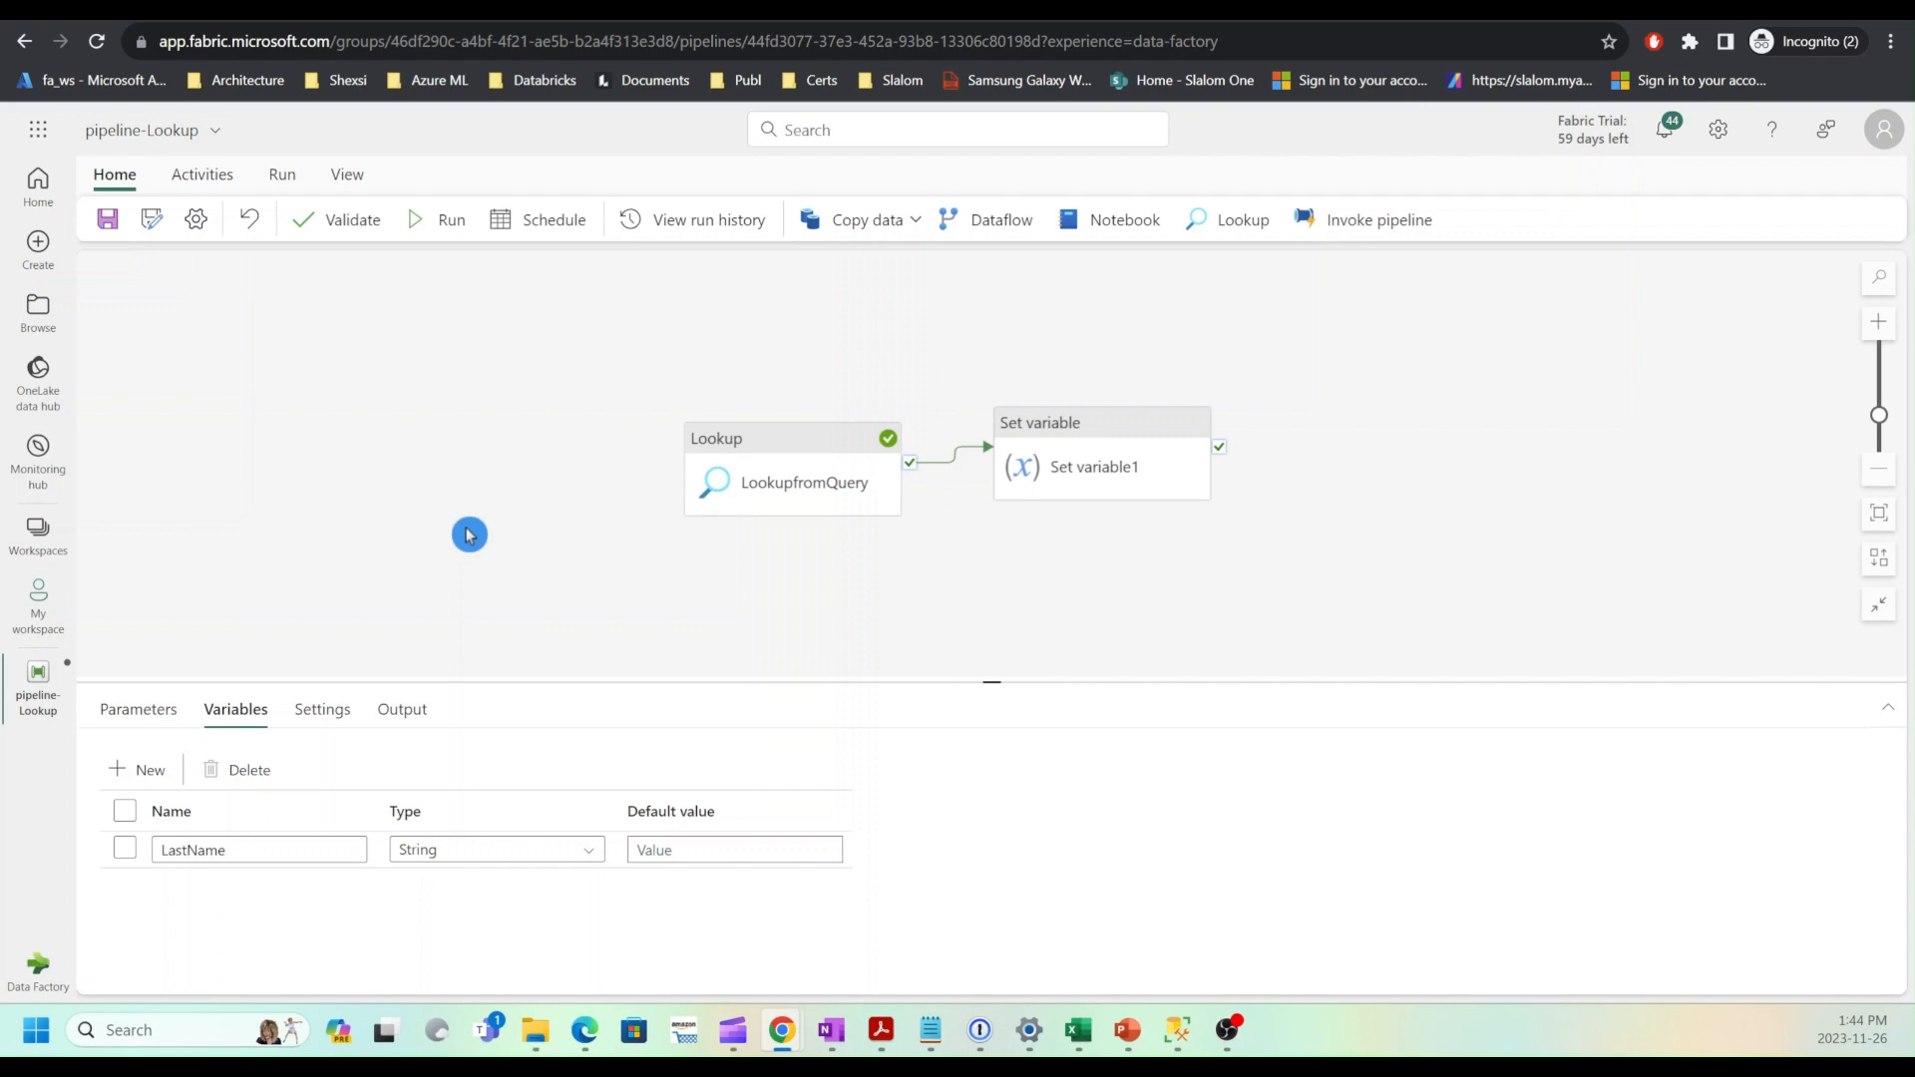
Step: Add a second String pipeline variable named FullName
{"action": "left_click", "coordinate": [123, 812]}
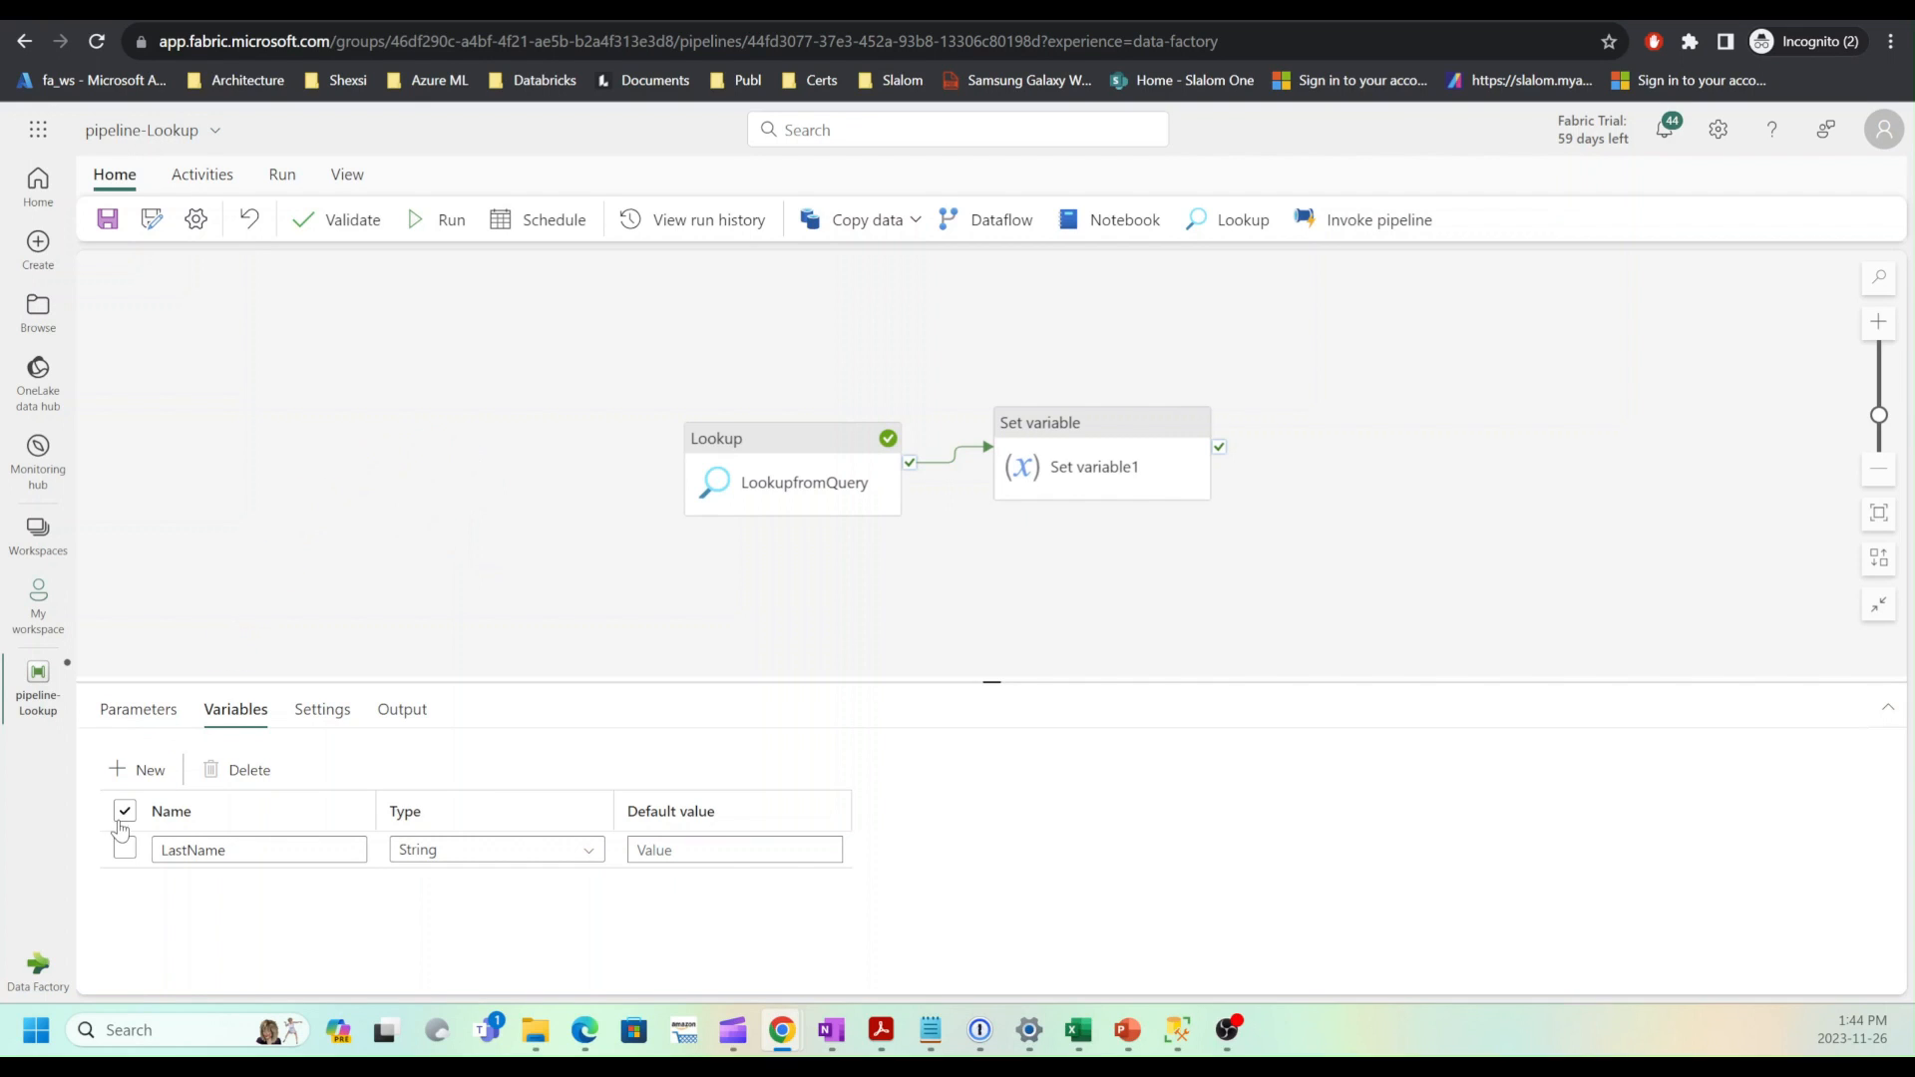
{"action": "left_click", "coordinate": [138, 770]}
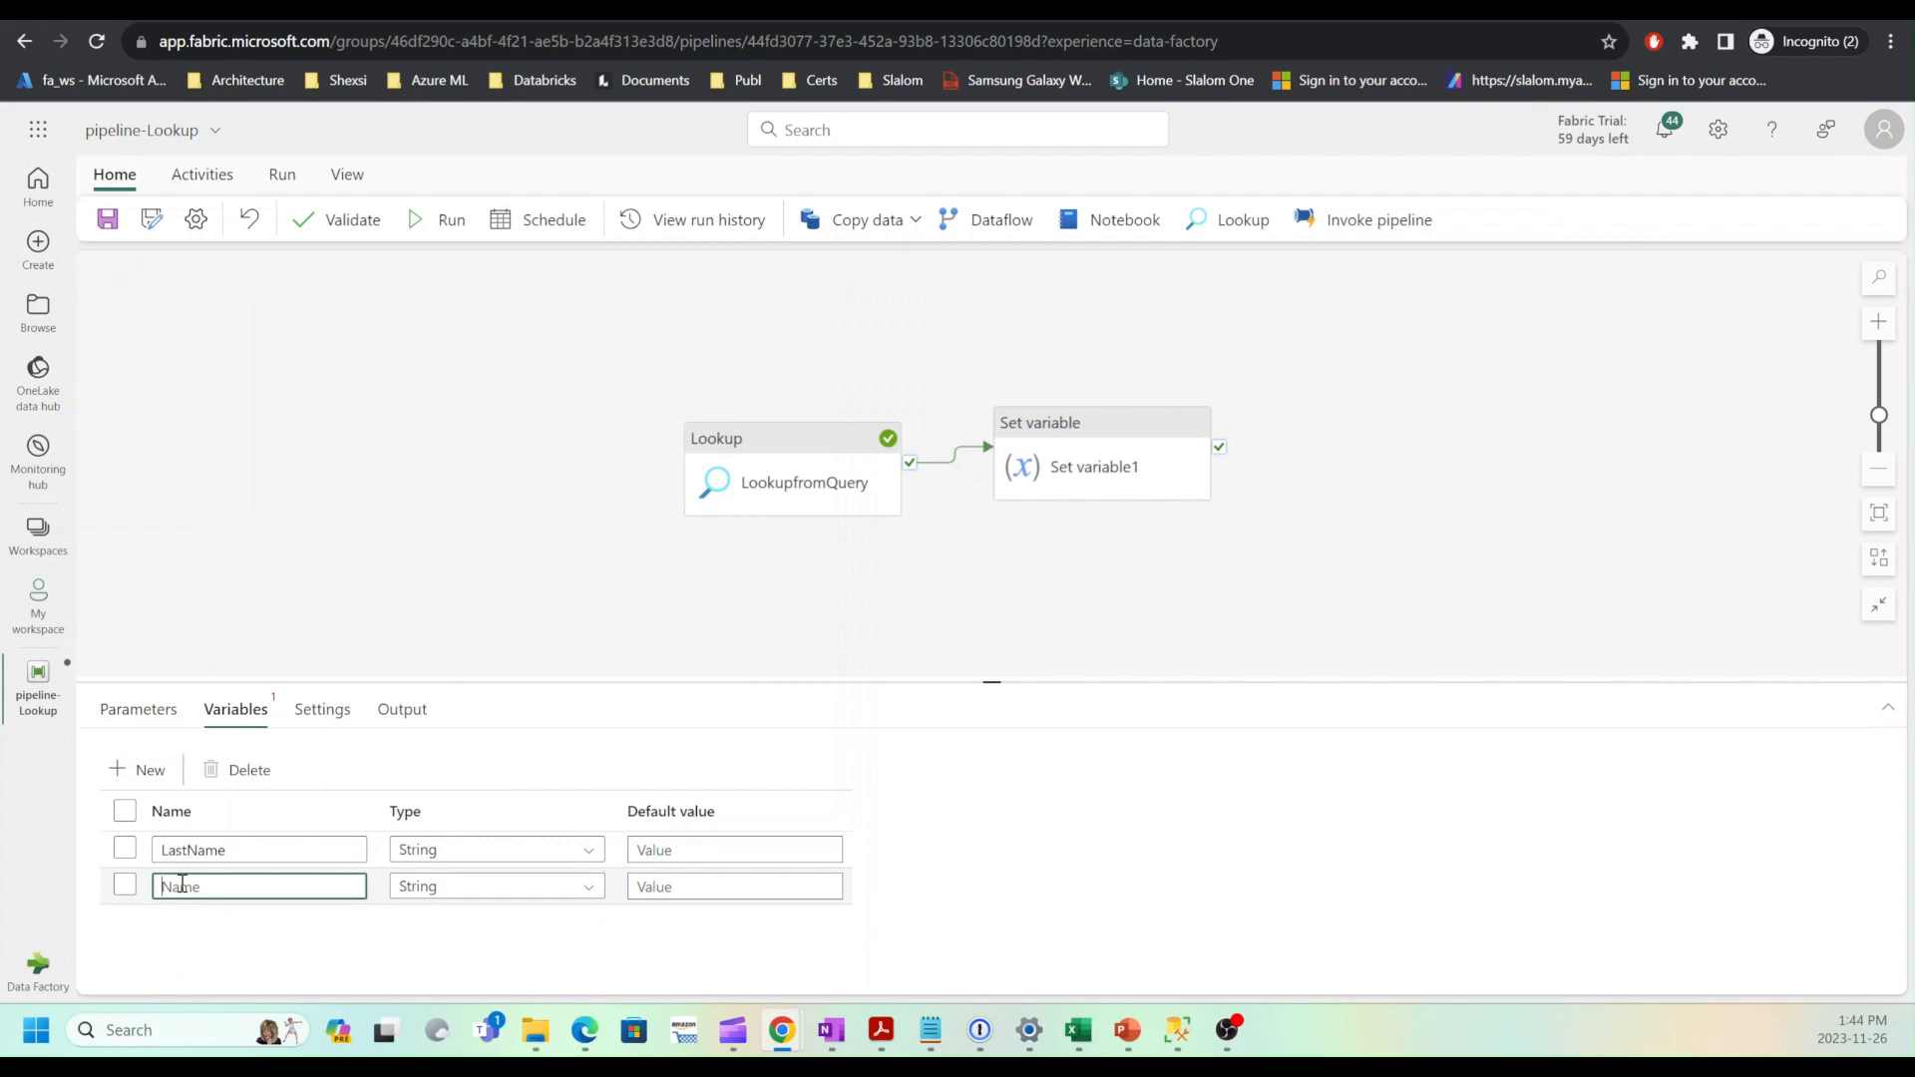
{"action": "type", "text": "FullName"}
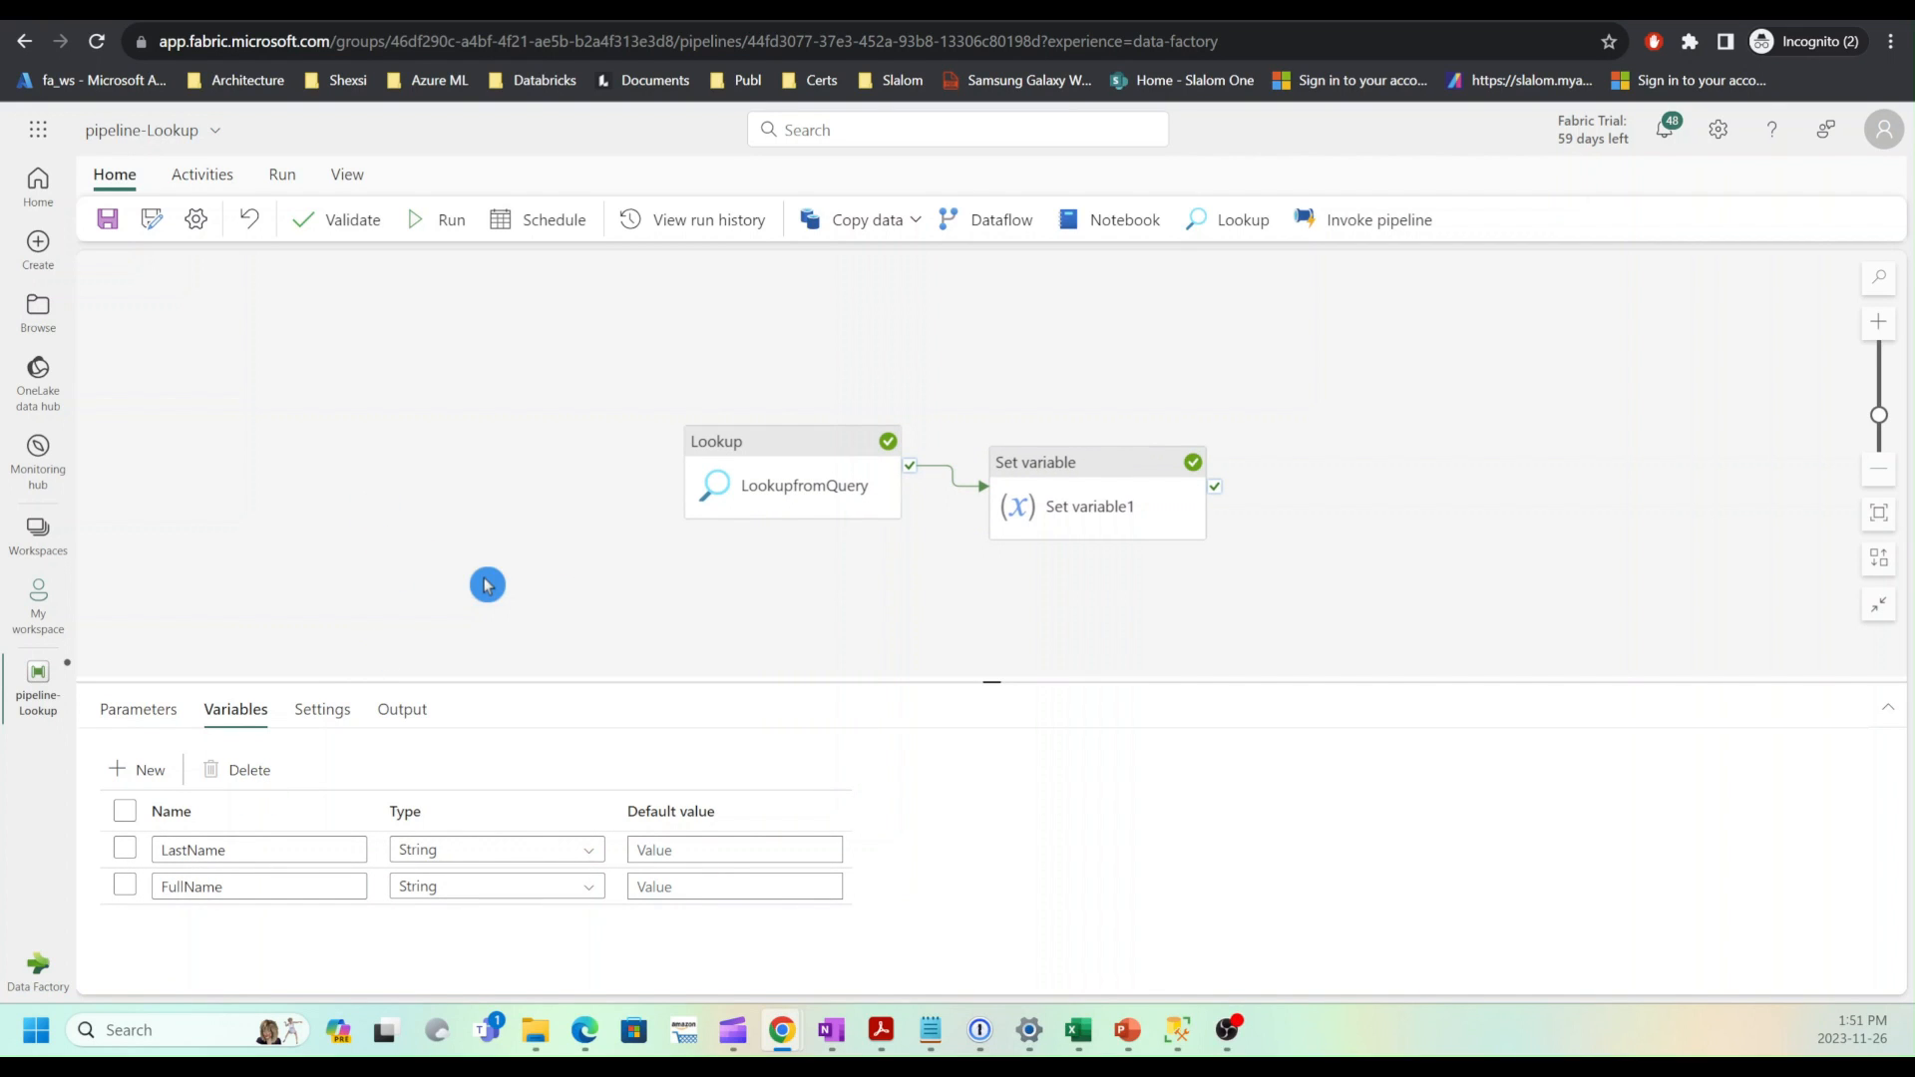
{"action": "mouse_move", "coordinate": [475, 518]}
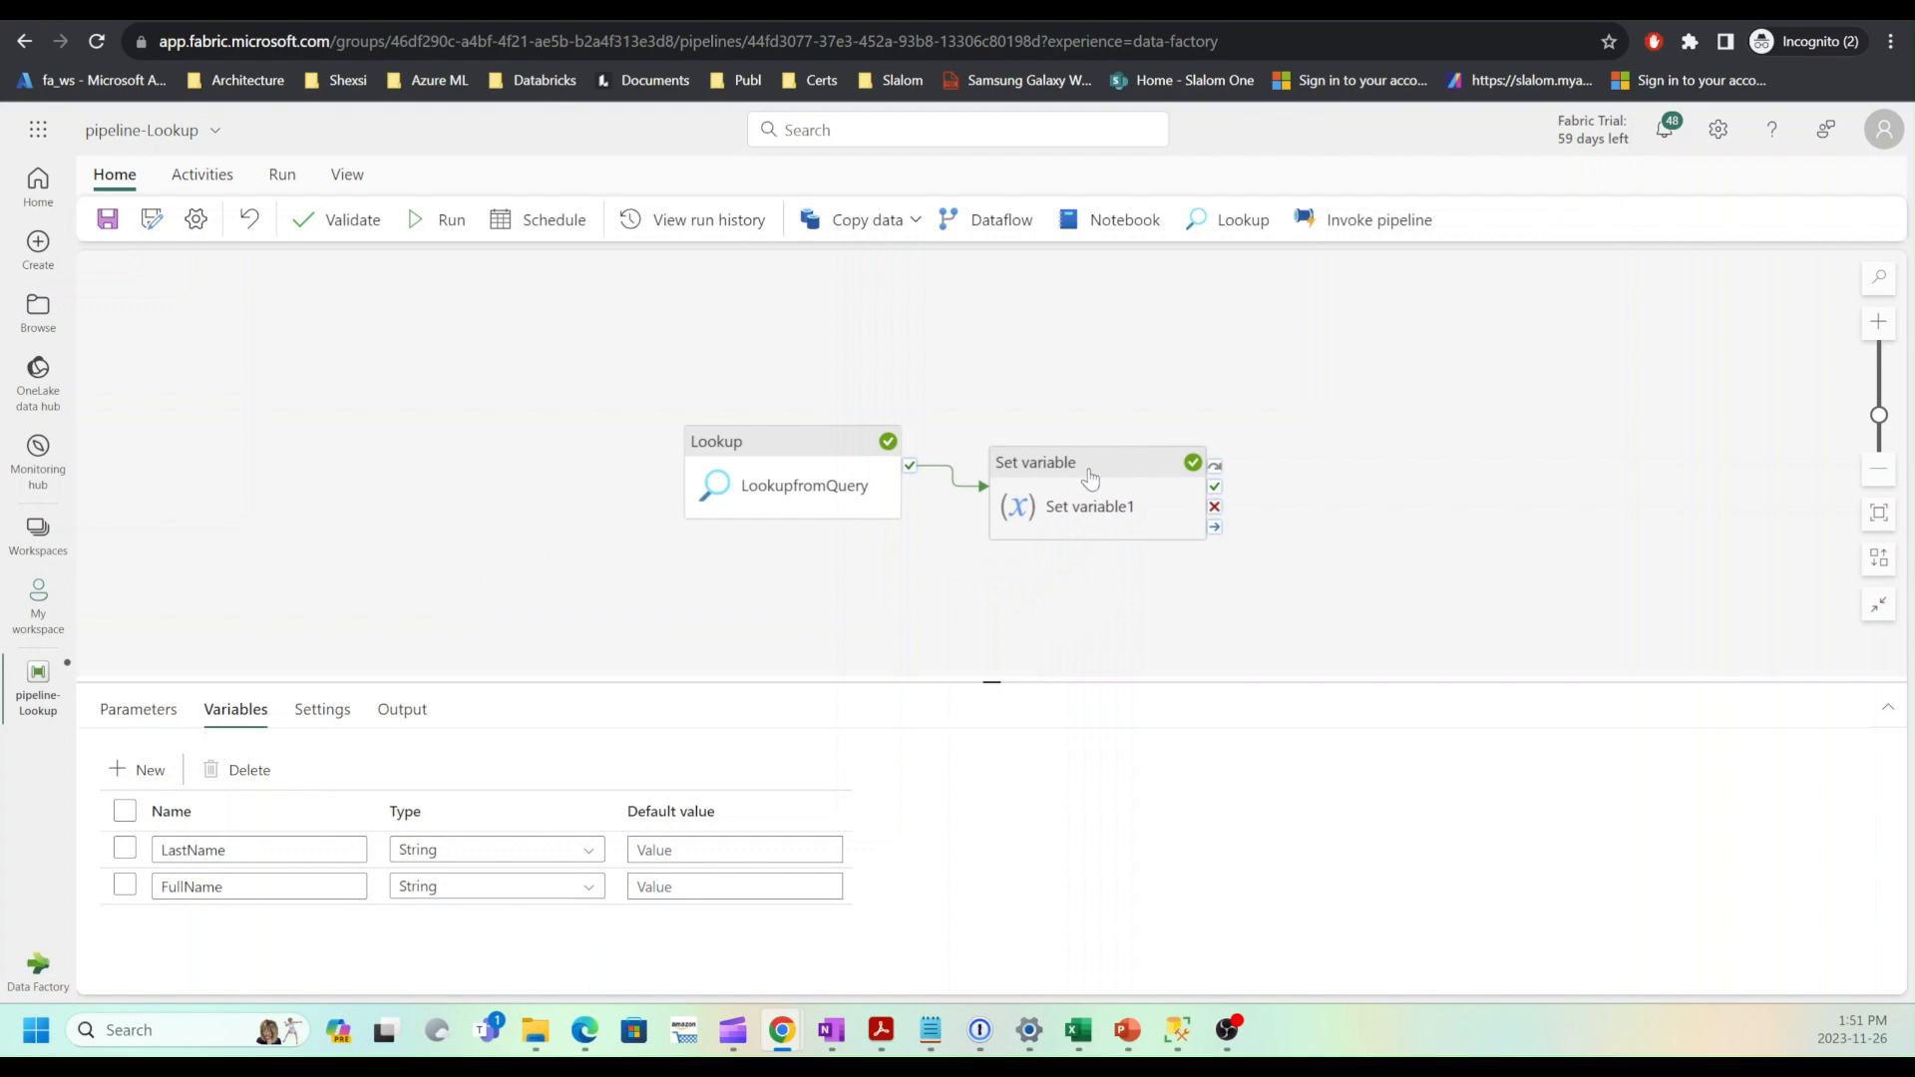
Step: Copy Set variable1 and rename the copy Set variable1-FullName
{"action": "left_click", "coordinate": [1087, 473]}
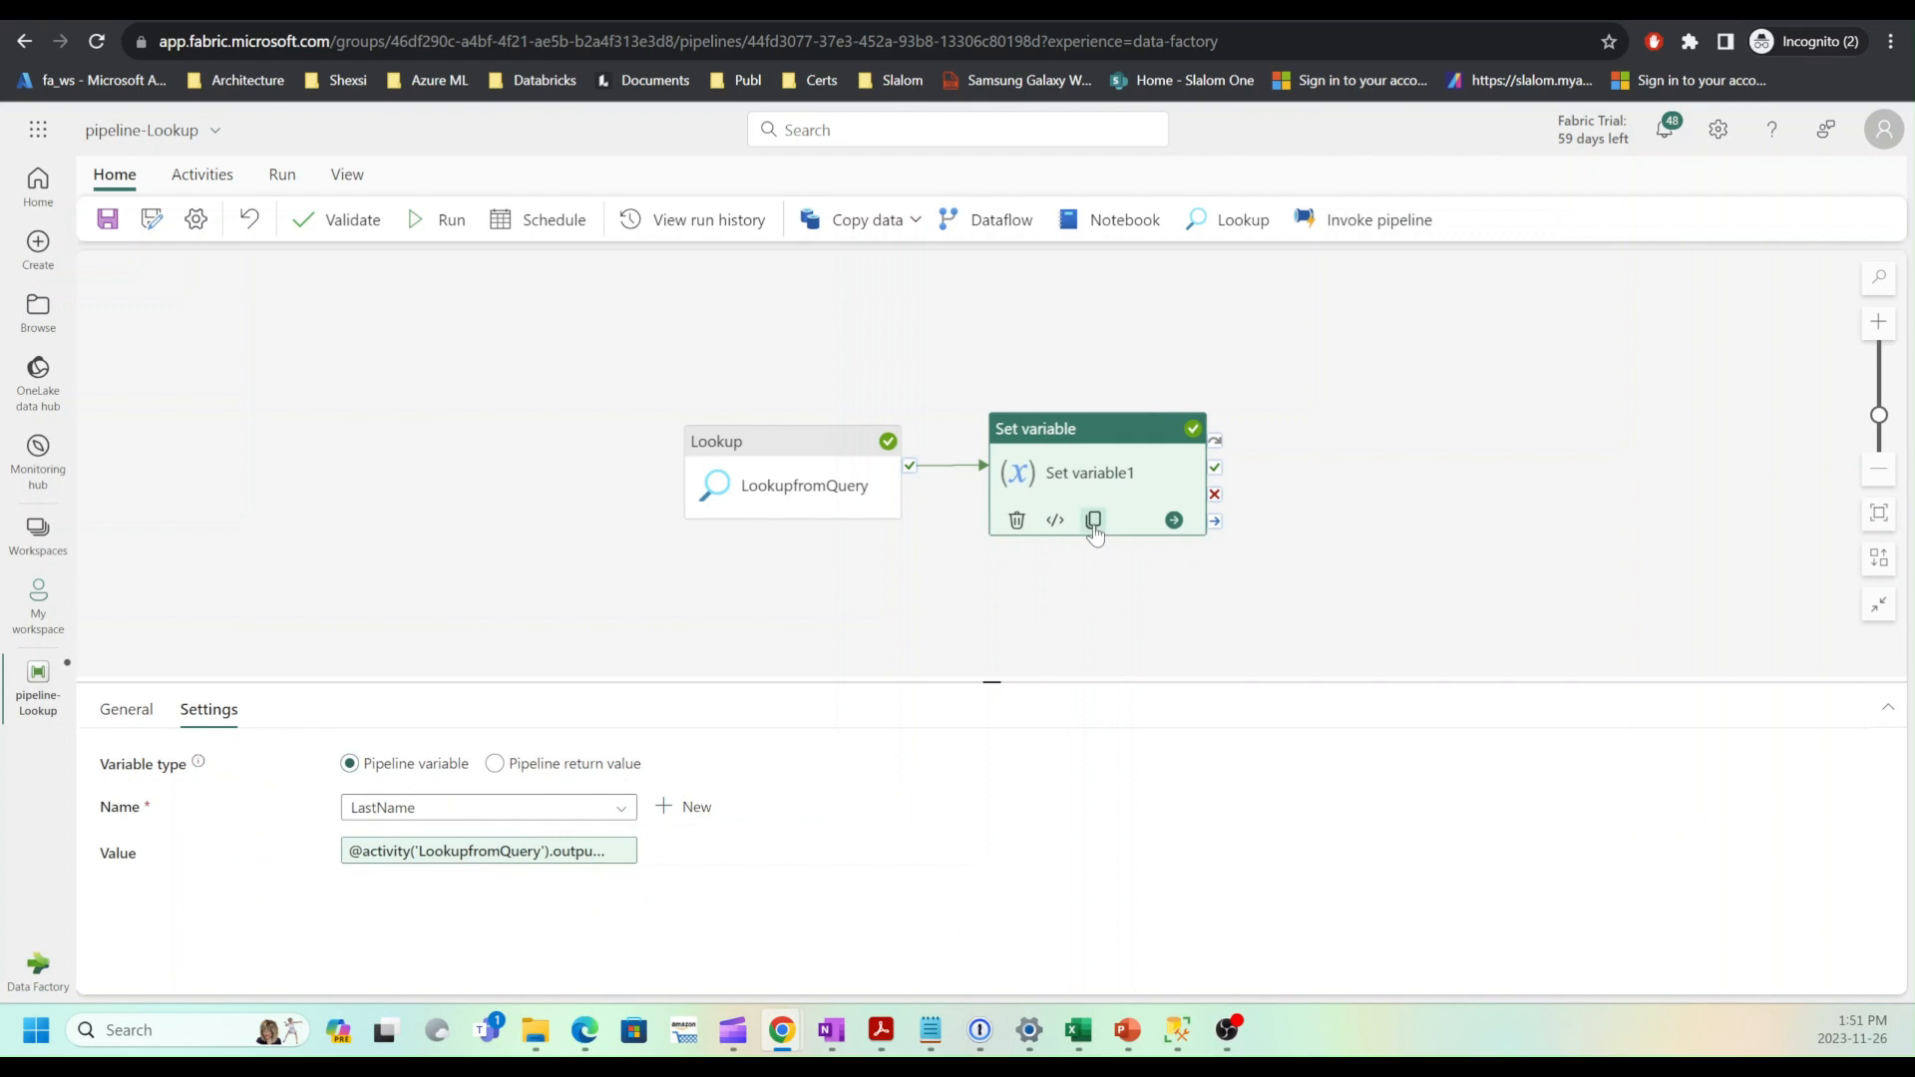
{"action": "left_click", "coordinate": [1093, 521]}
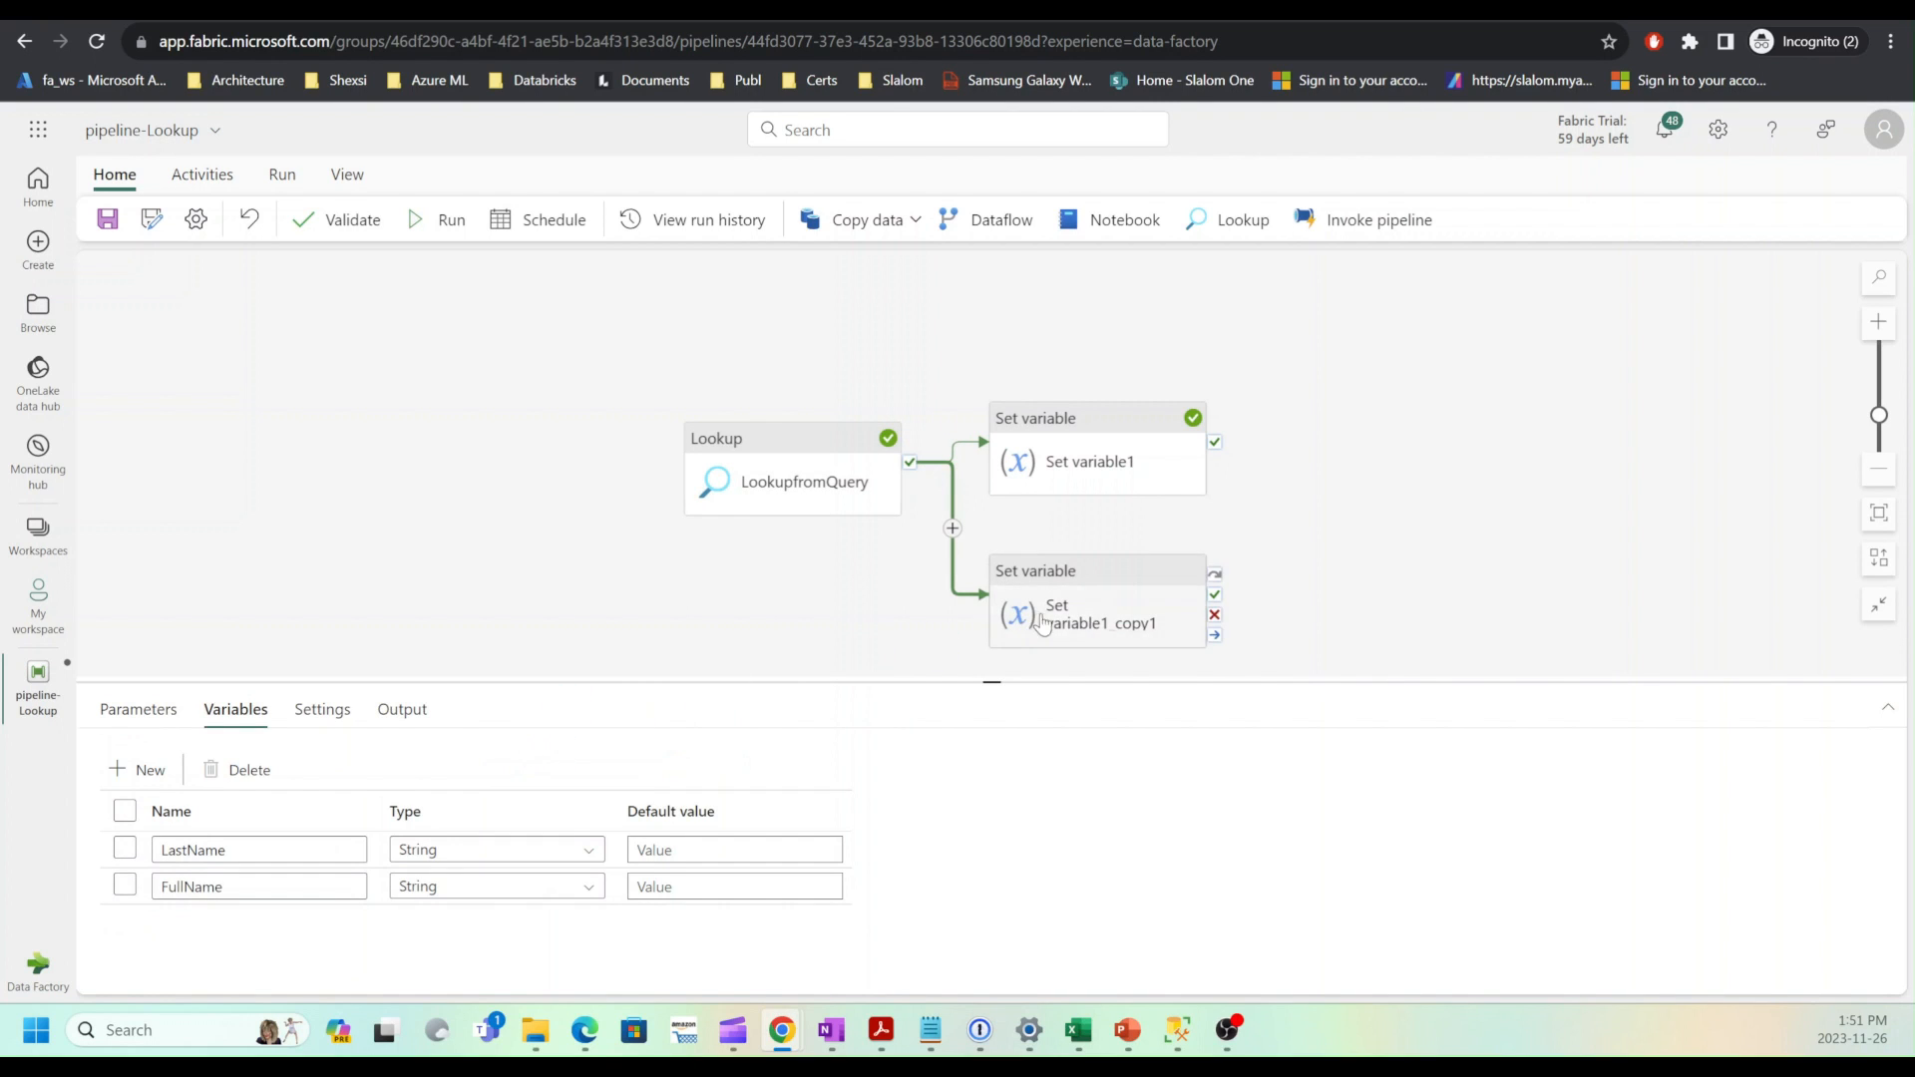
{"action": "left_click", "coordinate": [1095, 611]}
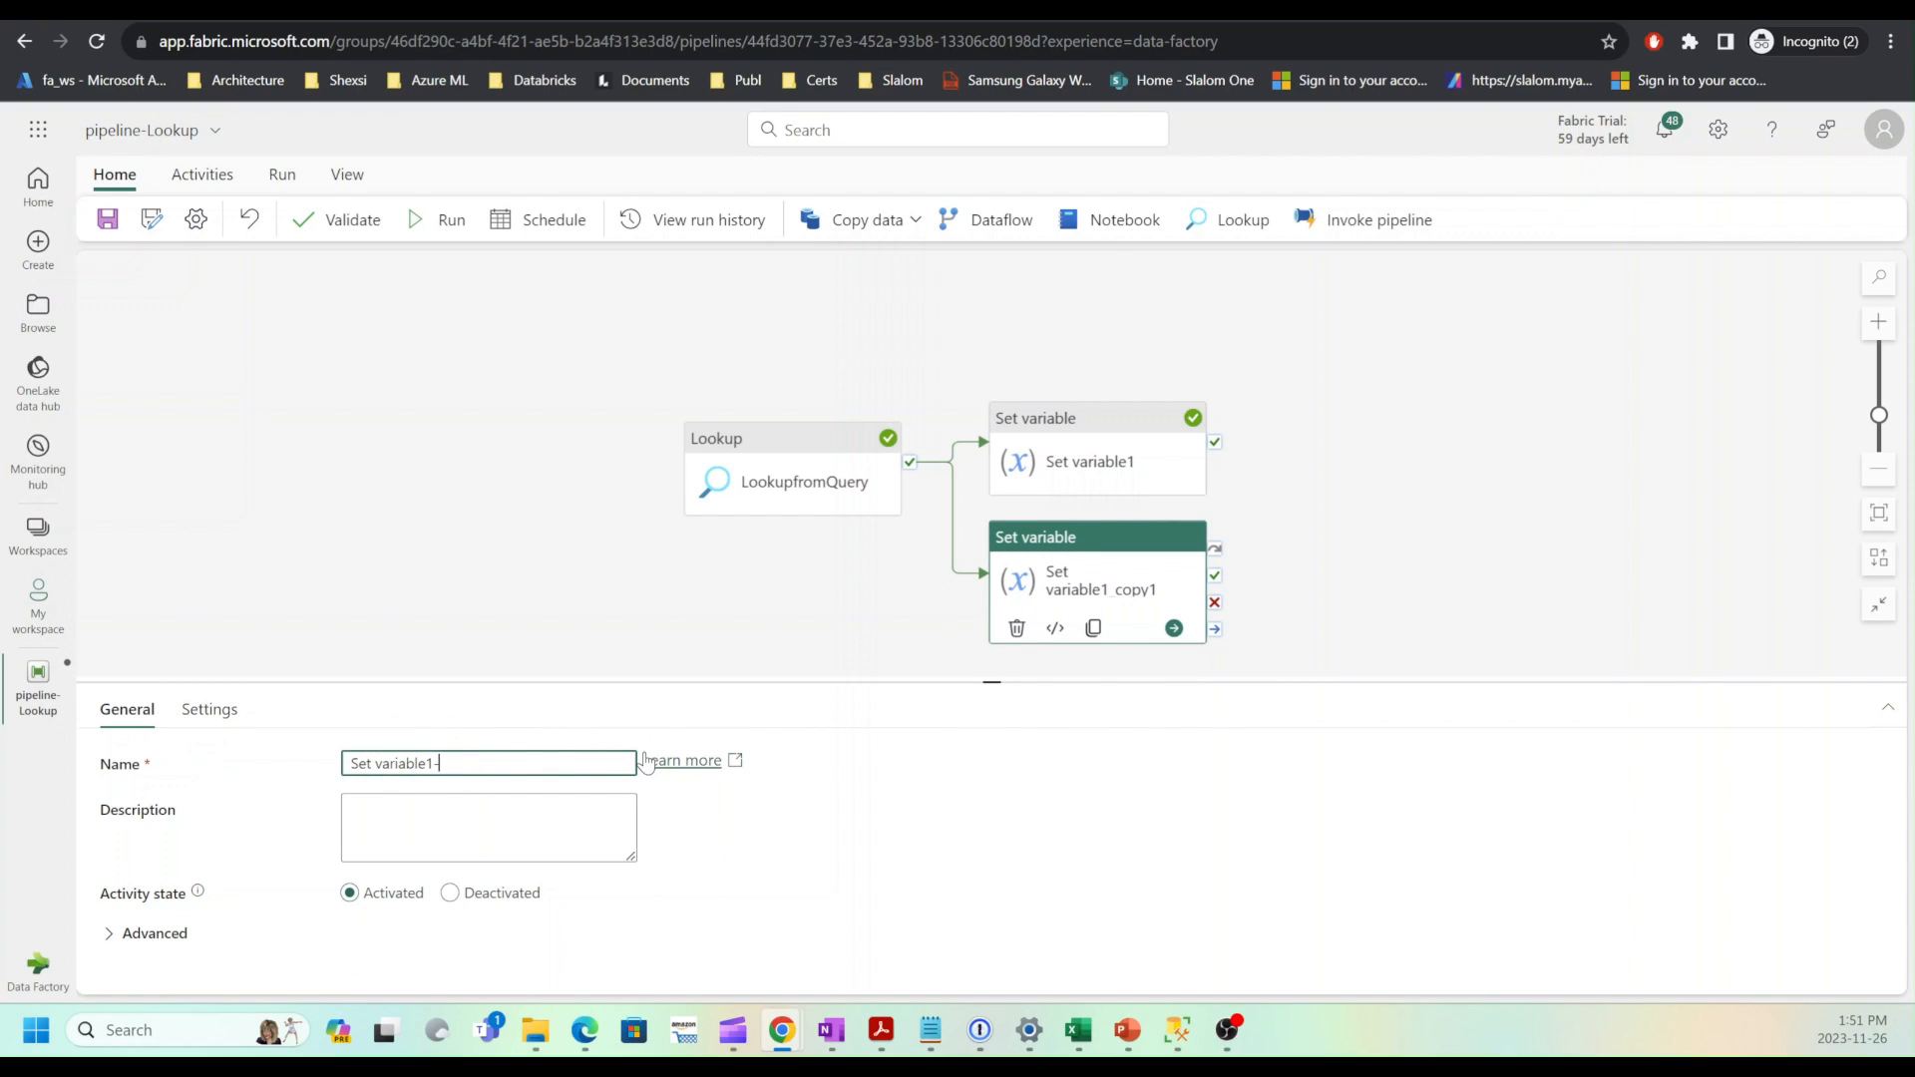
{"action": "type", "text": "FullN"}
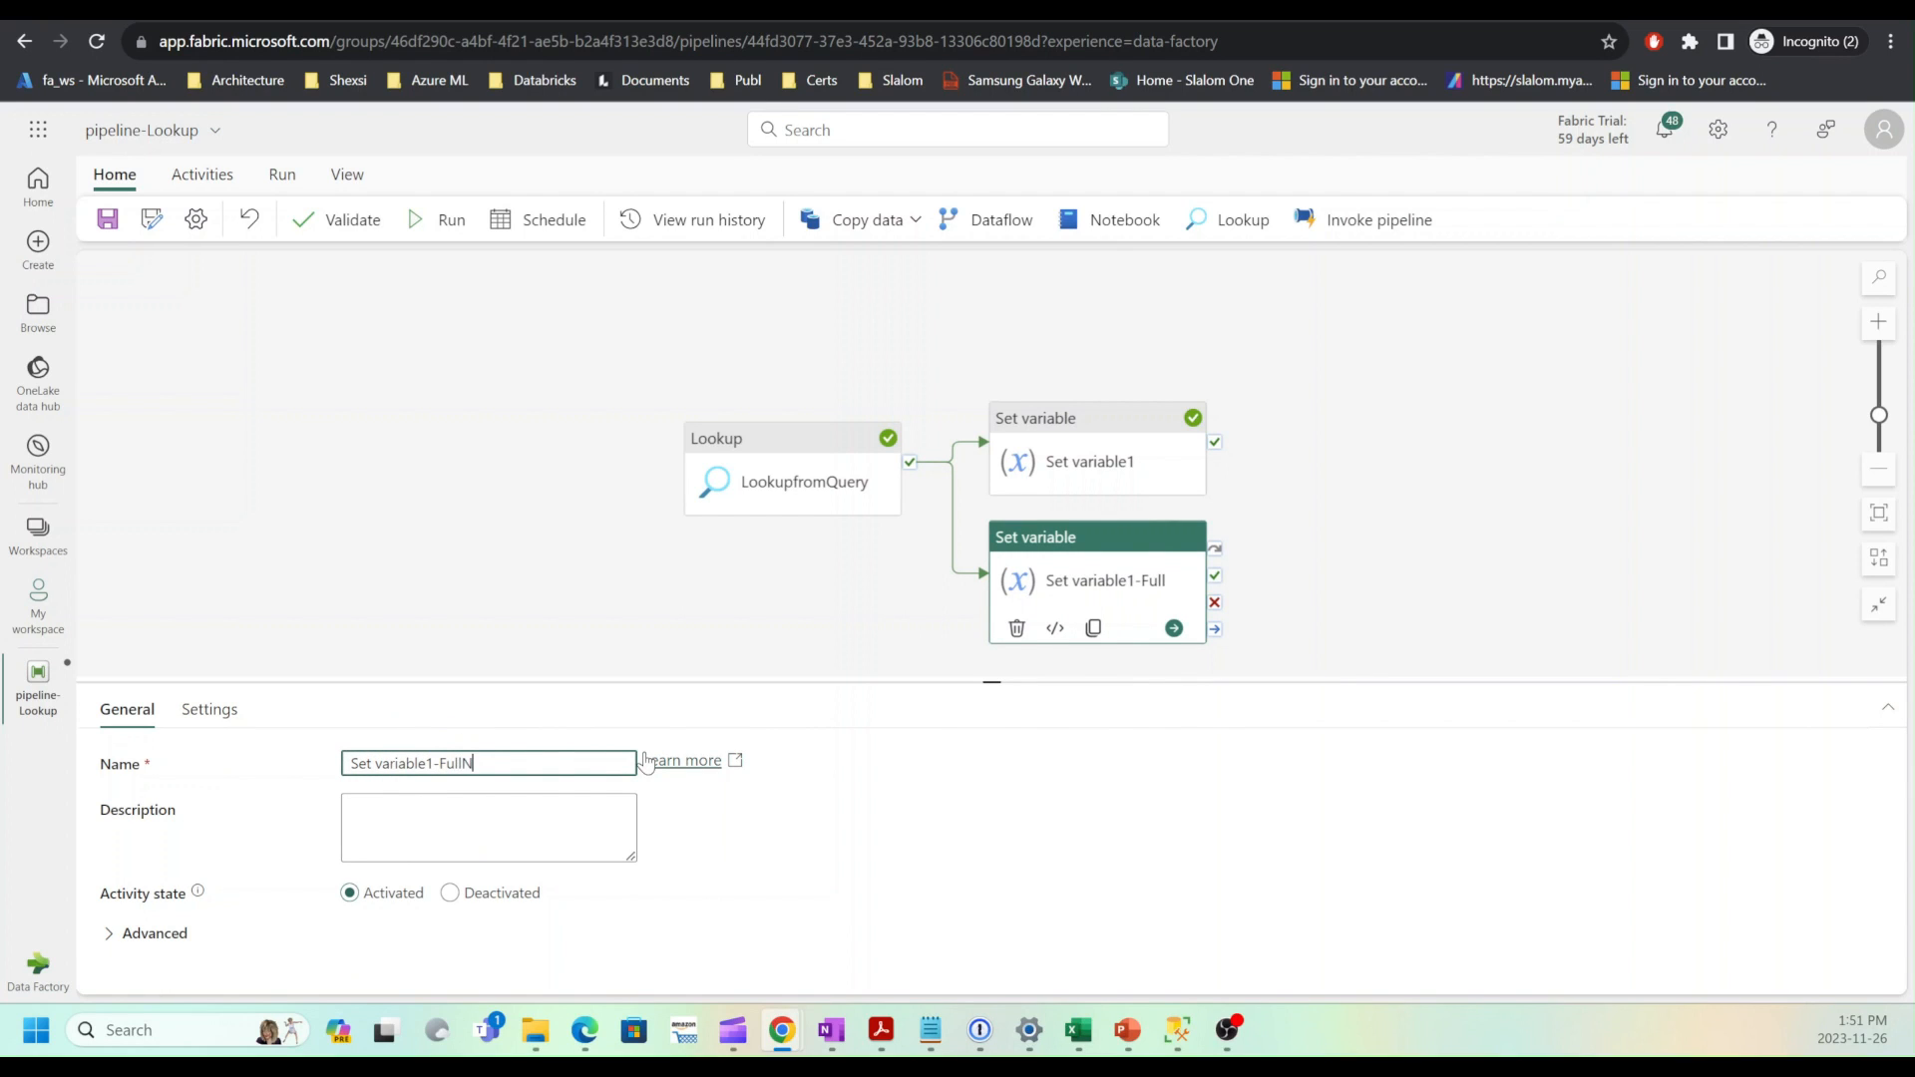
{"action": "type", "text": "ame"}
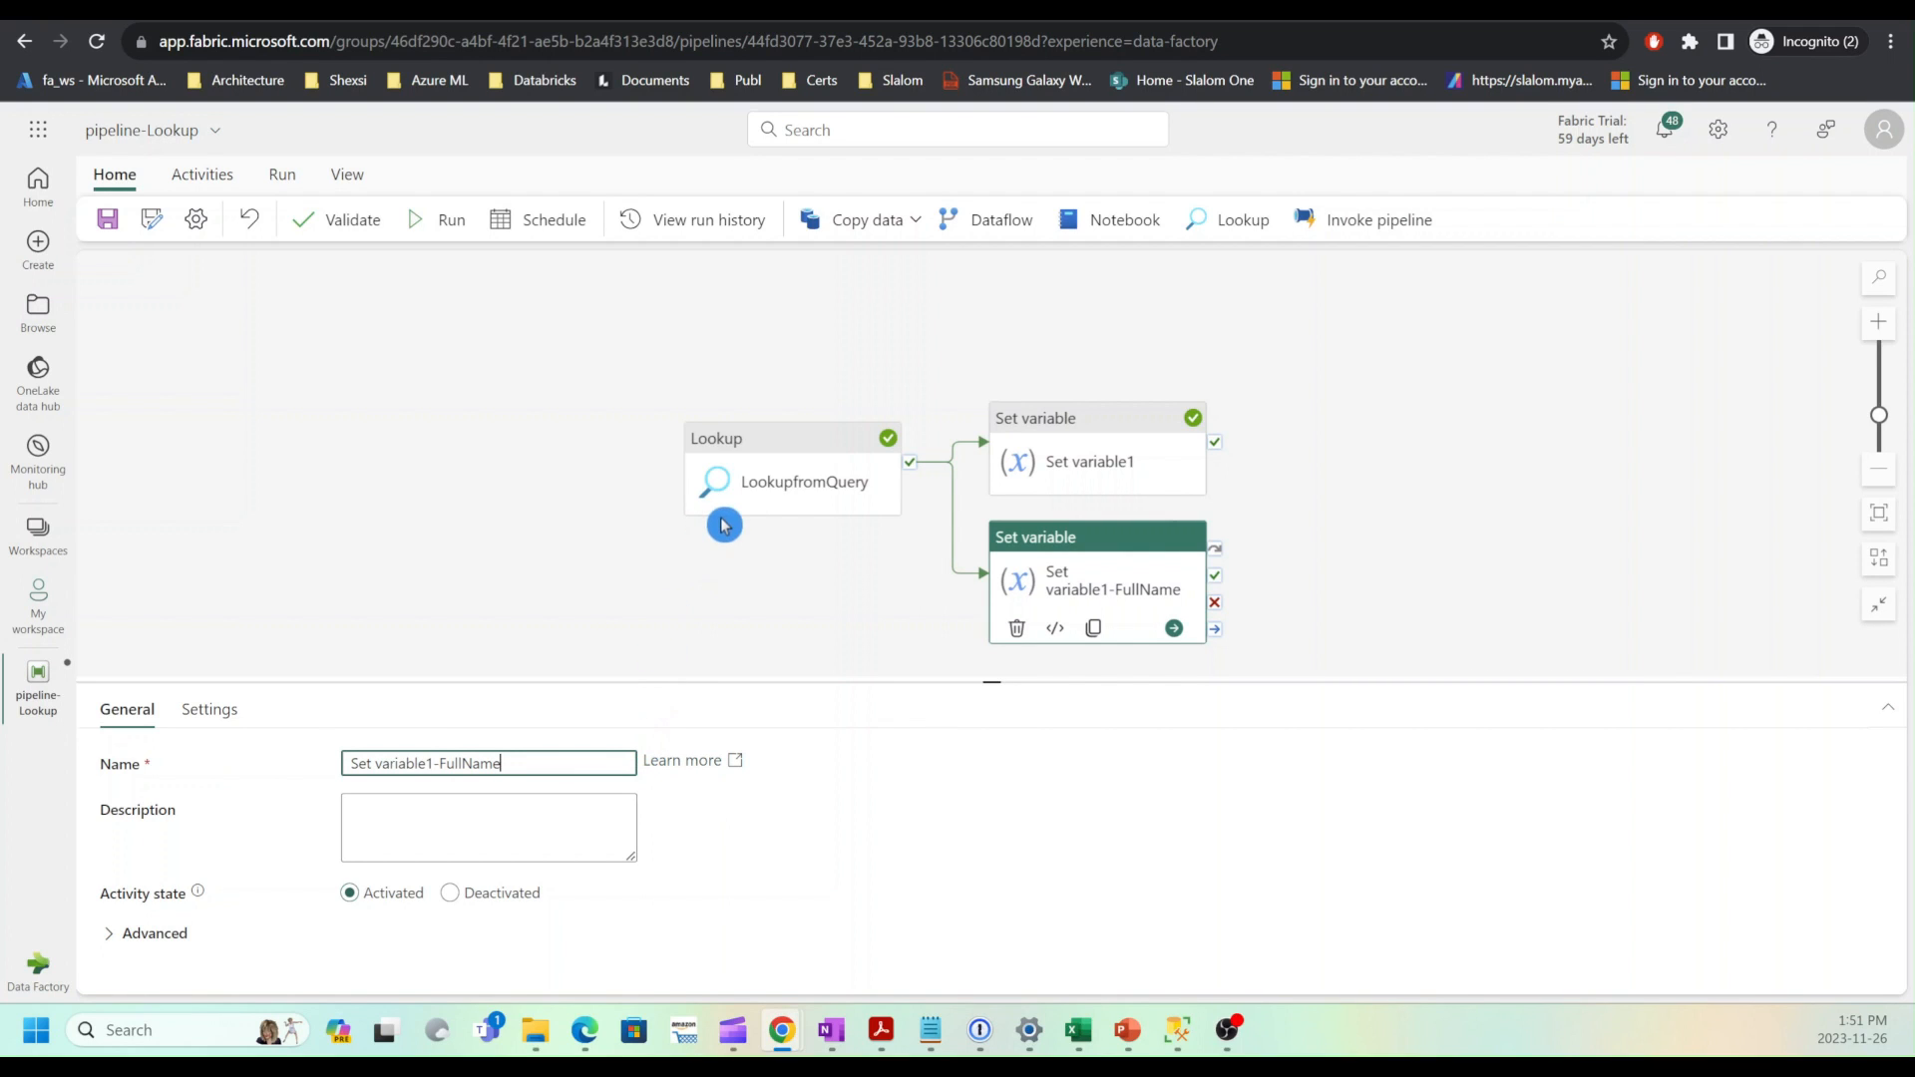
{"action": "mouse_move", "coordinate": [821, 657]}
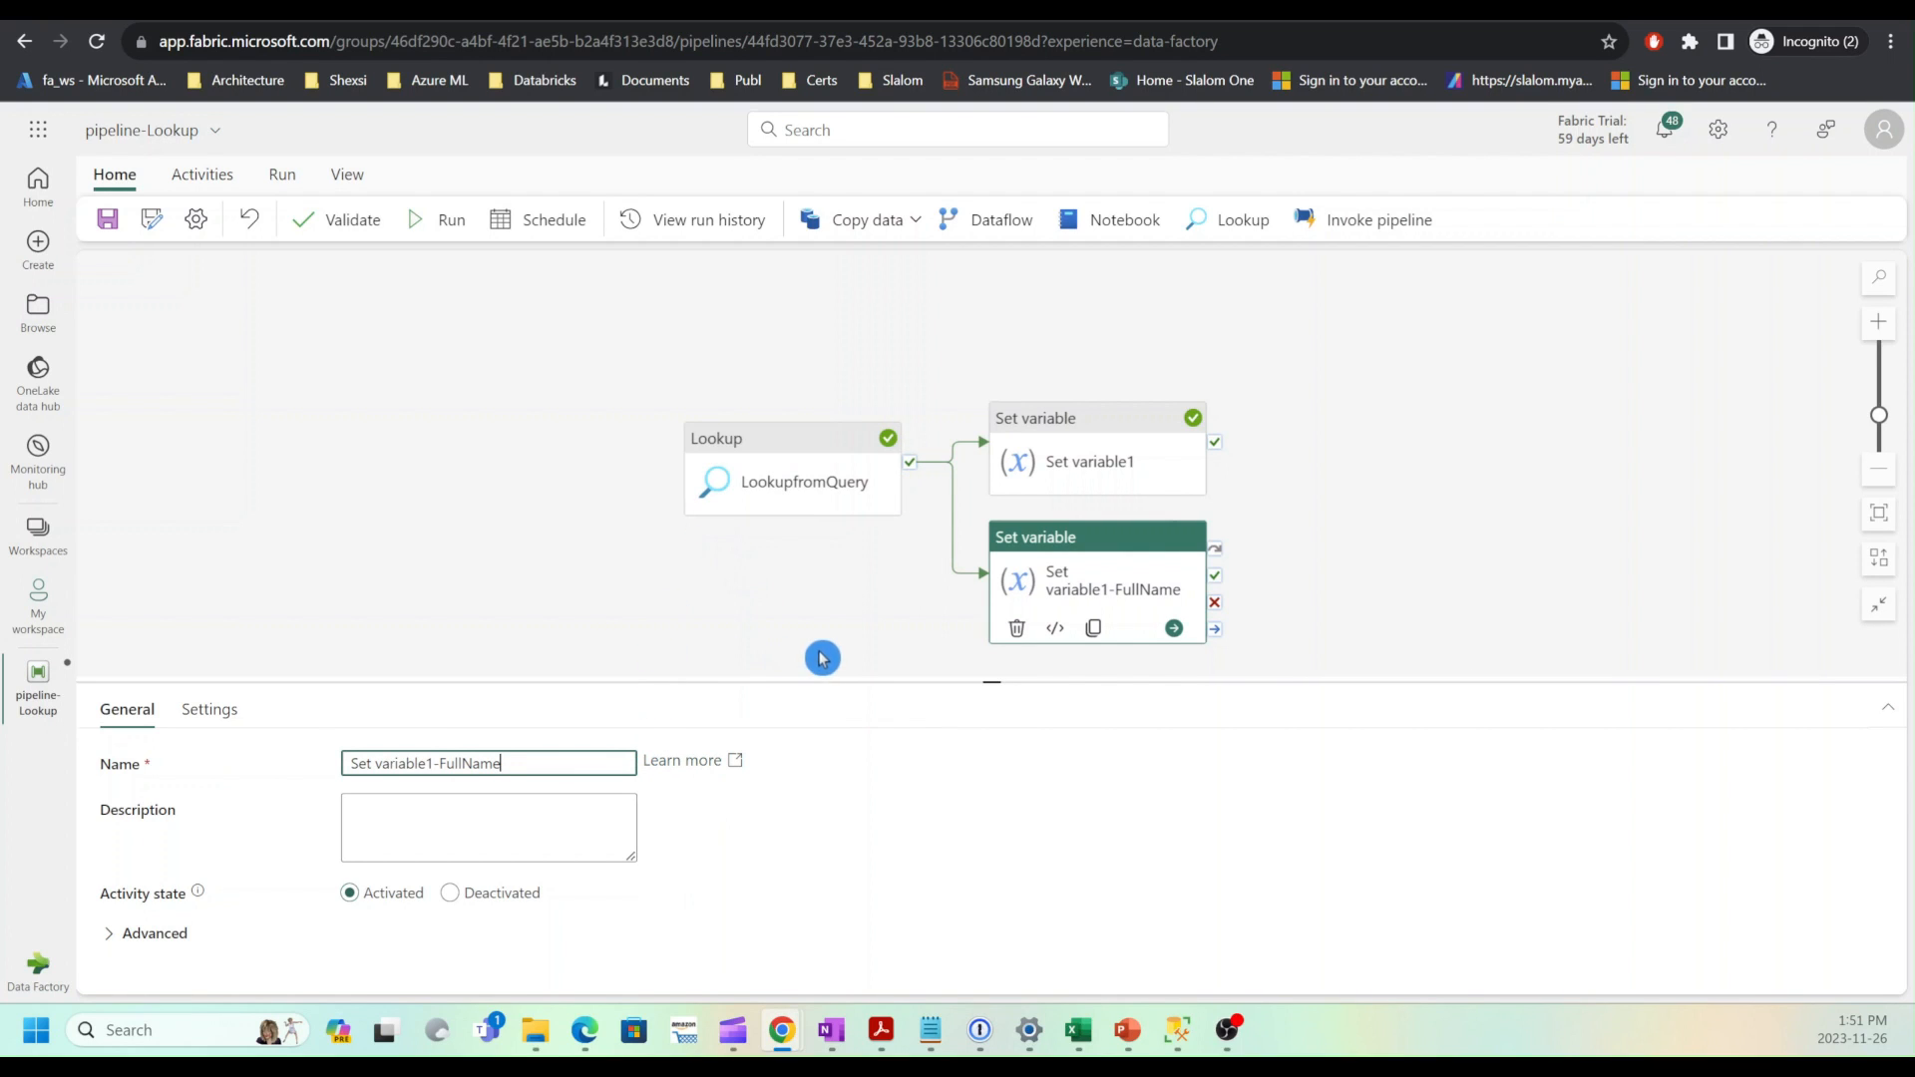
Step: Target the FullName variable in the copied activity and bring up its value expression
{"action": "left_click", "coordinate": [208, 711]}
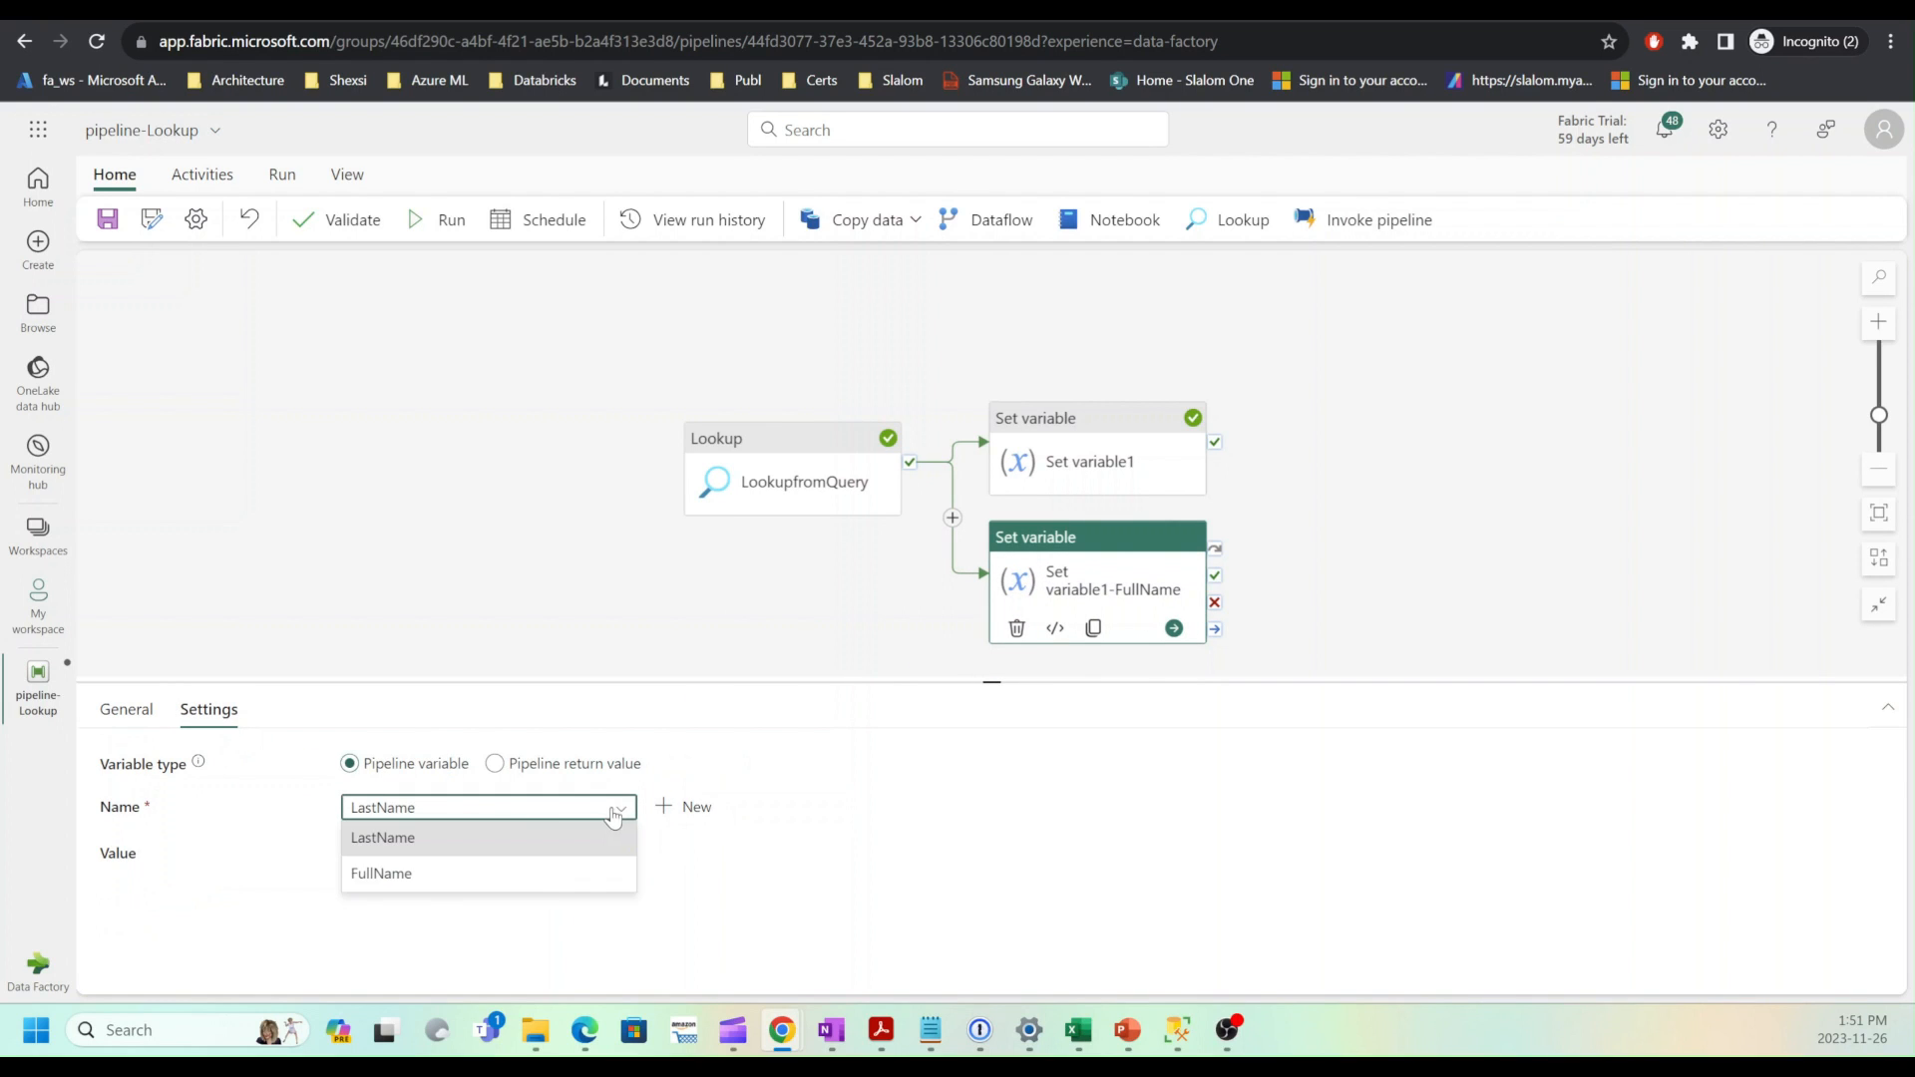
{"action": "left_click", "coordinate": [381, 872]}
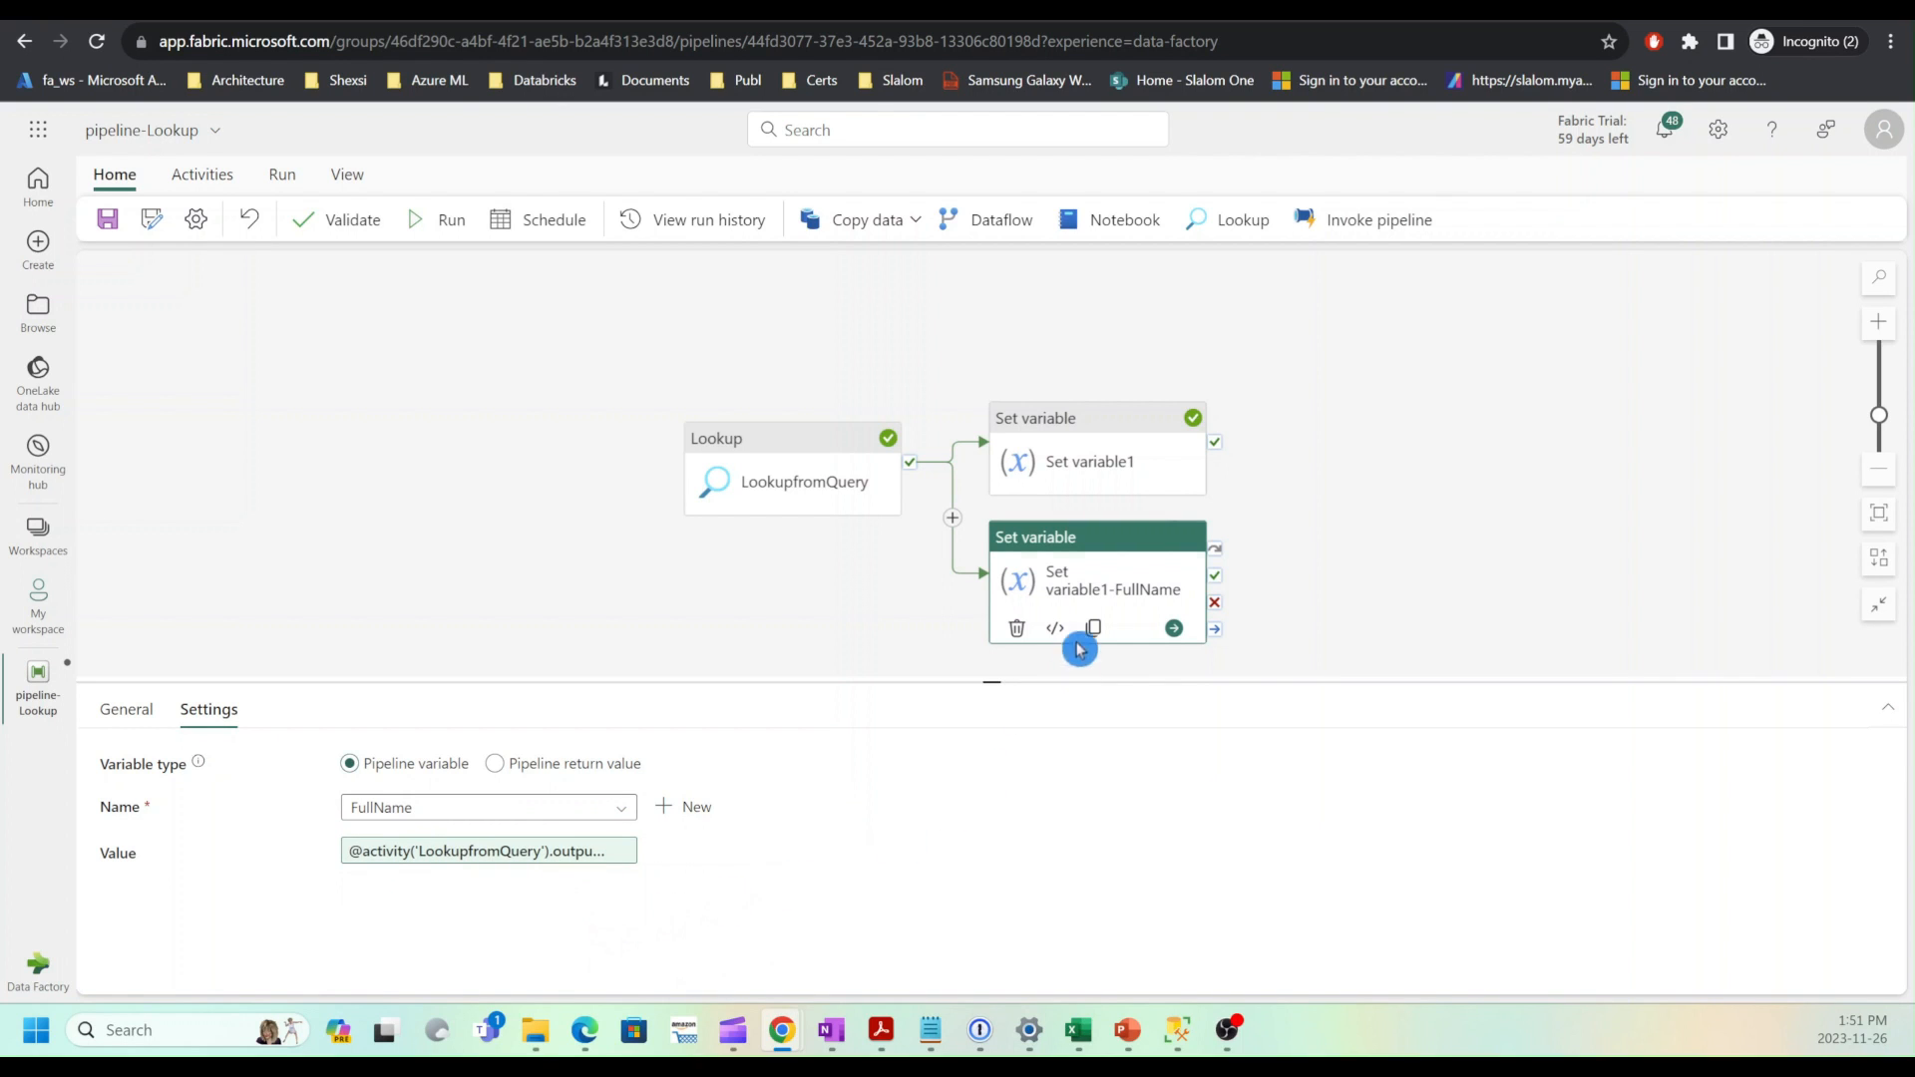
{"action": "left_click", "coordinate": [1053, 627]}
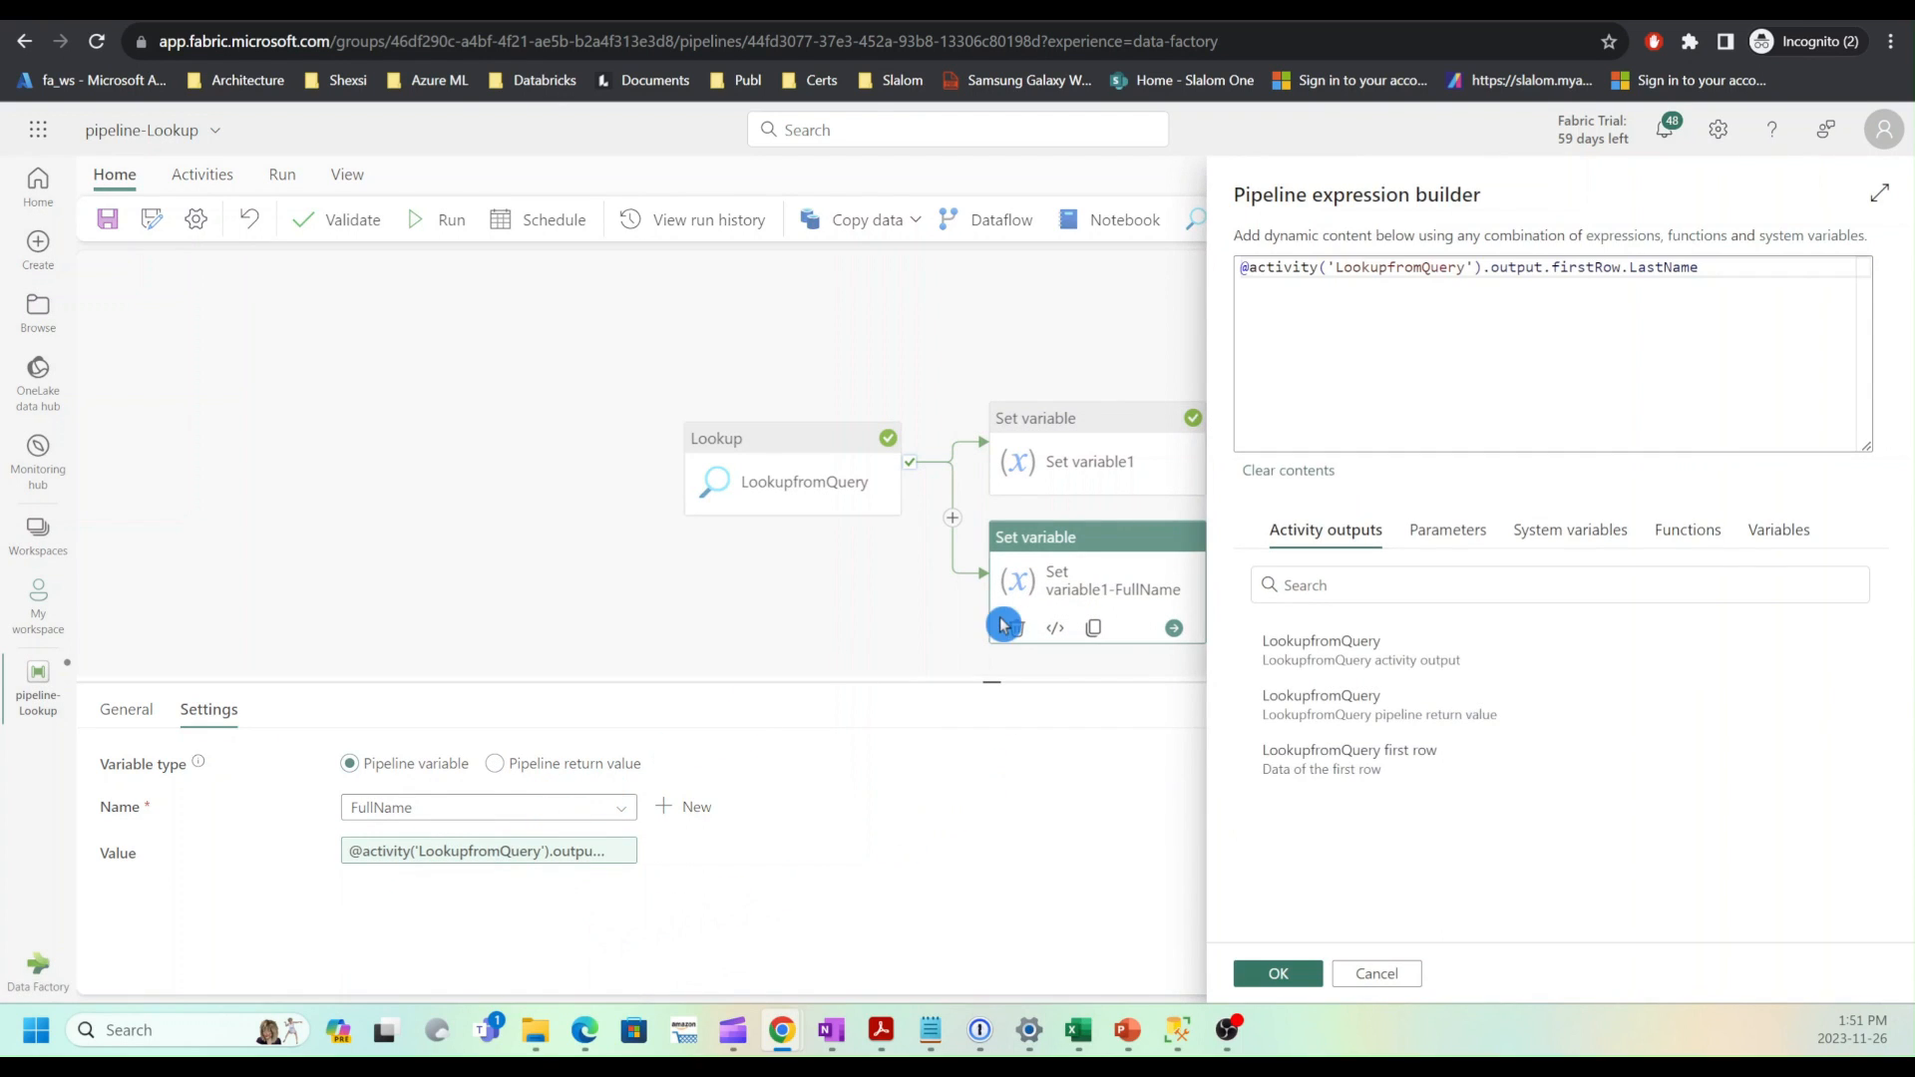
Step: Clear the old first-row expression and insert an empty concat() from String Functions
{"action": "triple_click", "coordinate": [1466, 266]}
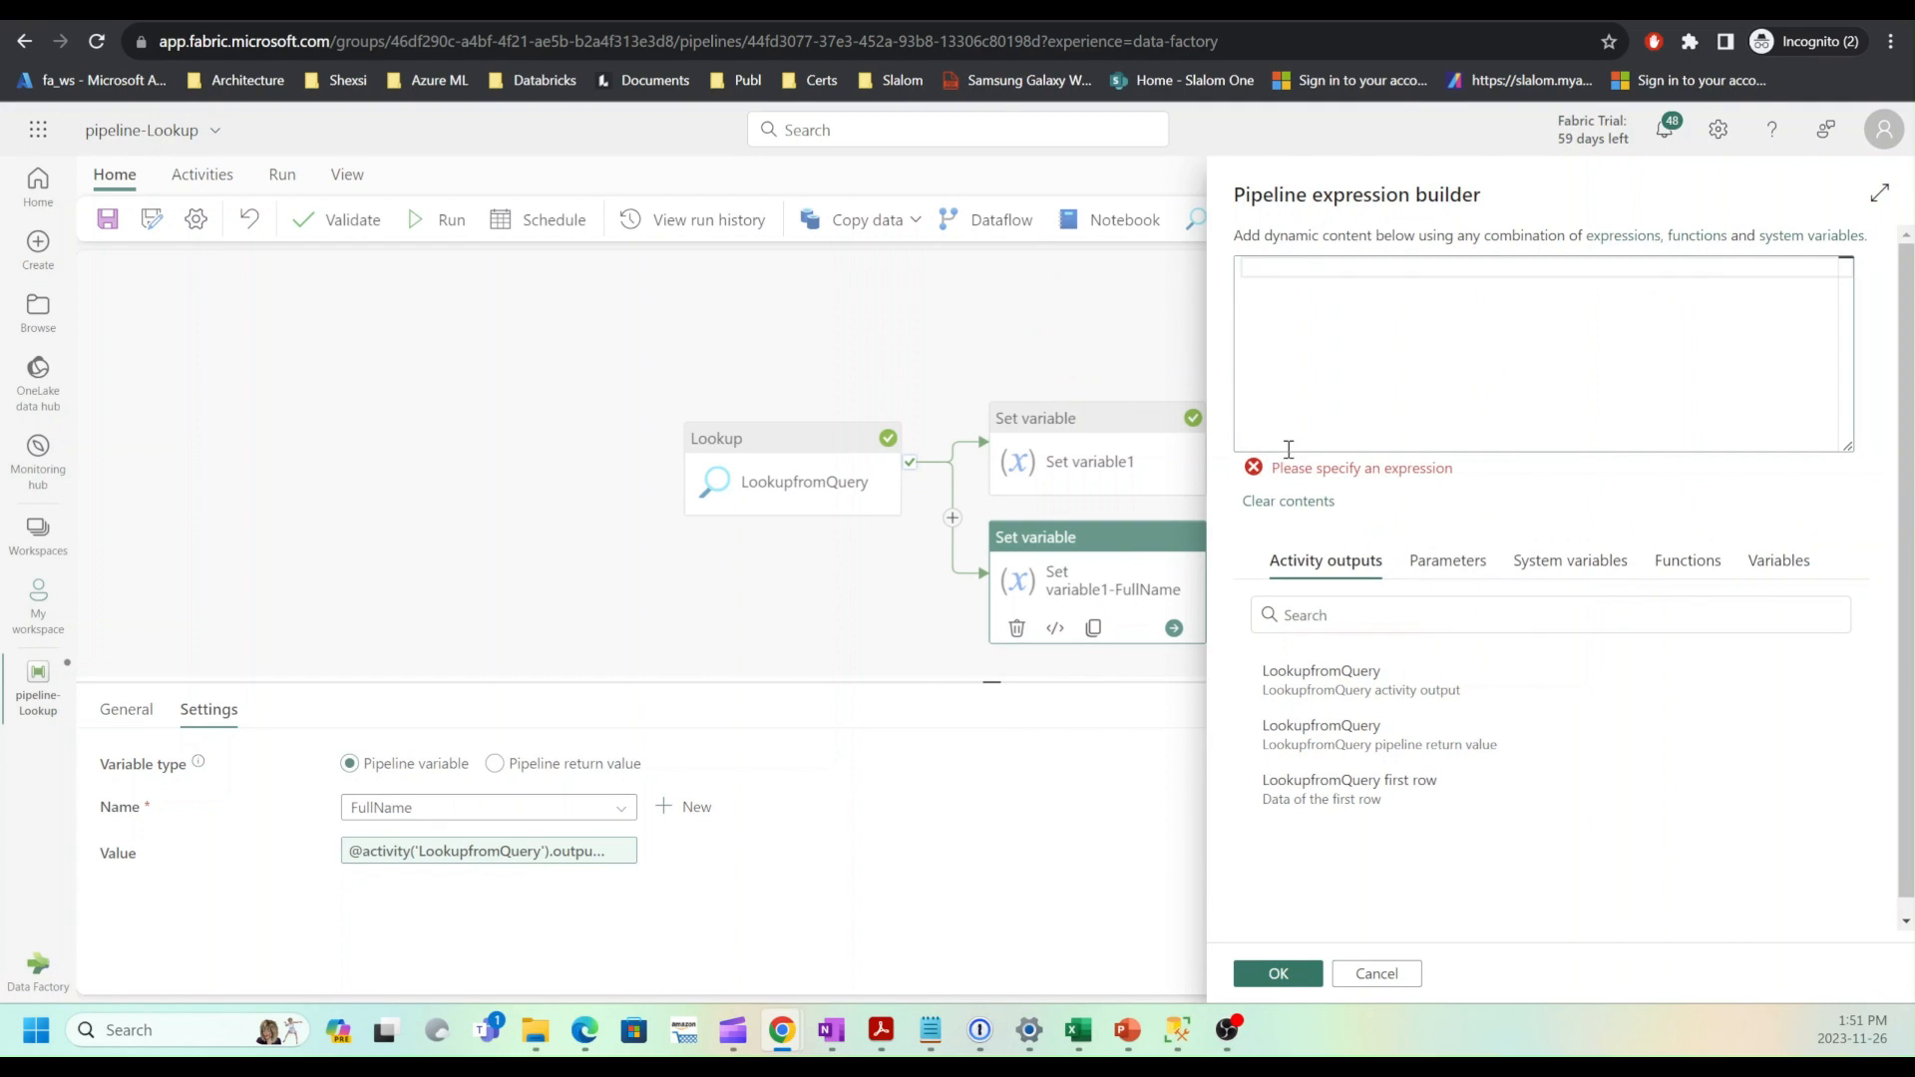
{"action": "mouse_move", "coordinate": [1286, 501]}
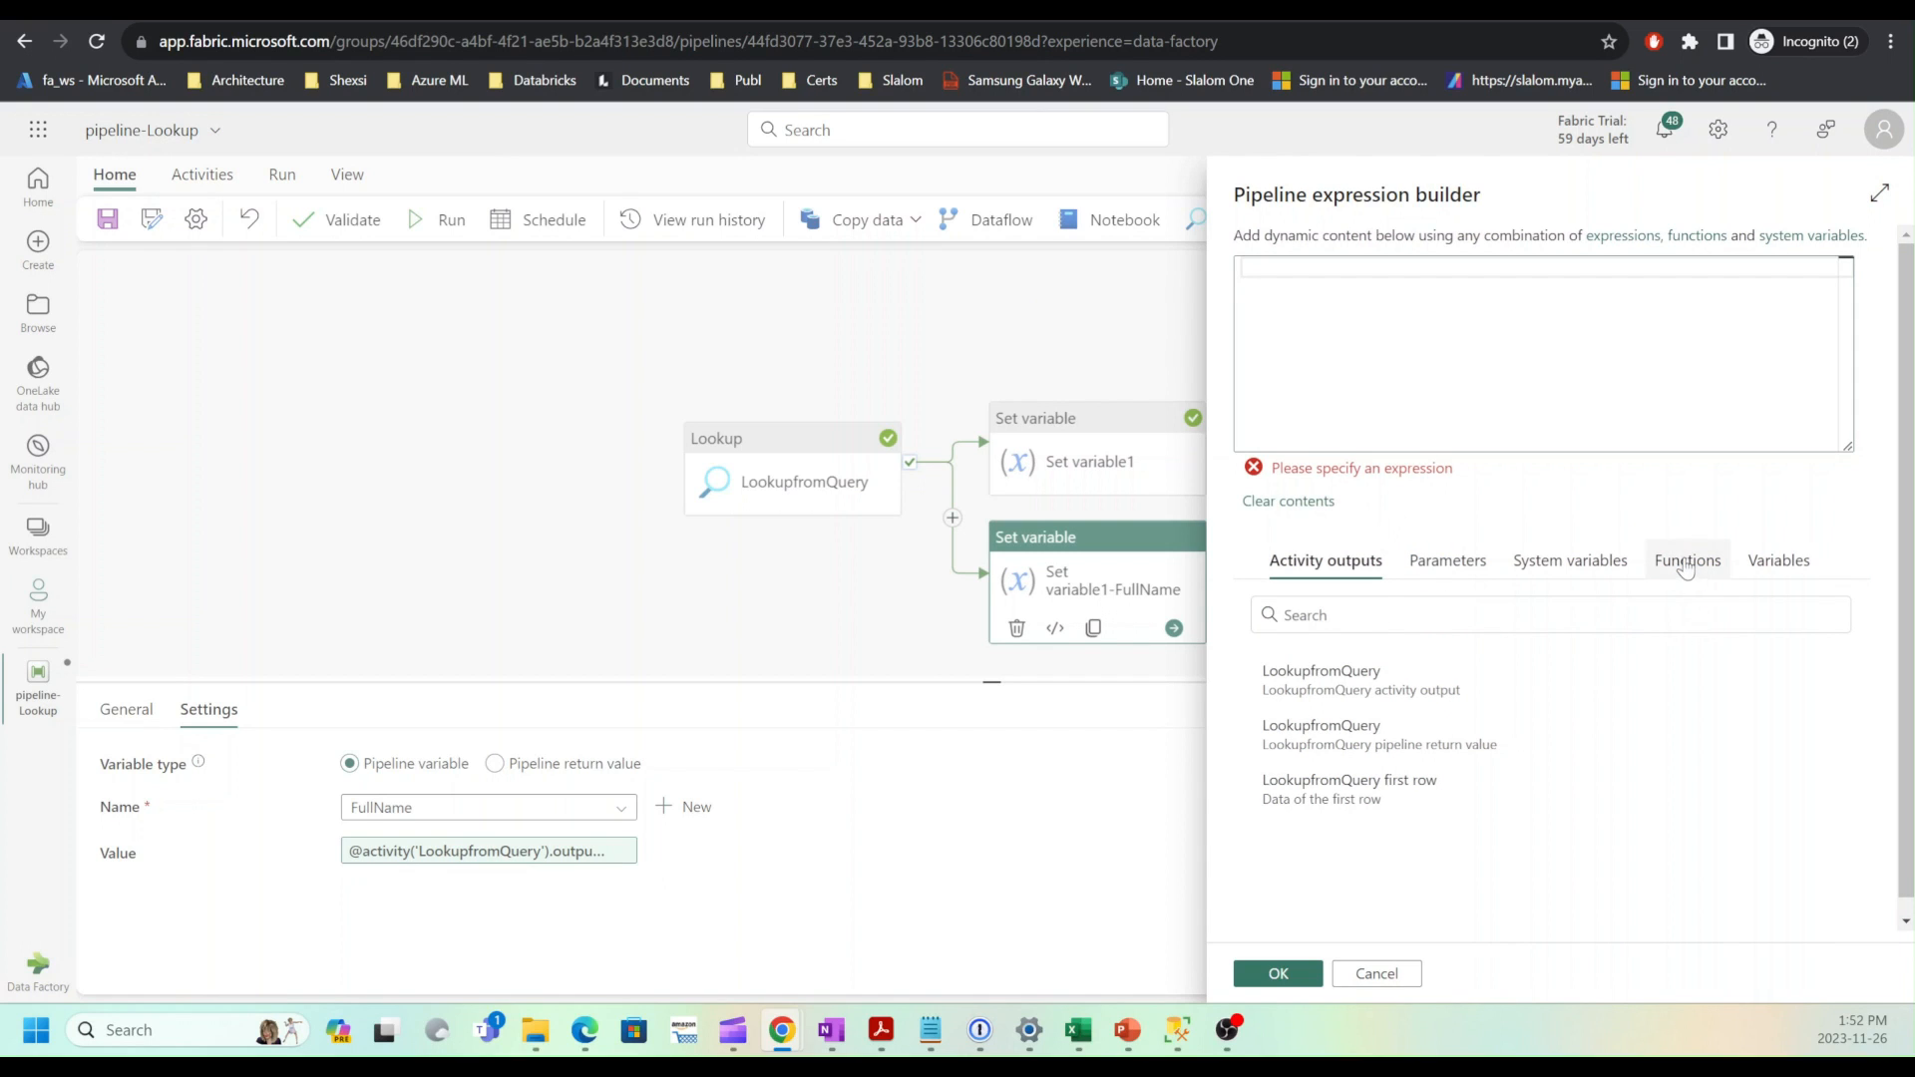
{"action": "left_click", "coordinate": [1683, 559]}
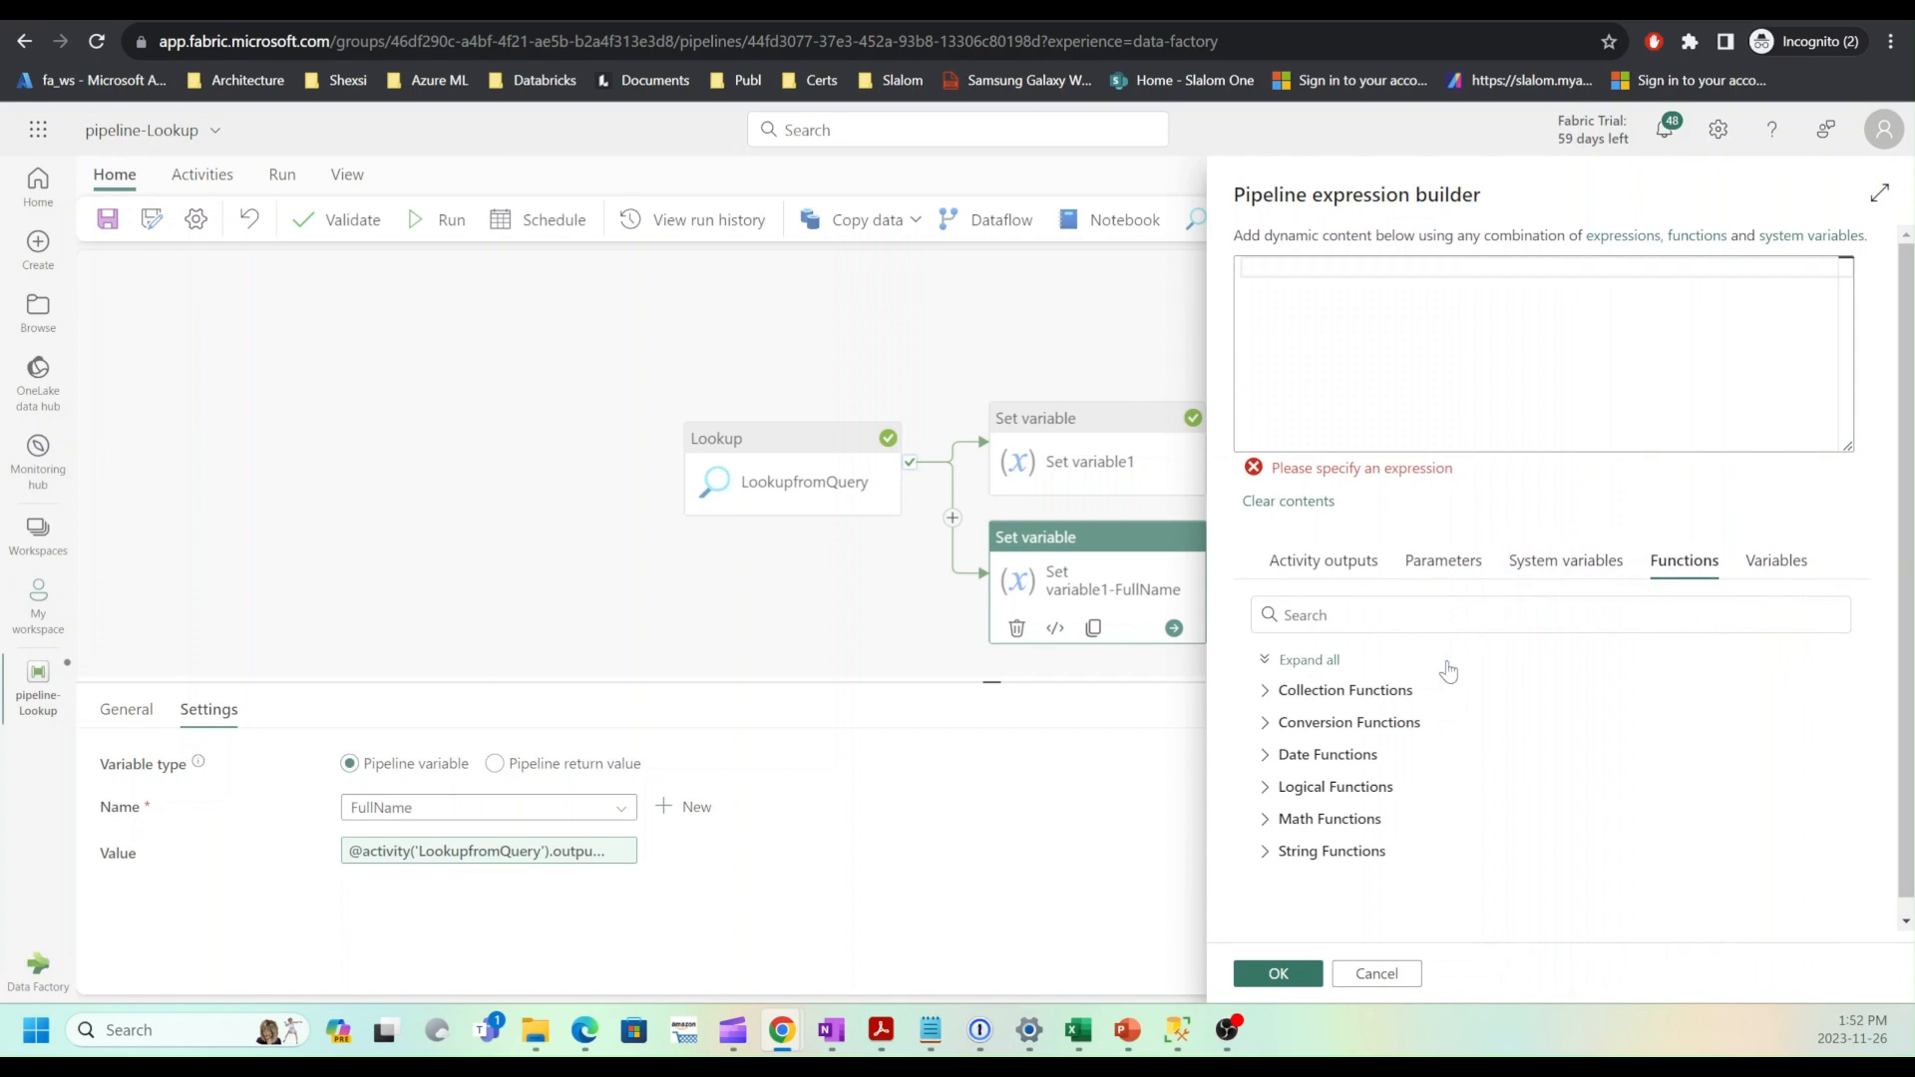
{"action": "mouse_move", "coordinate": [1448, 706]}
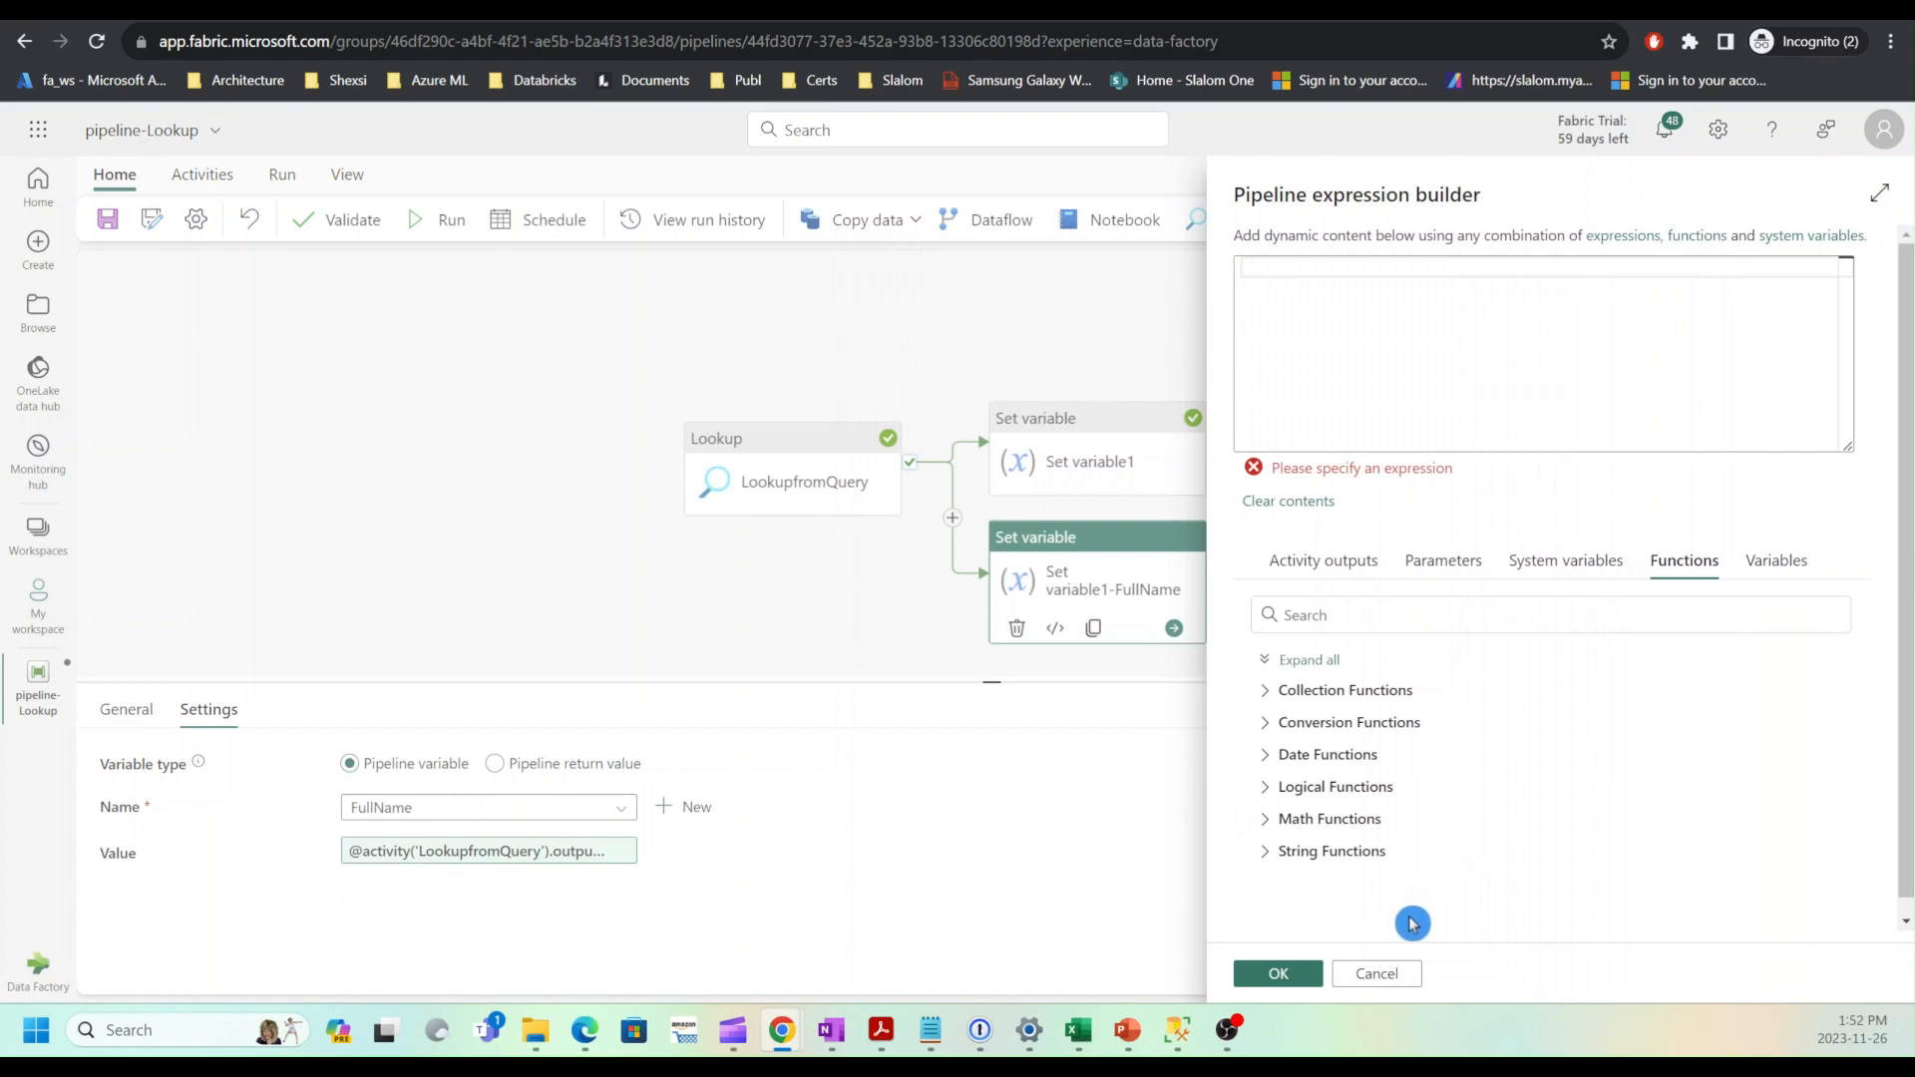
{"action": "left_click", "coordinate": [1330, 850]}
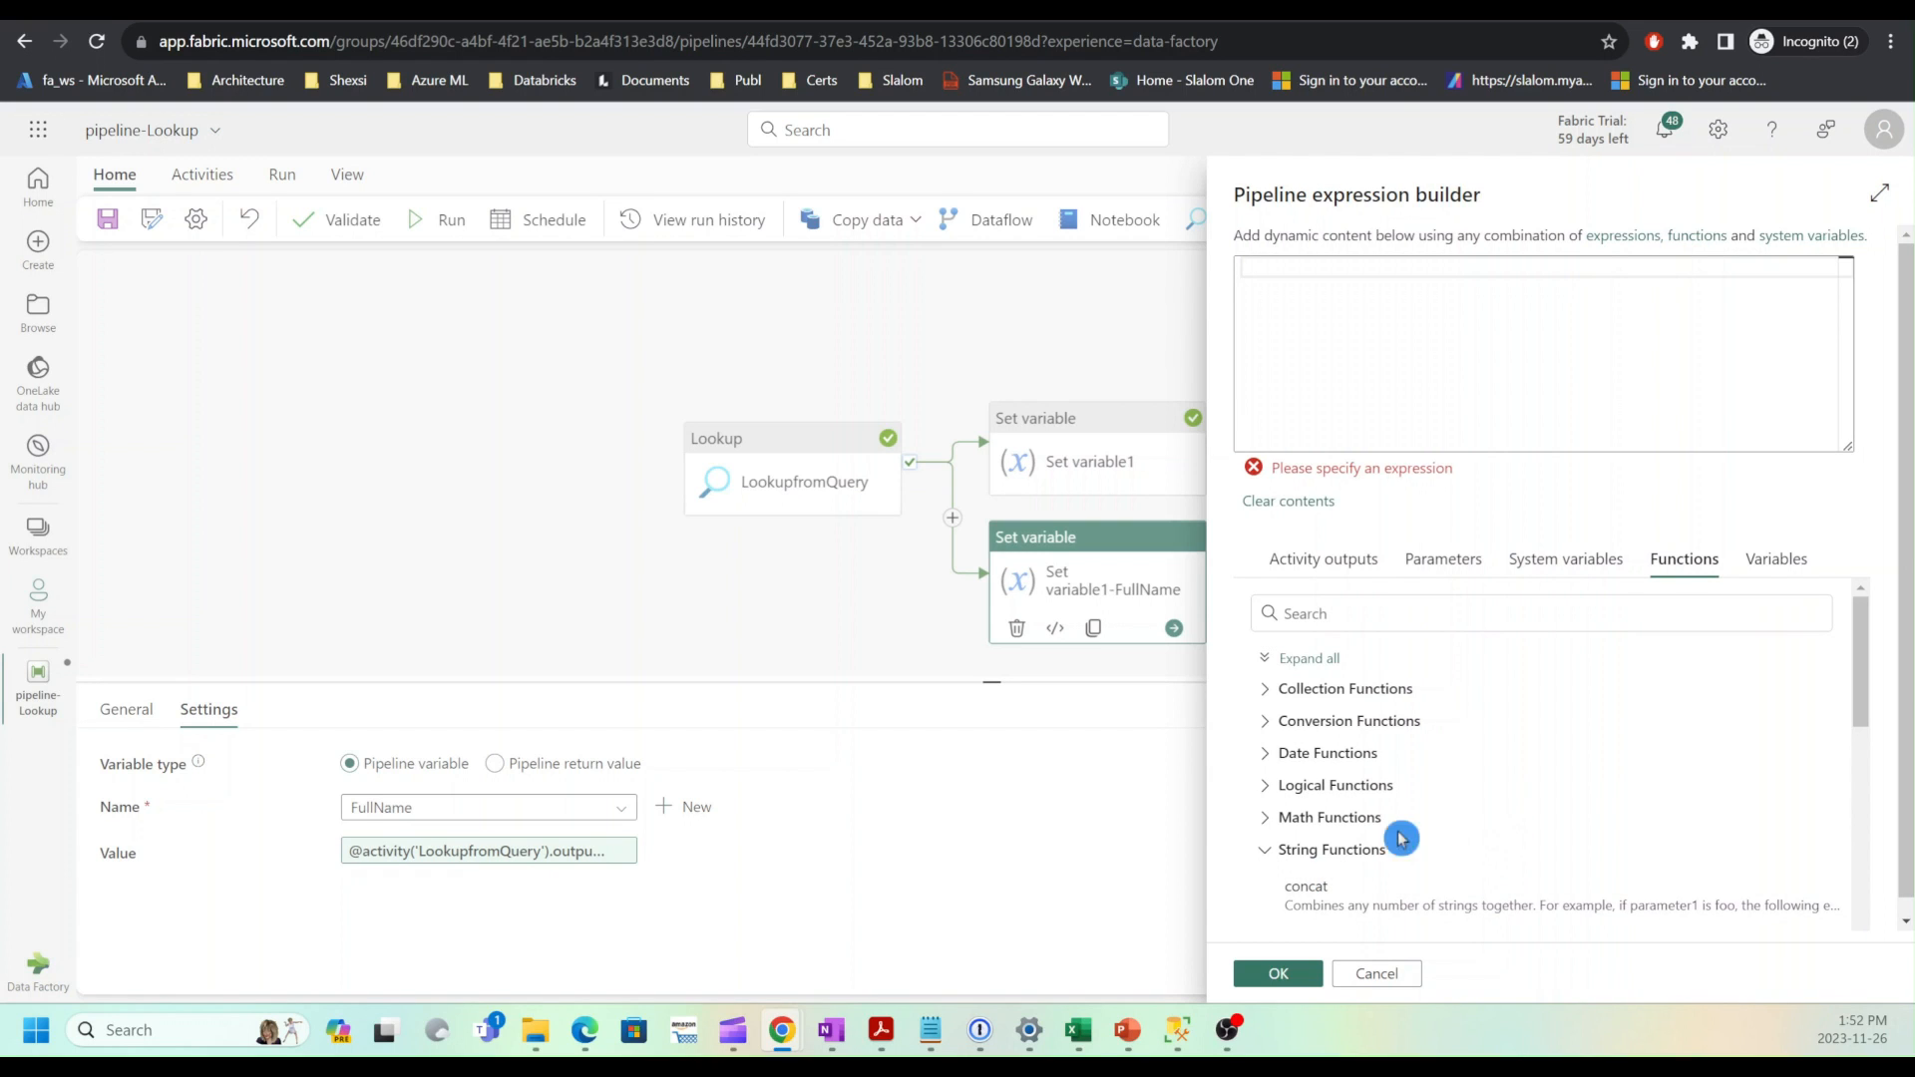
{"action": "scroll", "scroll_direction": "down", "scroll_amount": 3}
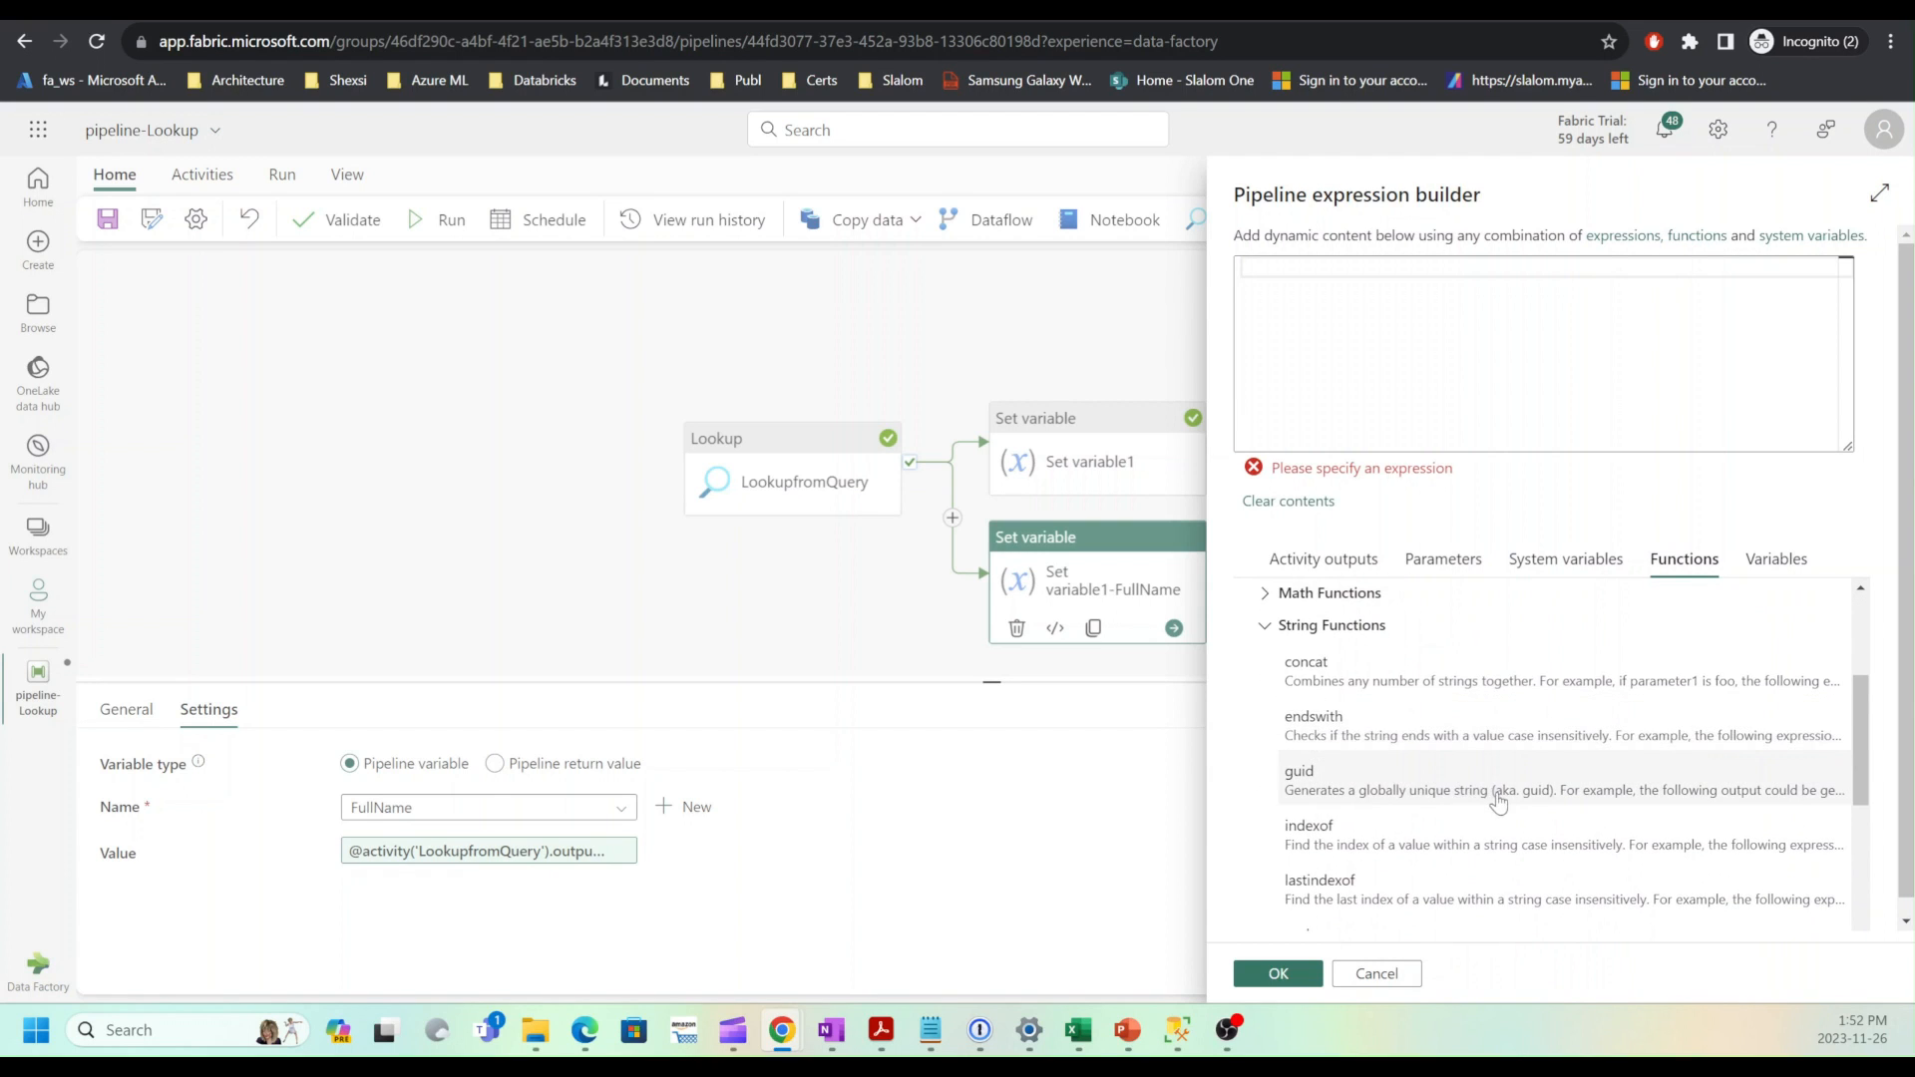
{"action": "left_click", "coordinate": [1304, 670]}
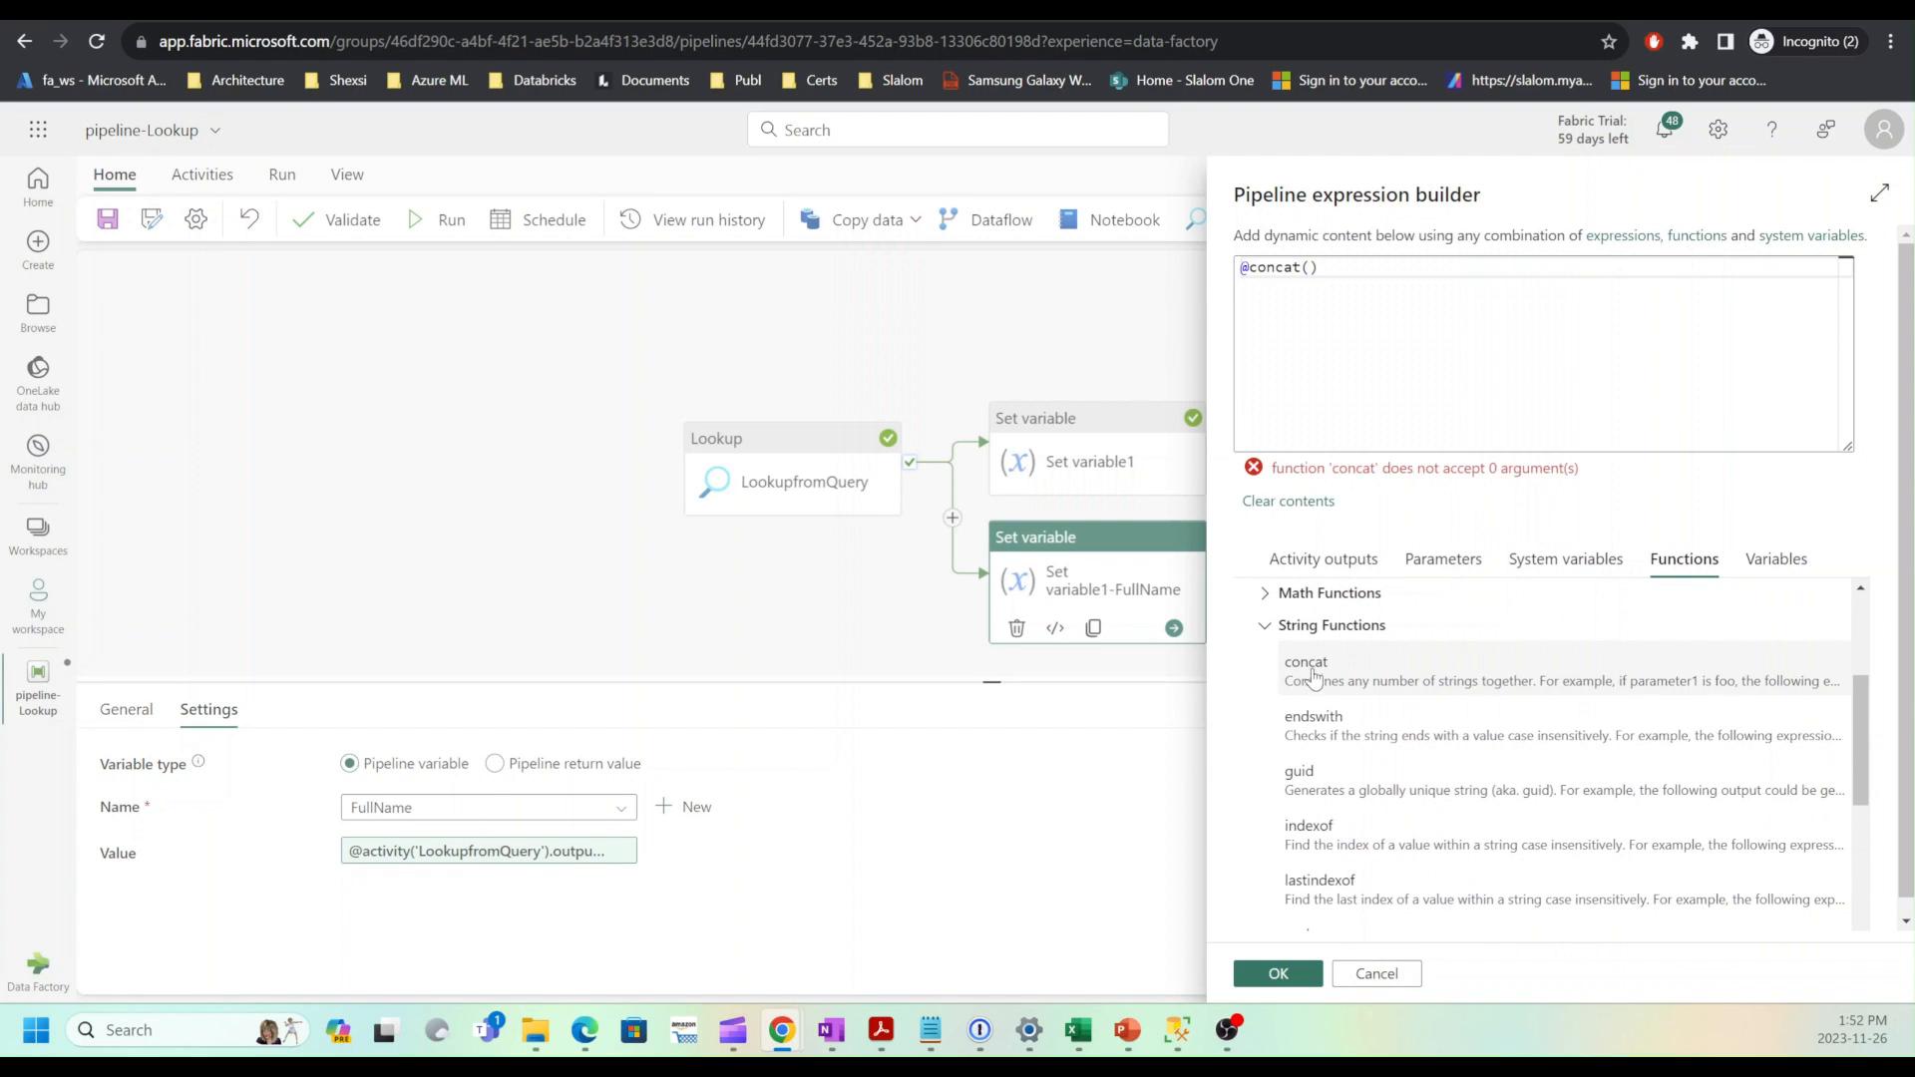
{"action": "mouse_move", "coordinate": [1415, 459]}
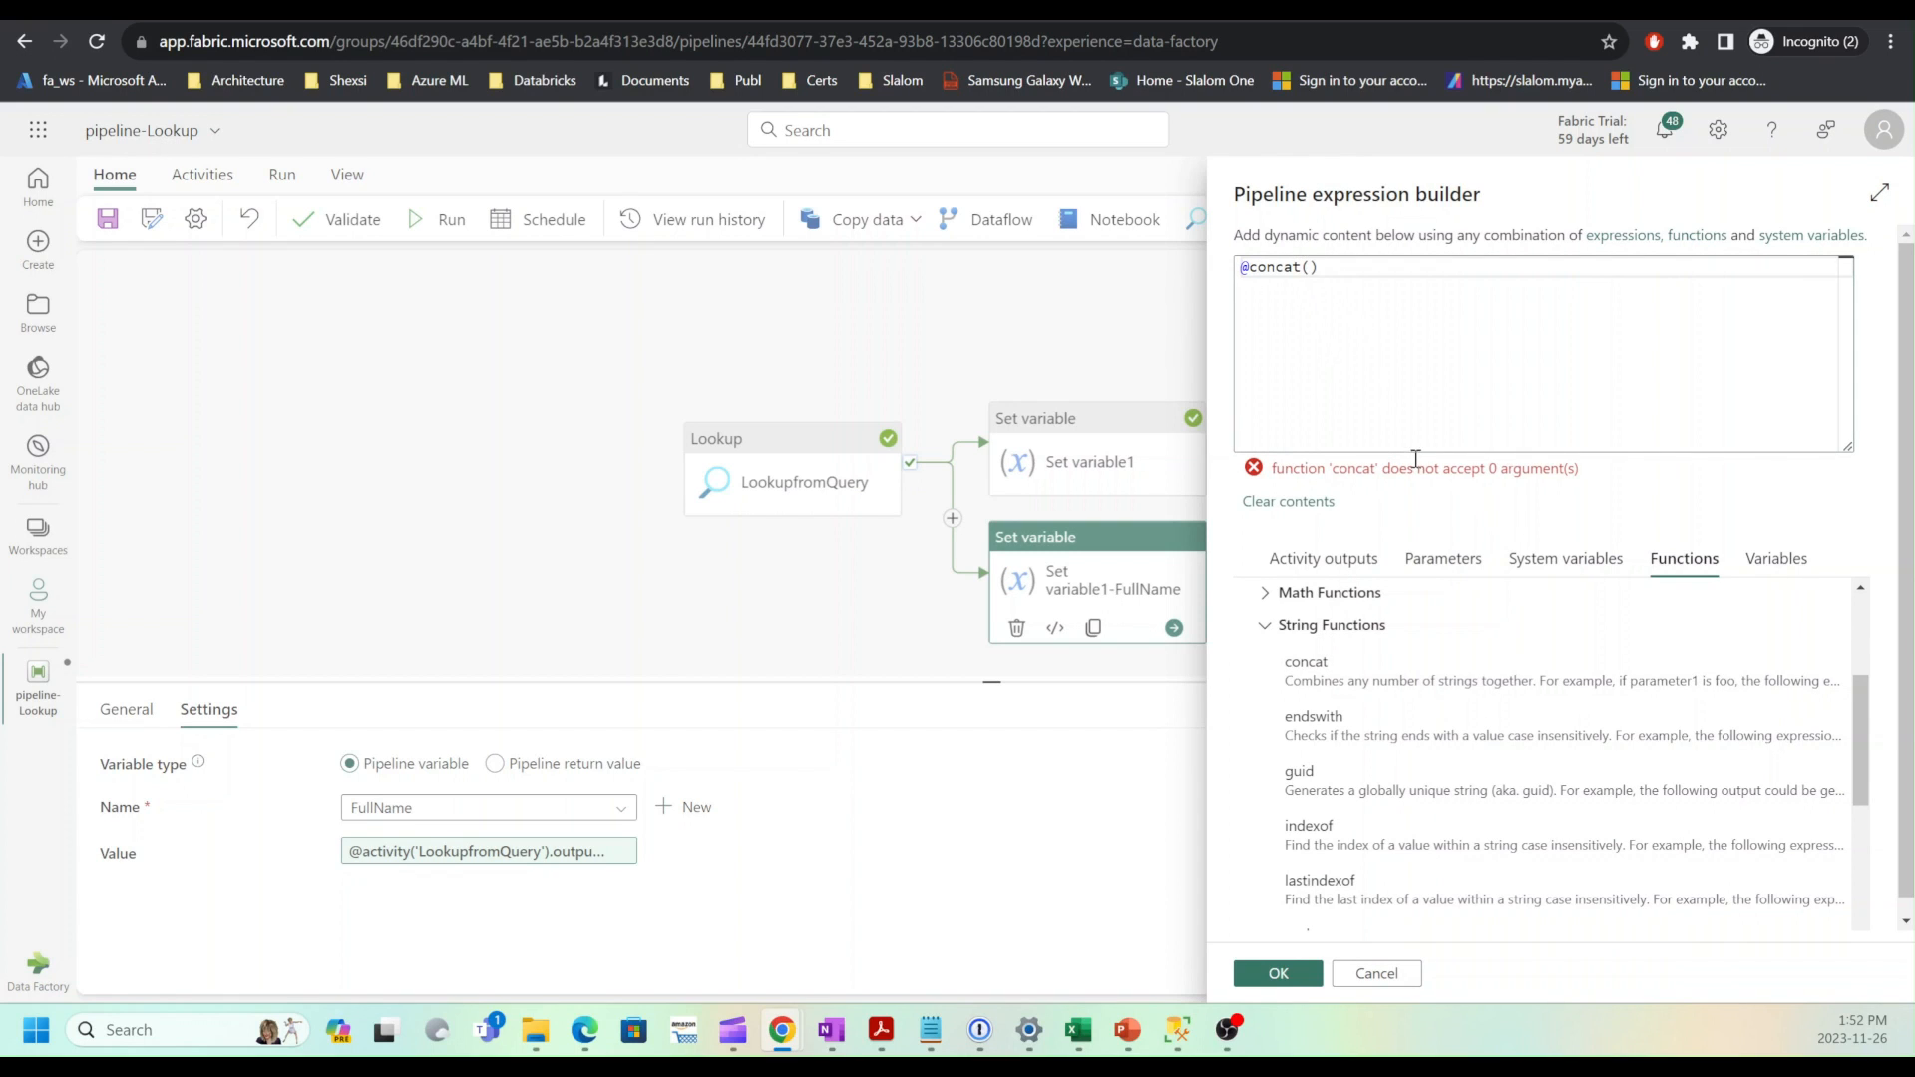
{"action": "mouse_move", "coordinate": [1322, 558]}
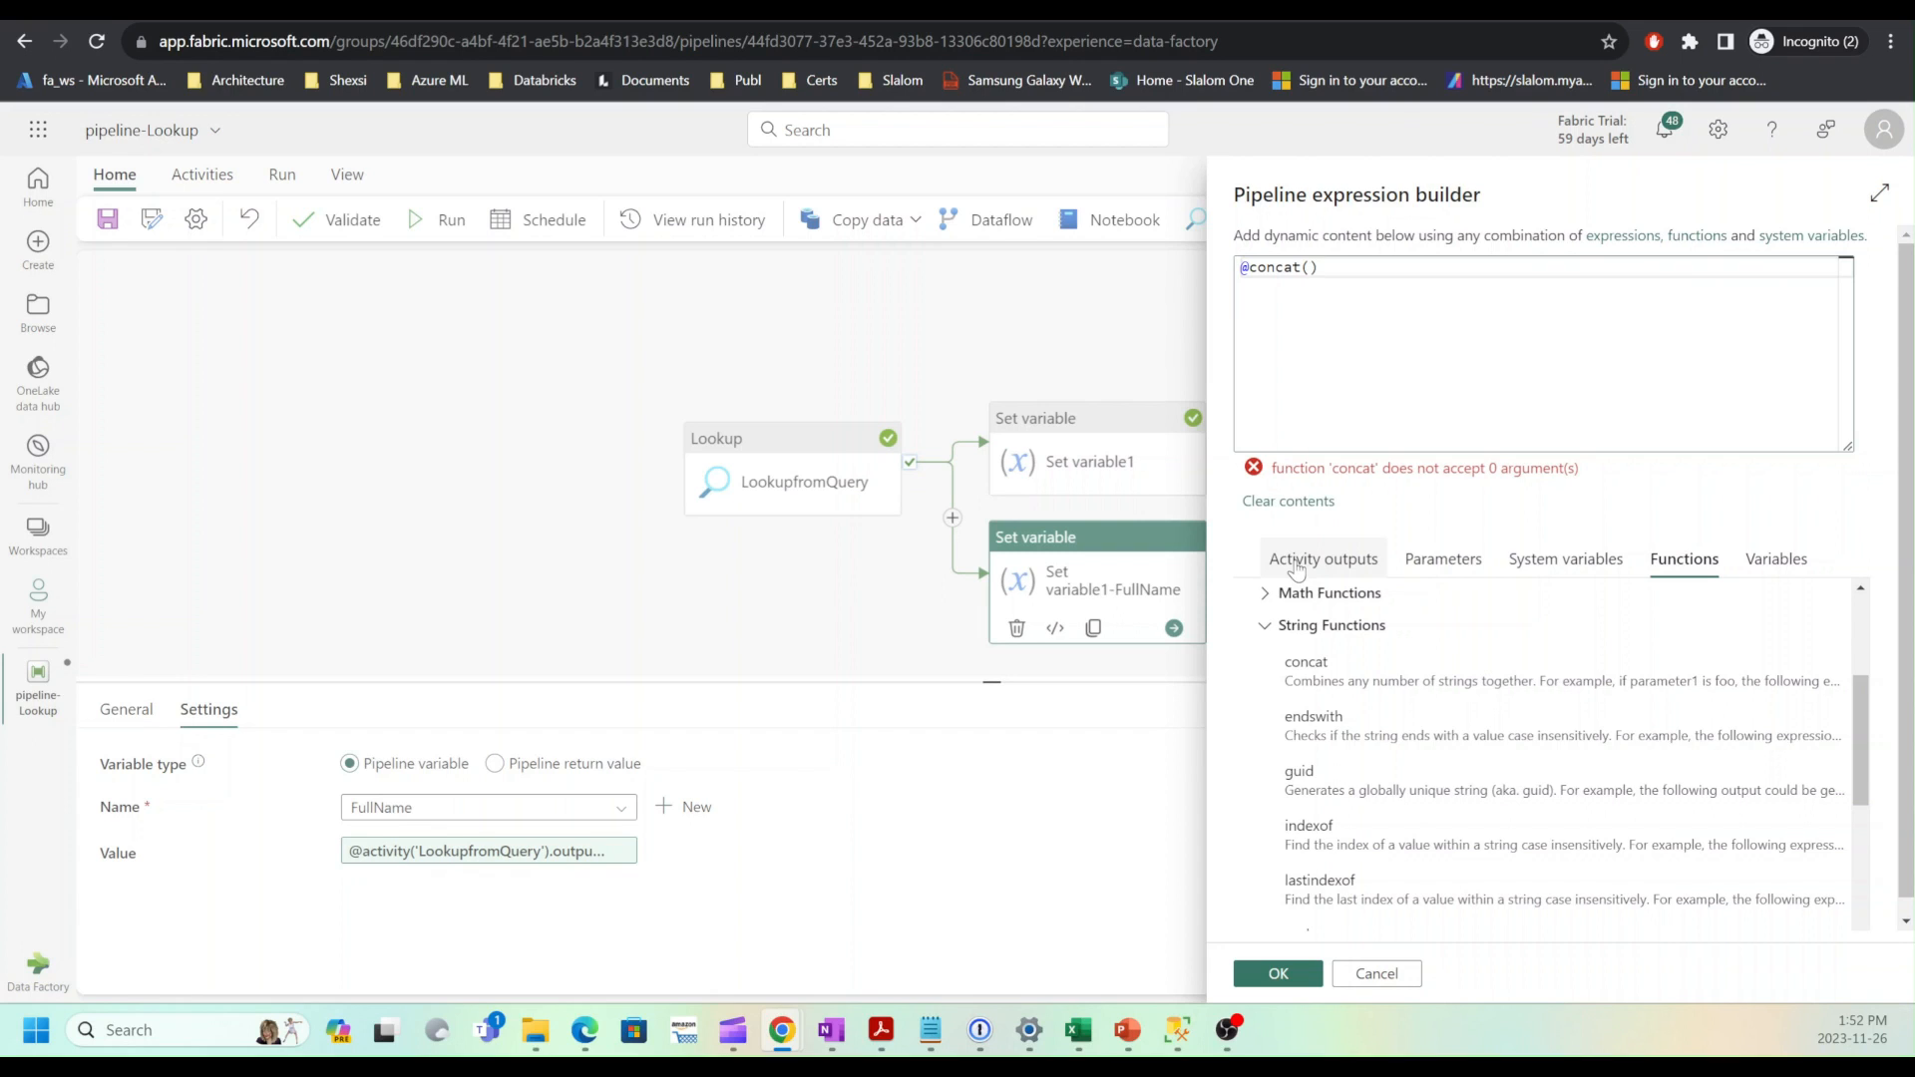
{"action": "left_click", "coordinate": [1322, 558]}
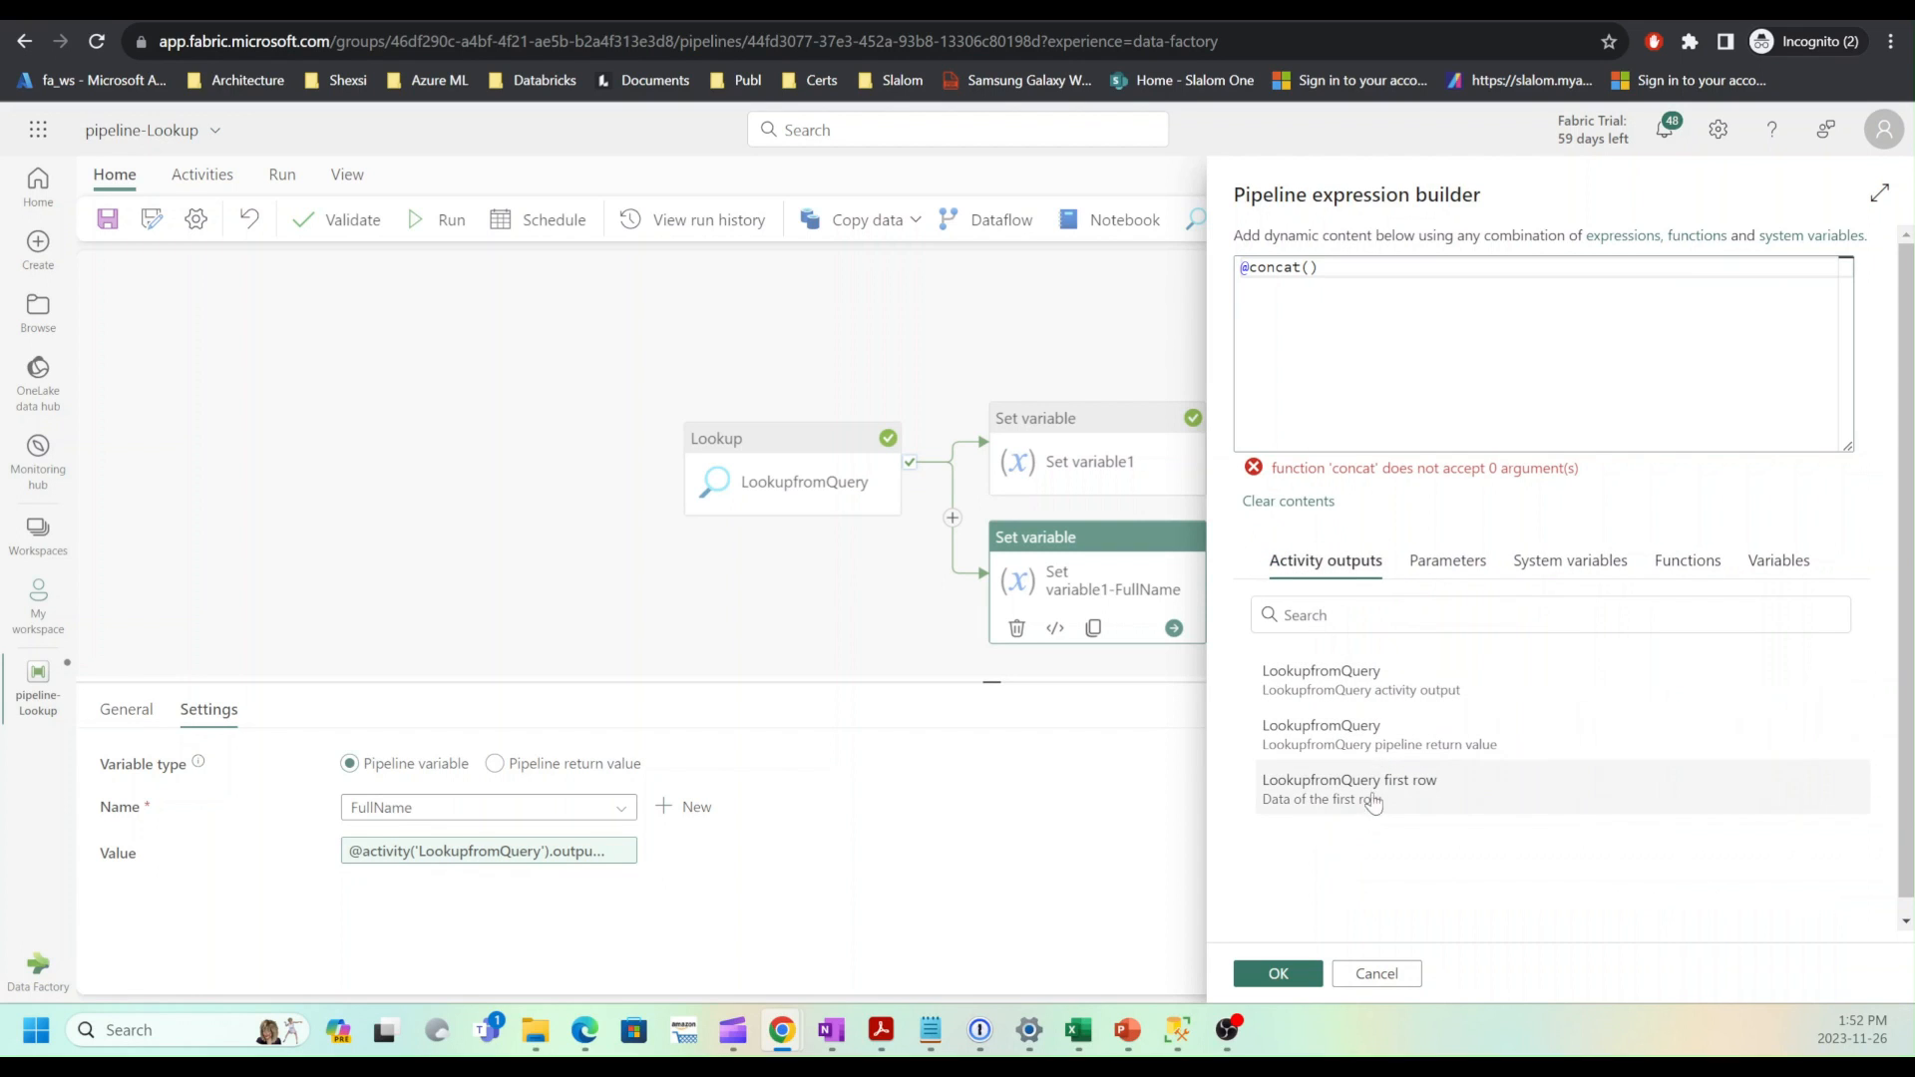
{"action": "left_click", "coordinate": [1348, 788]}
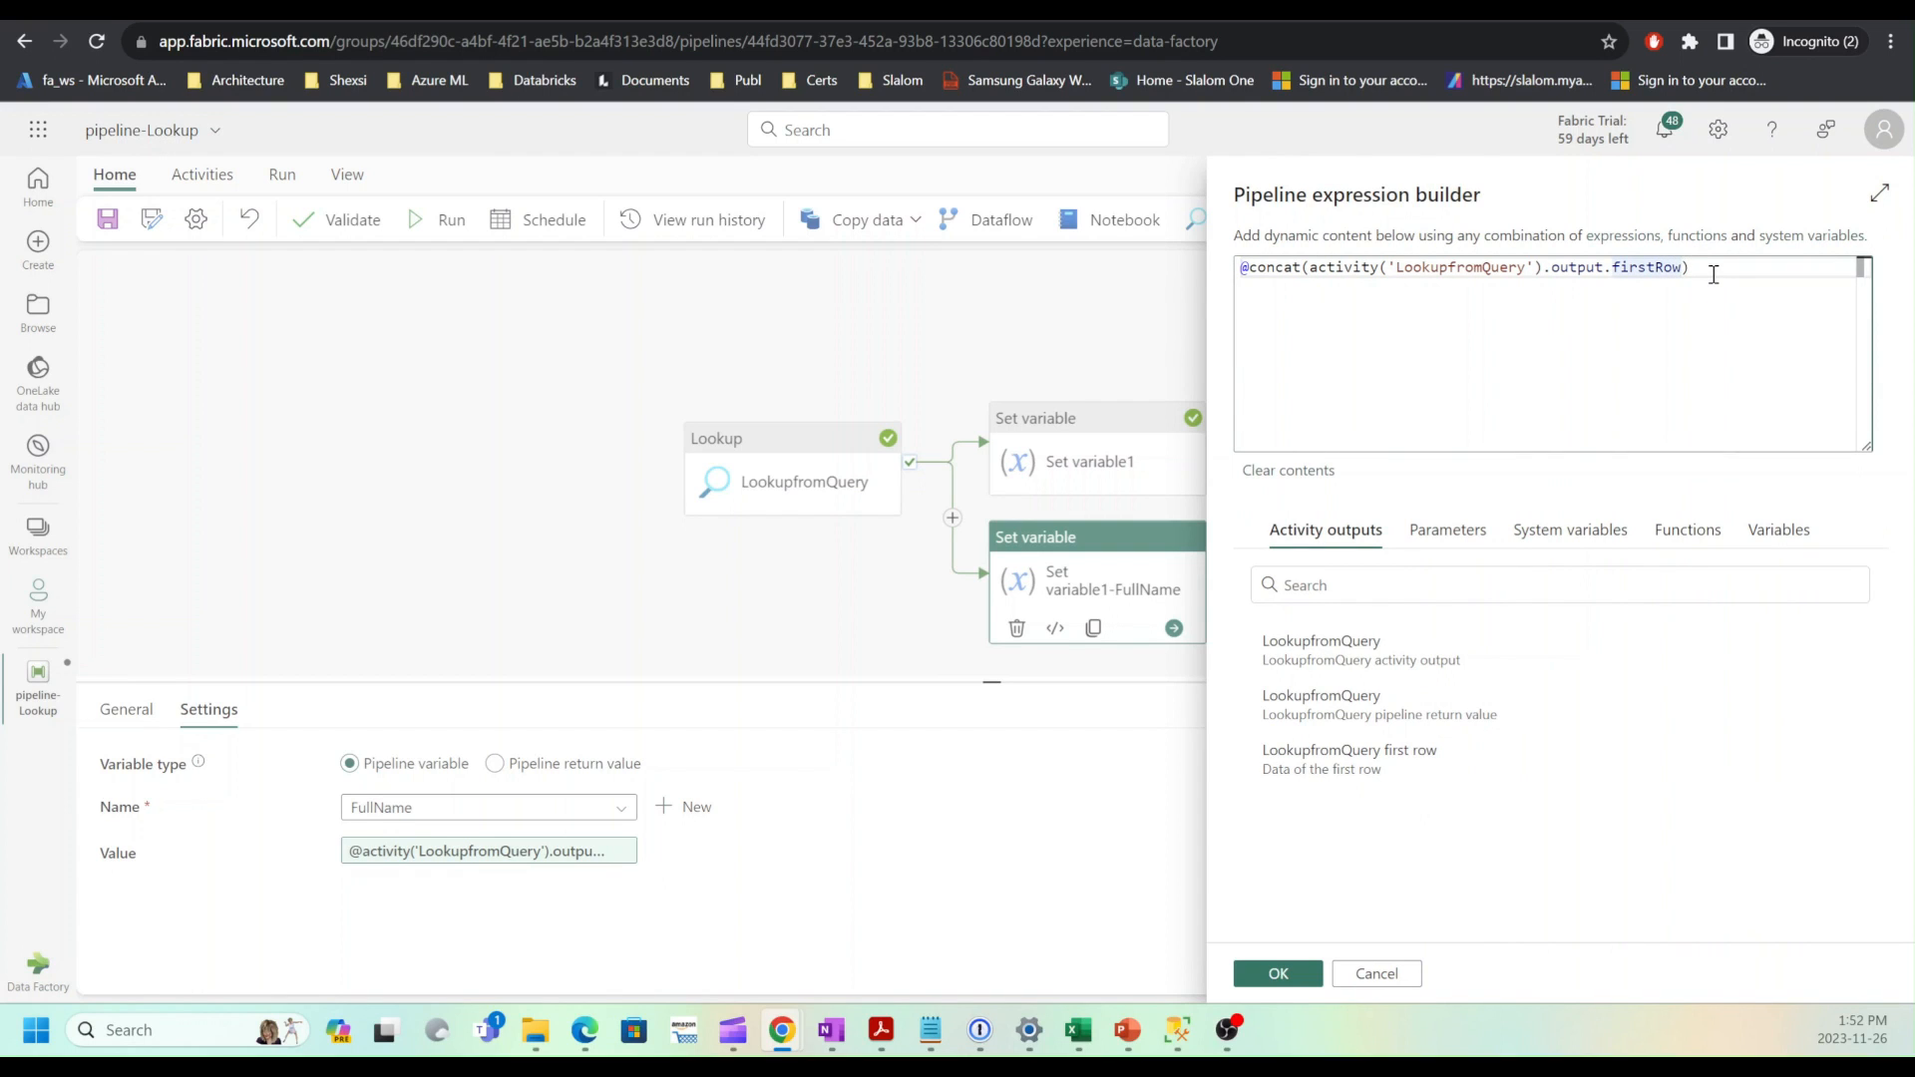
{"action": "type", "text": "First"}
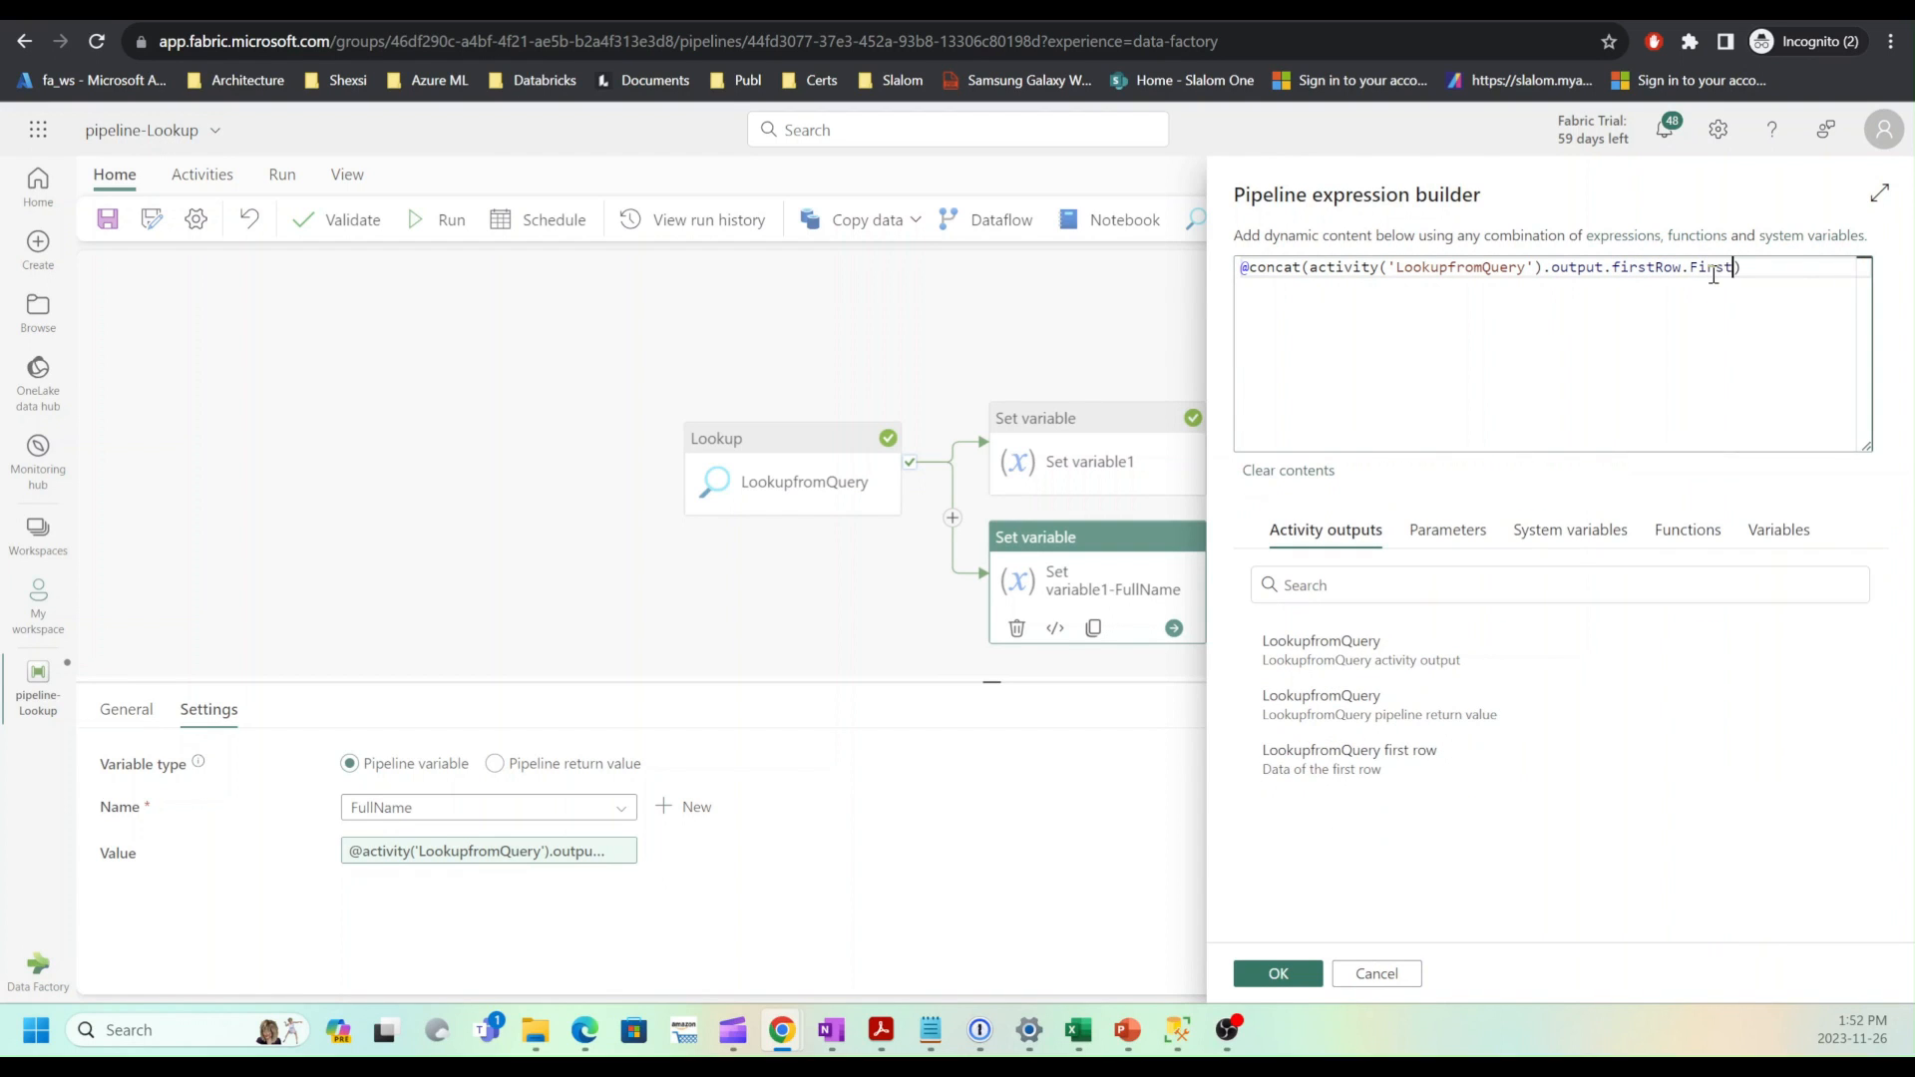
{"action": "type", "text": "Name"}
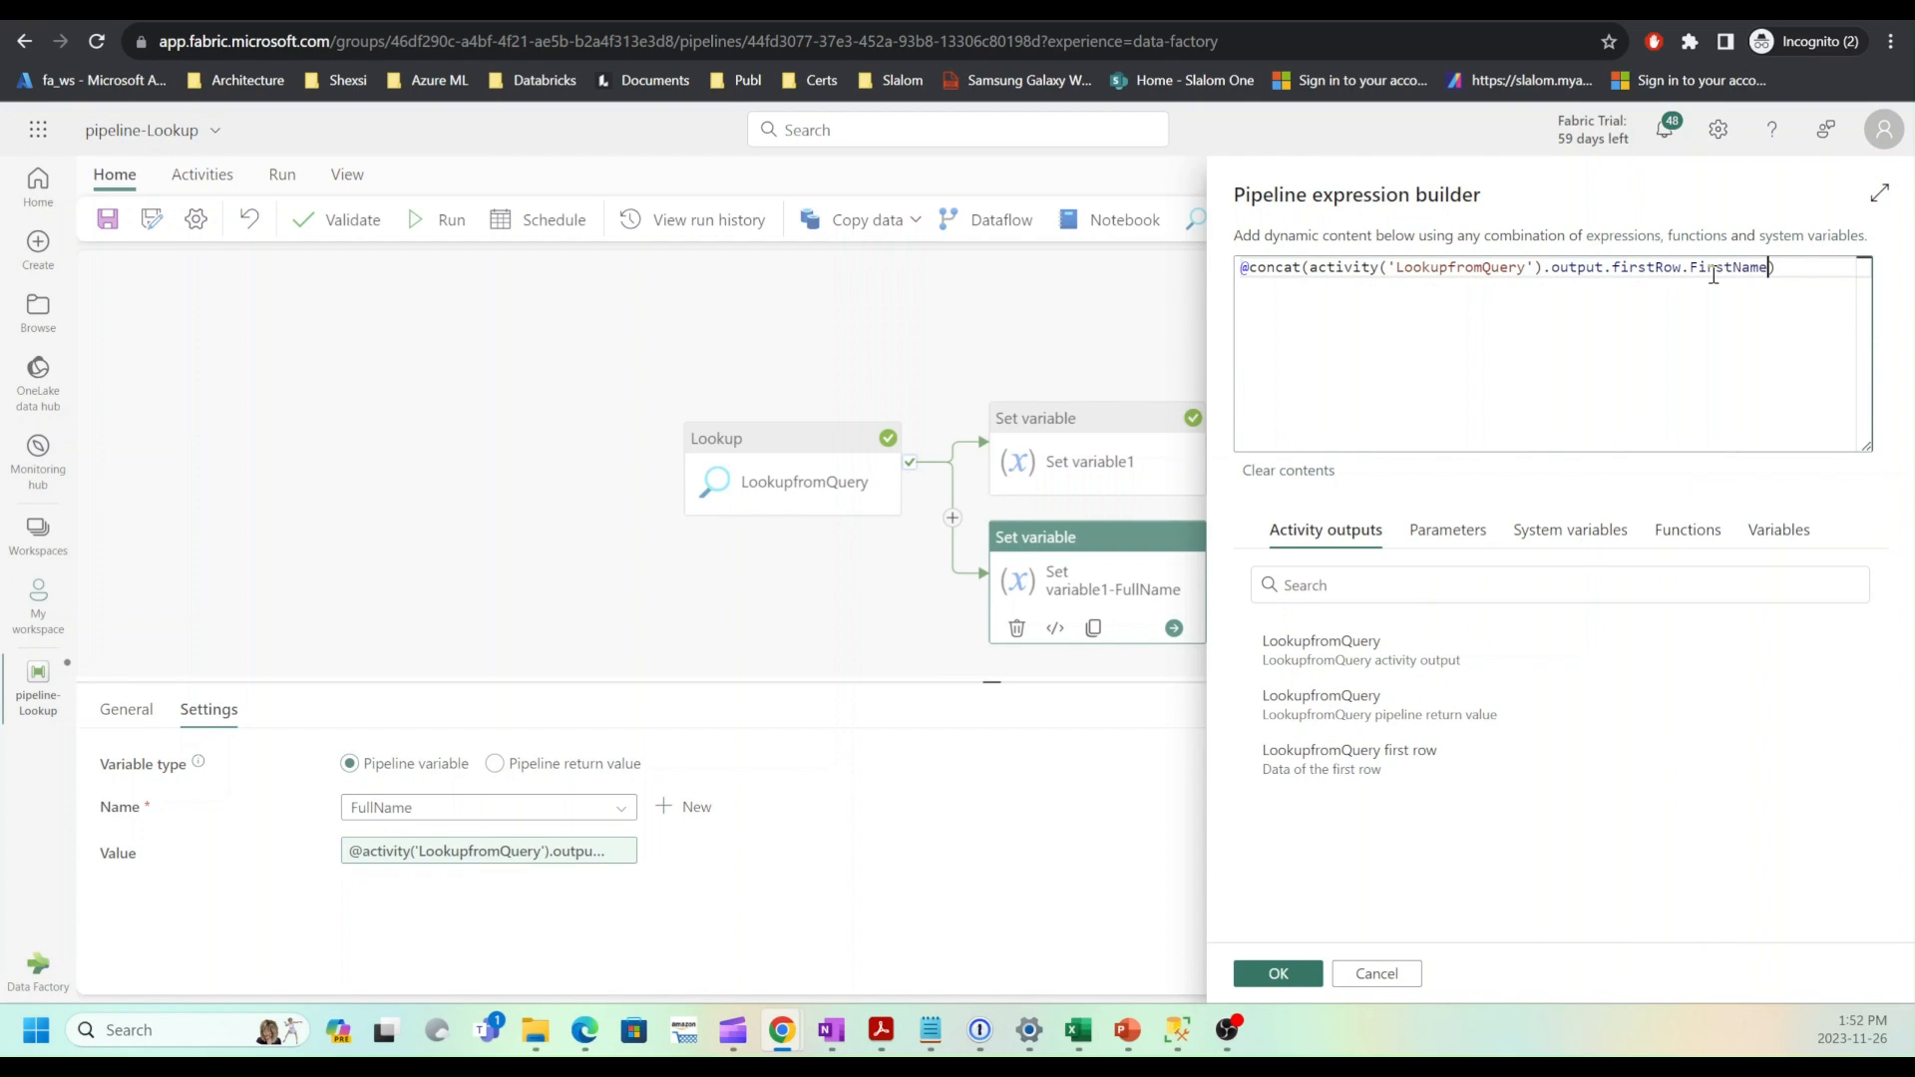
{"action": "type", "text": ","}
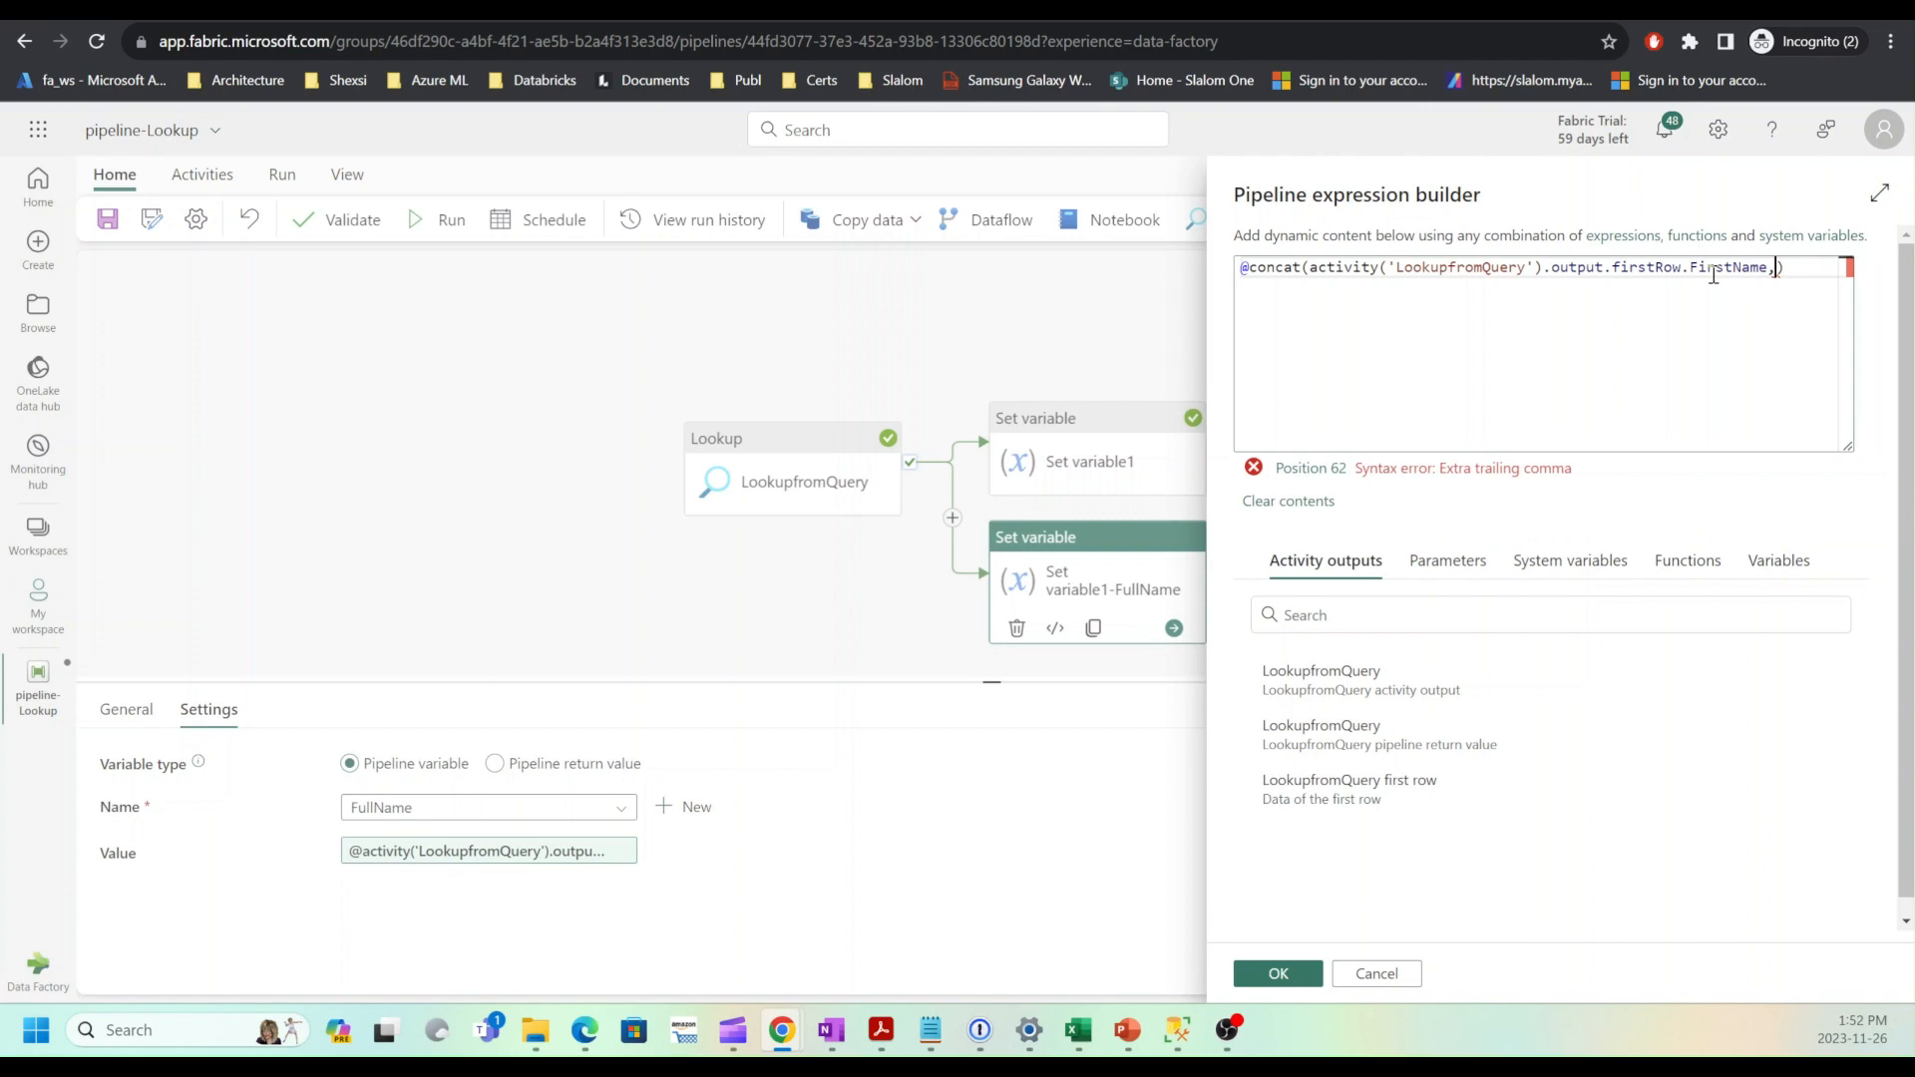
{"action": "type", "text": "'"}
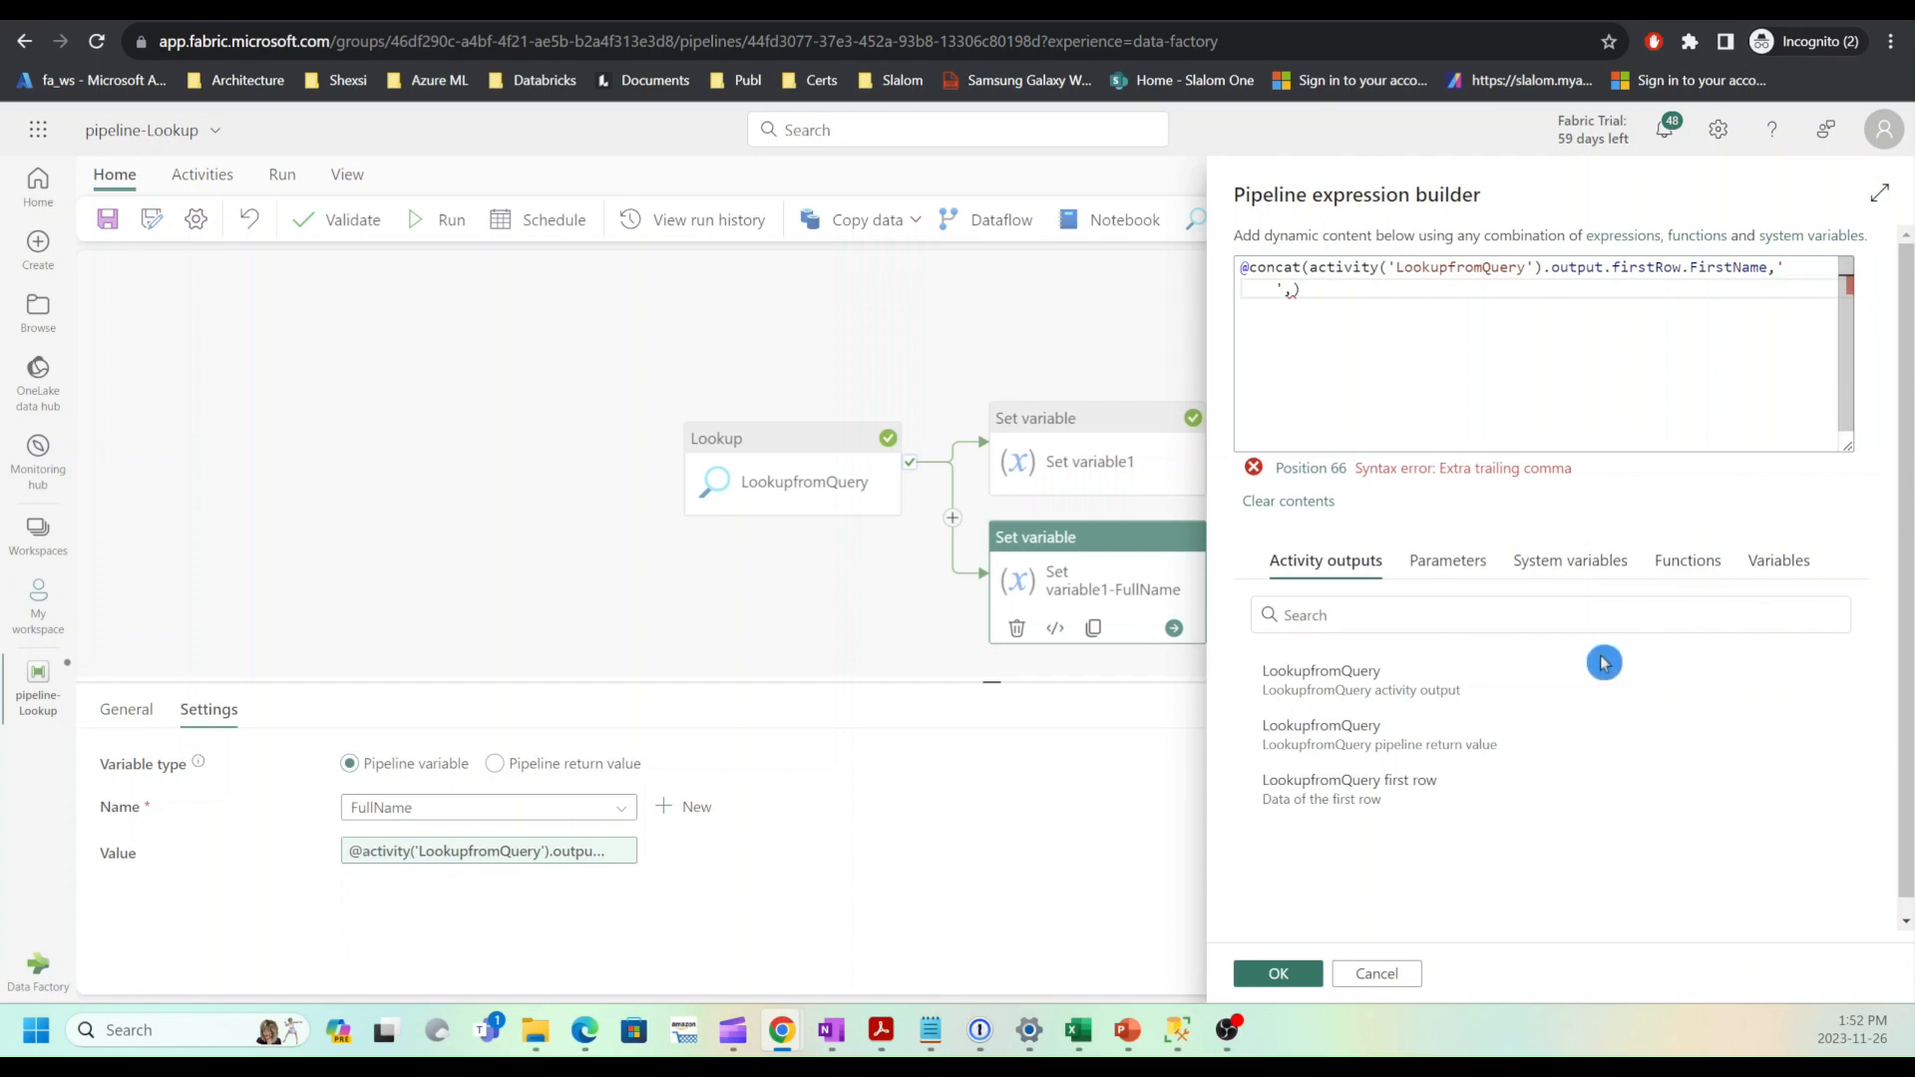
{"action": "type", "text": ",activity('LookupfromQuery').output.firstRow)"}
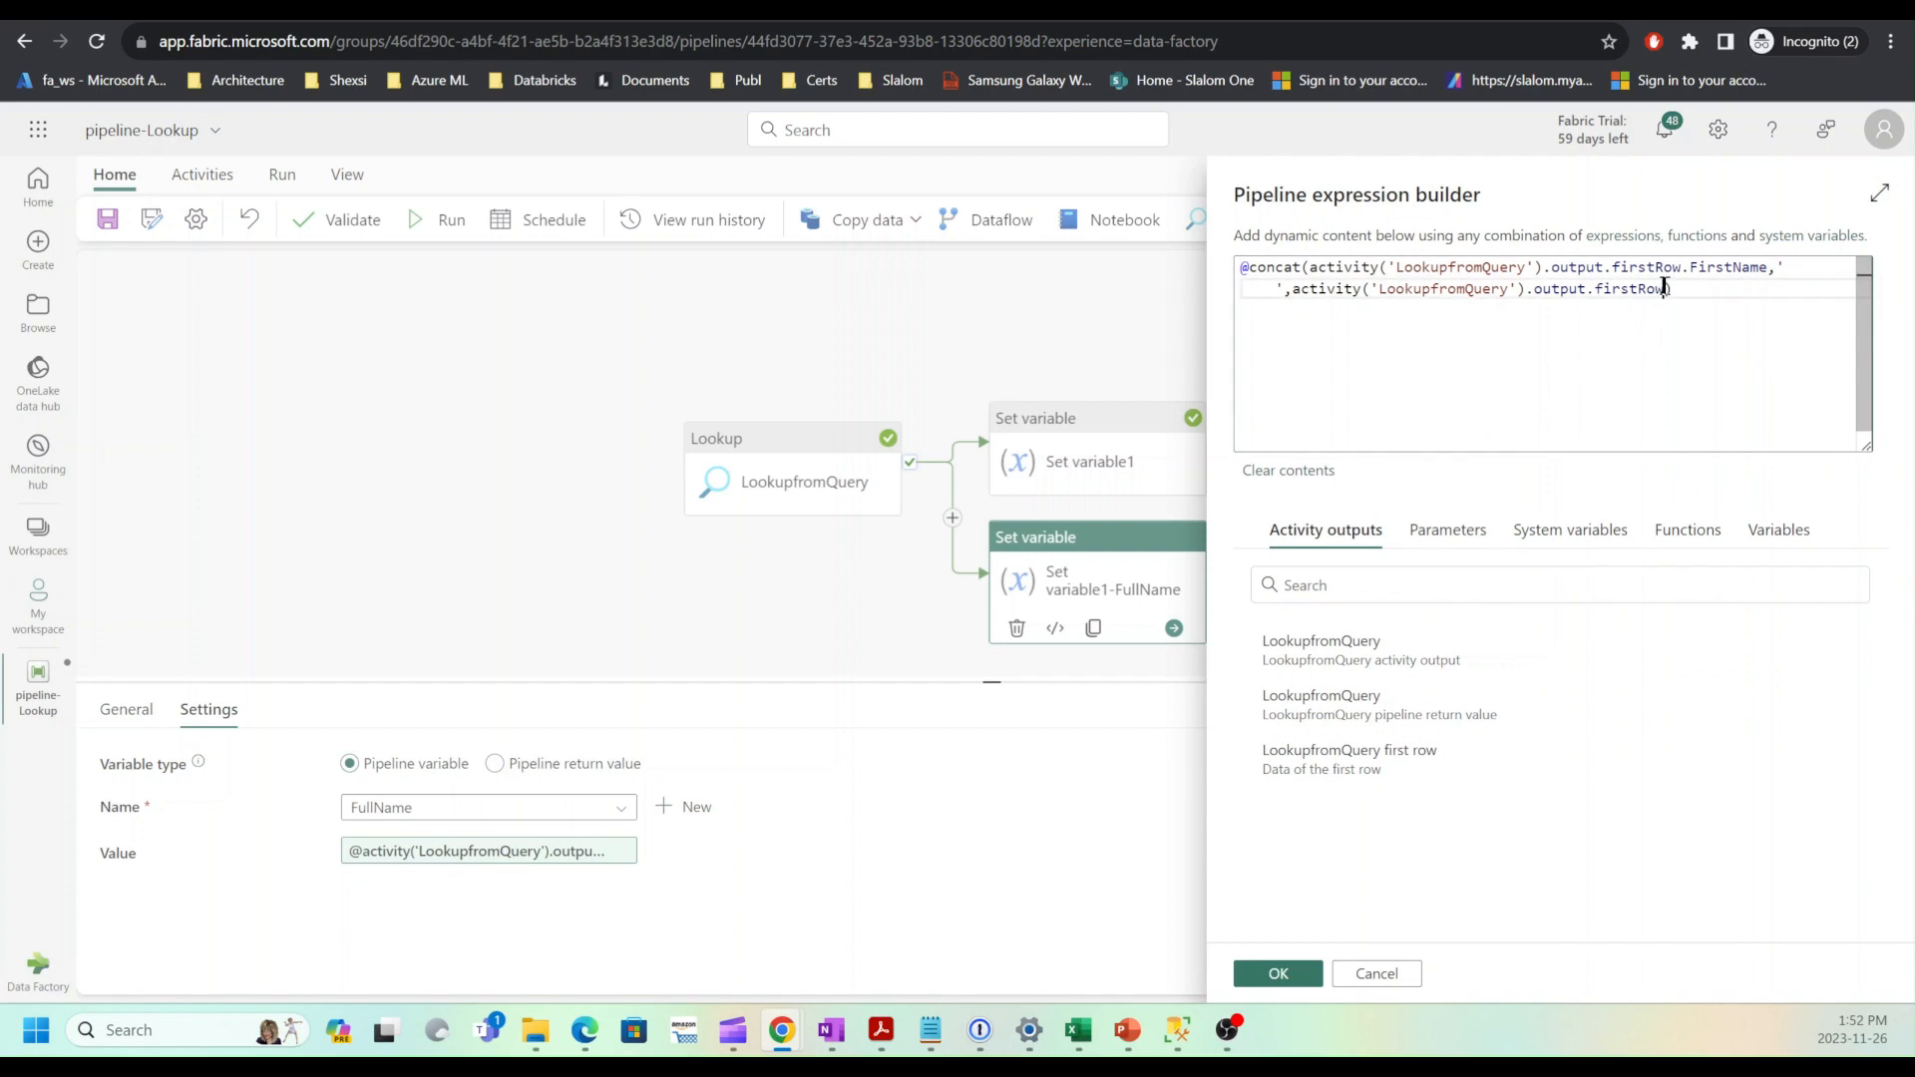
{"action": "type", "text": "."}
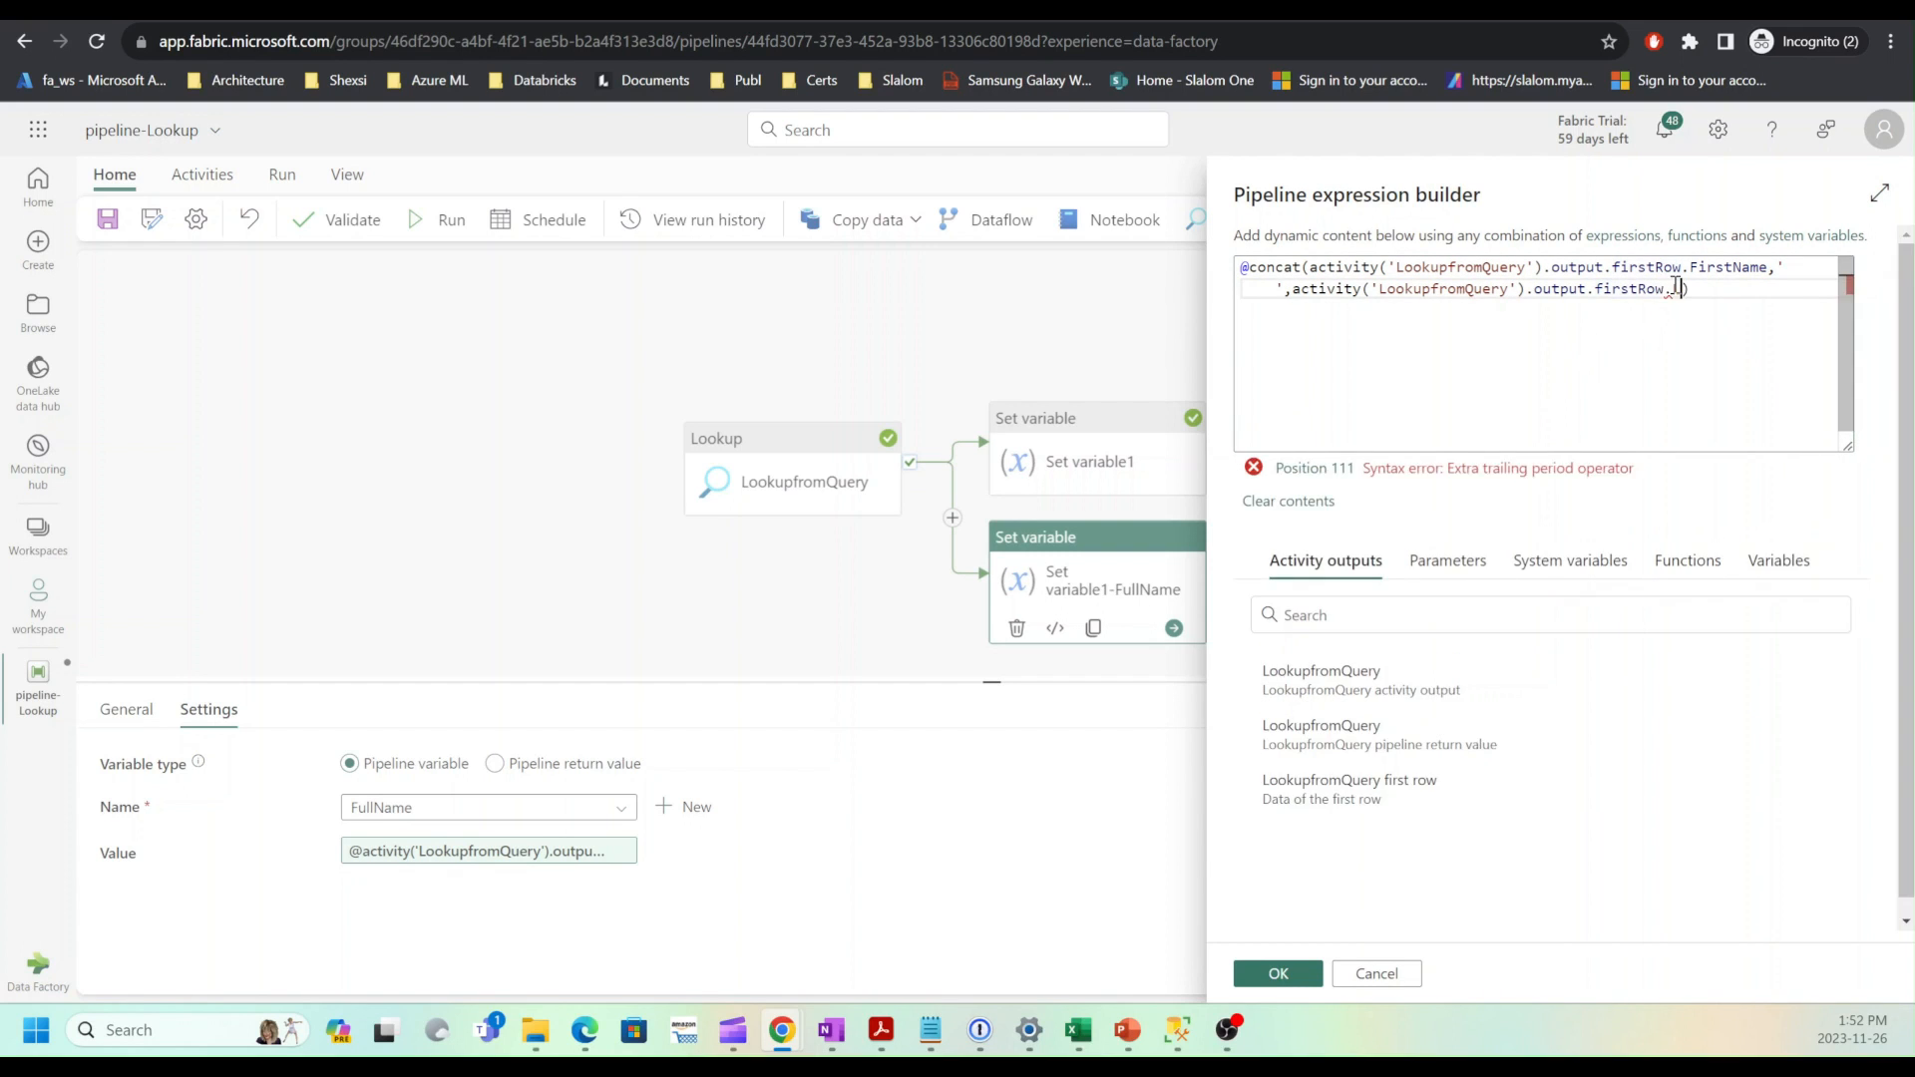
{"action": "type", "text": "LastName"}
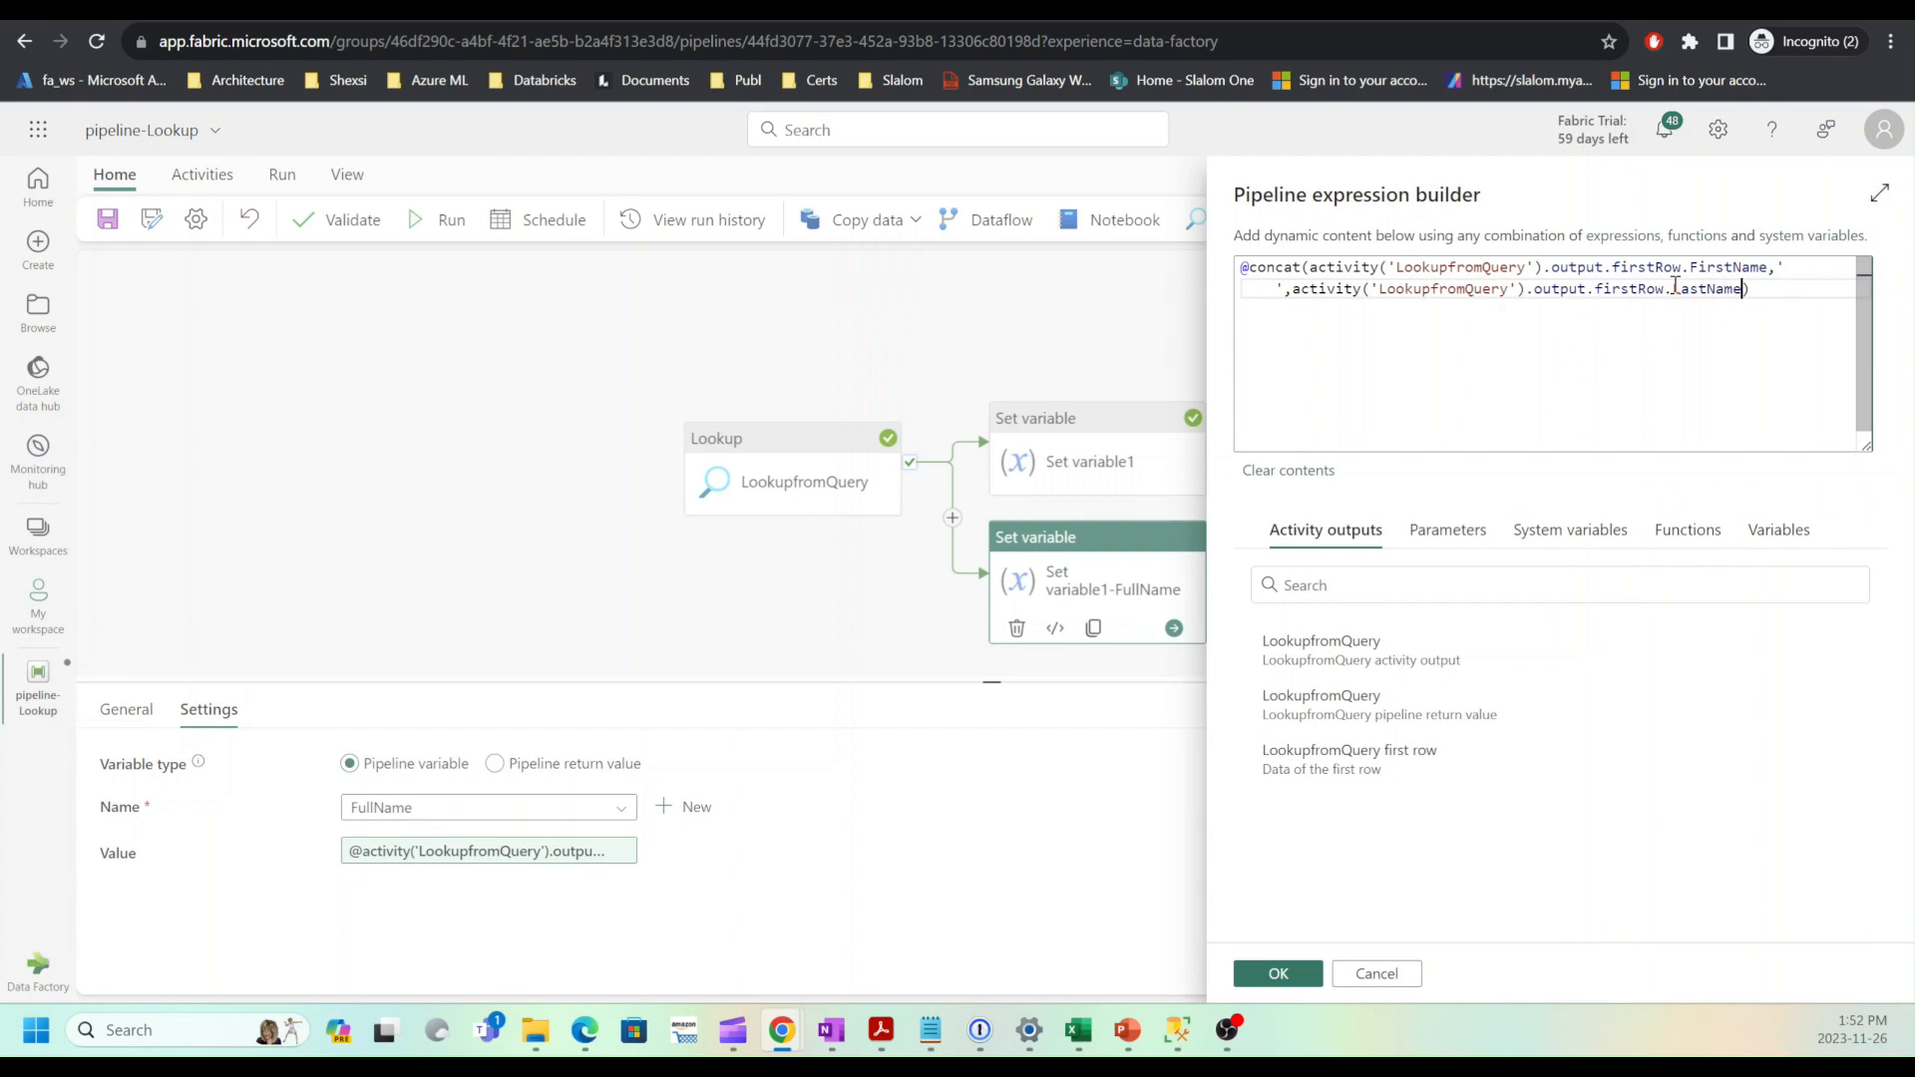
{"action": "left_click", "coordinate": [1277, 974]}
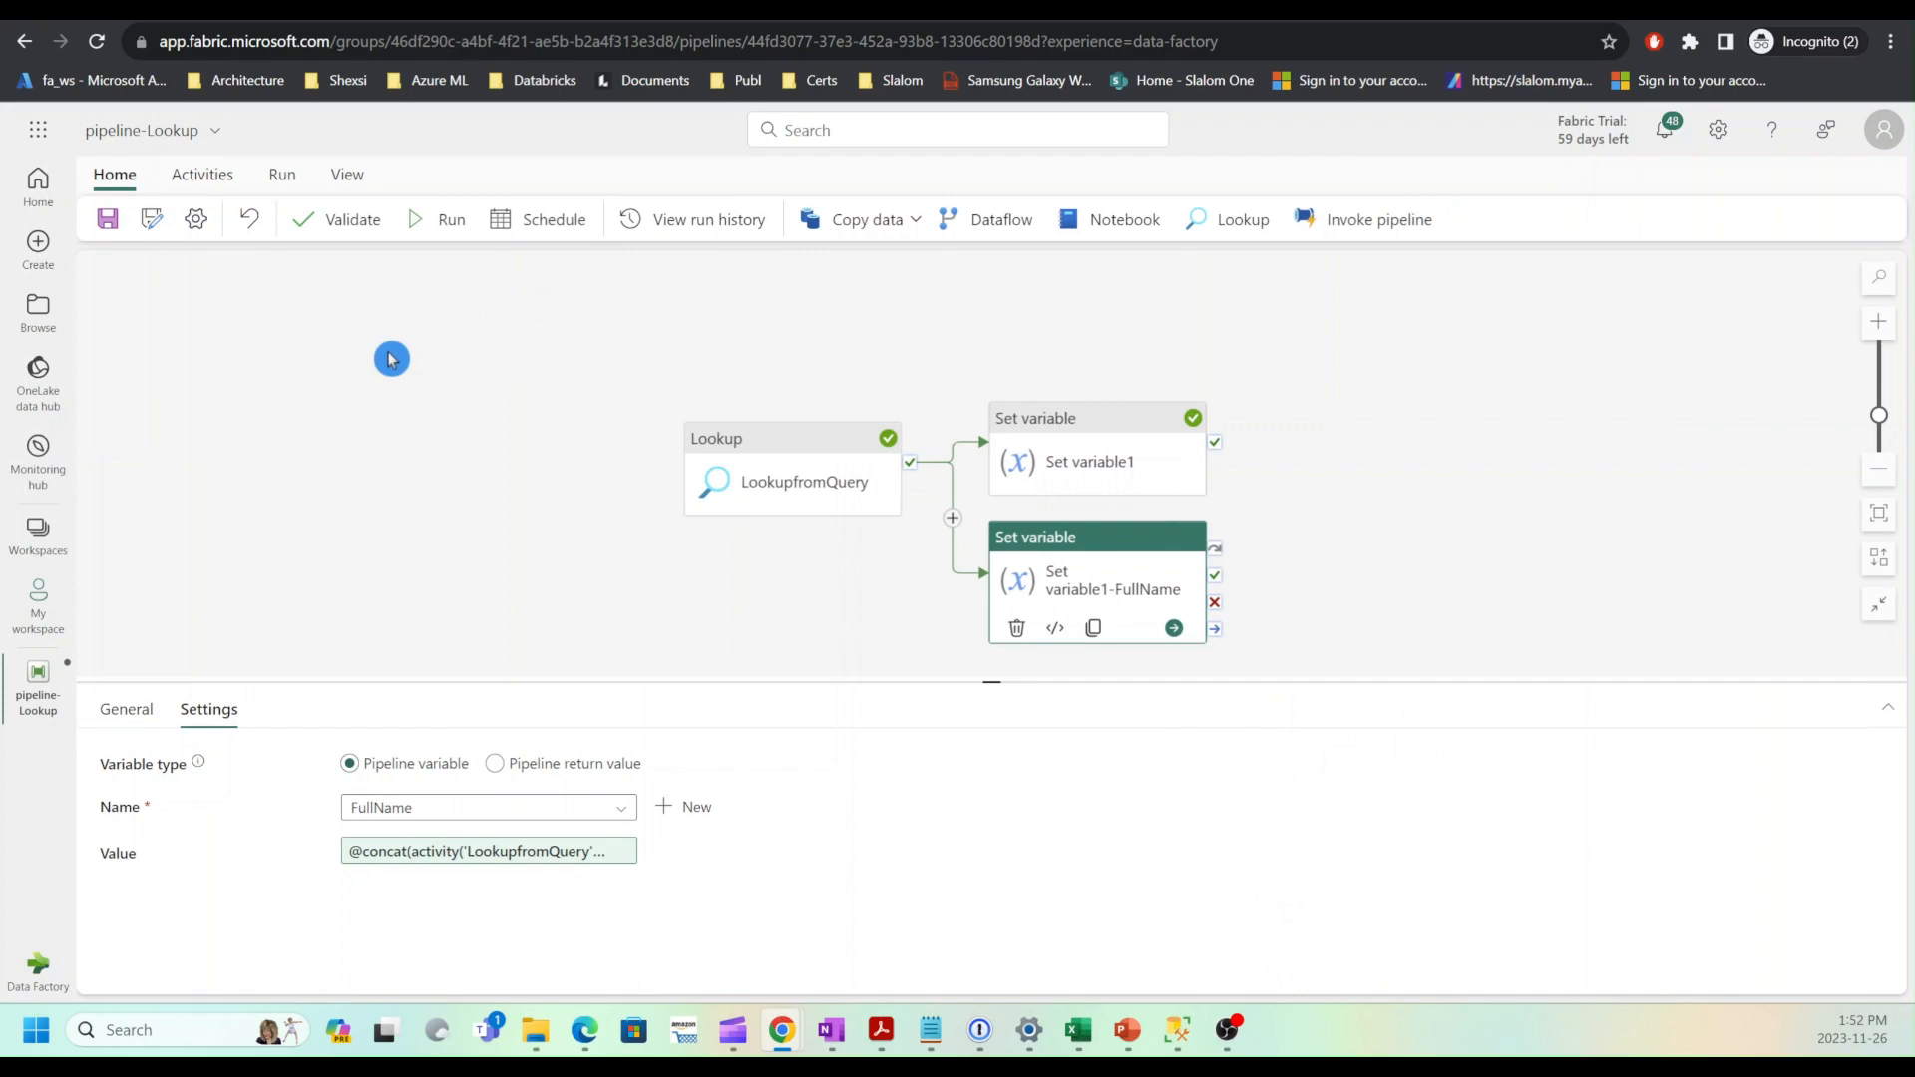
Step: Run the pipeline and view Set variable1-FullName's output showing FullName set to "David Liu"
{"action": "left_click", "coordinate": [107, 220]}
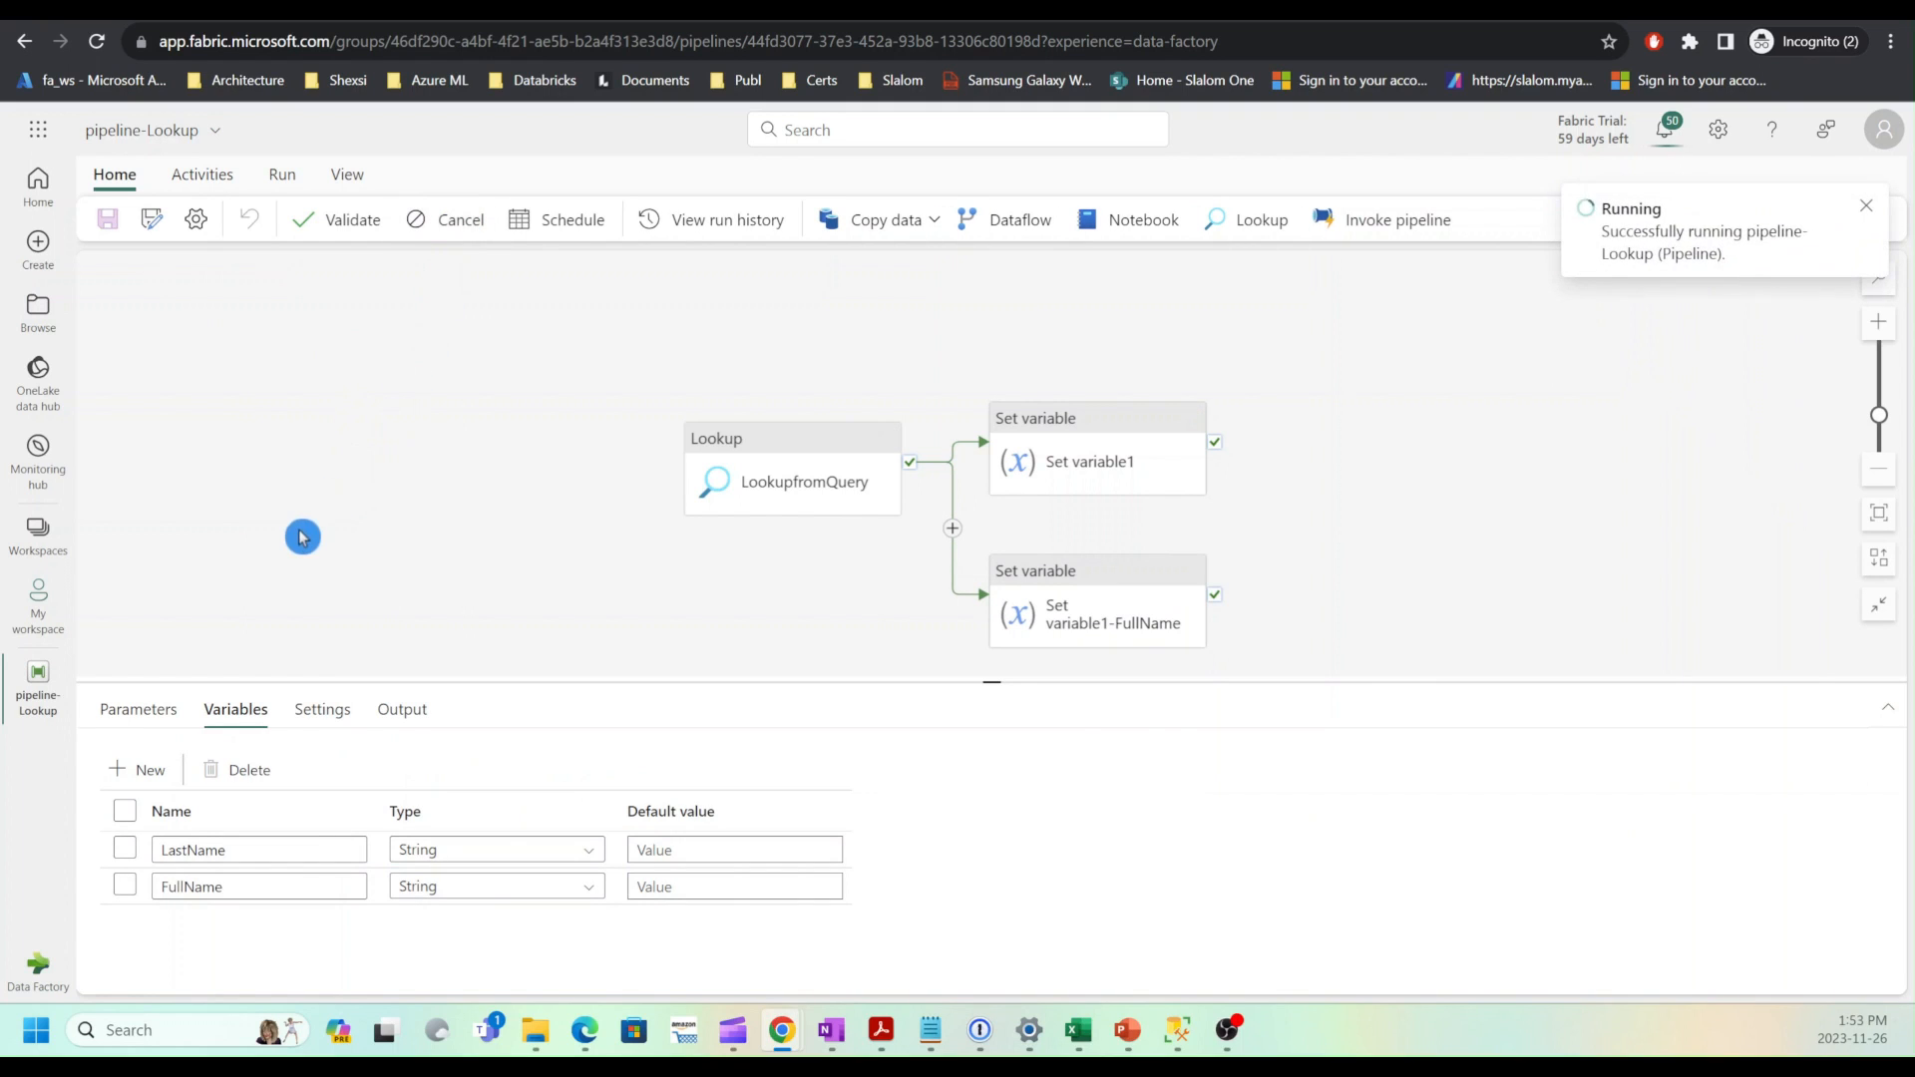
{"action": "left_click", "coordinate": [400, 710]}
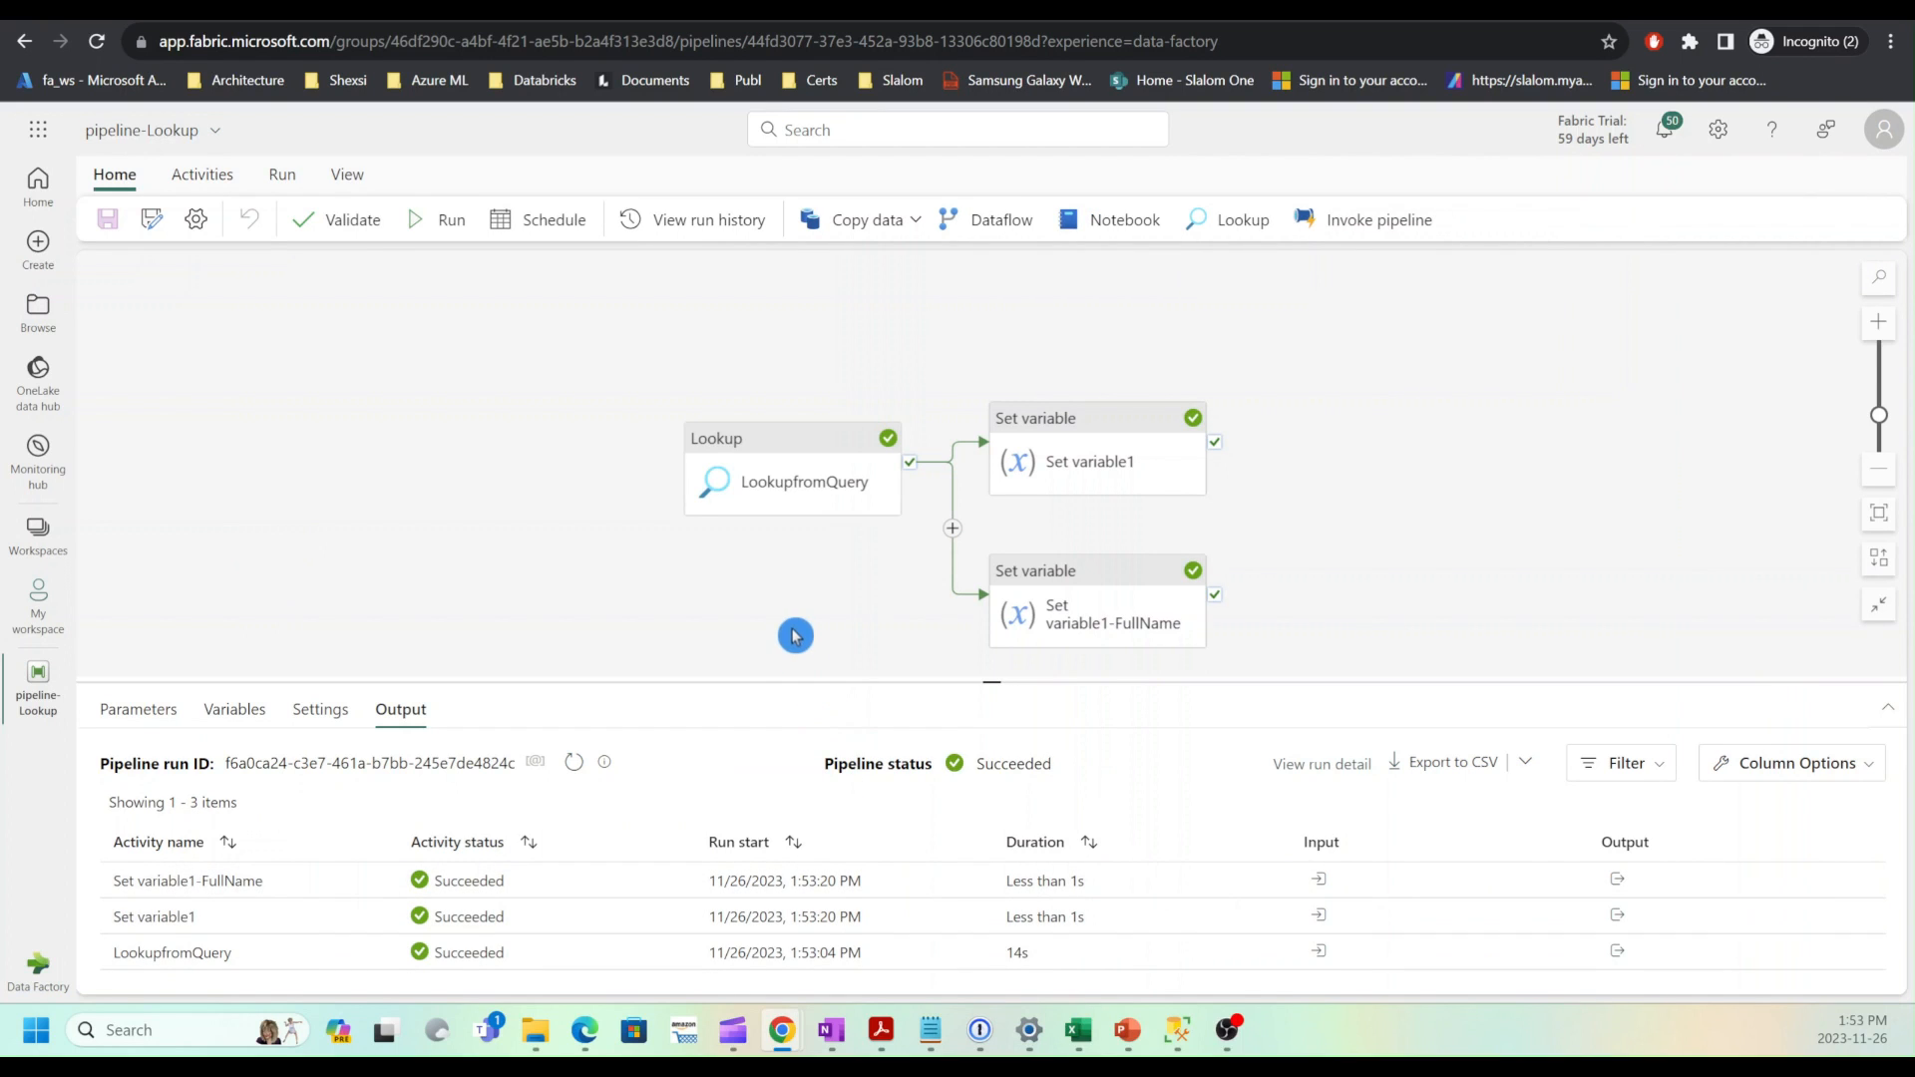
{"action": "mouse_move", "coordinate": [267, 896]}
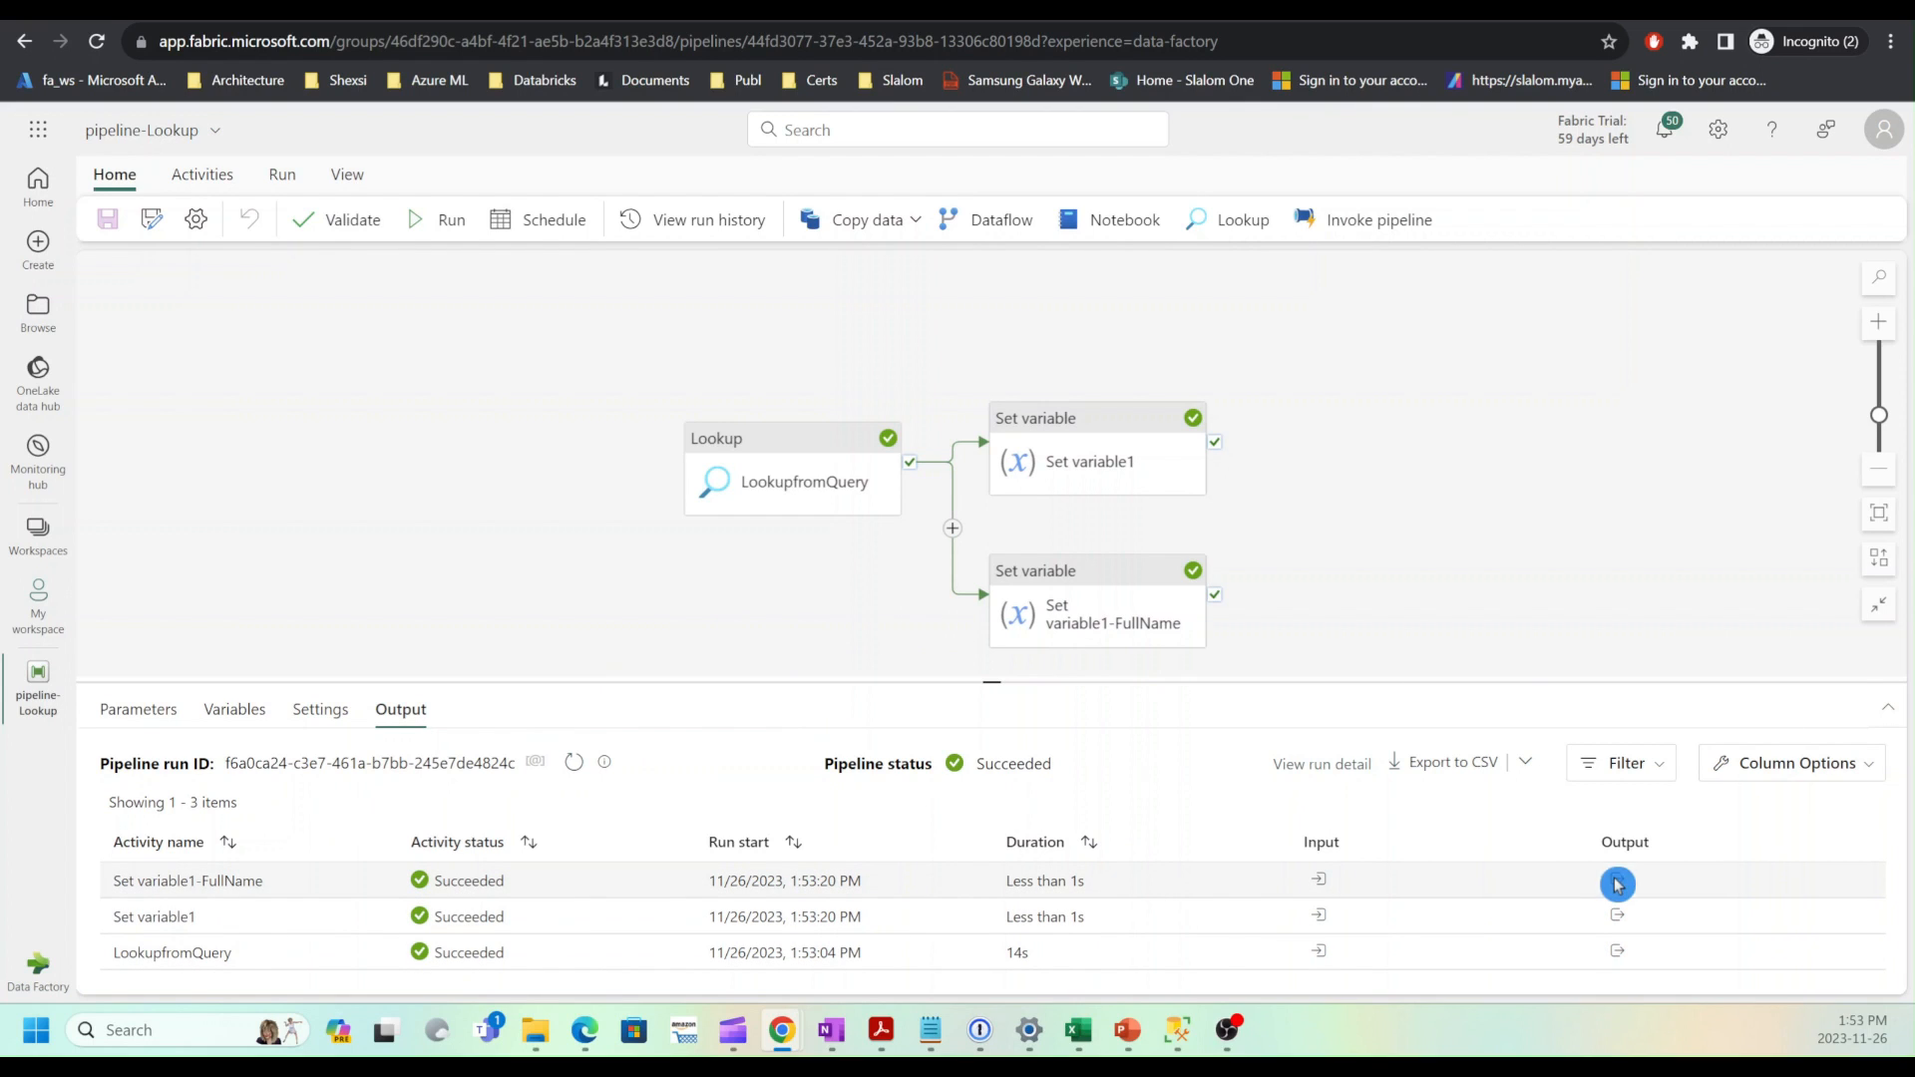
{"action": "left_click", "coordinate": [1616, 880]}
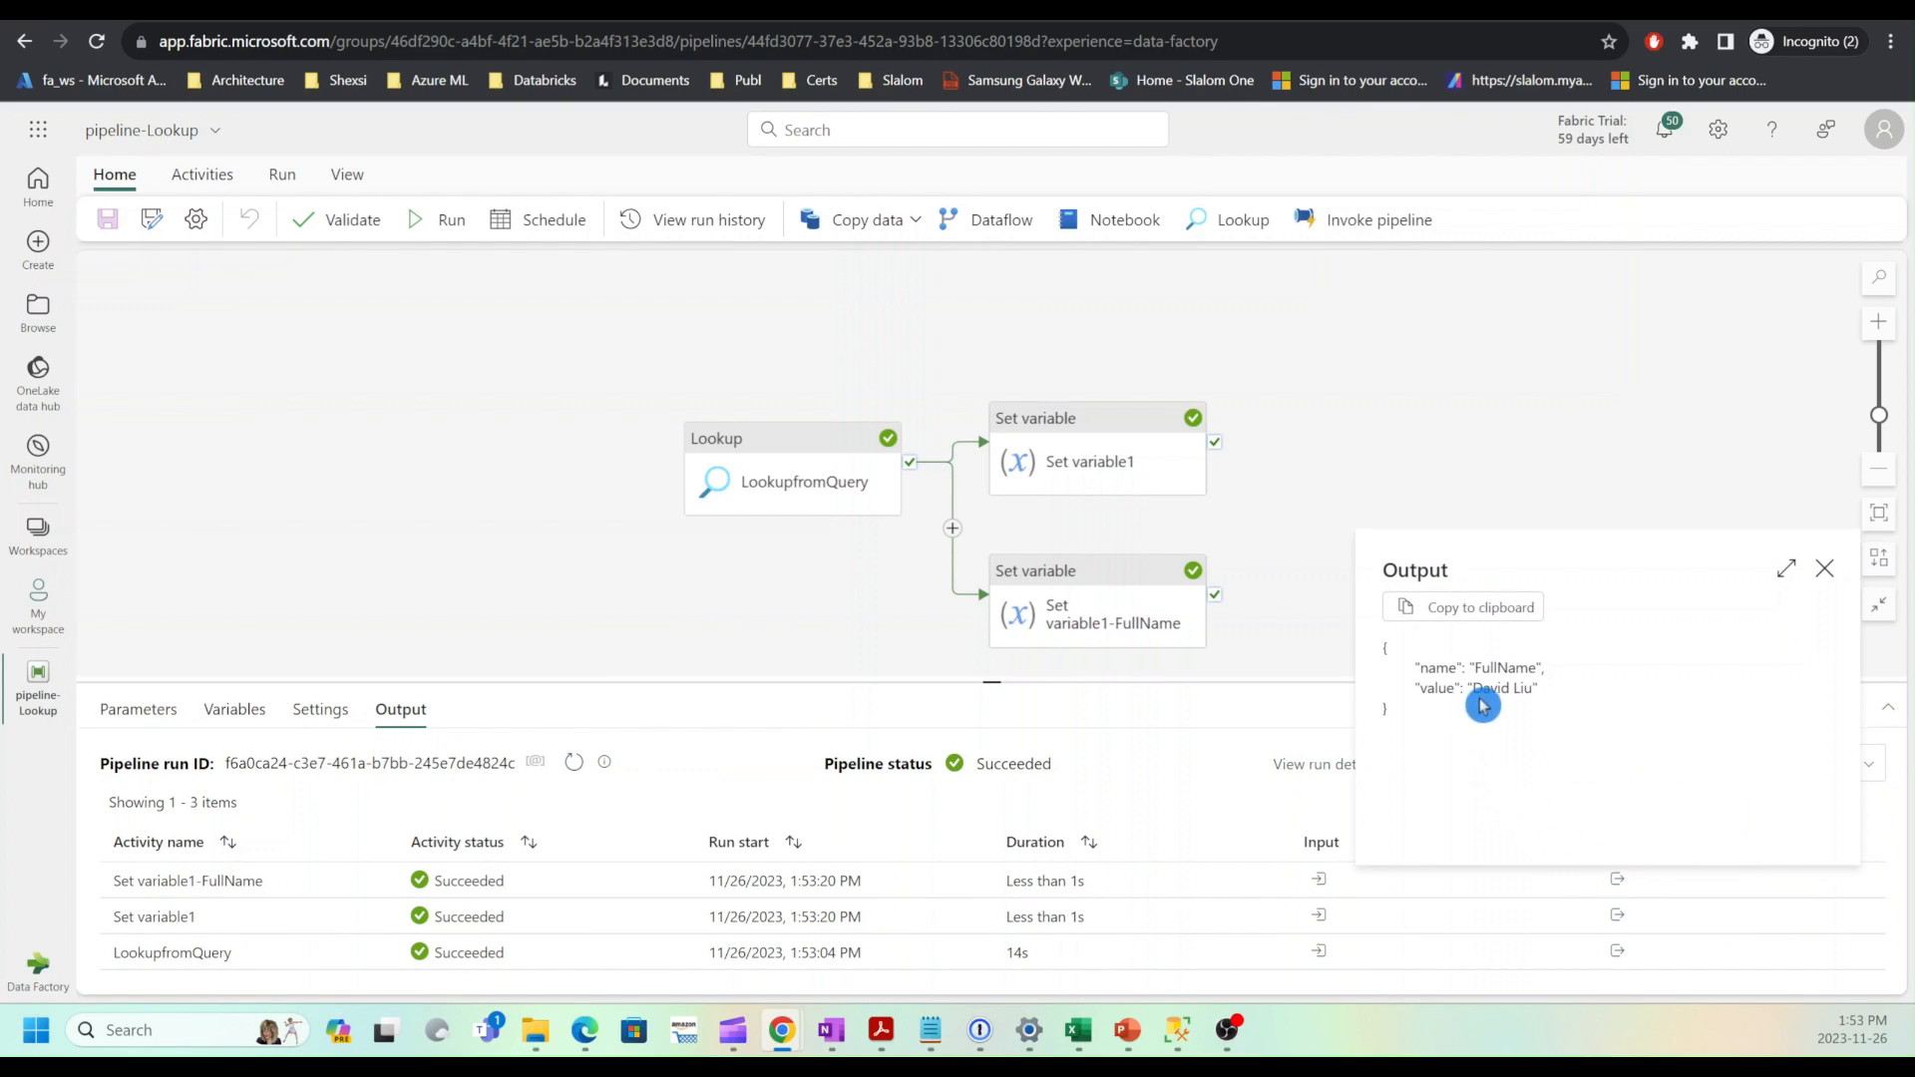
{"action": "mouse_move", "coordinate": [1544, 698]}
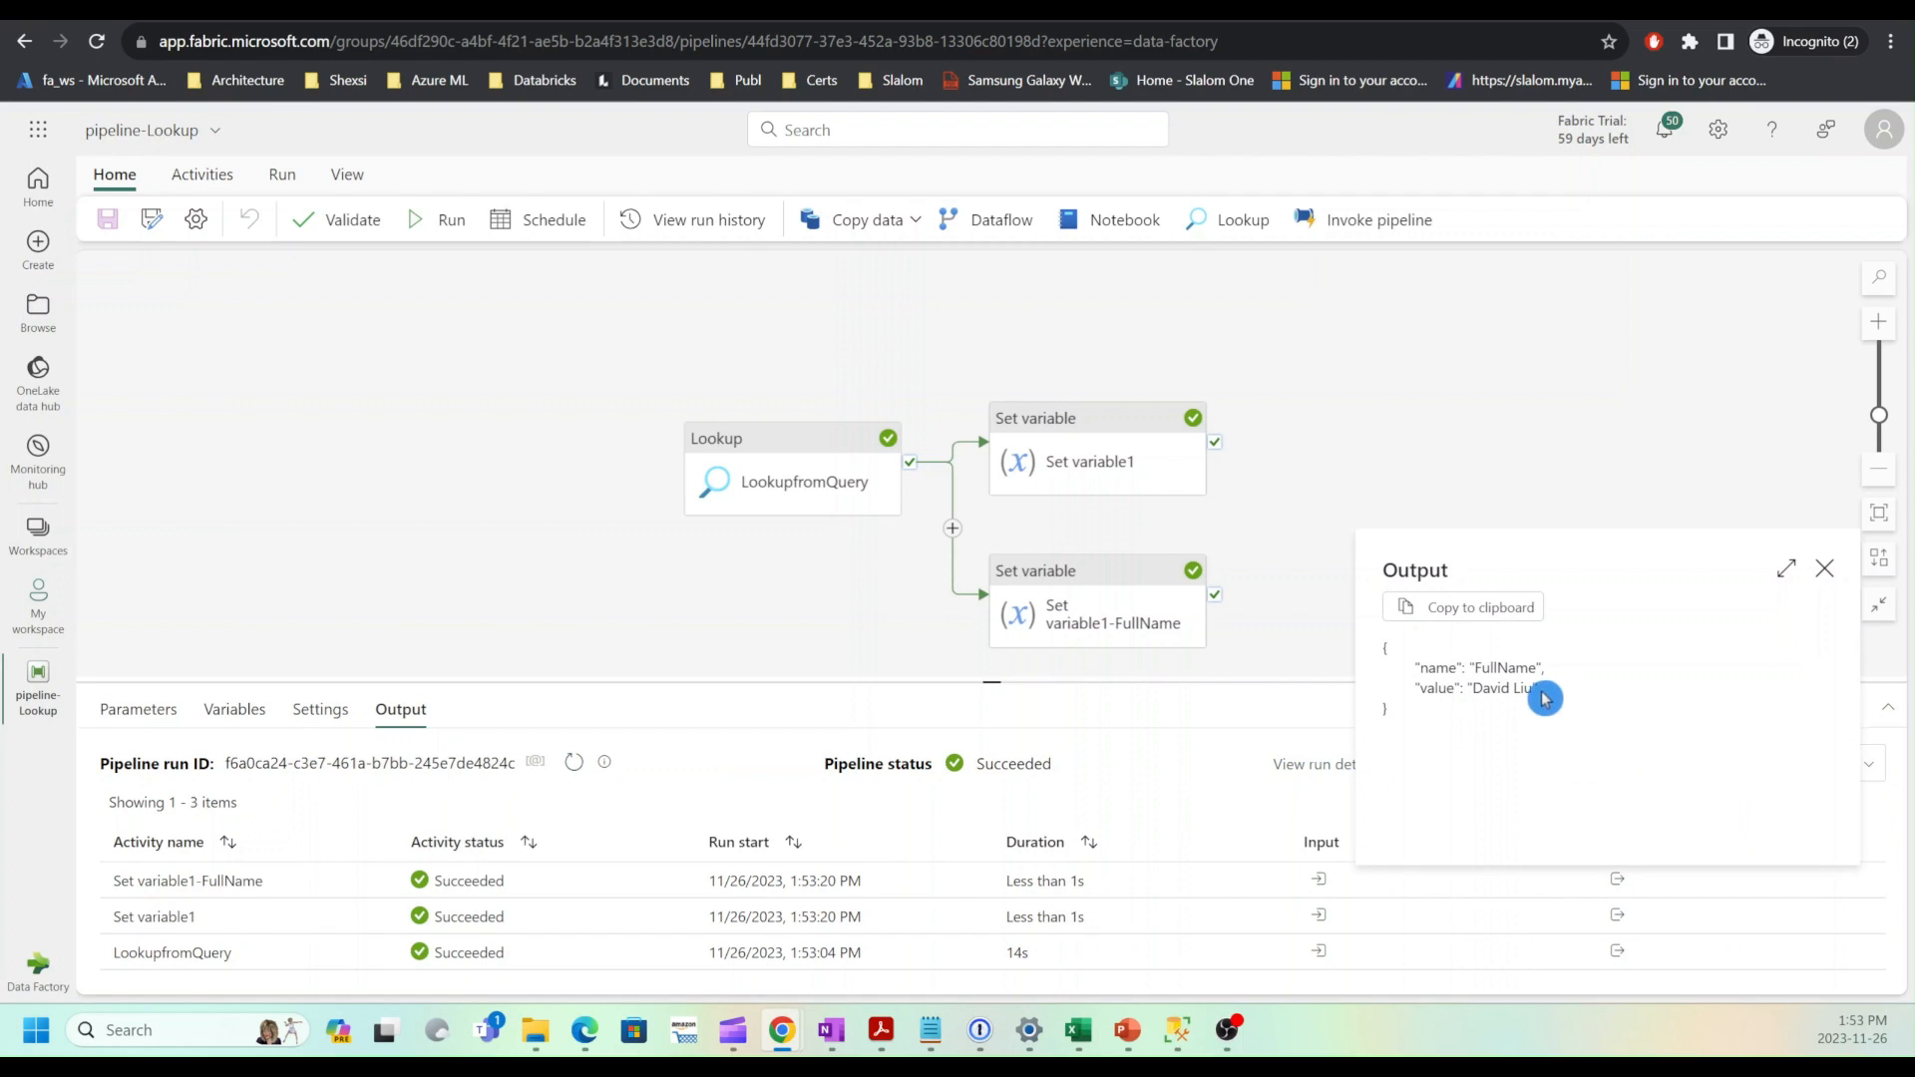
{"action": "mouse_move", "coordinate": [1815, 594]}
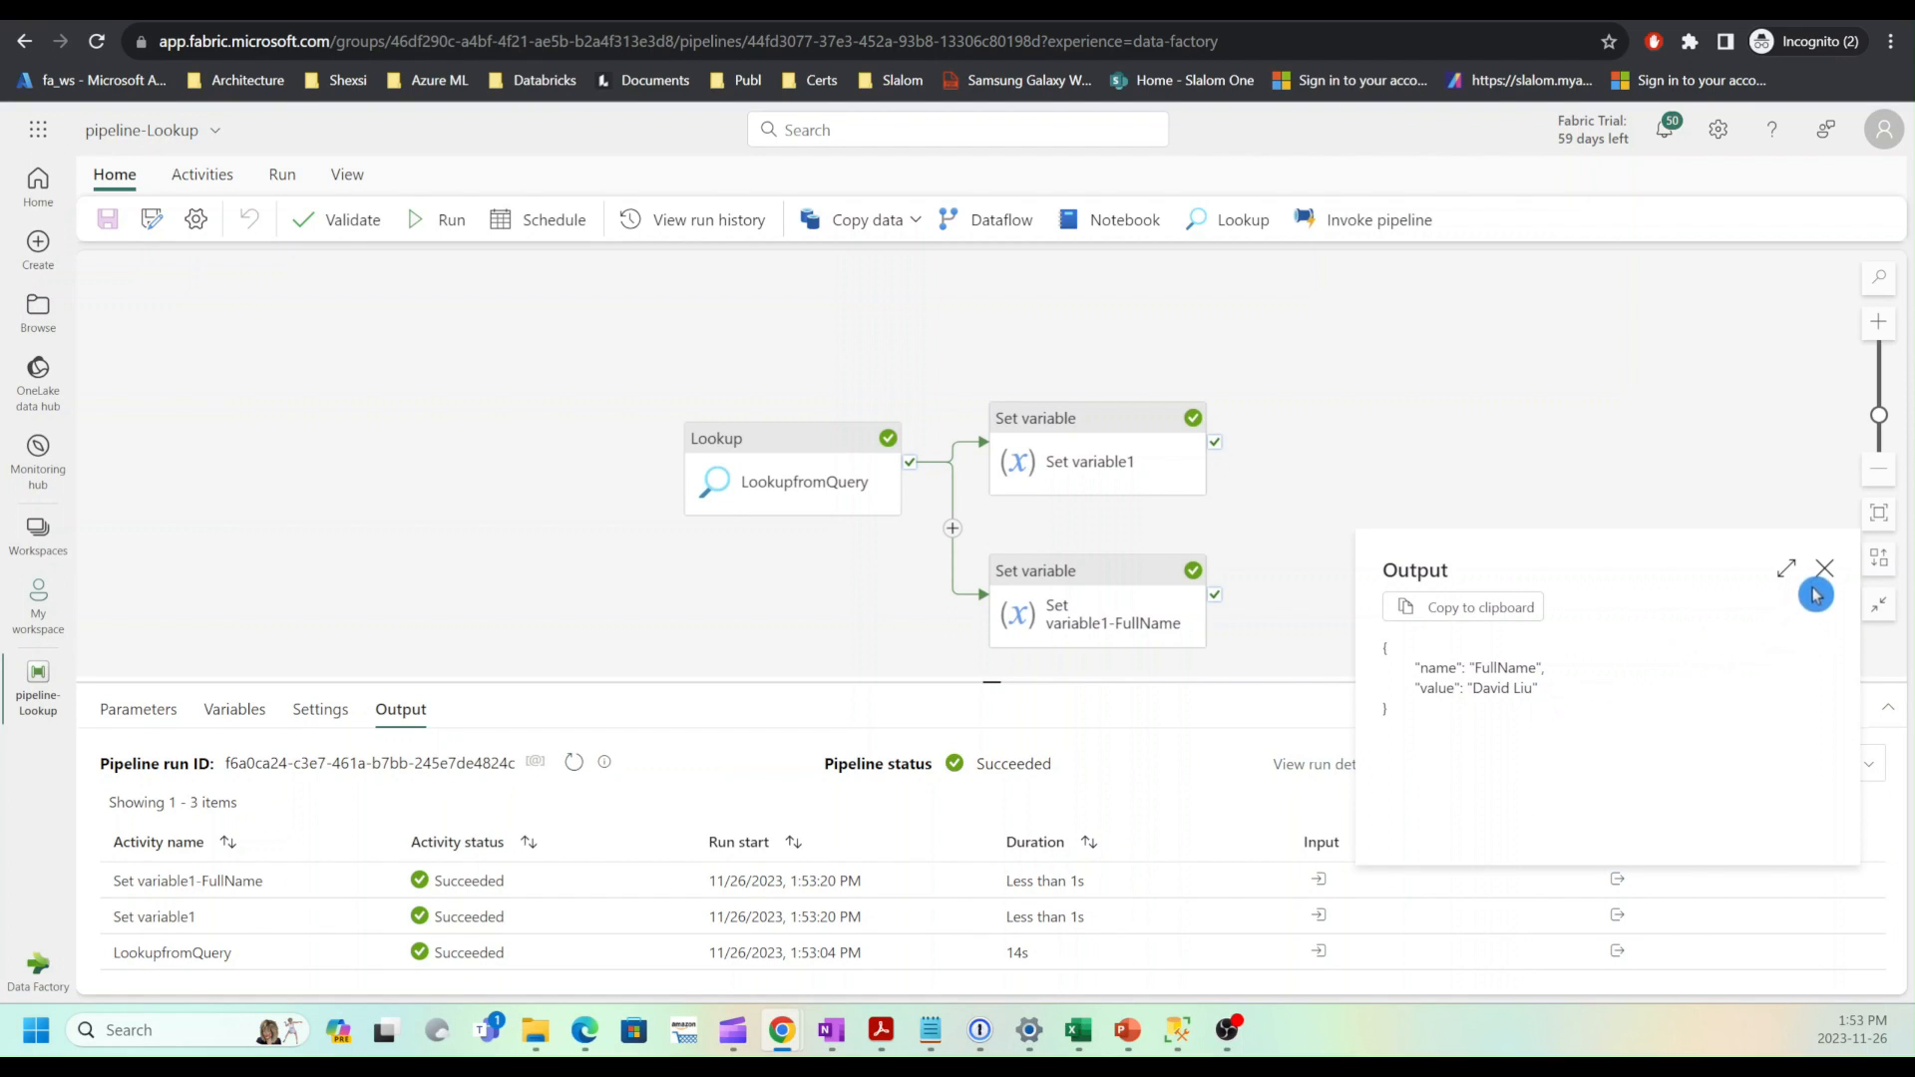
{"action": "left_click", "coordinate": [1823, 569]}
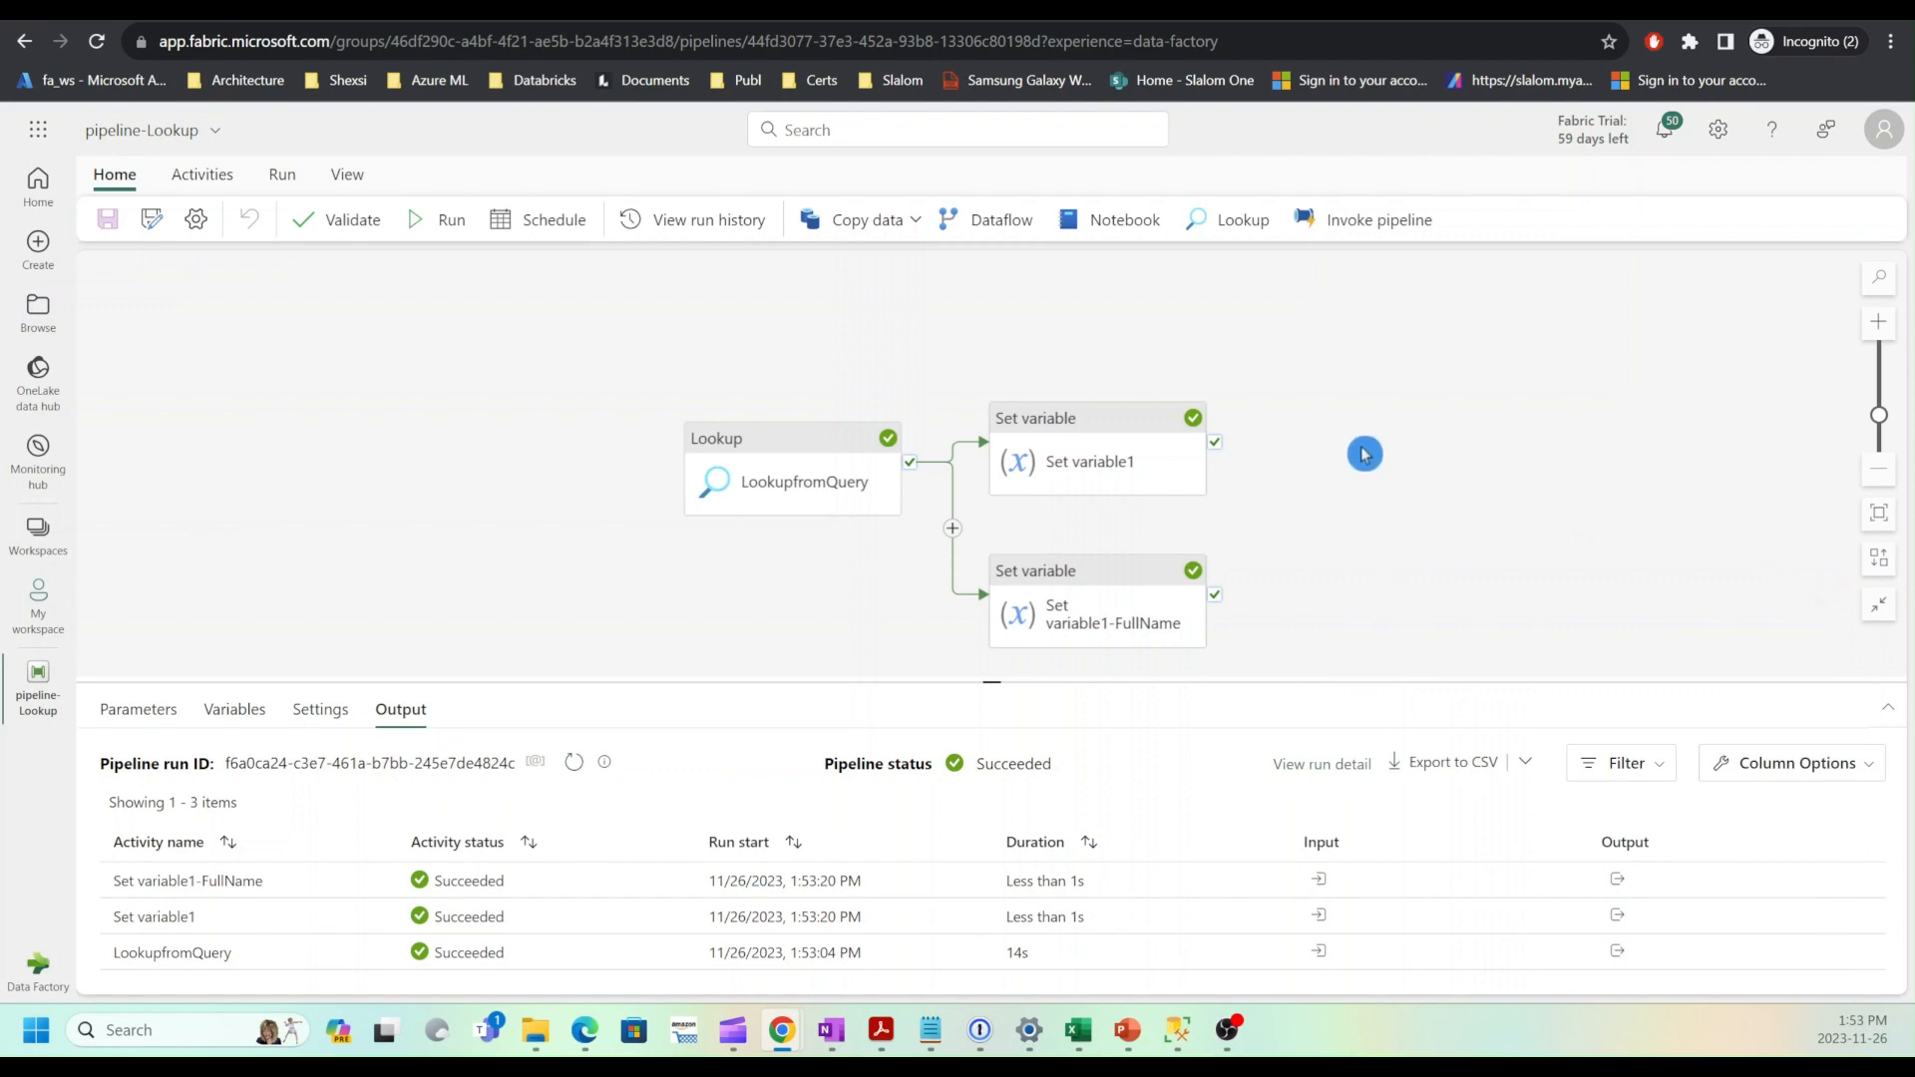
{"action": "mouse_move", "coordinate": [1379, 487]}
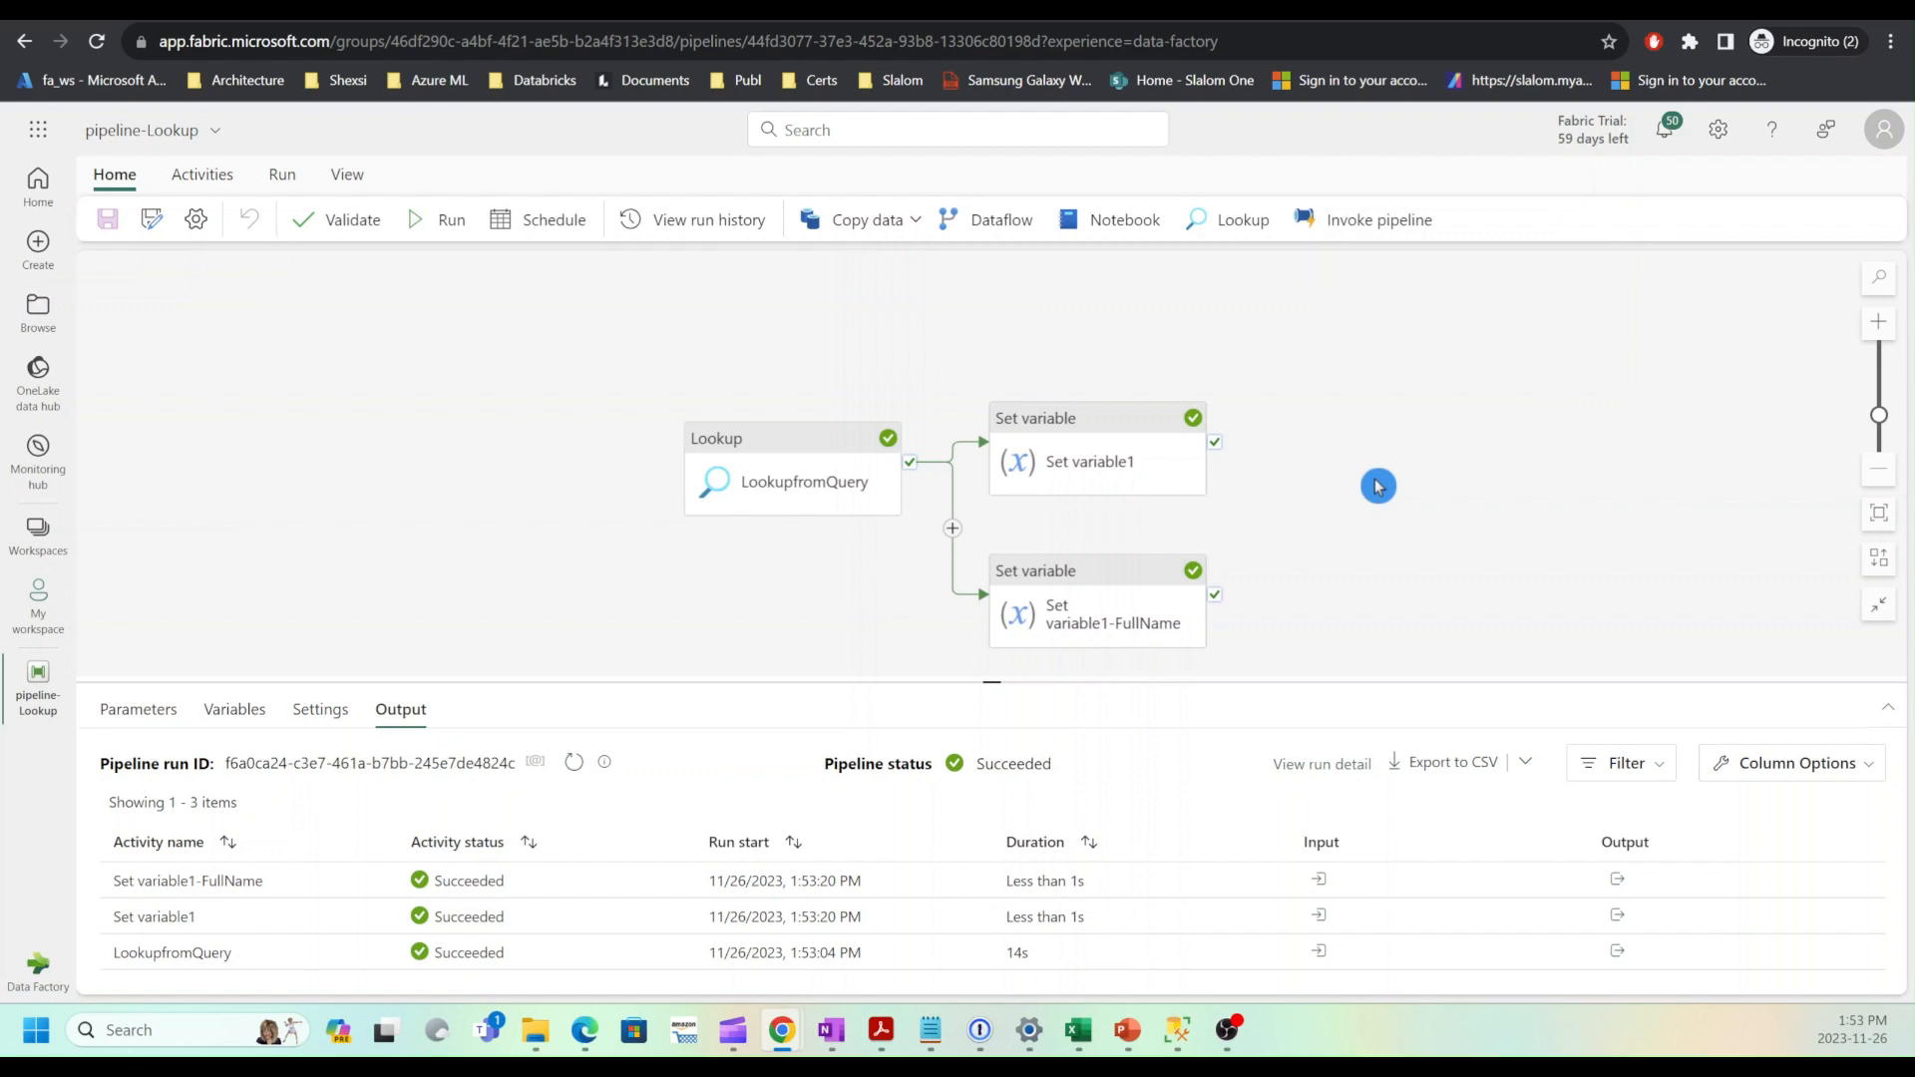
{"action": "mouse_move", "coordinate": [1141, 591]}
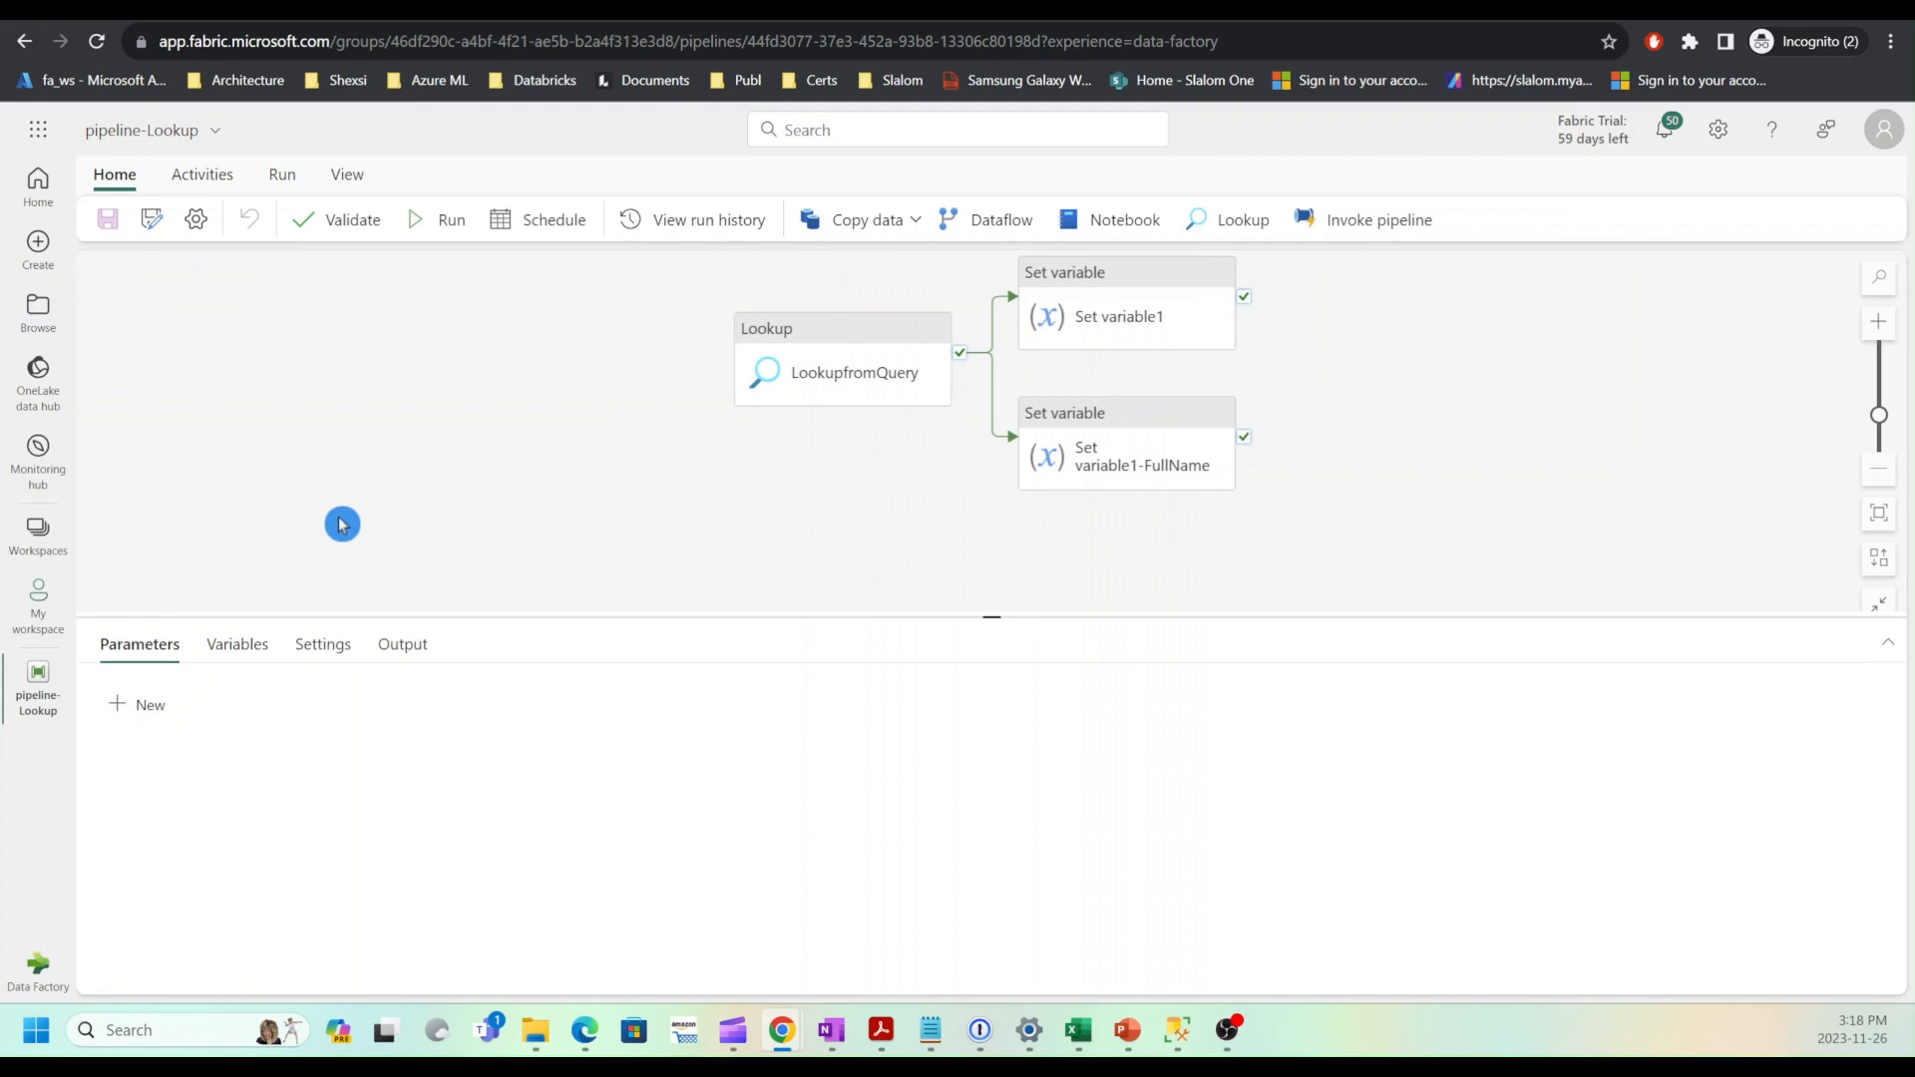
{"action": "mouse_move", "coordinate": [395, 556]}
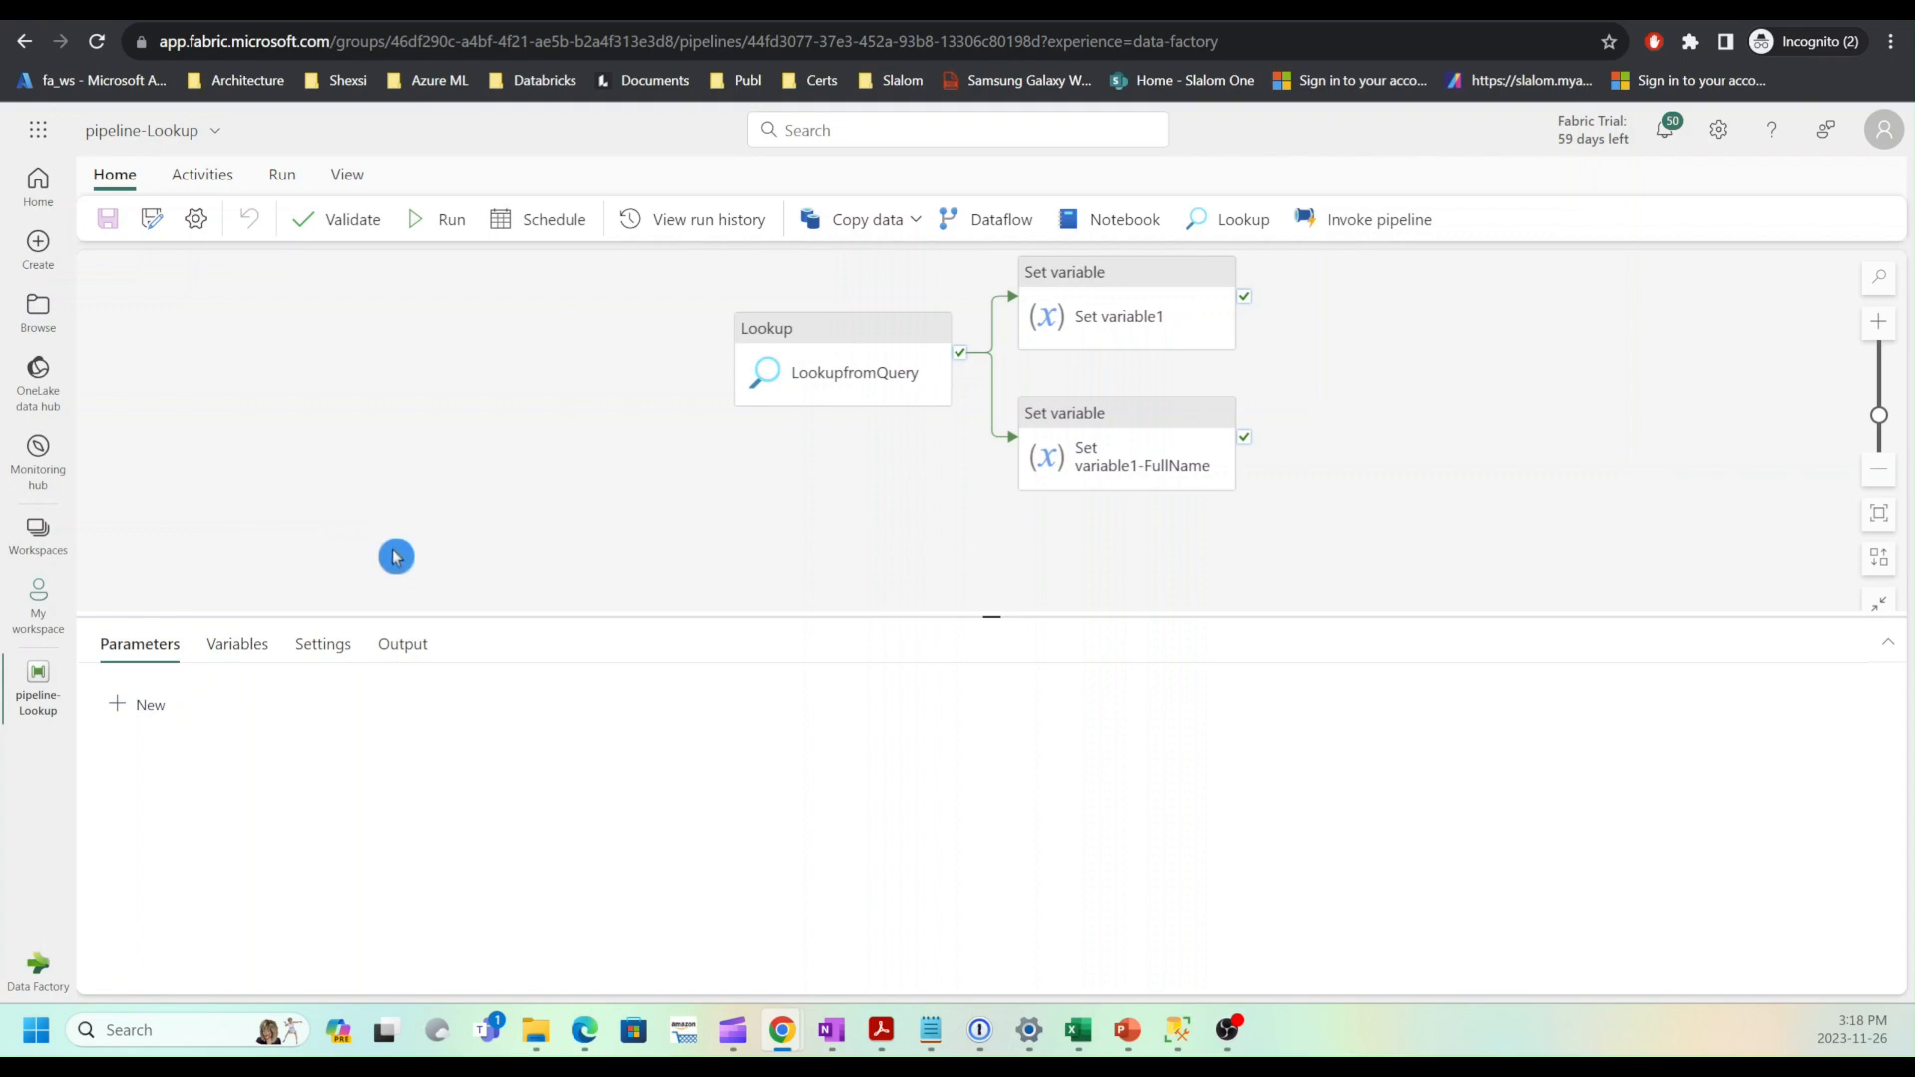
{"action": "mouse_move", "coordinate": [792, 494]}
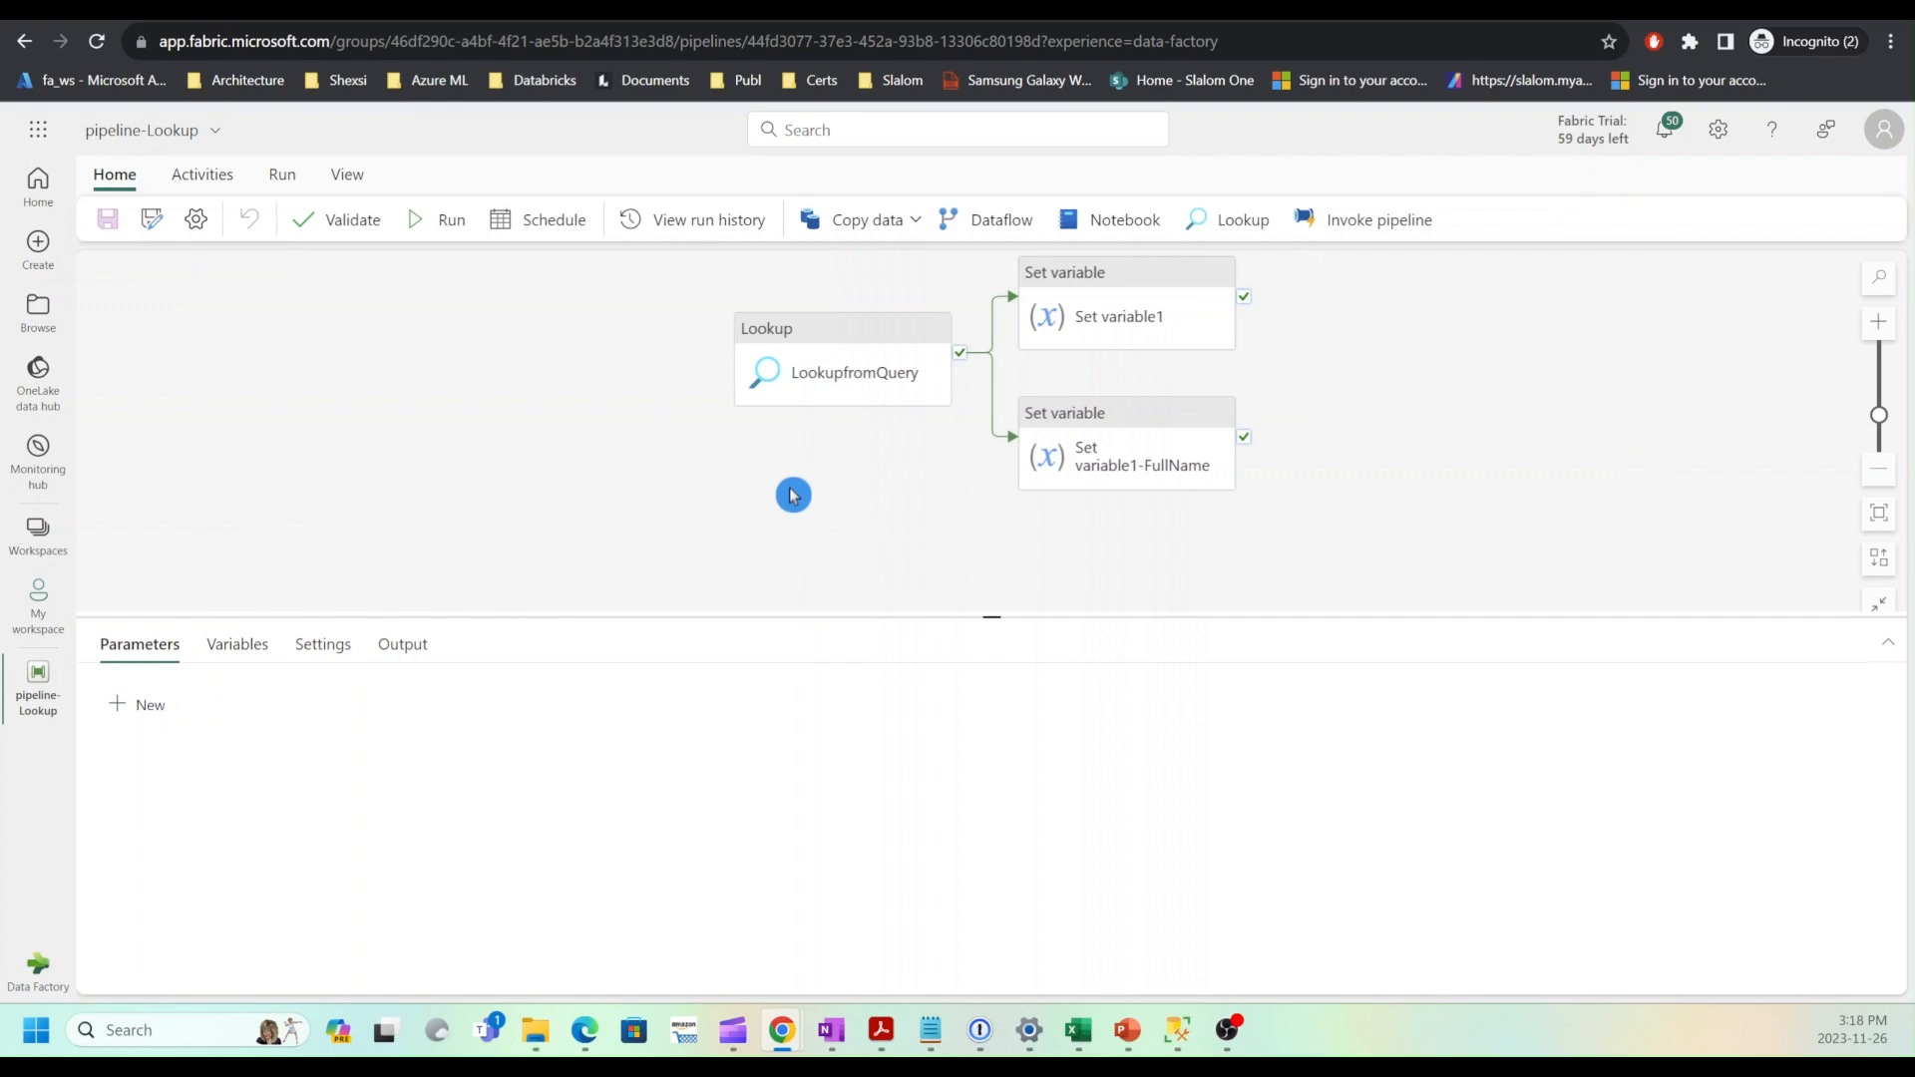
{"action": "mouse_move", "coordinate": [852, 420]}
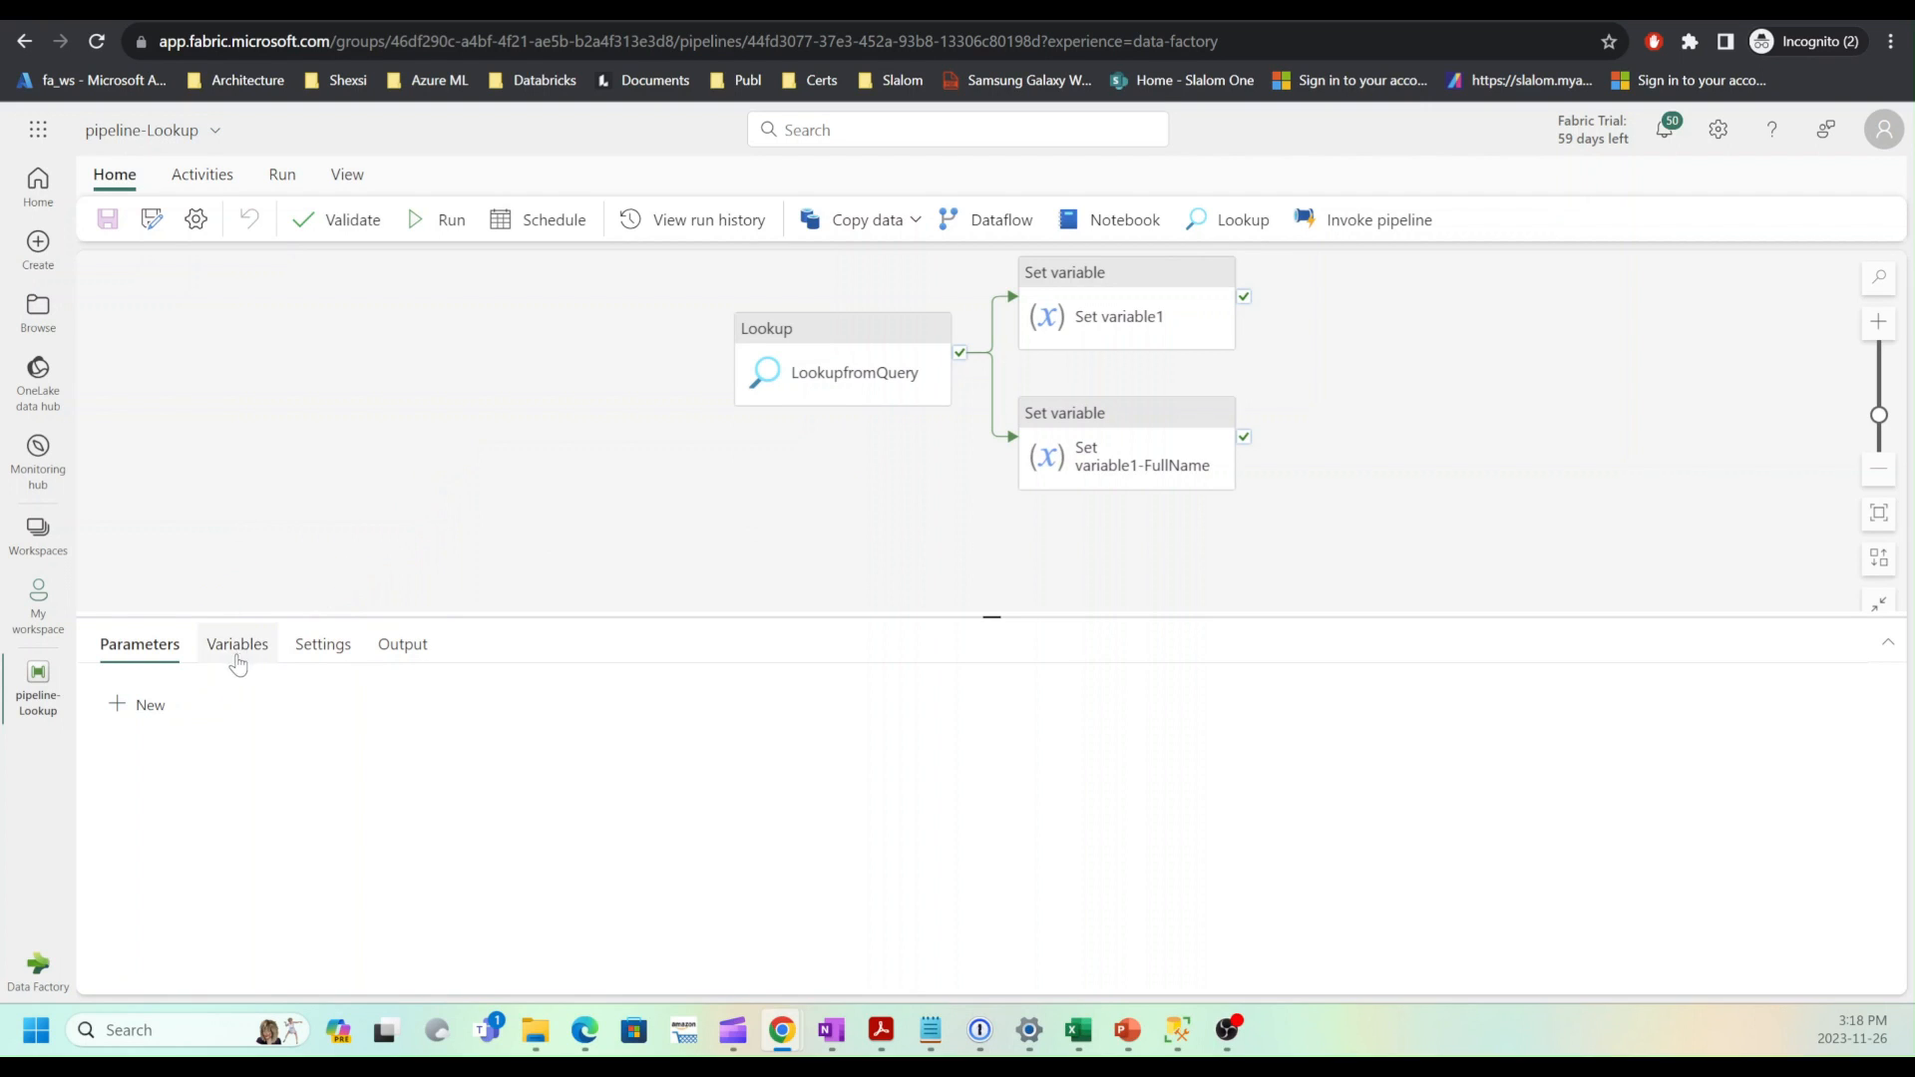
Step: Add a new pipeline variable named NameList with type Array and no default value
{"action": "left_click", "coordinate": [235, 645]}
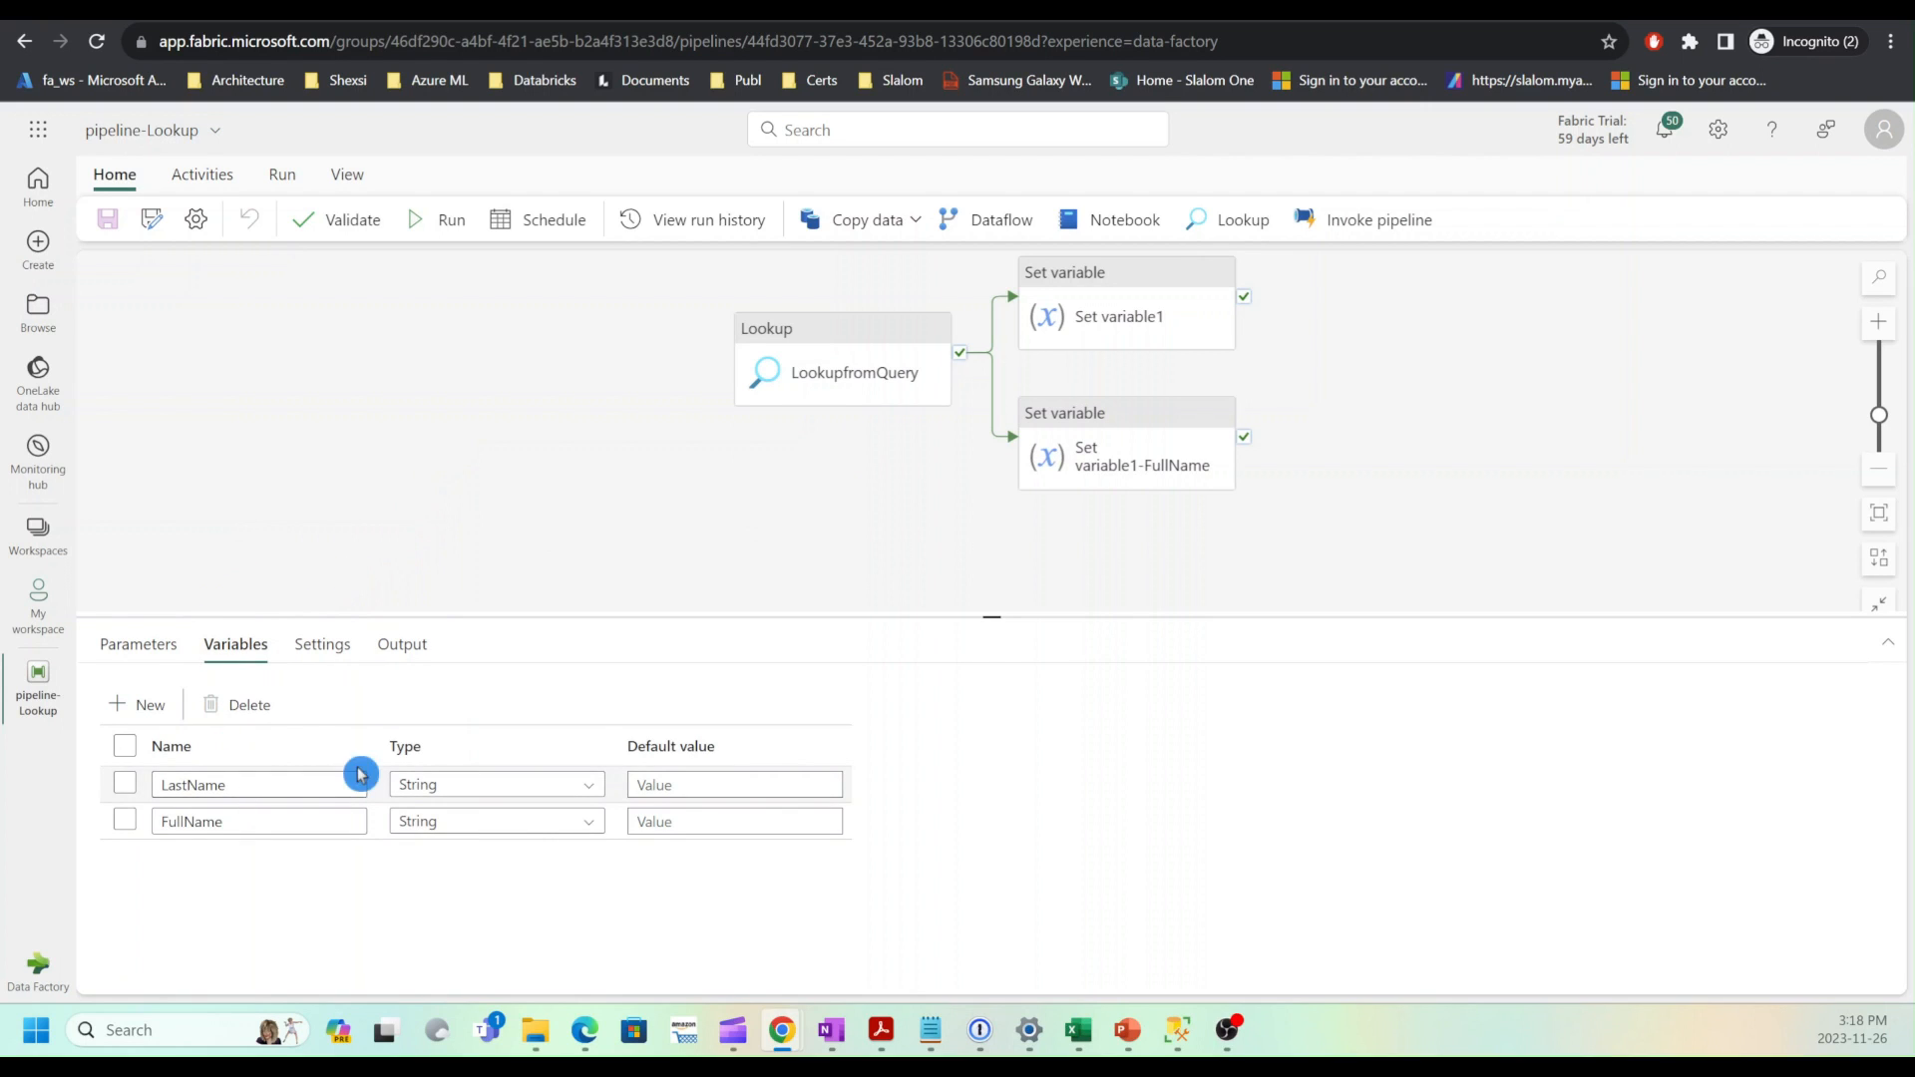
{"action": "mouse_move", "coordinate": [176, 760]}
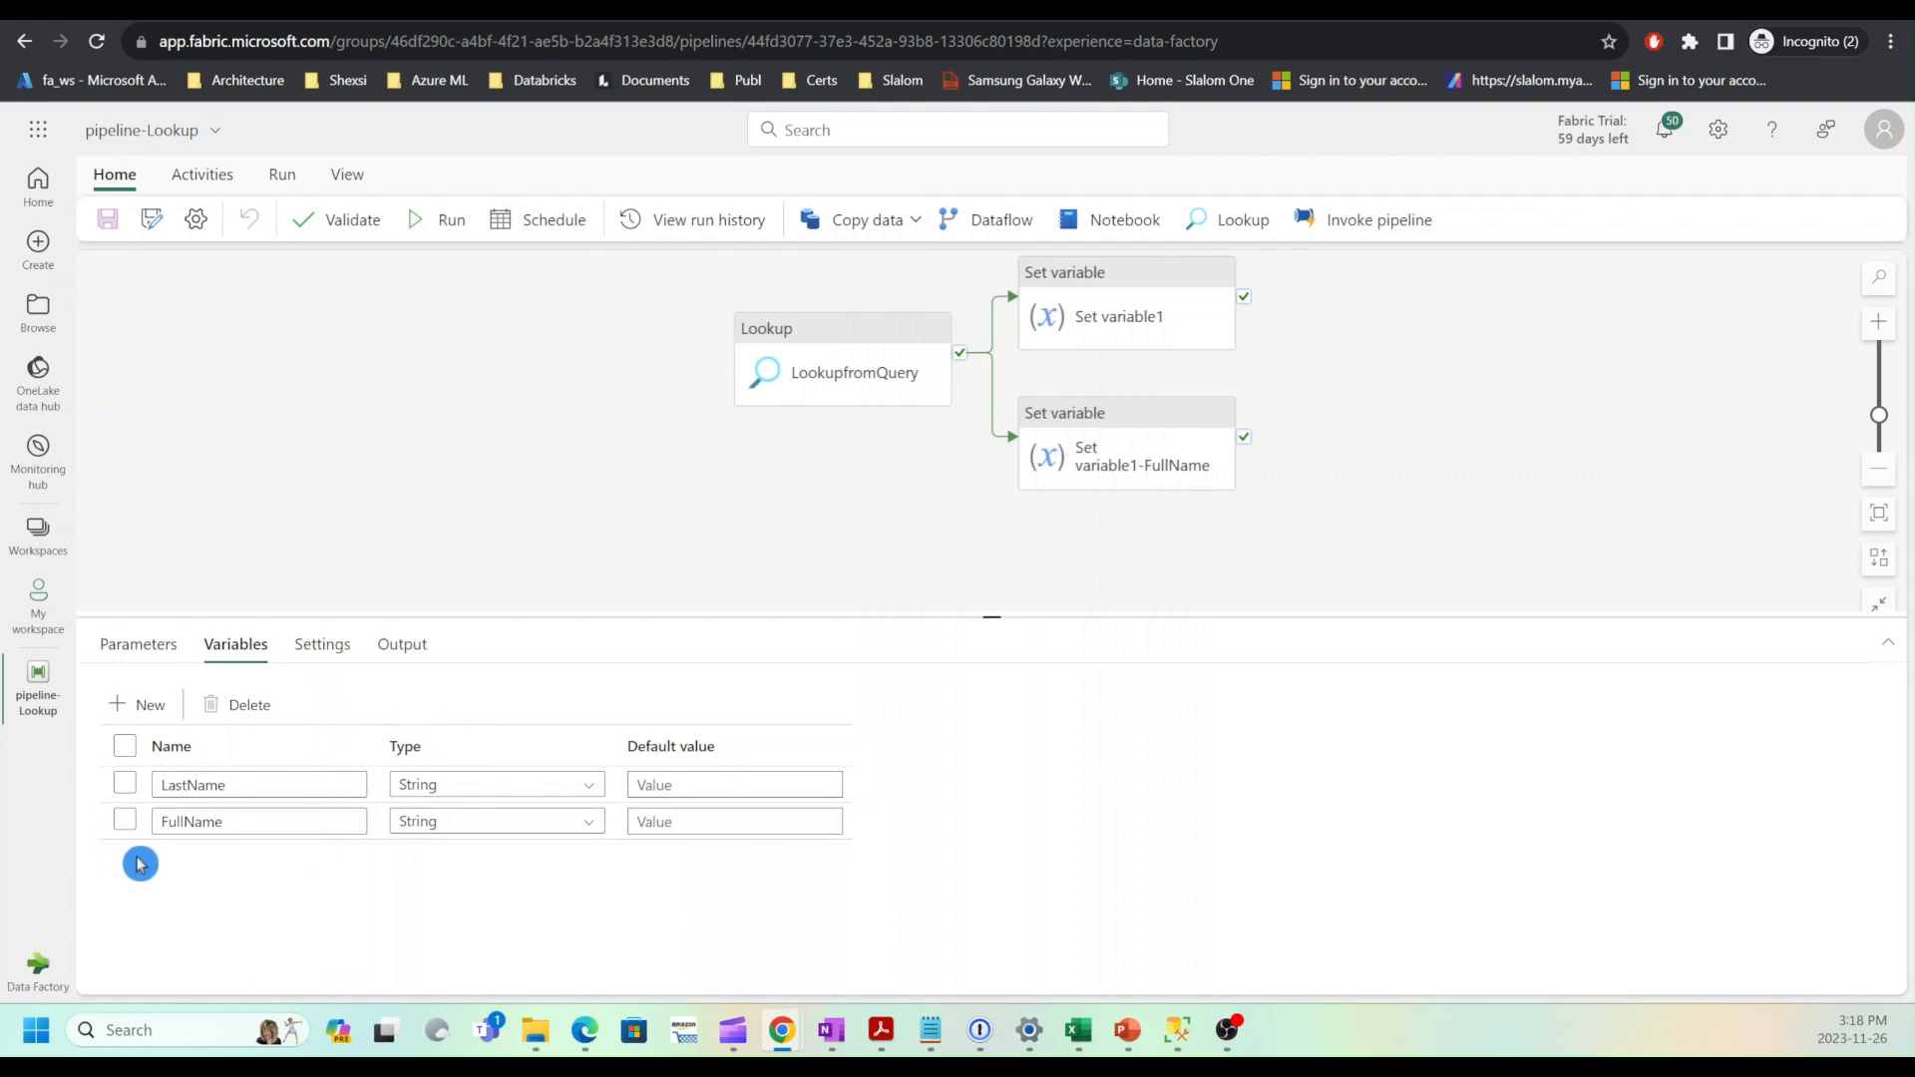
{"action": "left_click", "coordinate": [138, 704]}
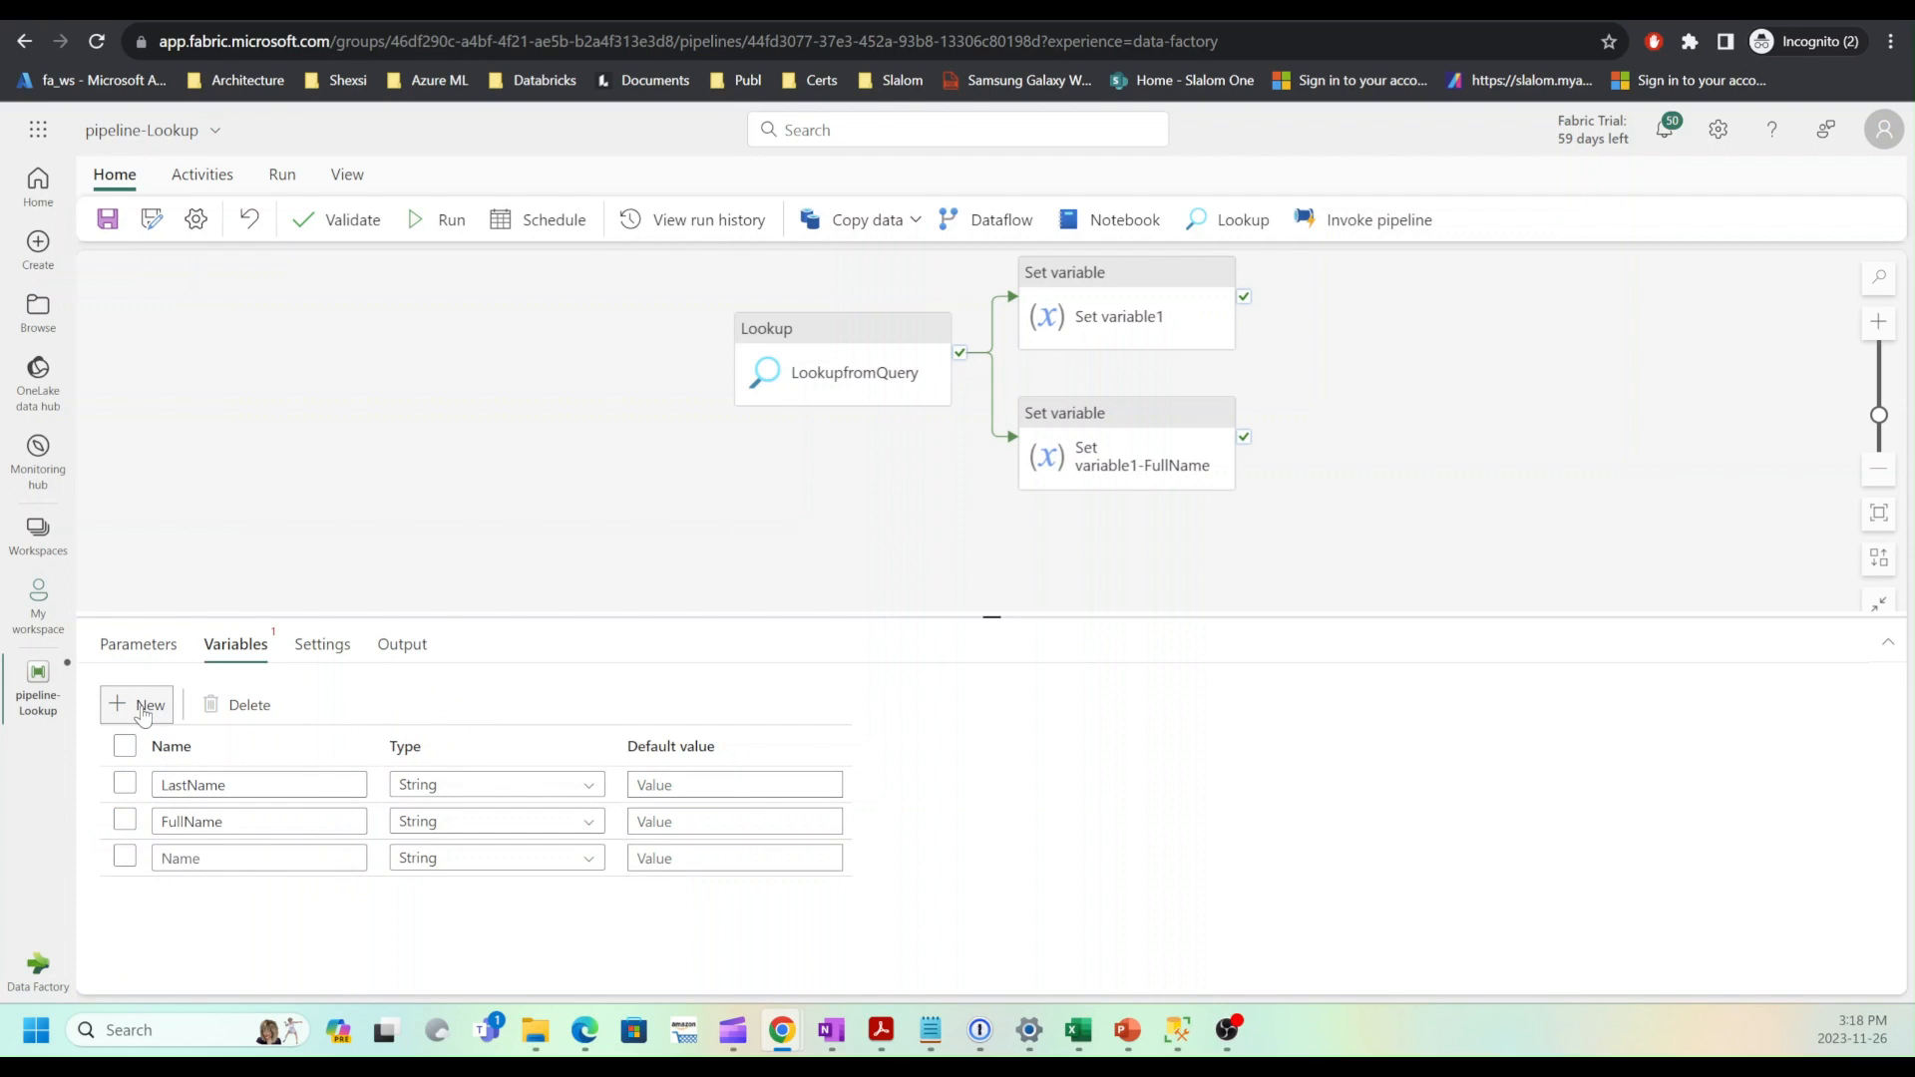
{"action": "left_click", "coordinate": [257, 858]}
{"action": "type", "text": "NameList"}
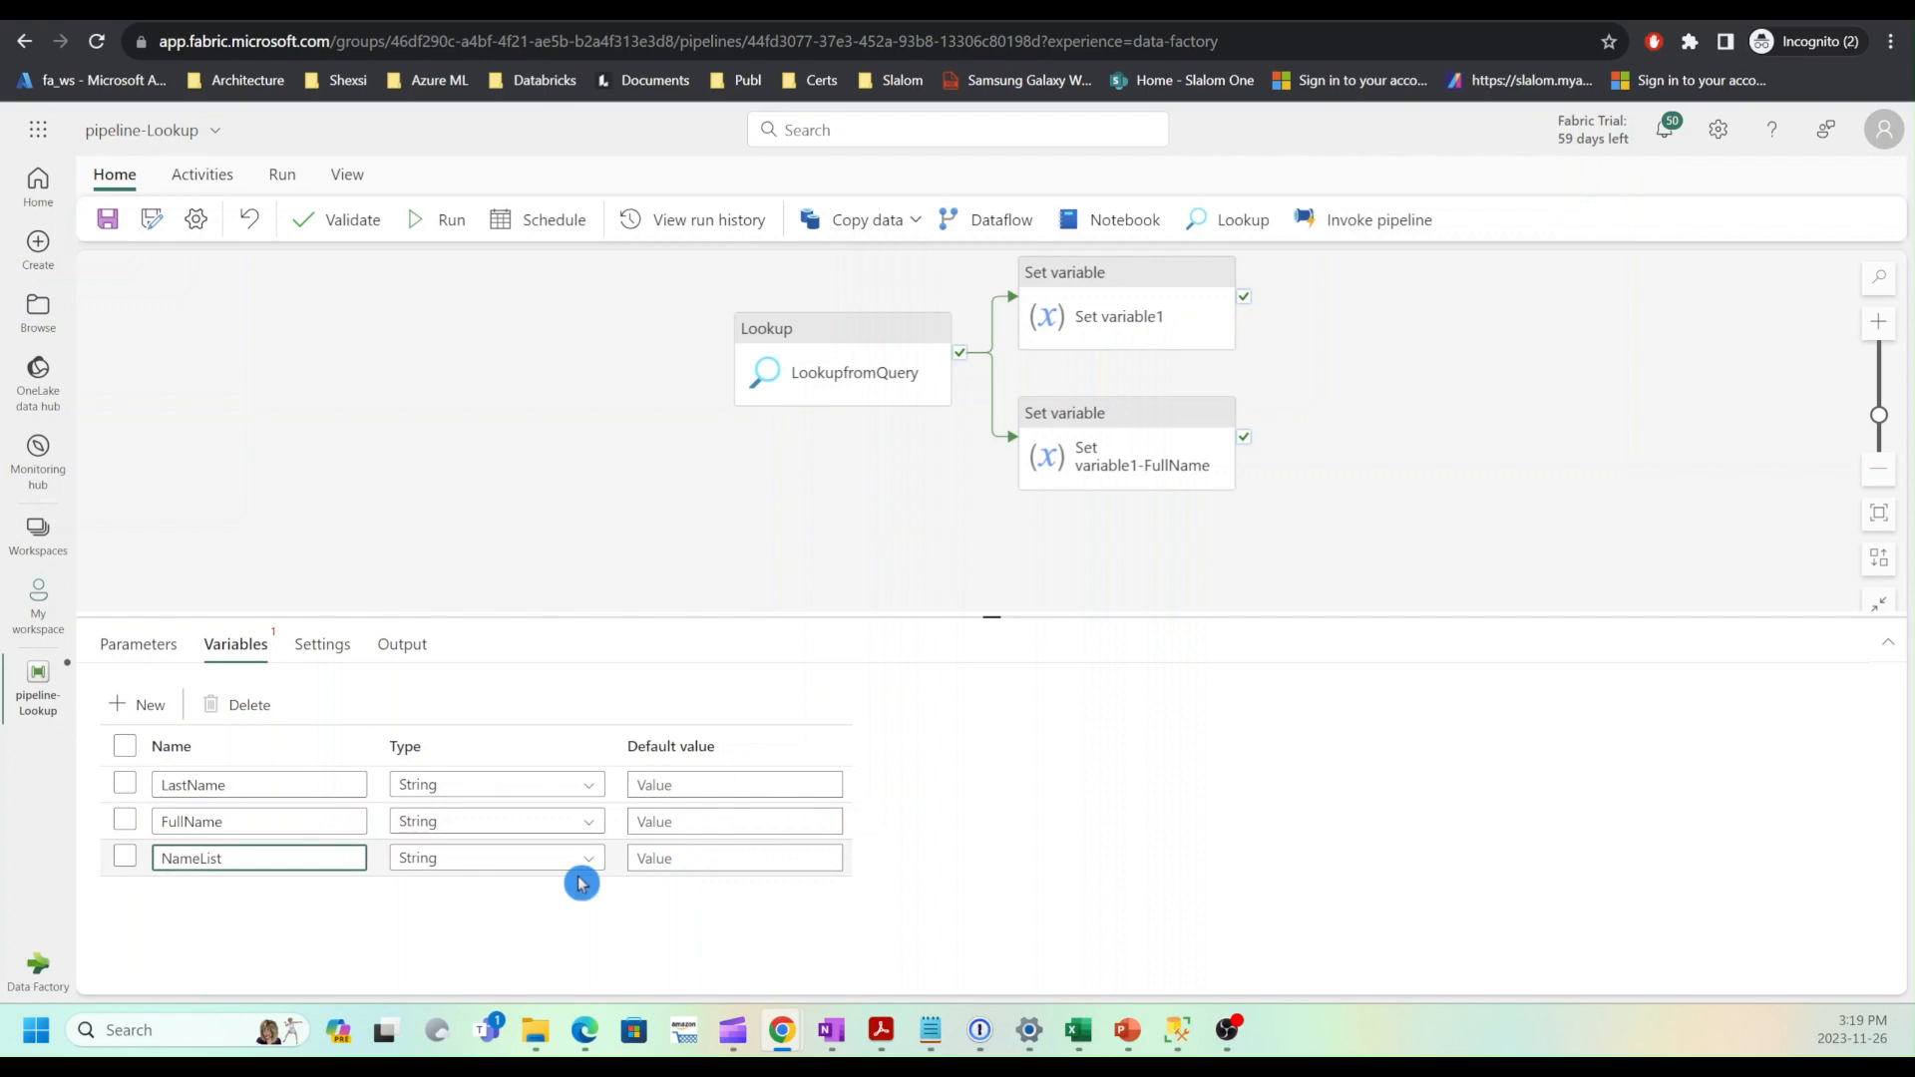
{"action": "left_click", "coordinate": [493, 858]}
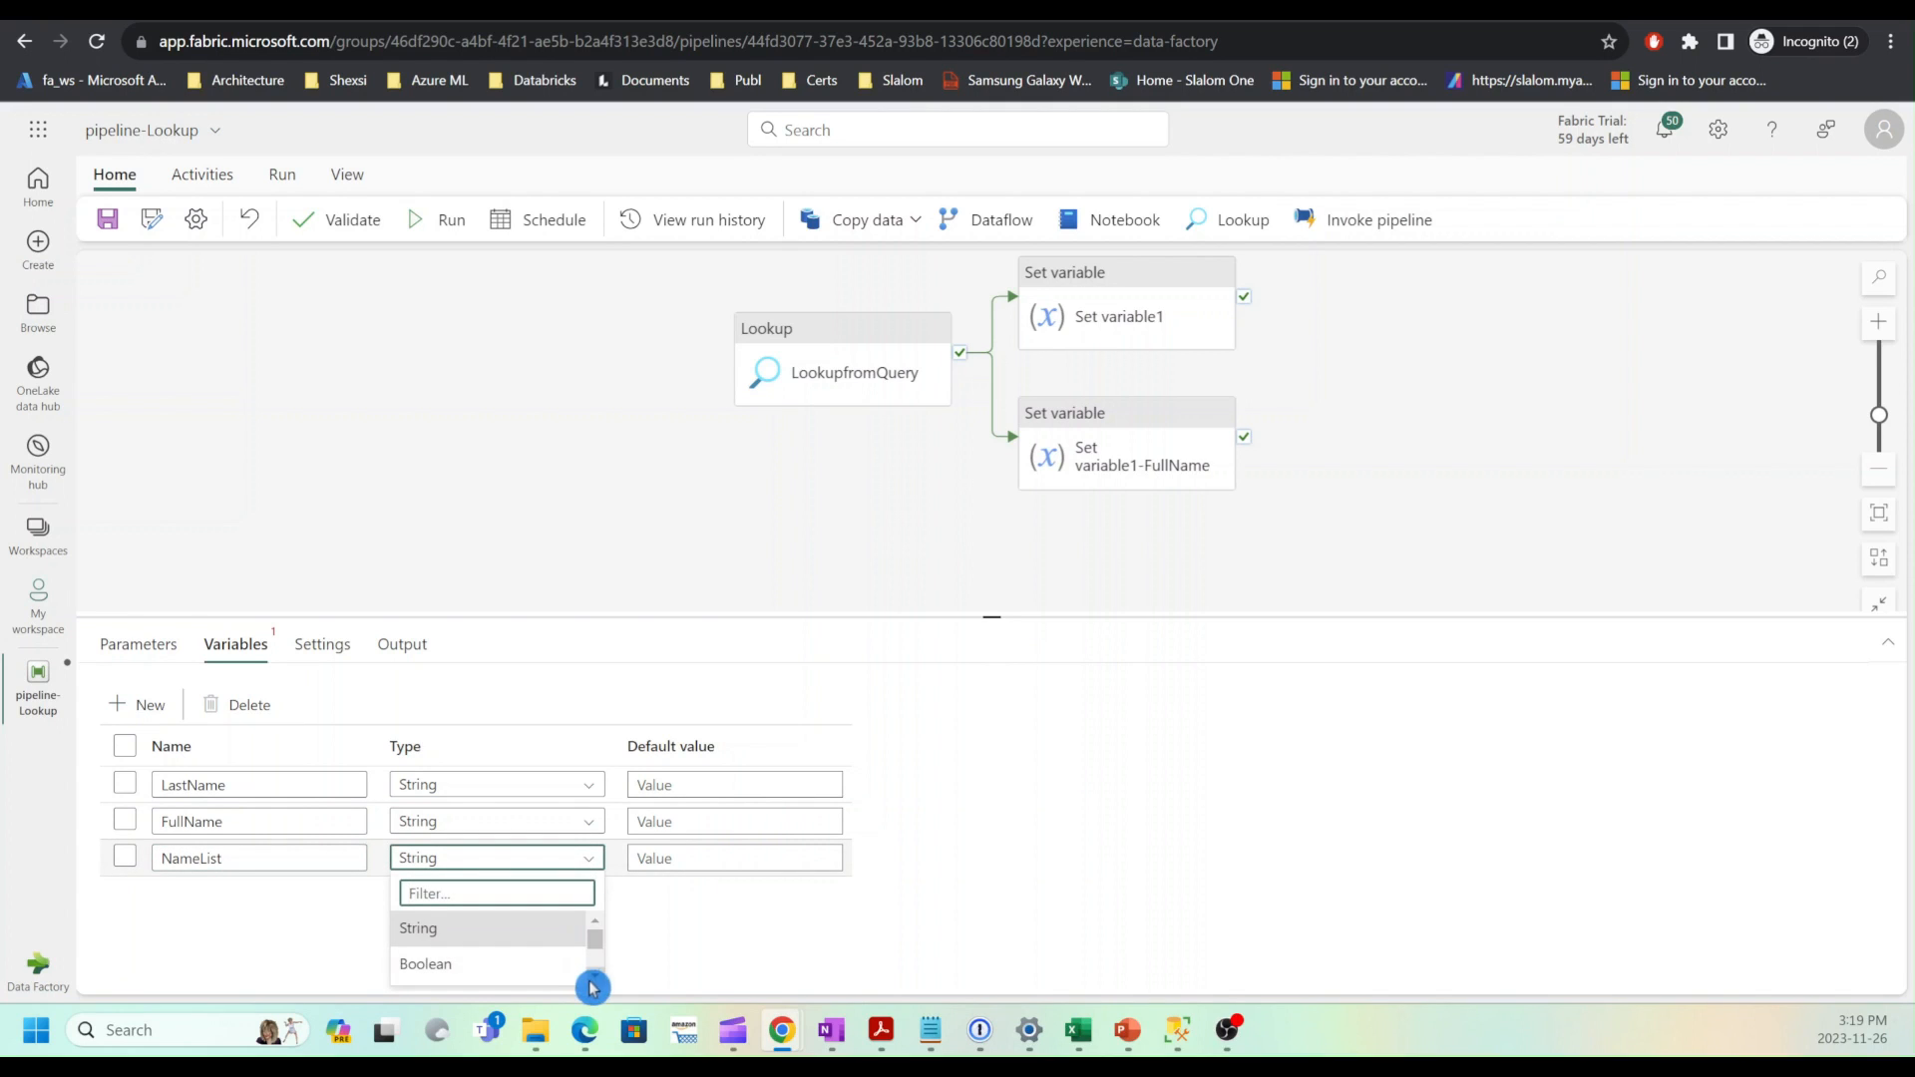
{"action": "scroll", "scroll_direction": "down", "scroll_amount": 3}
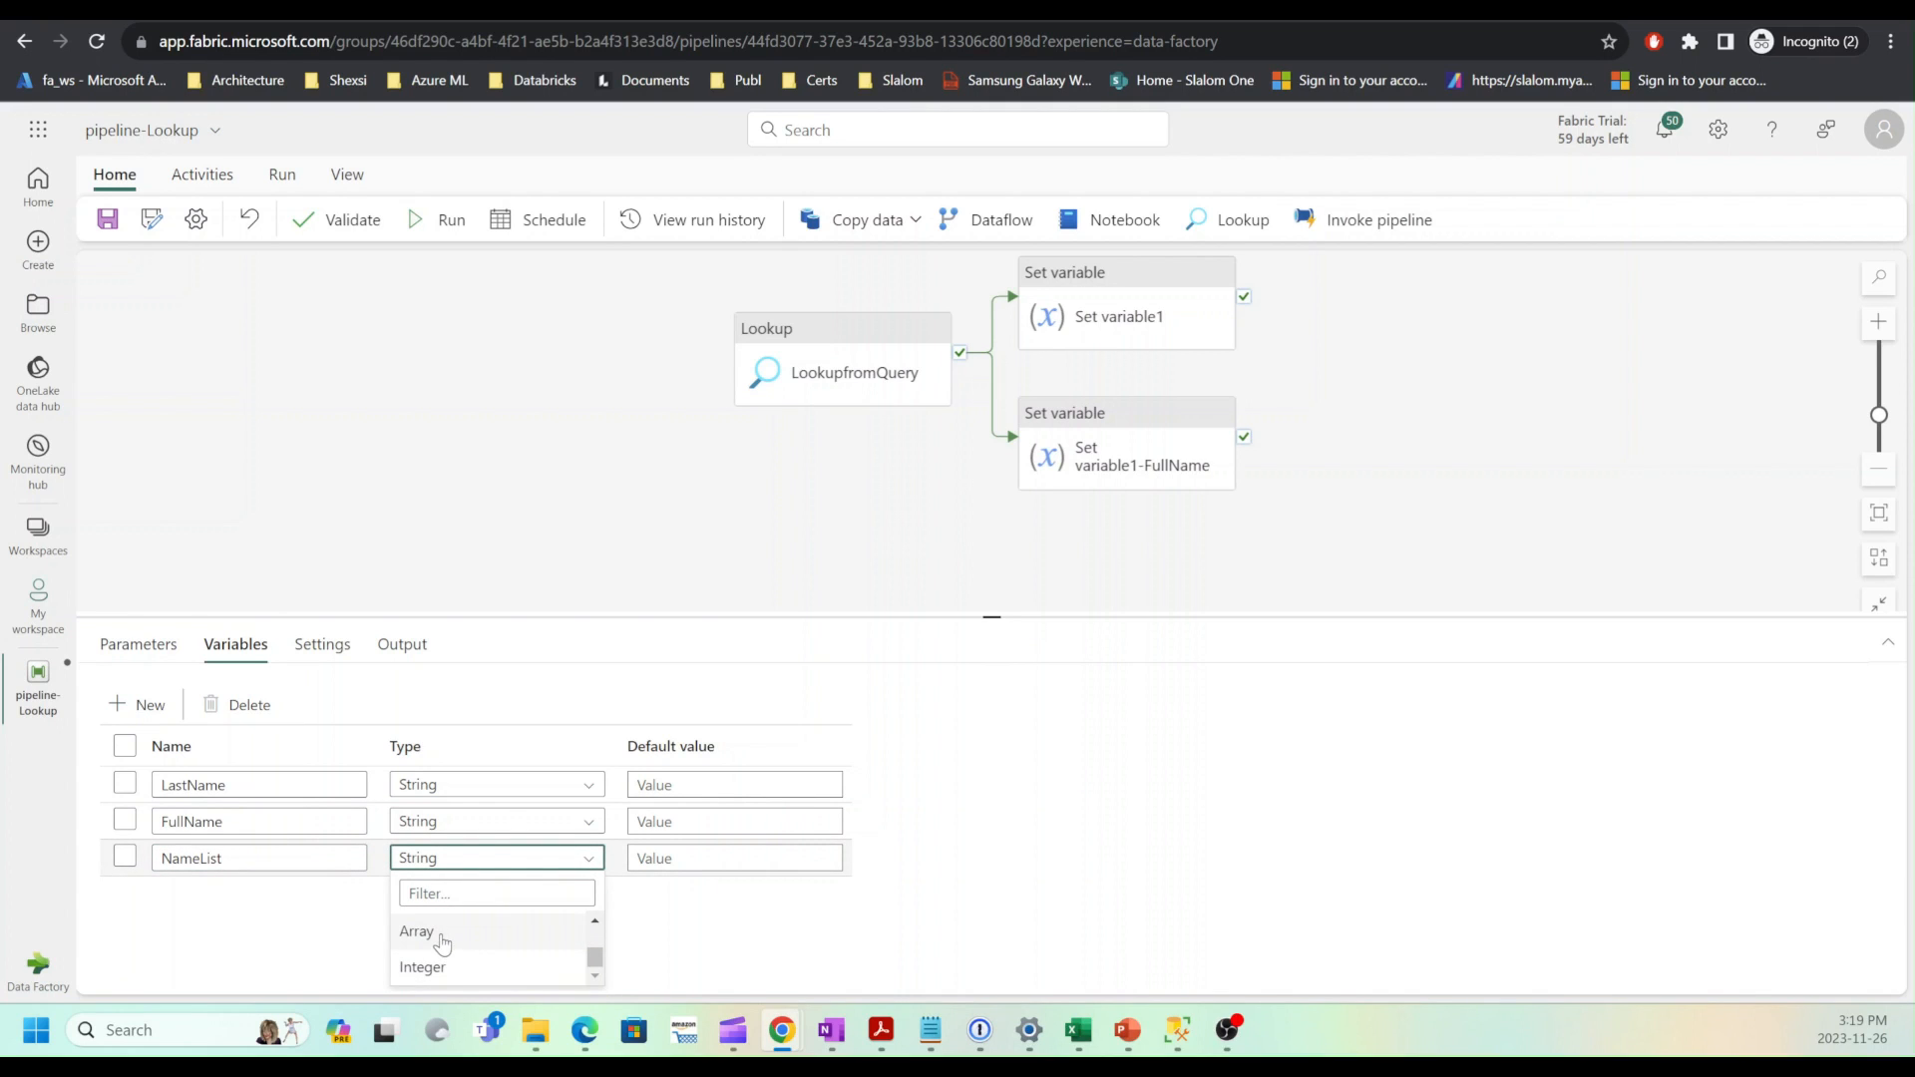
{"action": "left_click", "coordinate": [416, 932]}
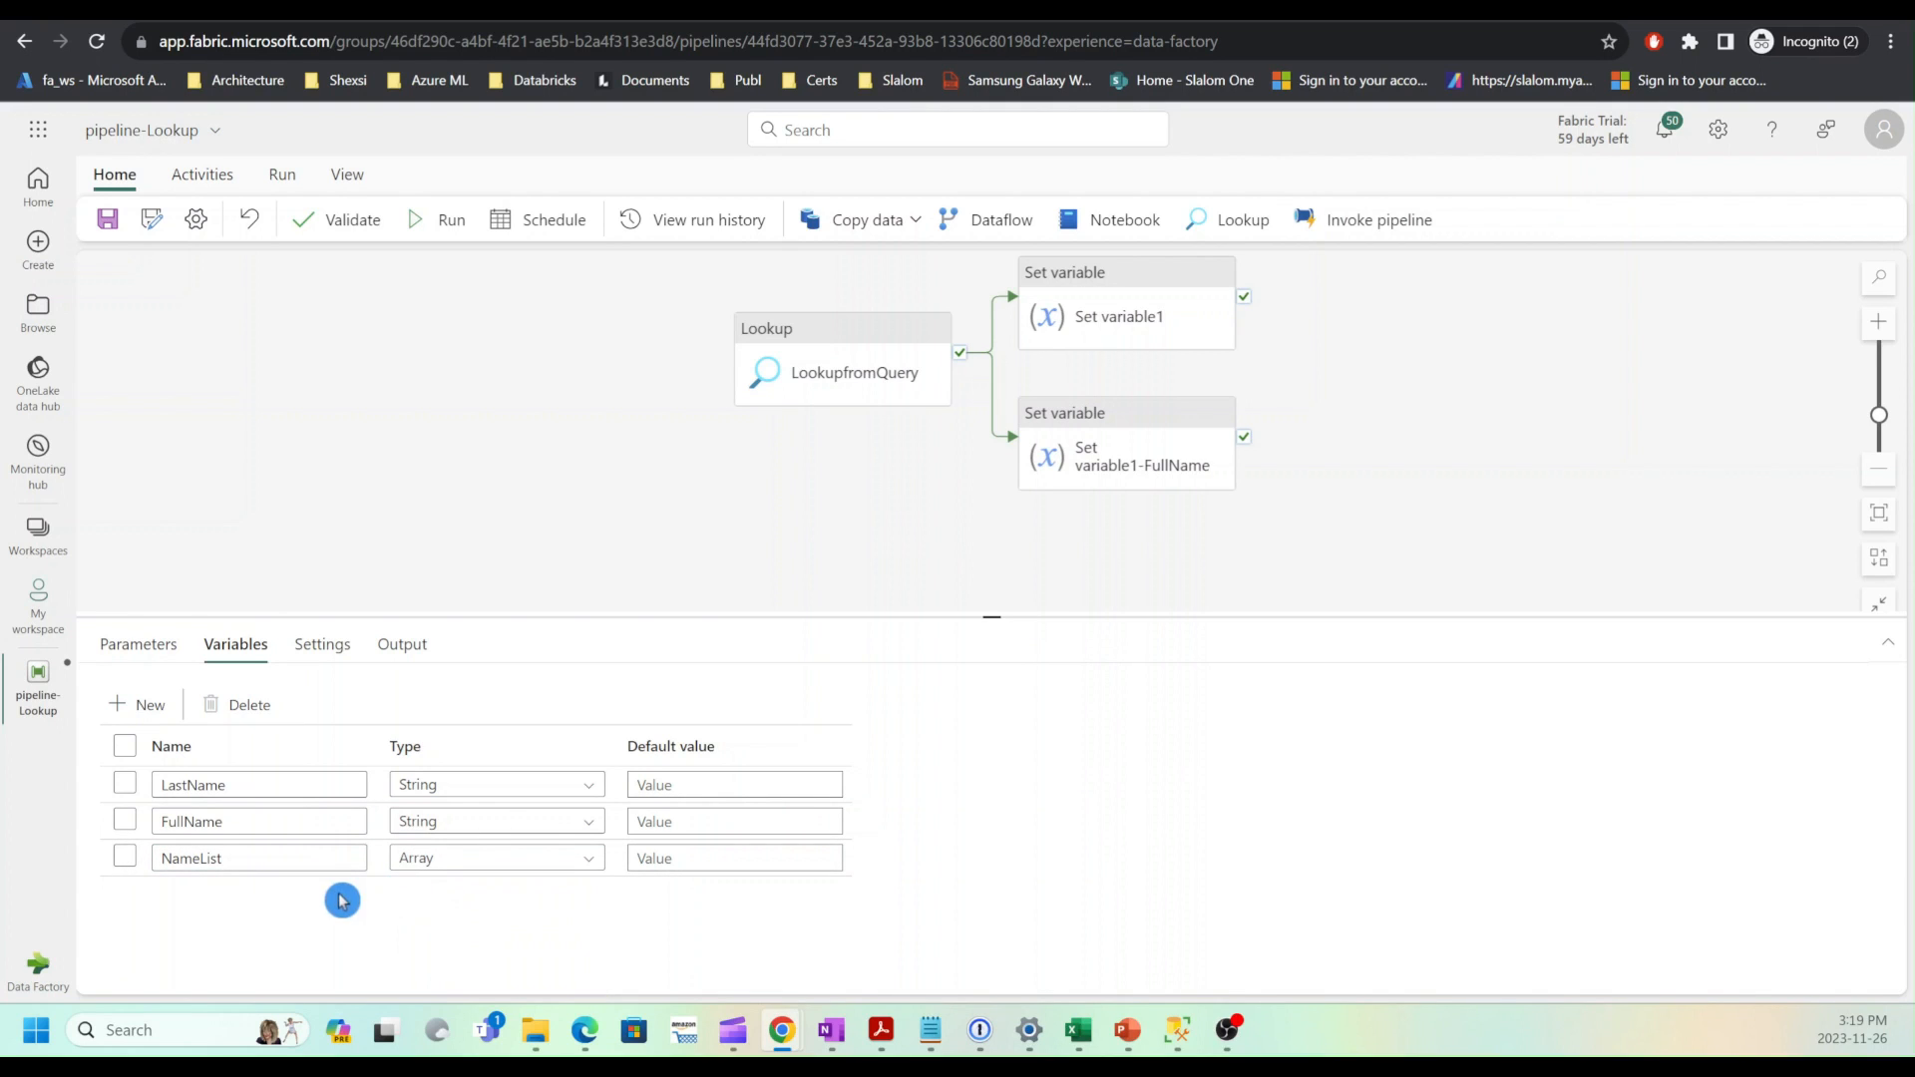
{"action": "mouse_move", "coordinate": [628, 888]}
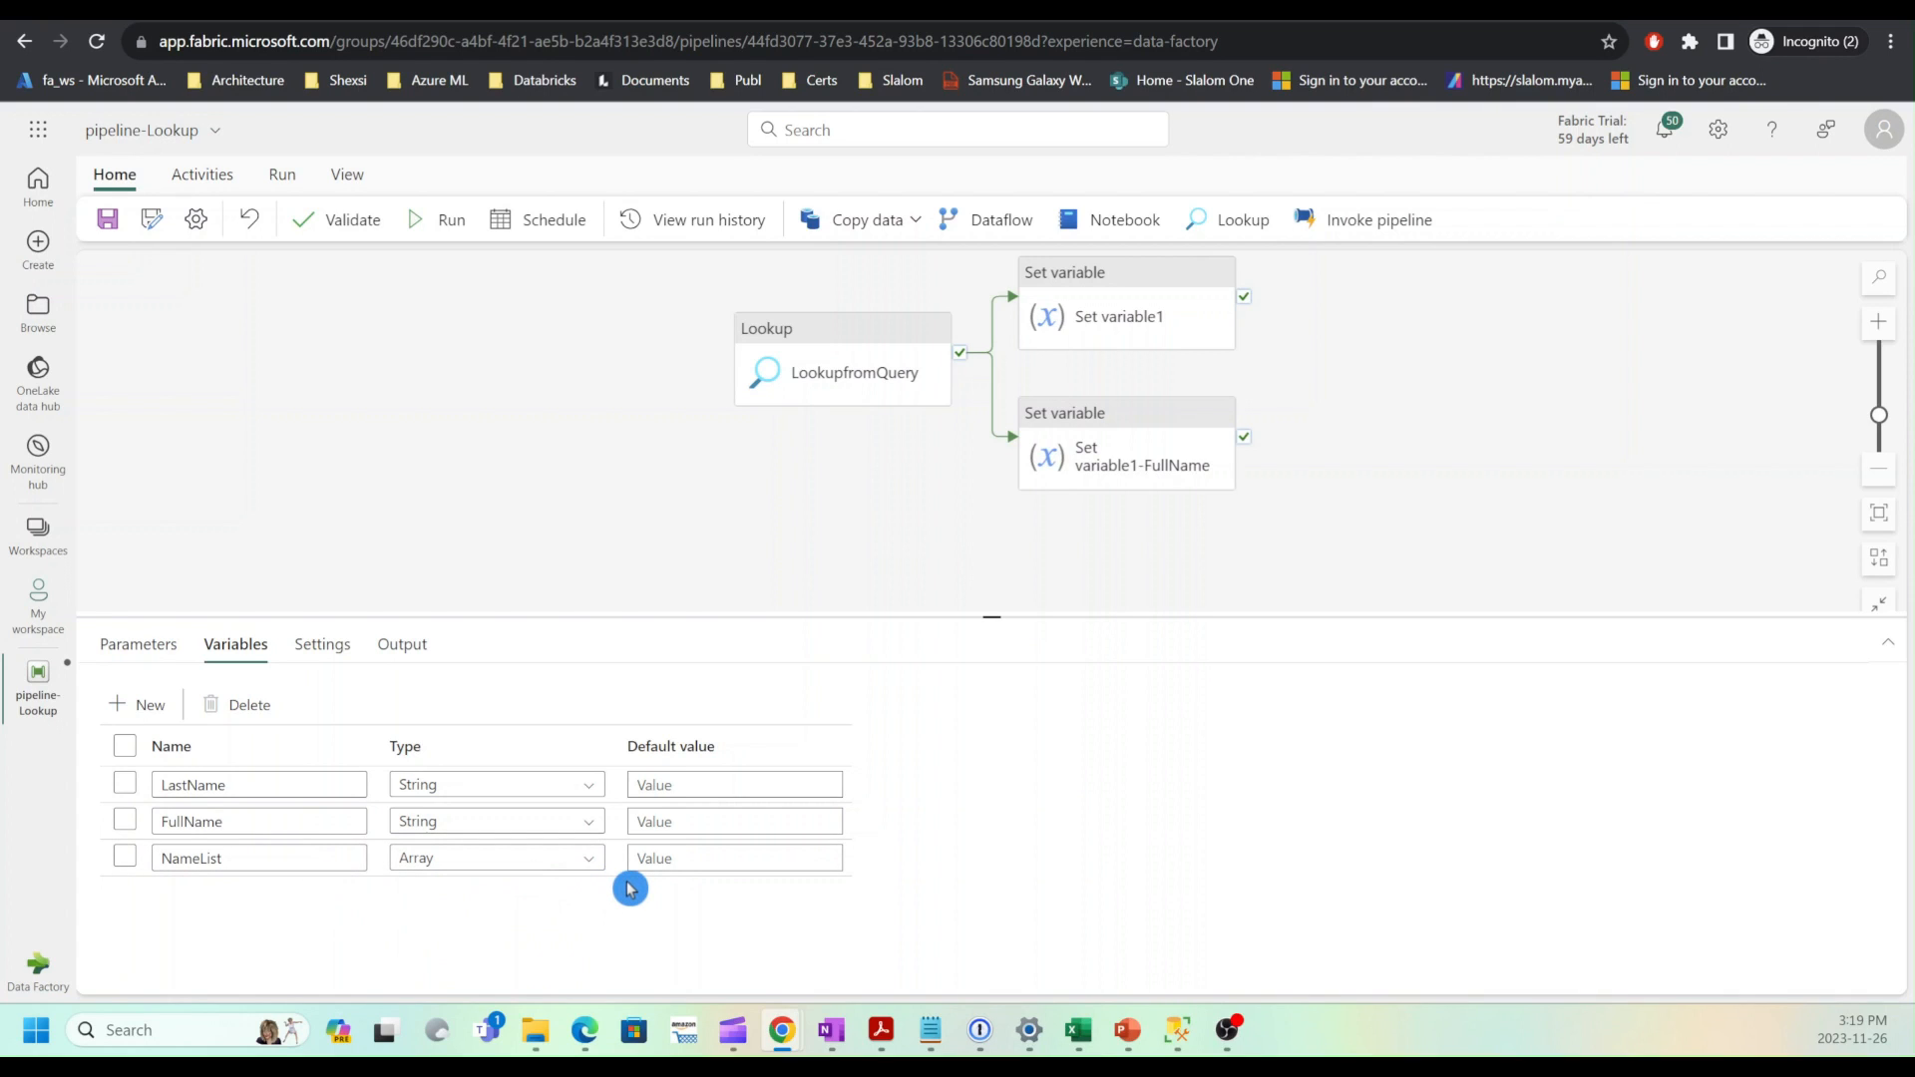
{"action": "mouse_move", "coordinate": [229, 896]}
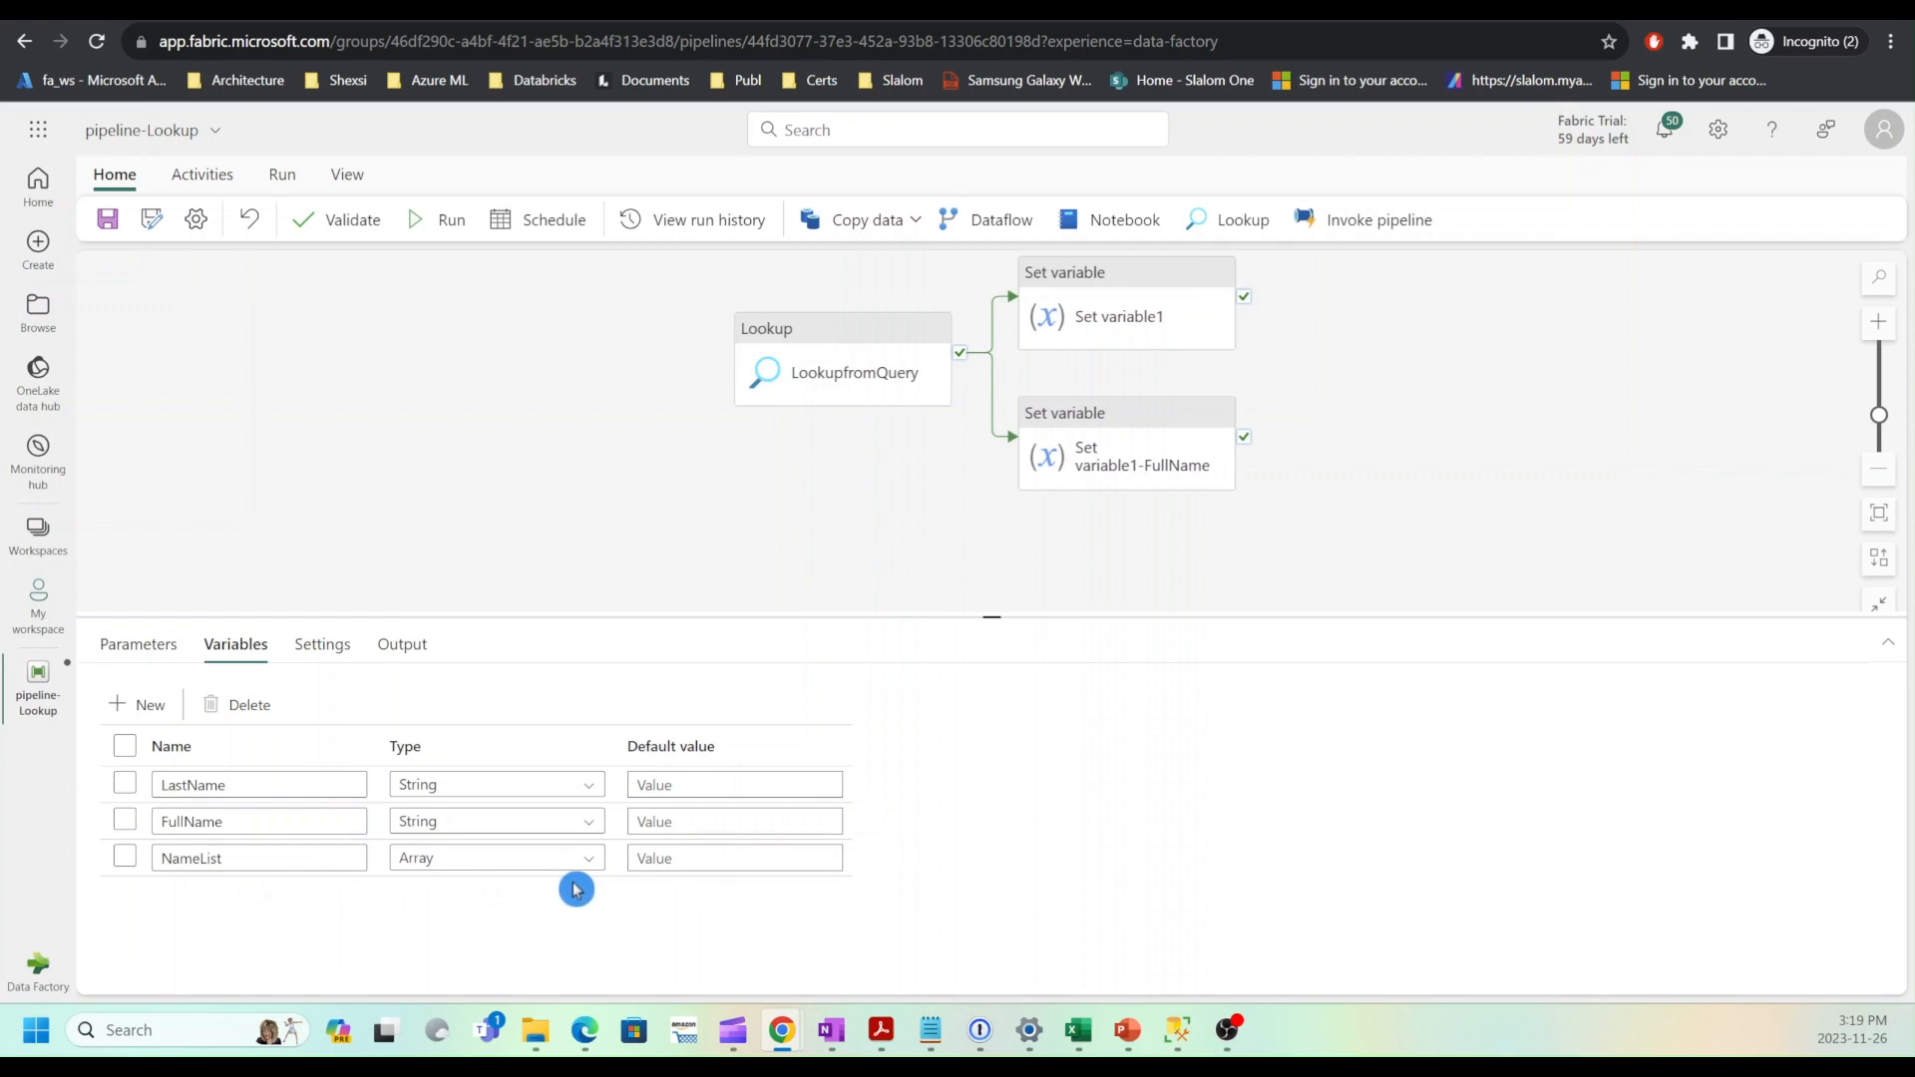
{"action": "mouse_move", "coordinate": [564, 873]}
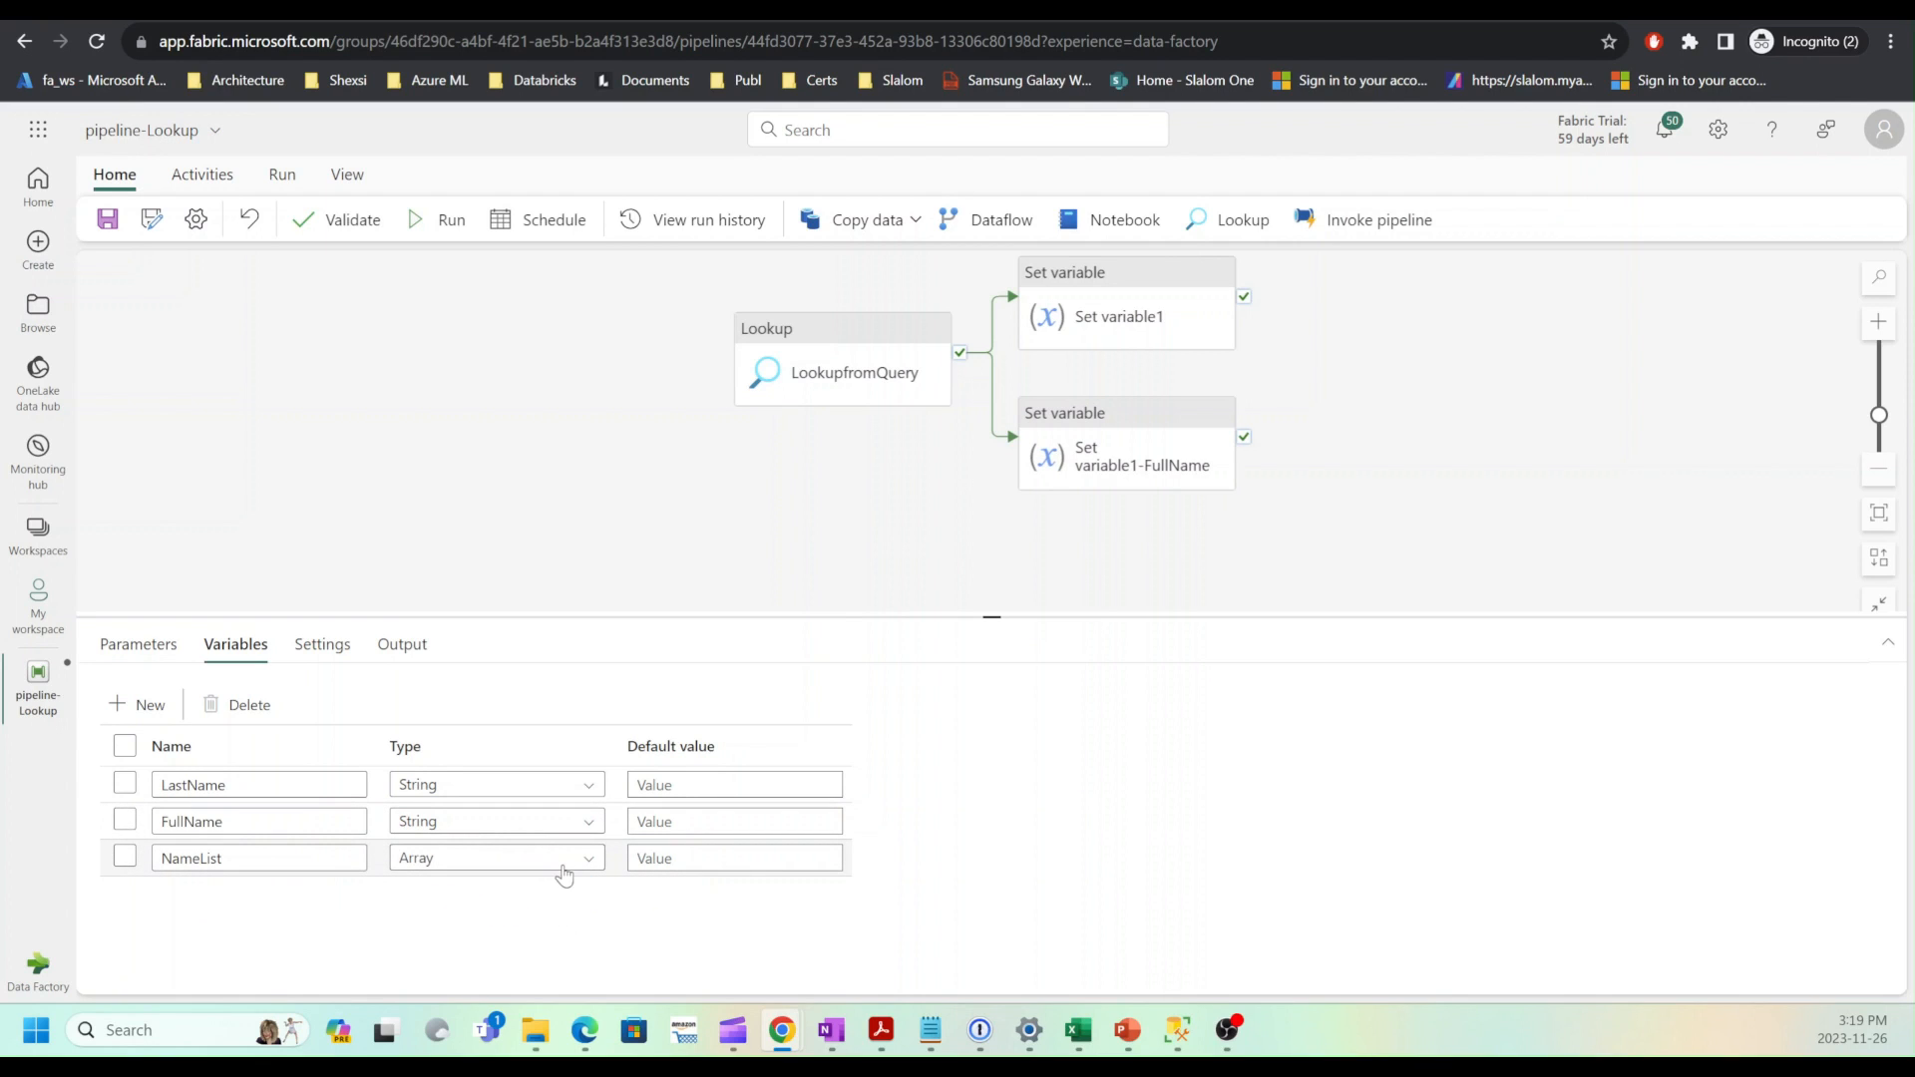
{"action": "mouse_move", "coordinate": [521, 873]}
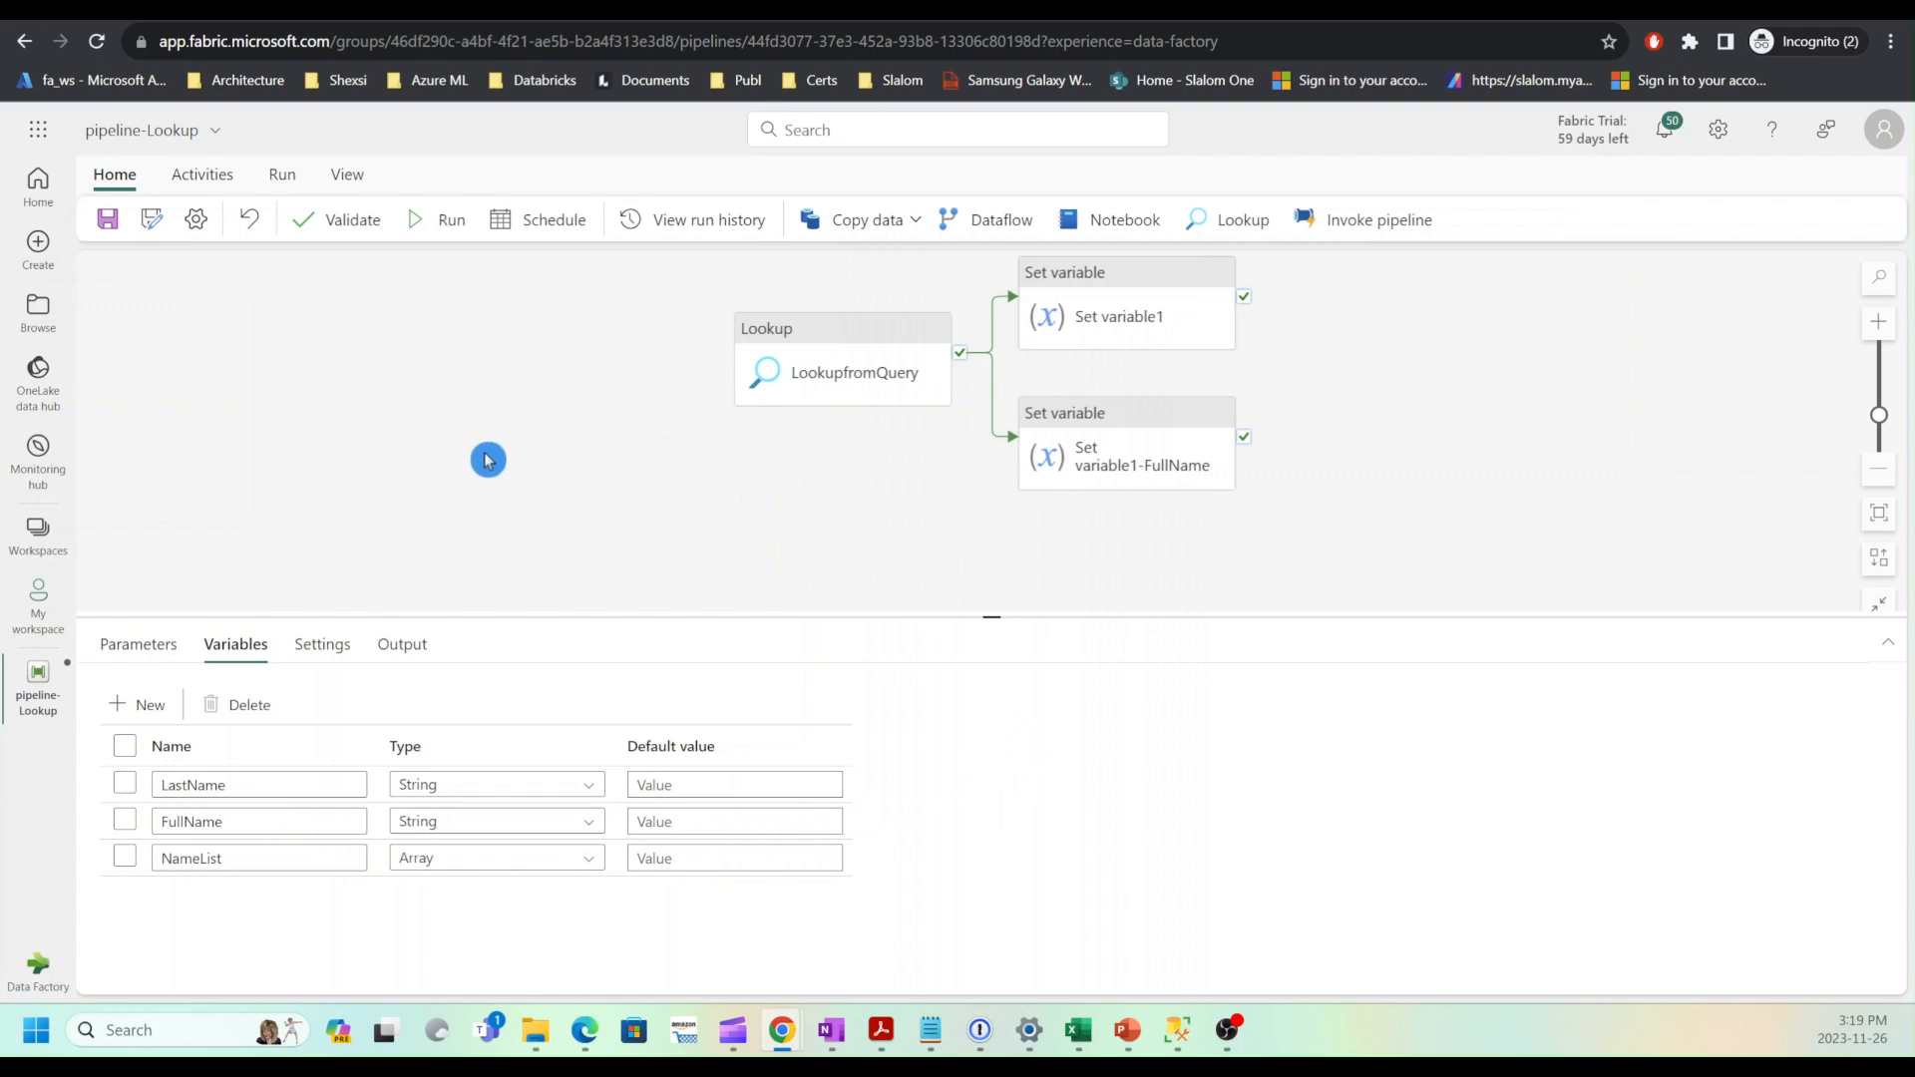
Step: Uncheck First row only on LookupfromQuery so it returns every query row
{"action": "left_click", "coordinate": [856, 373]}
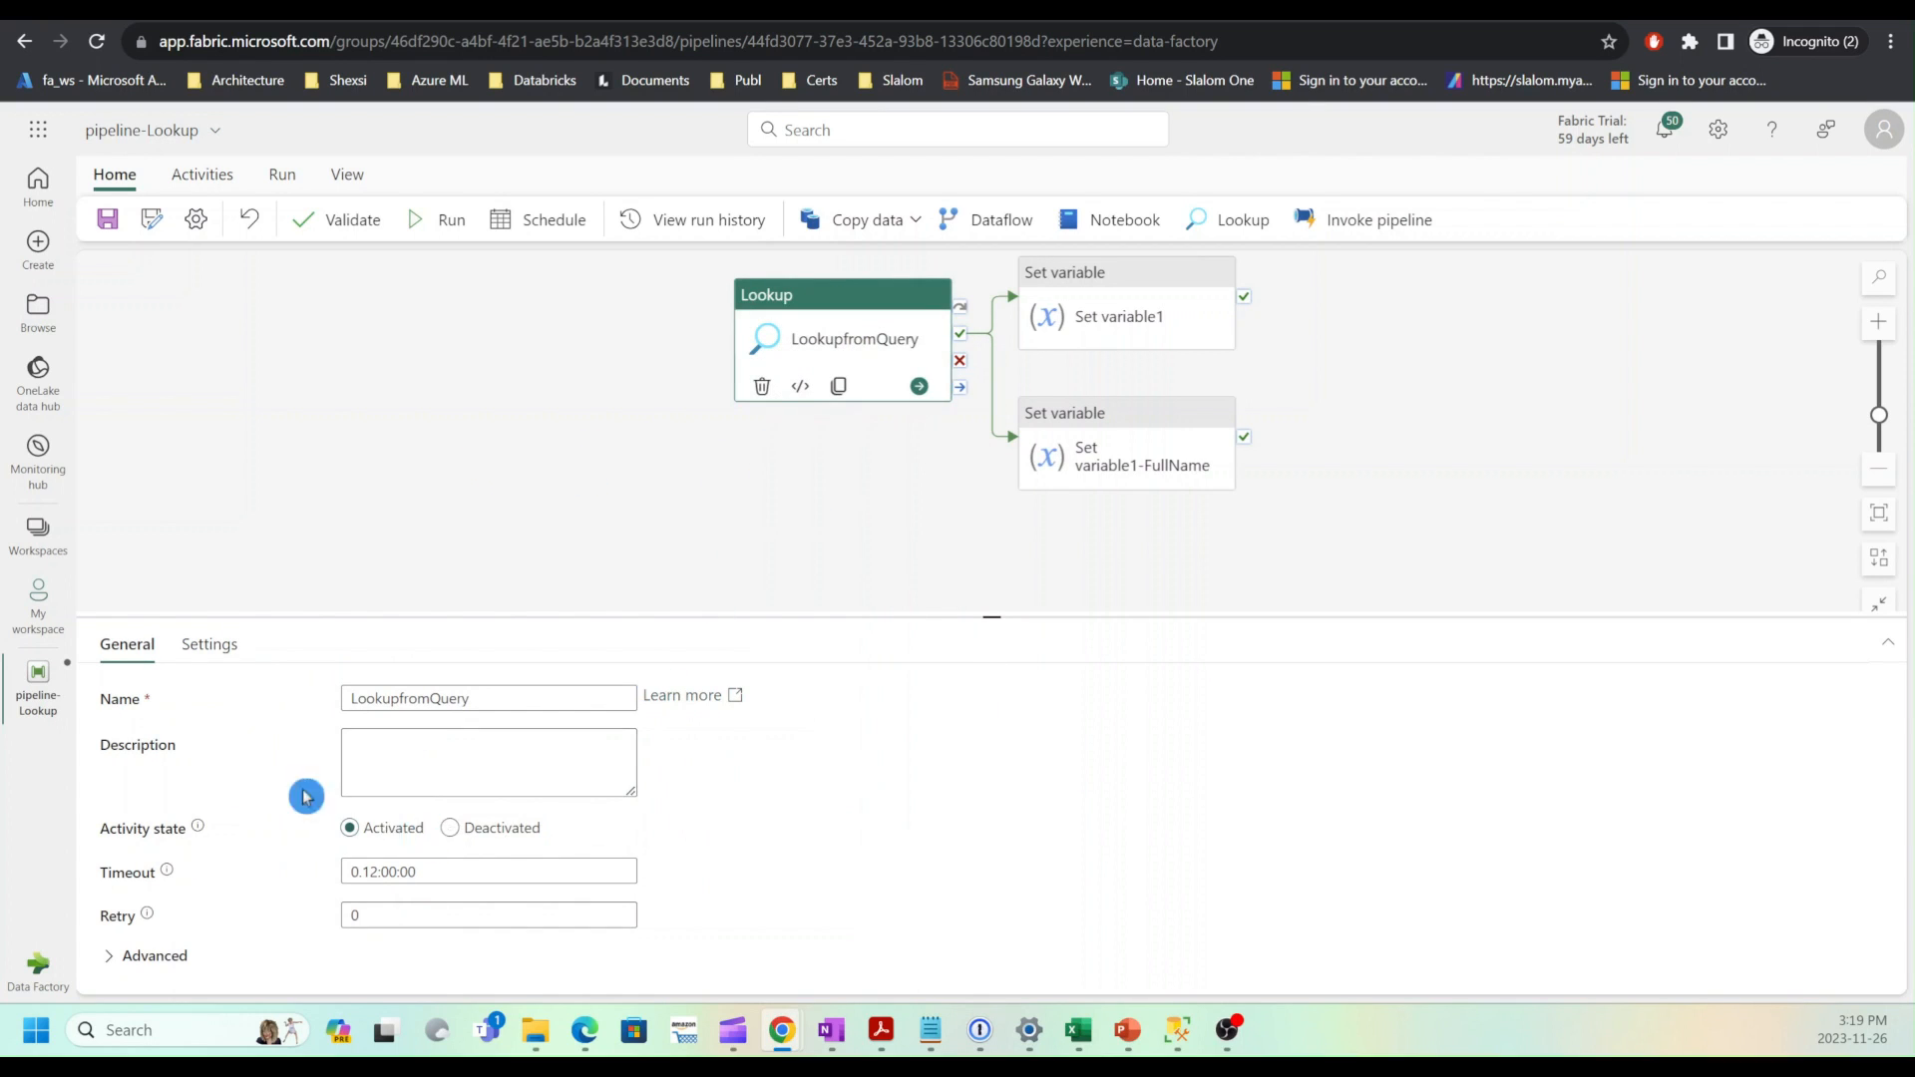
{"action": "left_click", "coordinate": [209, 645]}
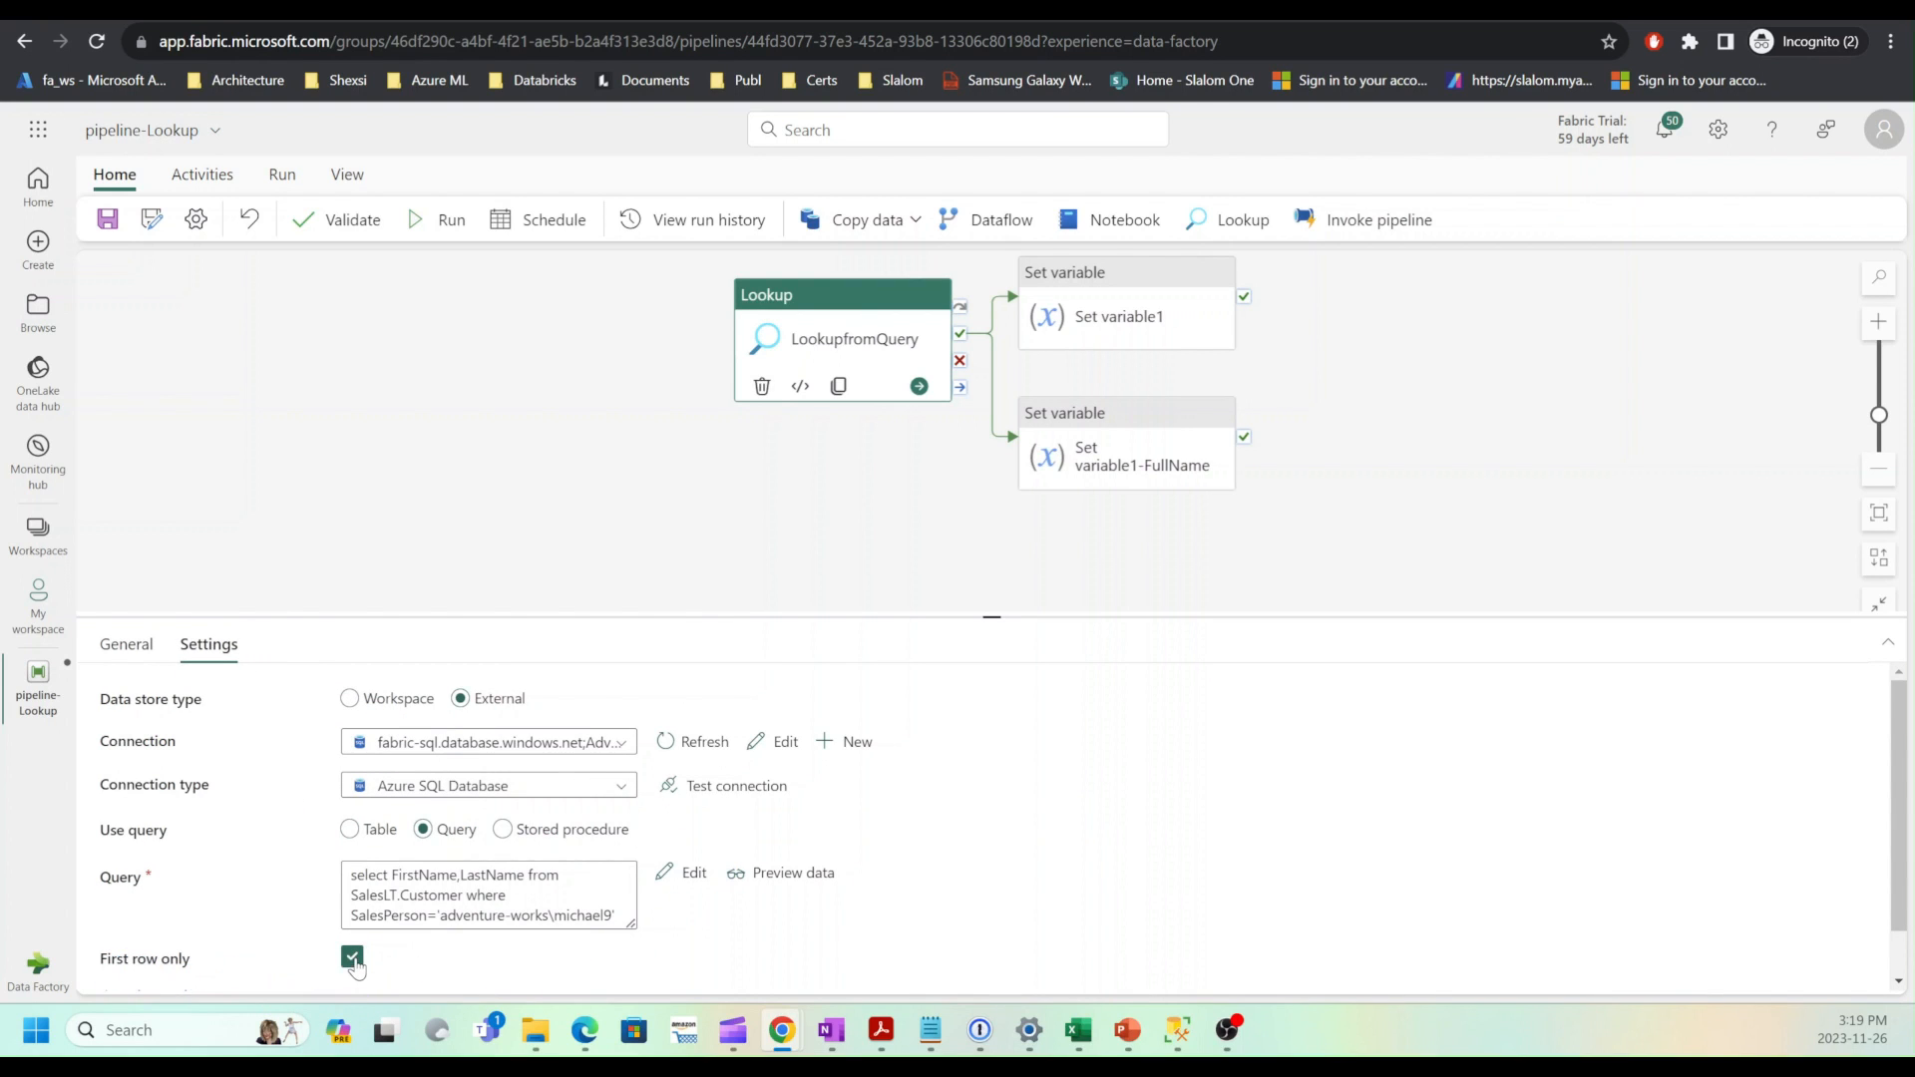
{"action": "left_click", "coordinate": [351, 957]}
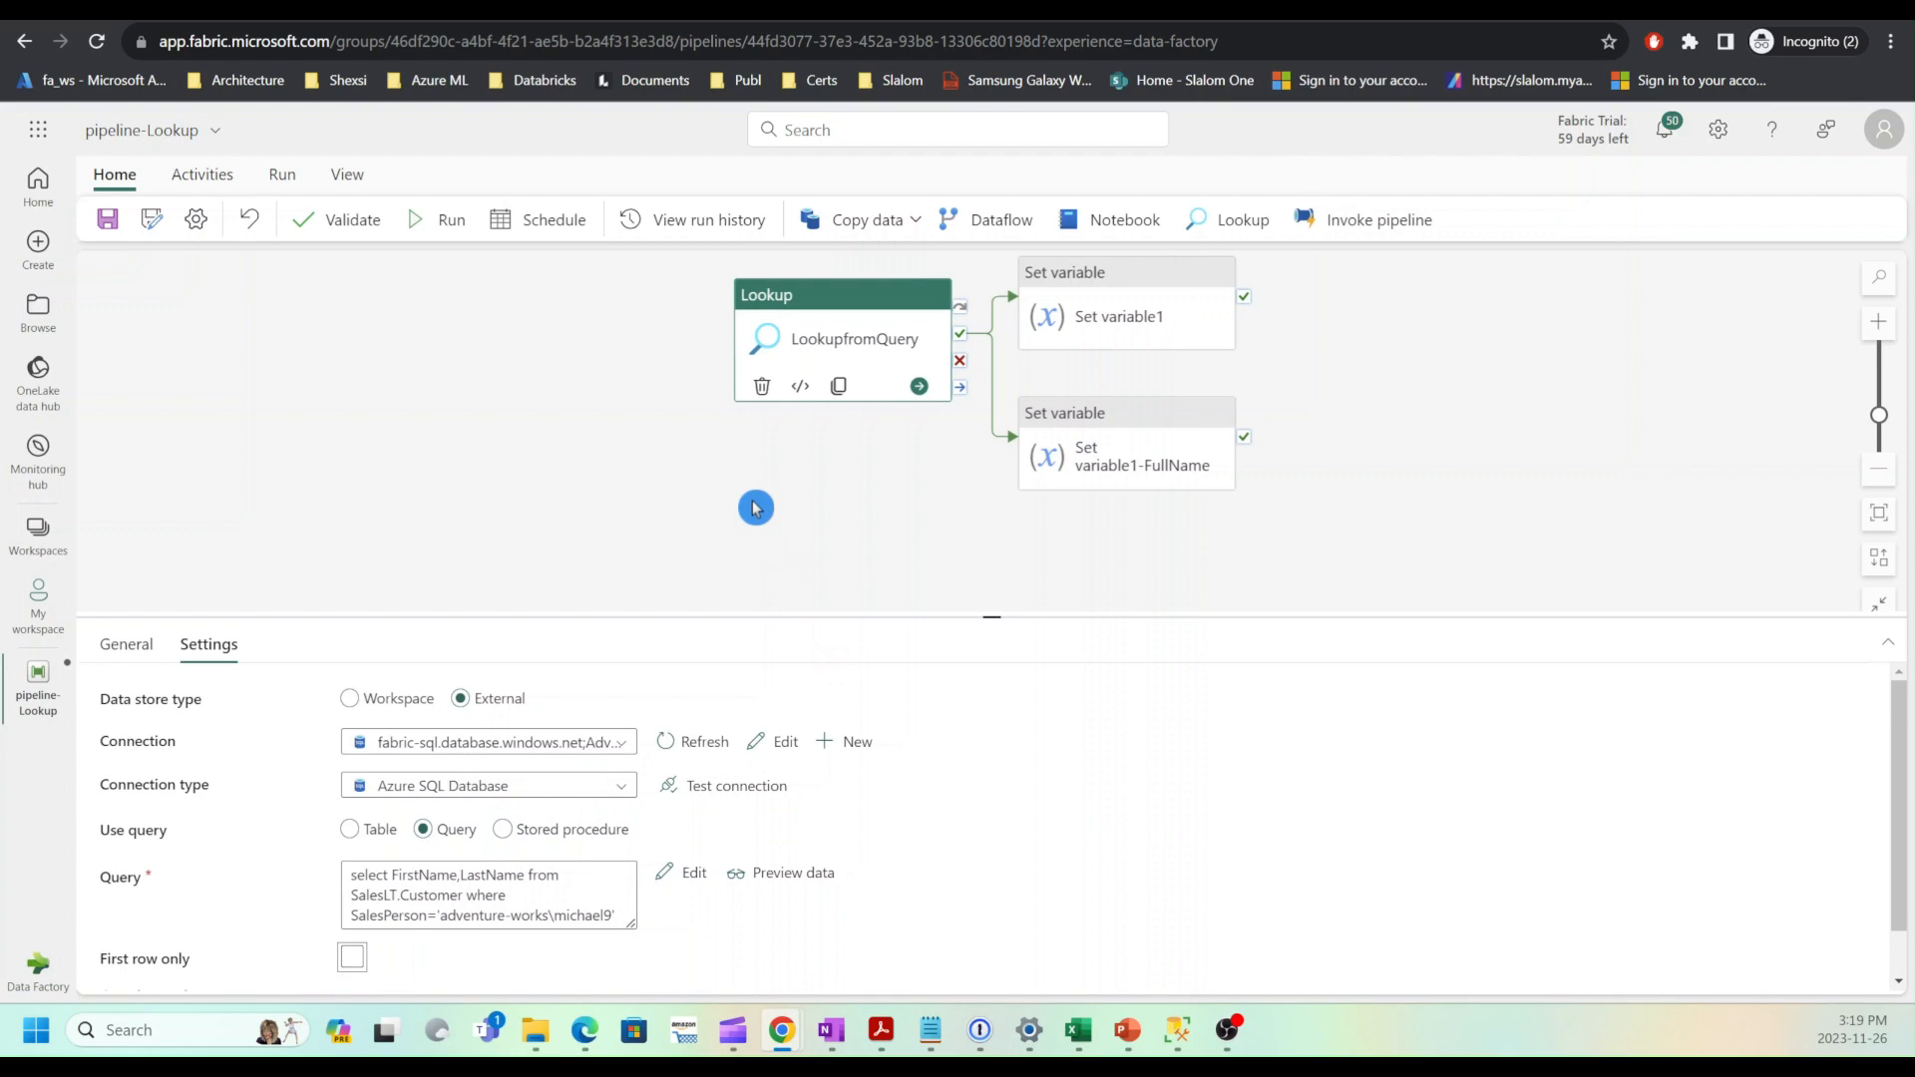
{"action": "mouse_move", "coordinate": [692, 505]}
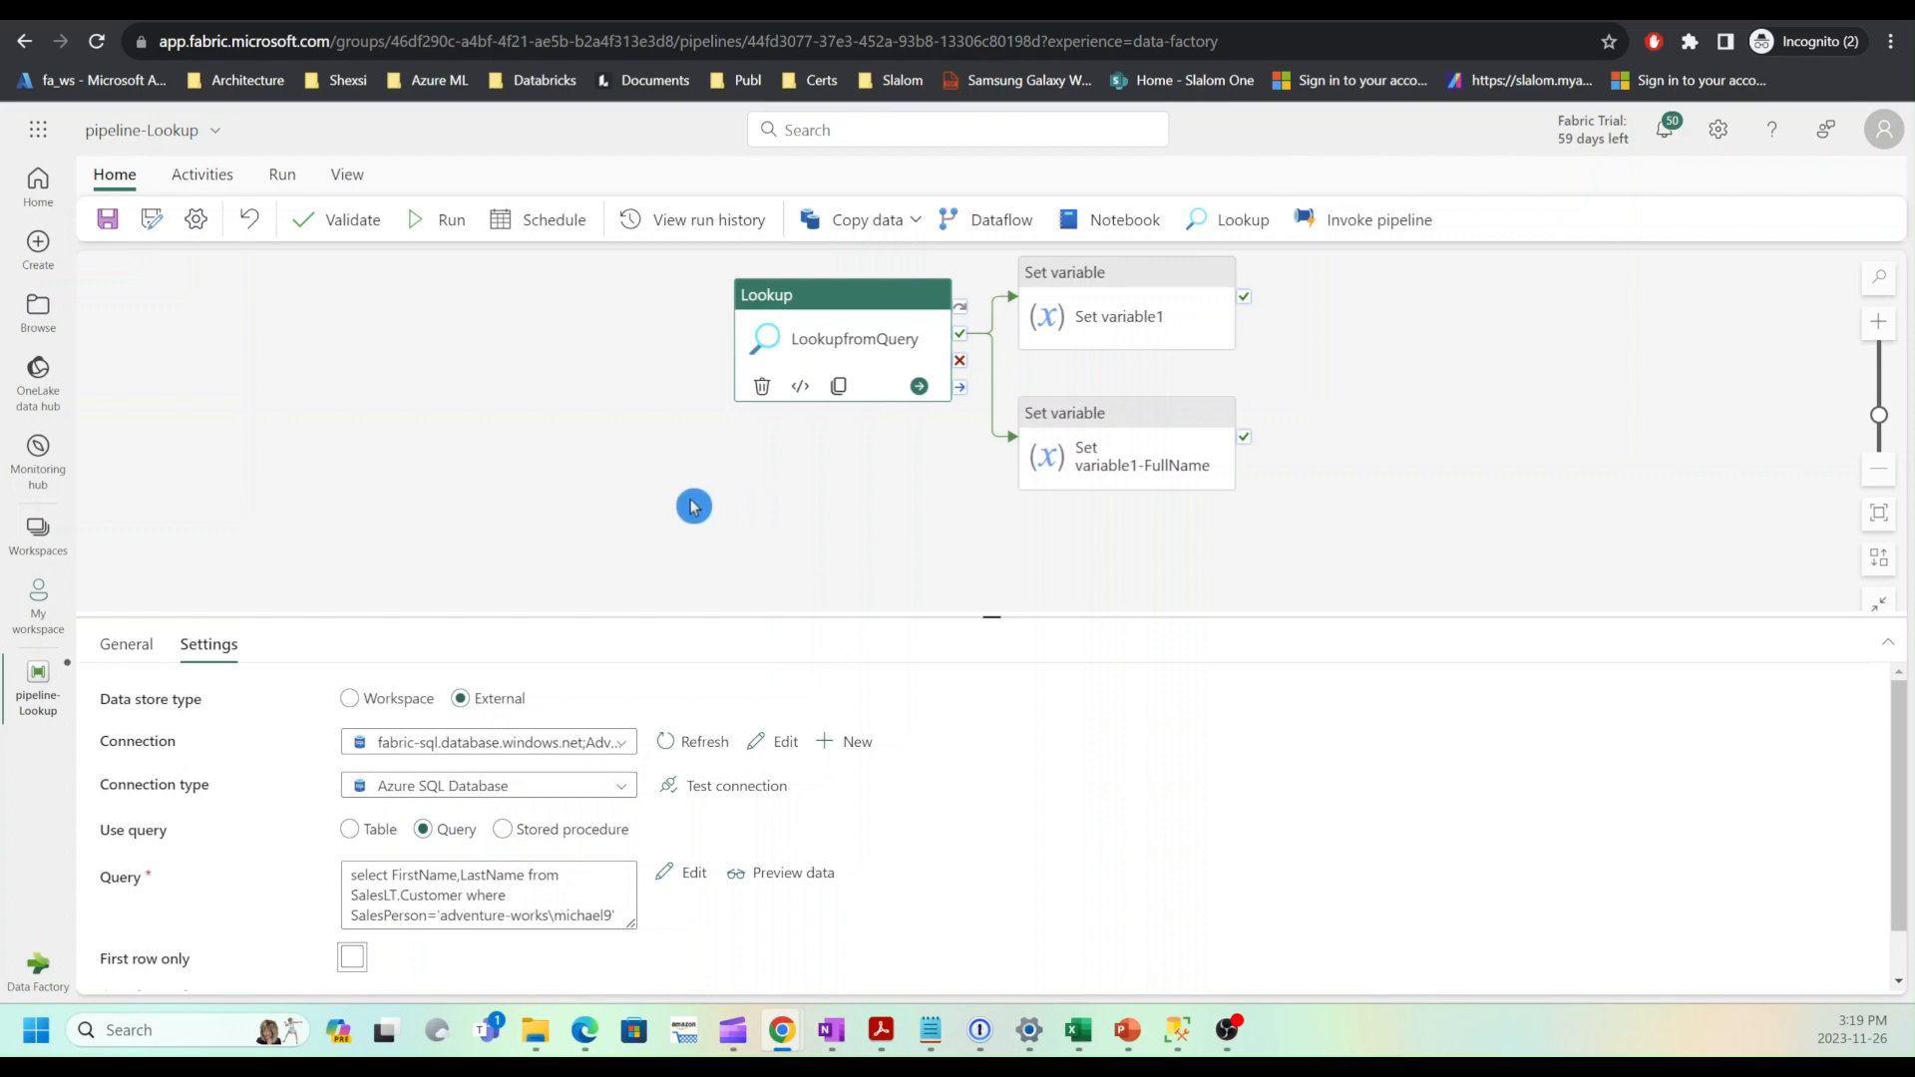
{"action": "mouse_move", "coordinate": [632, 493]}
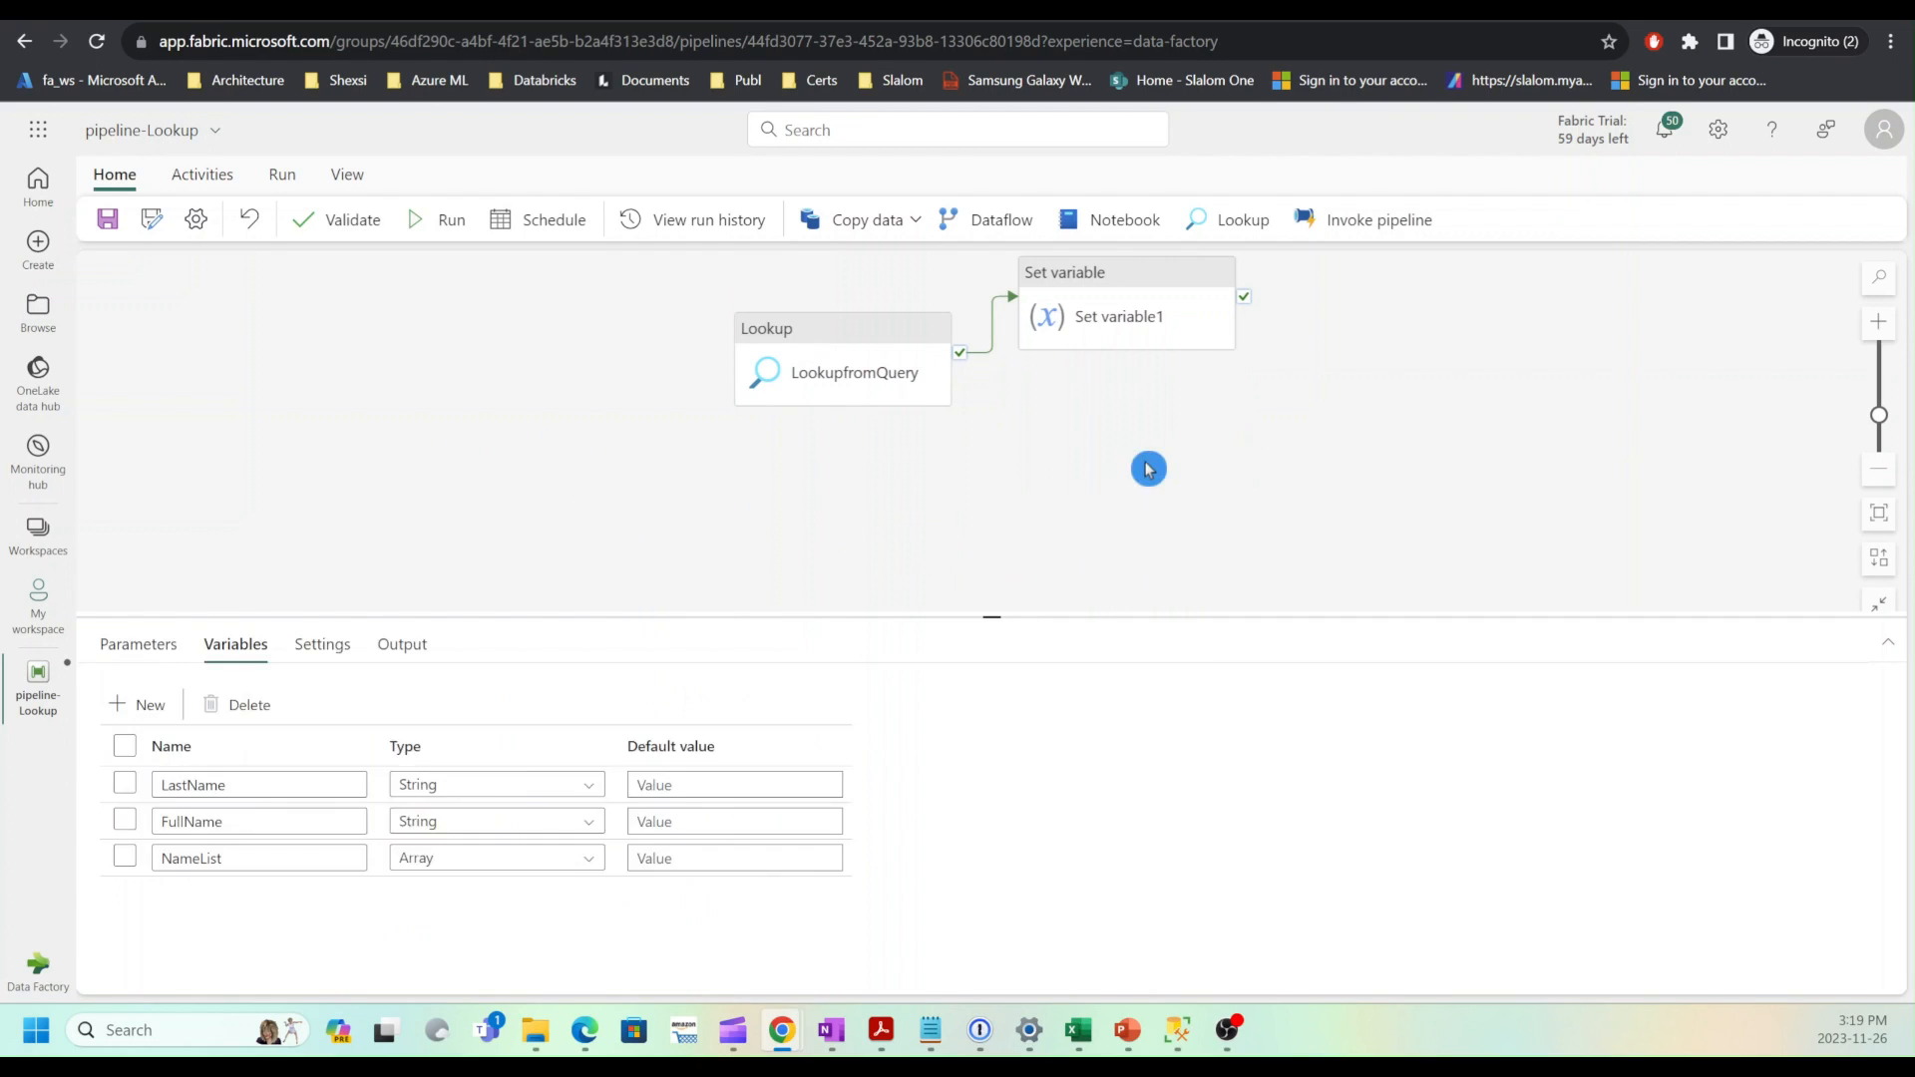
Step: Change Set variable1's target variable from LastName to NameList
{"action": "left_click", "coordinate": [1117, 317]}
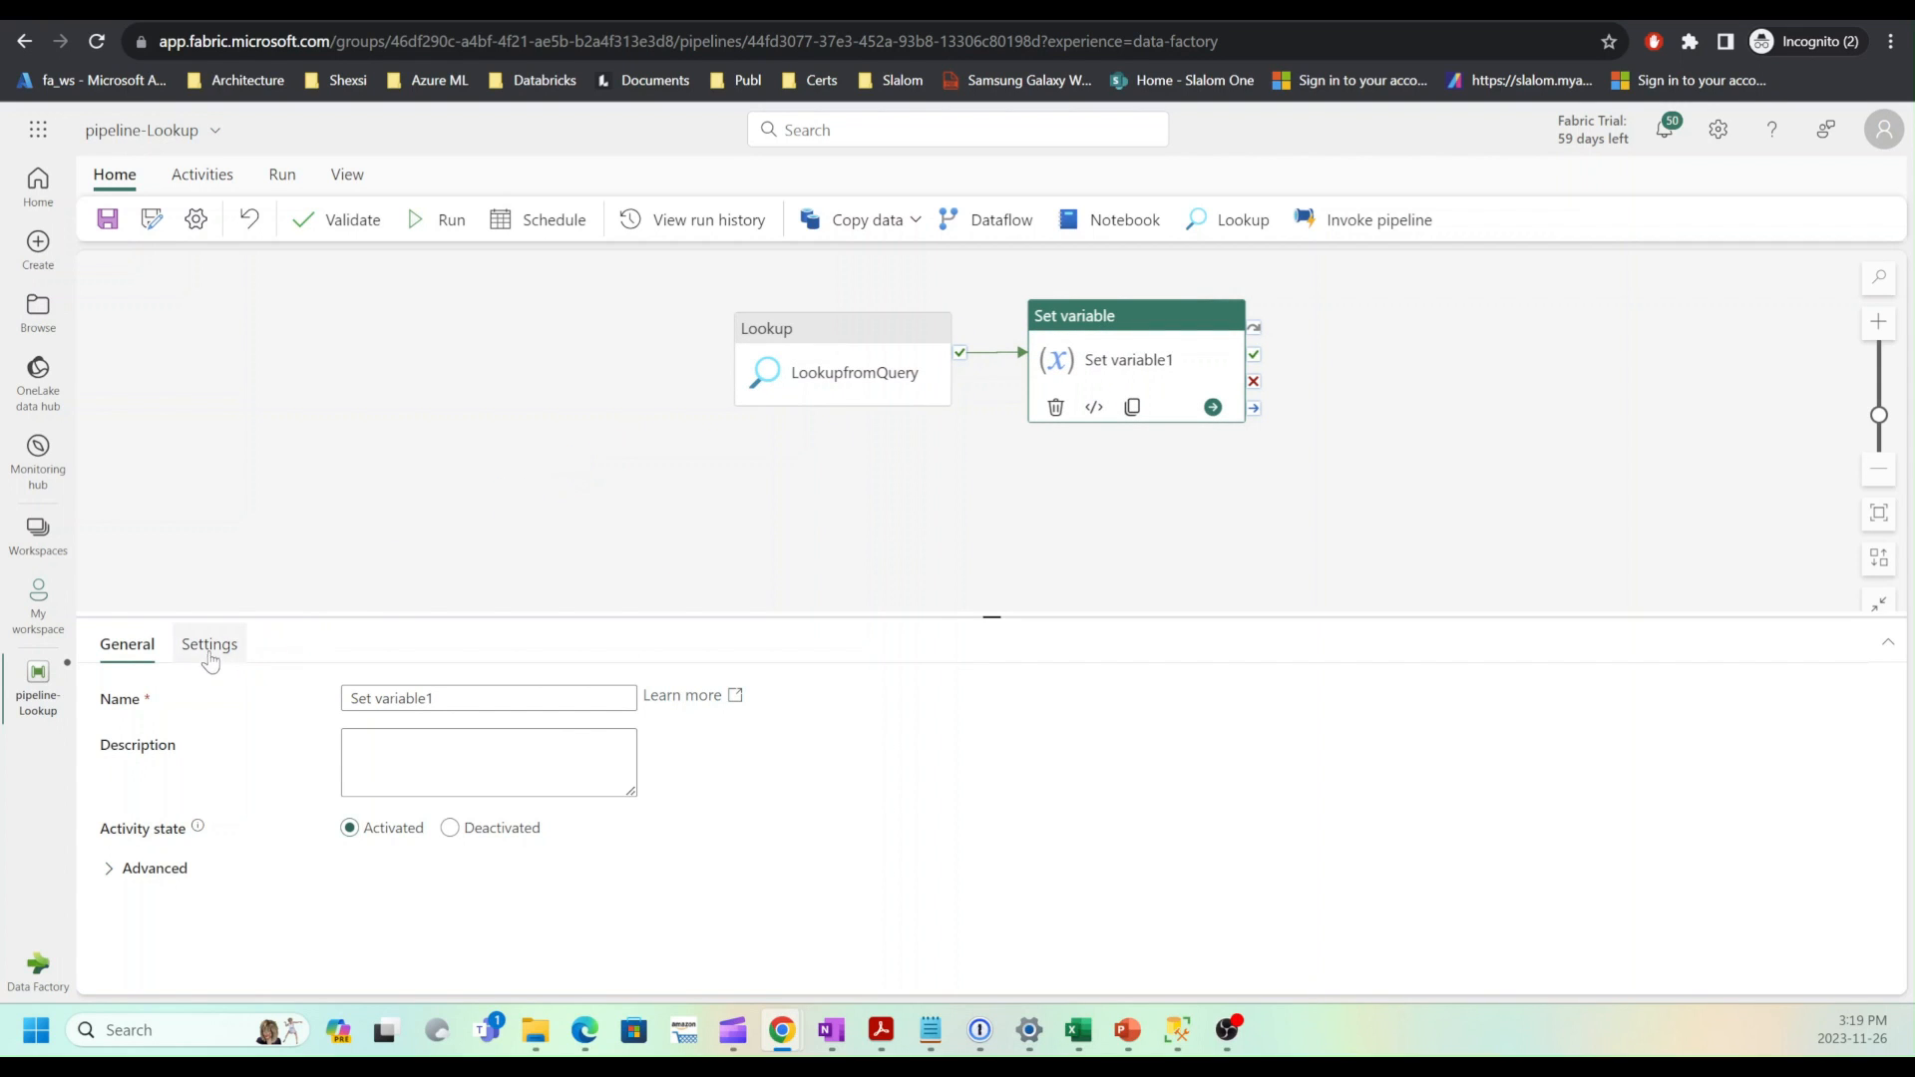
{"action": "left_click", "coordinate": [208, 644]}
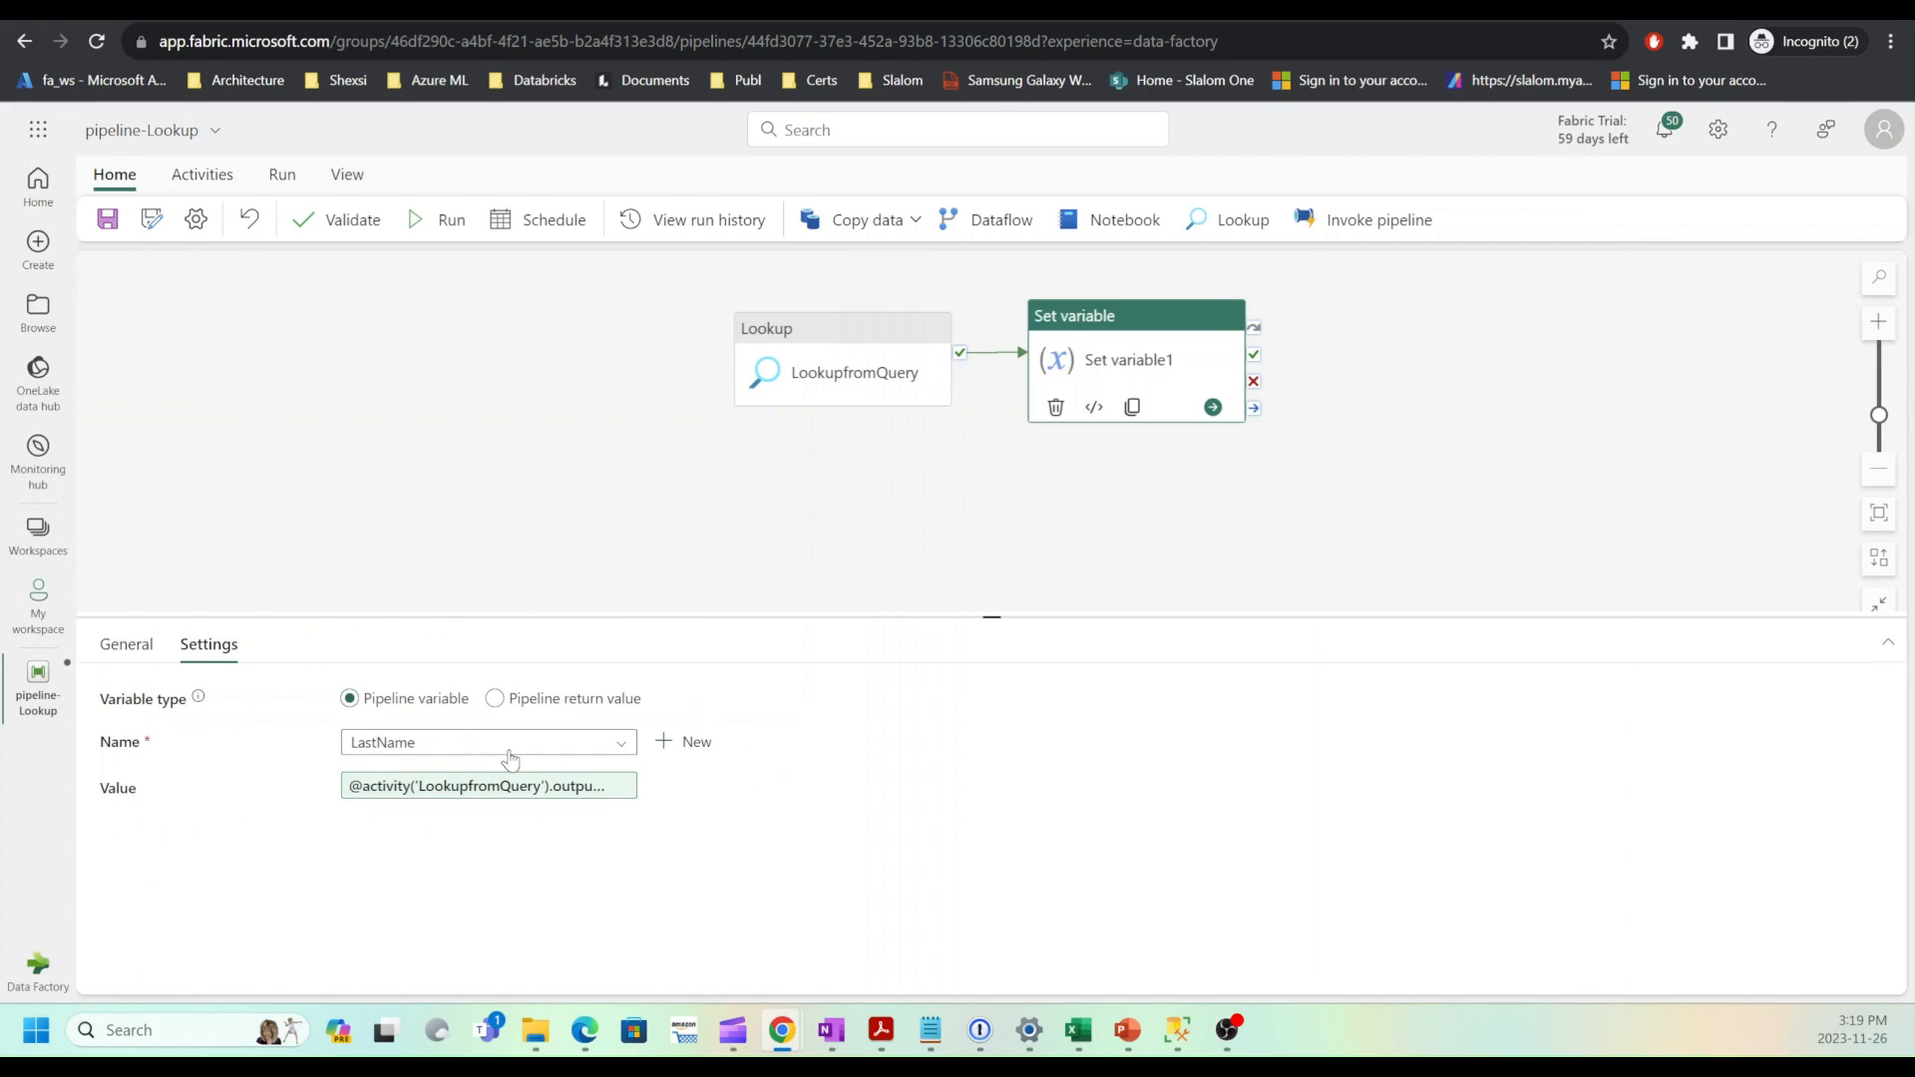
{"action": "left_click", "coordinate": [487, 742]}
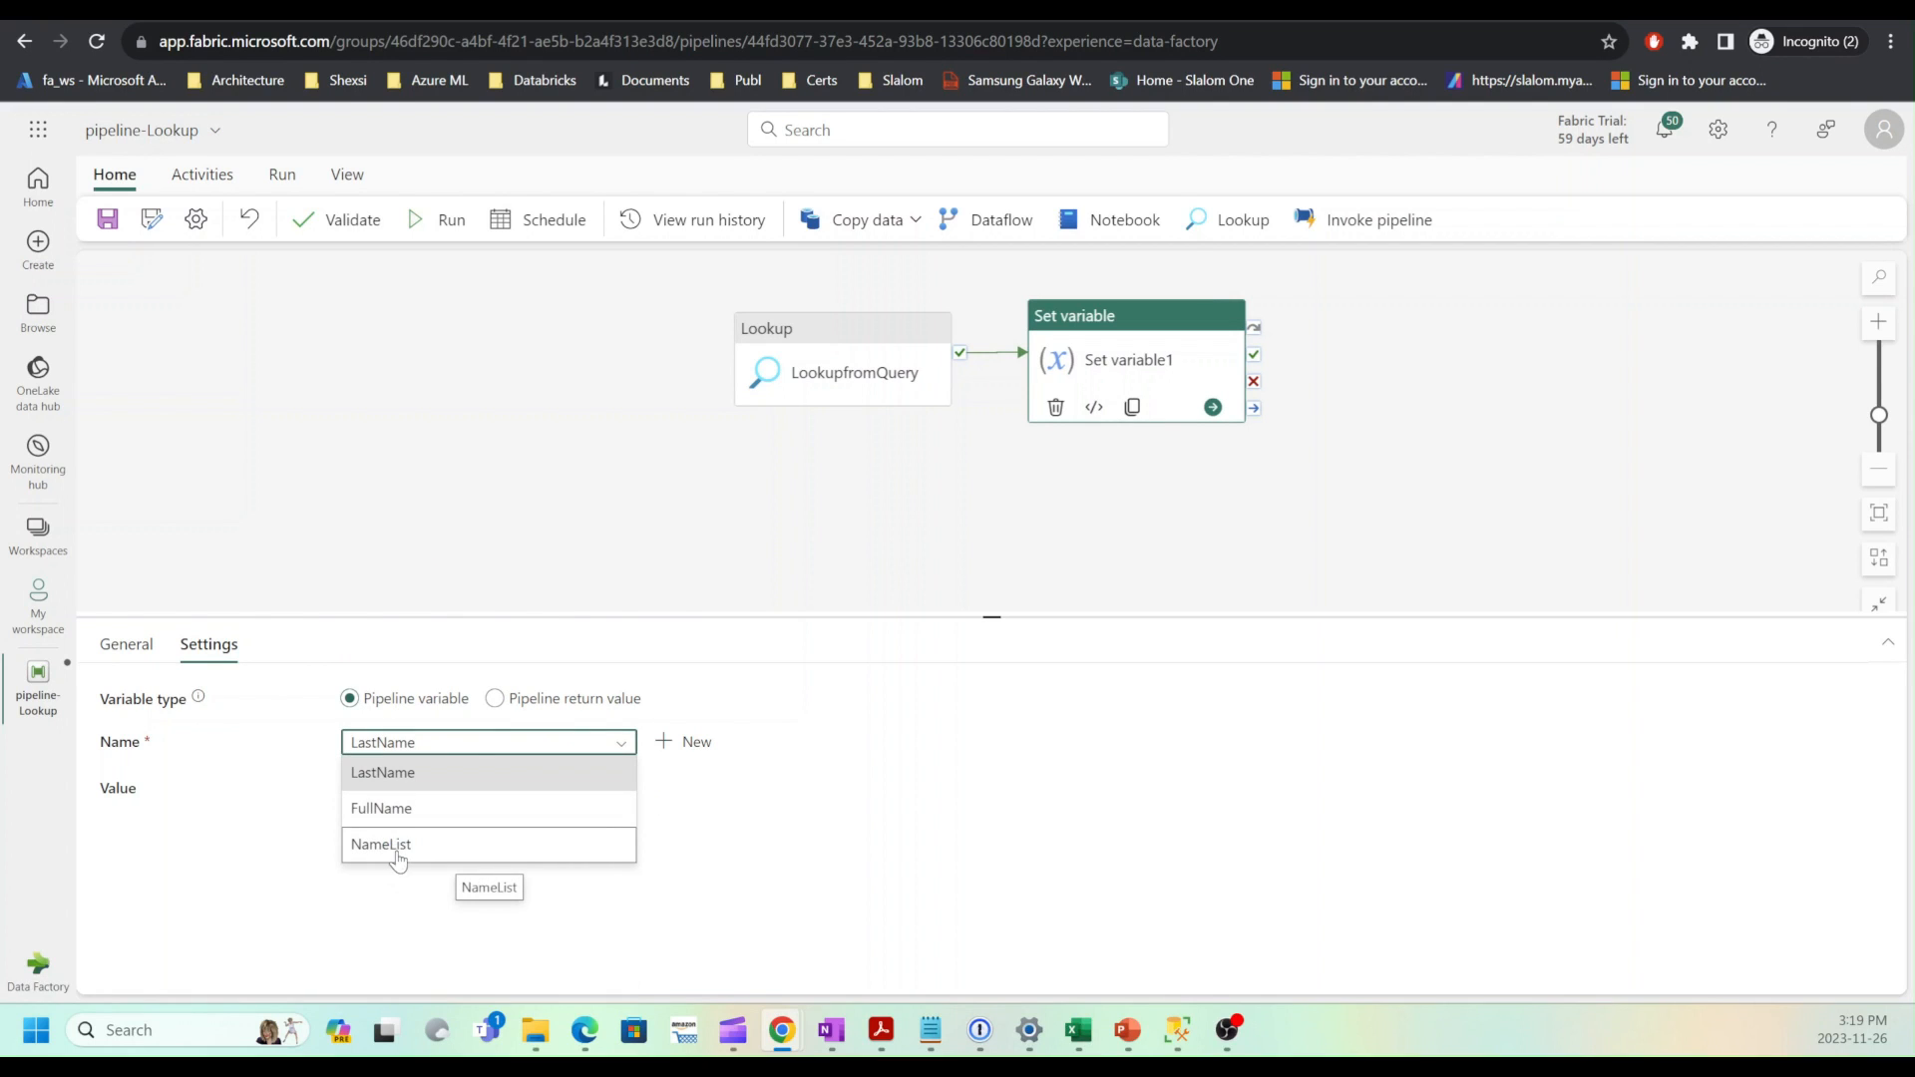
{"action": "left_click", "coordinate": [383, 844]}
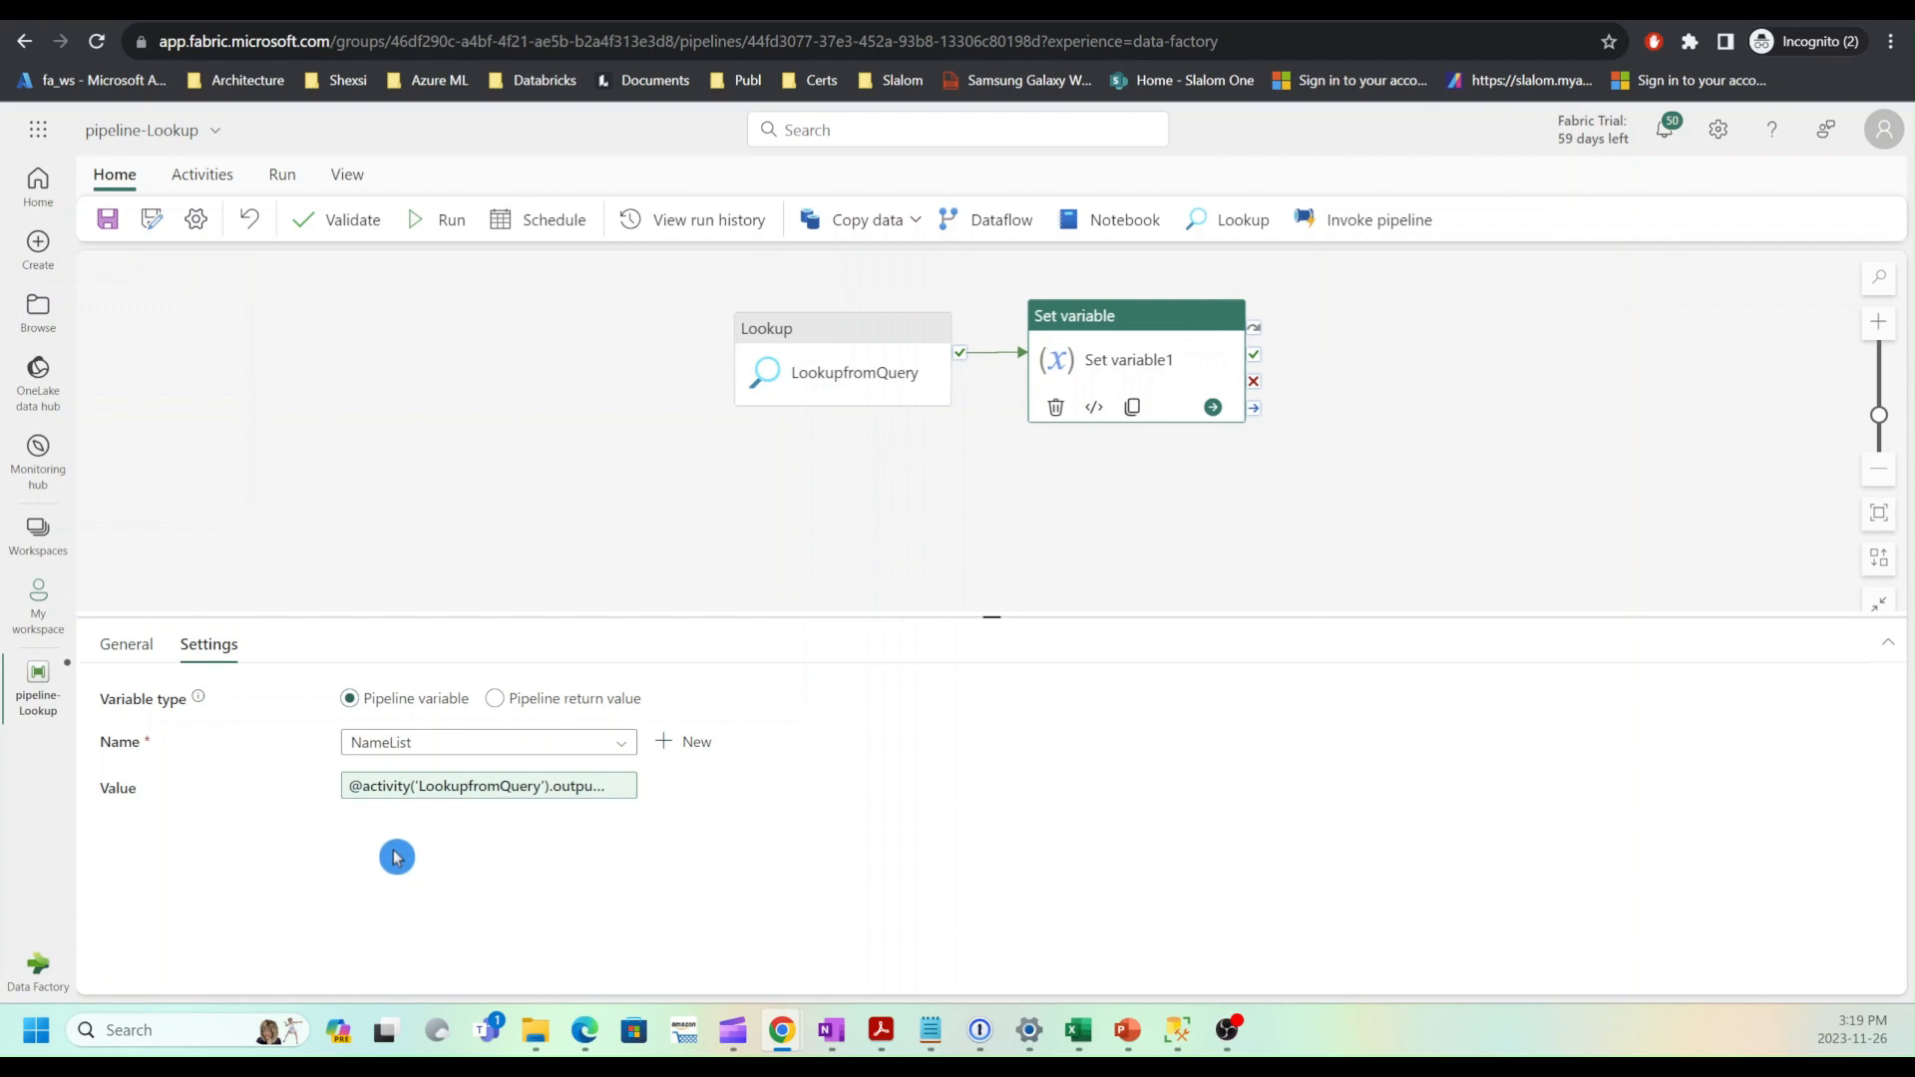
{"action": "mouse_move", "coordinate": [645, 545]}
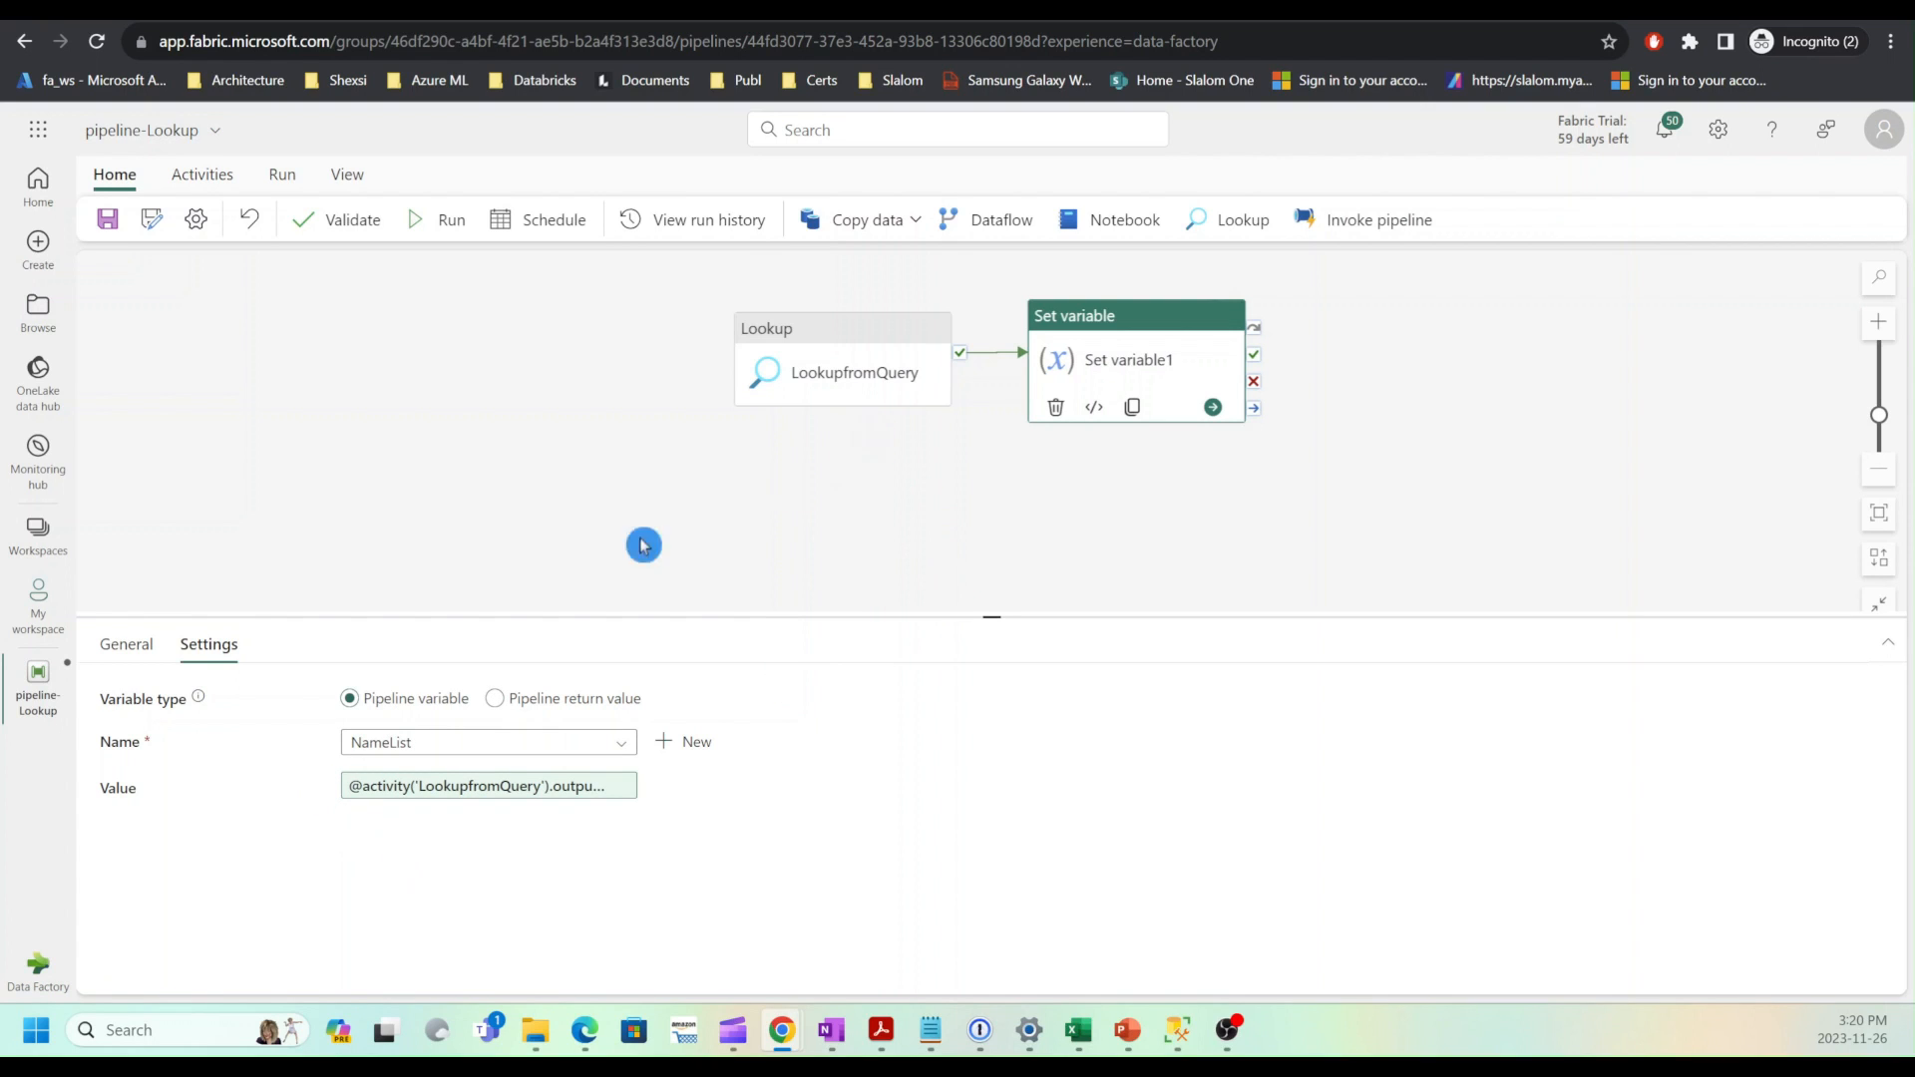
{"action": "mouse_move", "coordinate": [188, 758]}
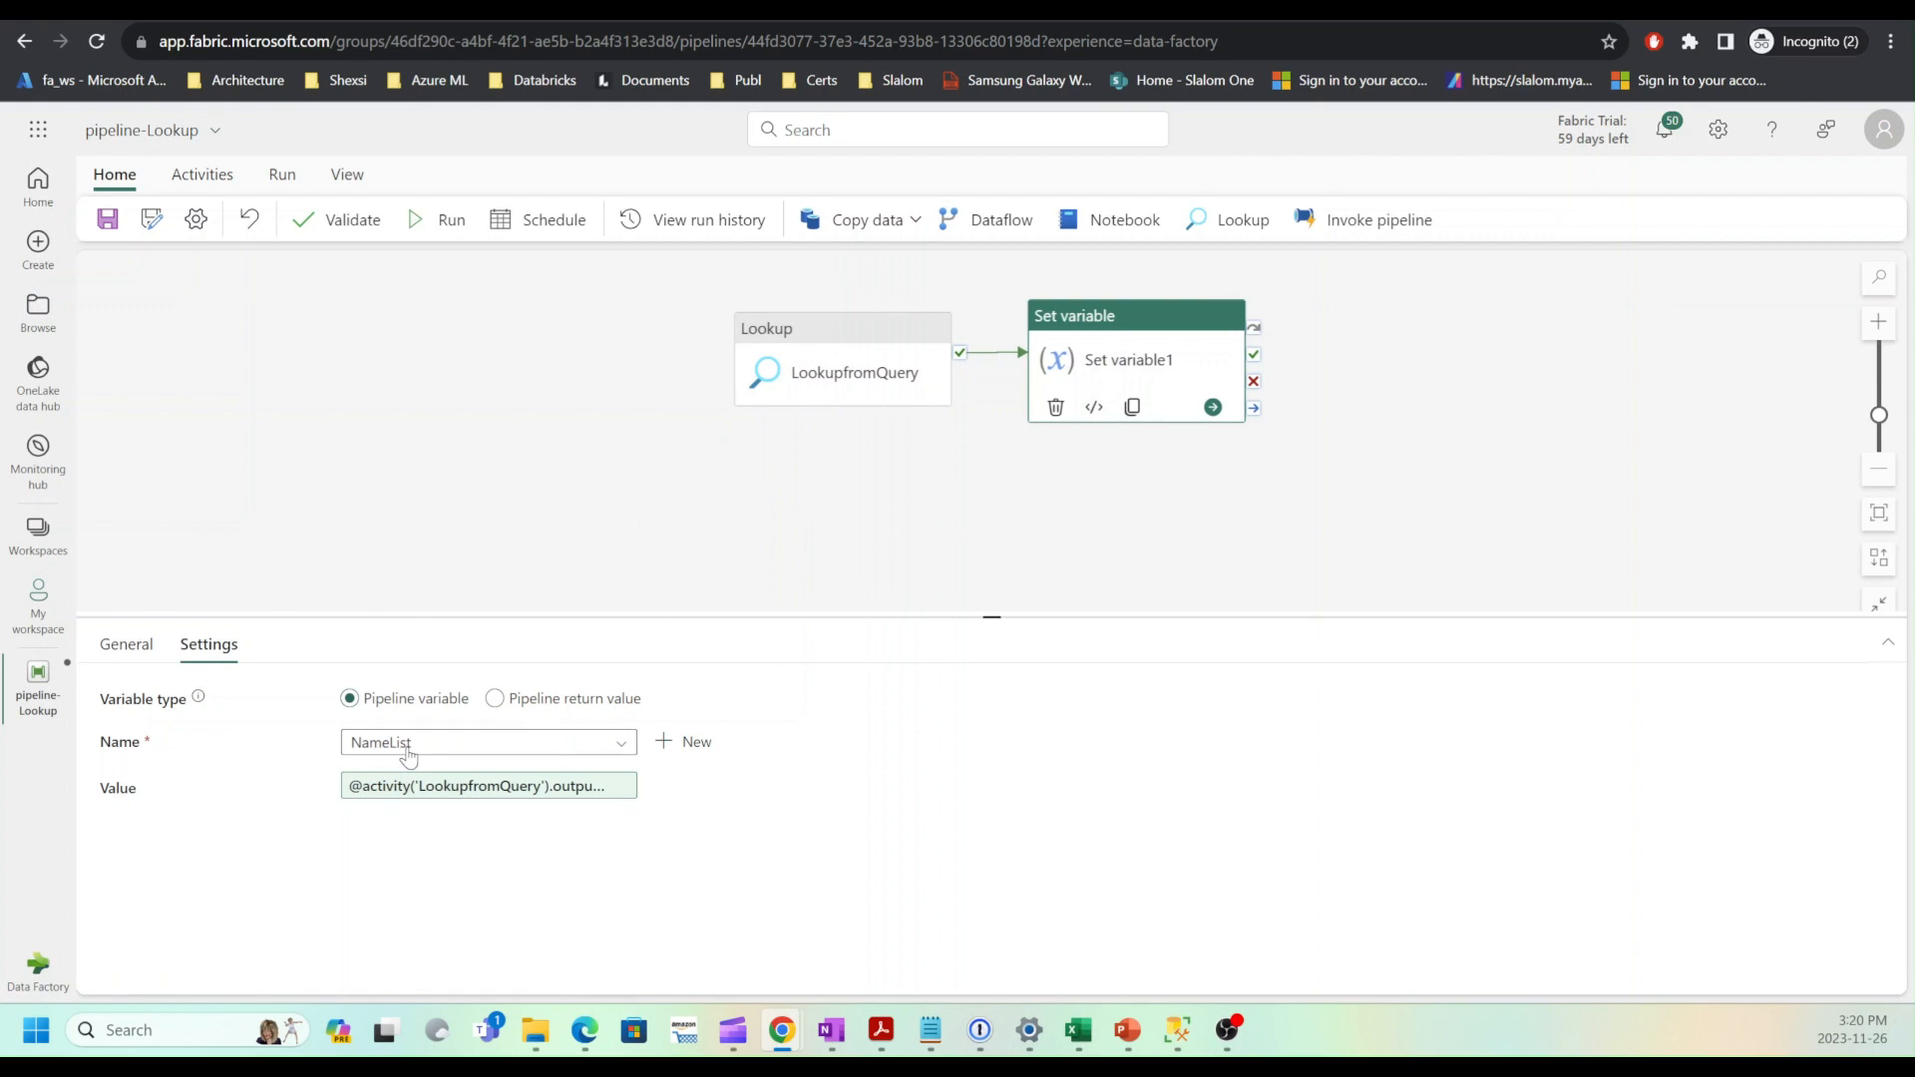
{"action": "left_click", "coordinate": [487, 786]}
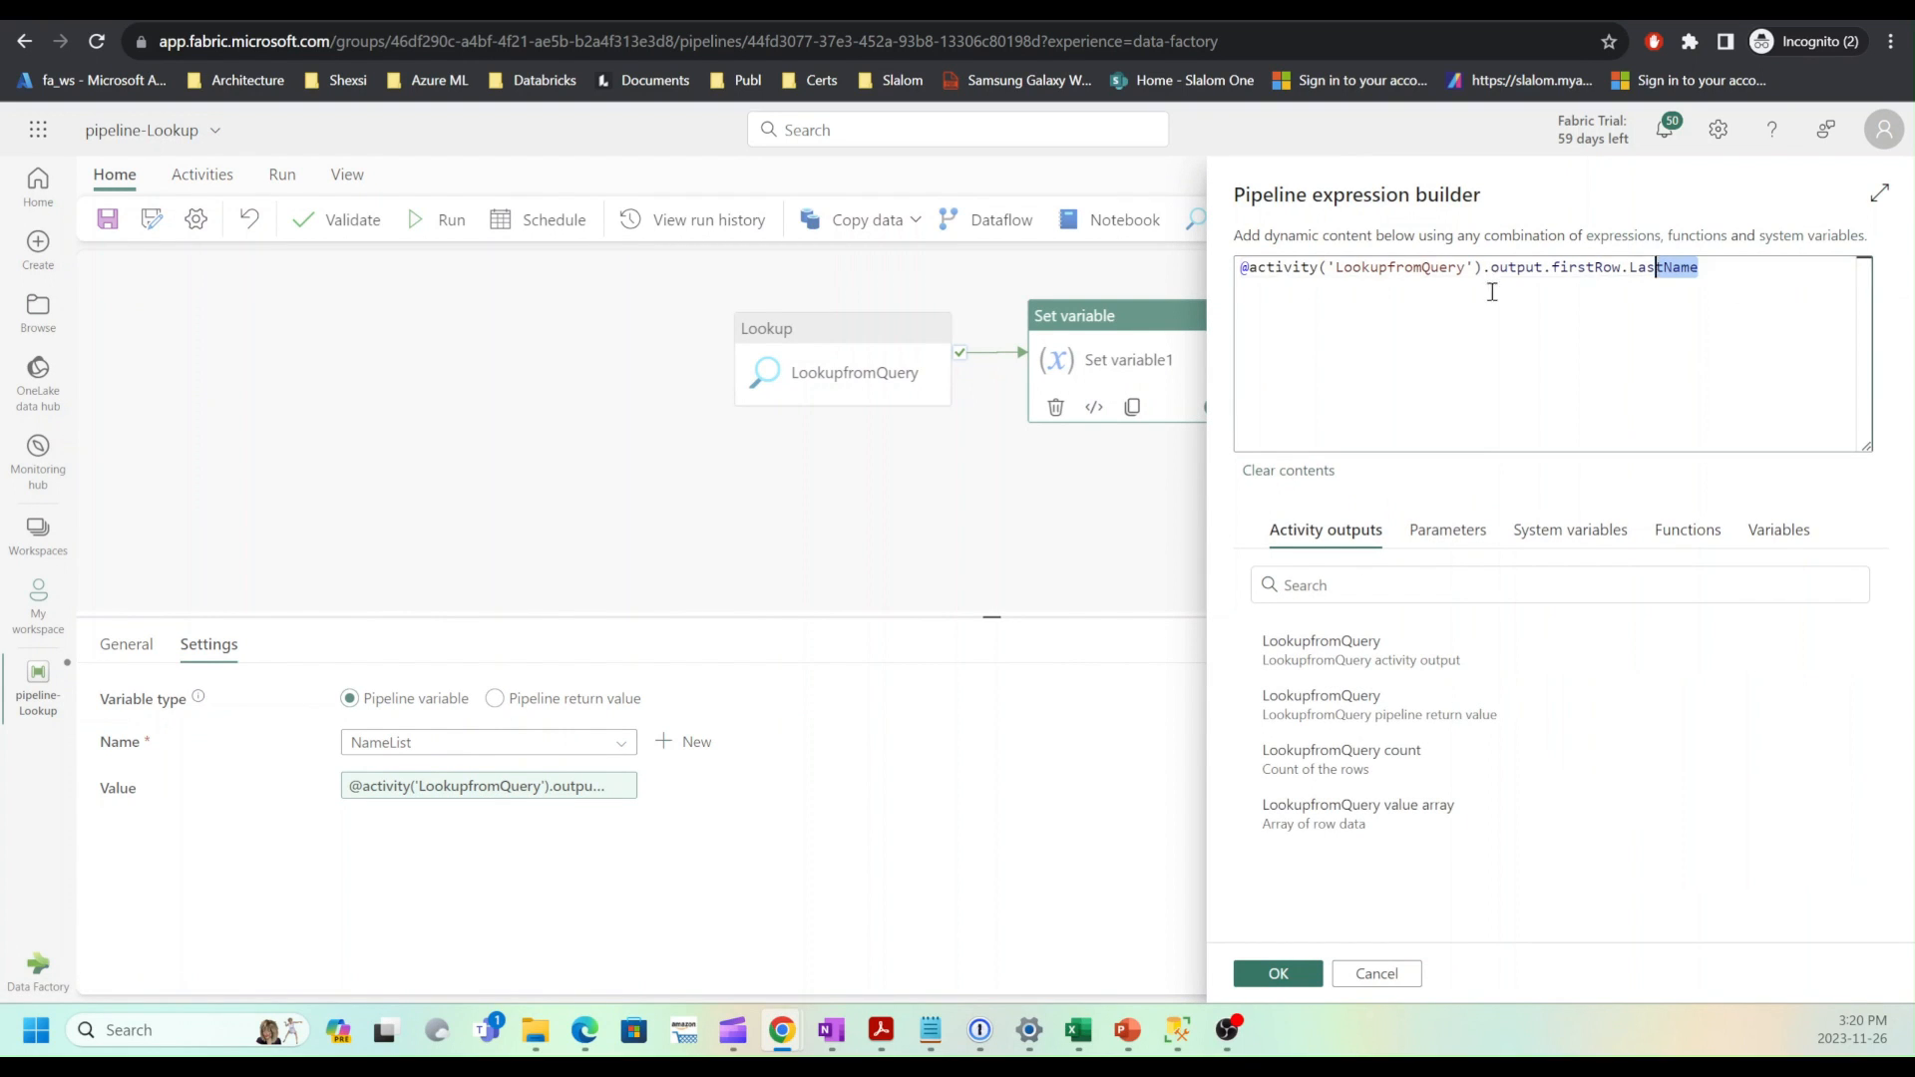
{"action": "left_click", "coordinate": [1287, 471]}
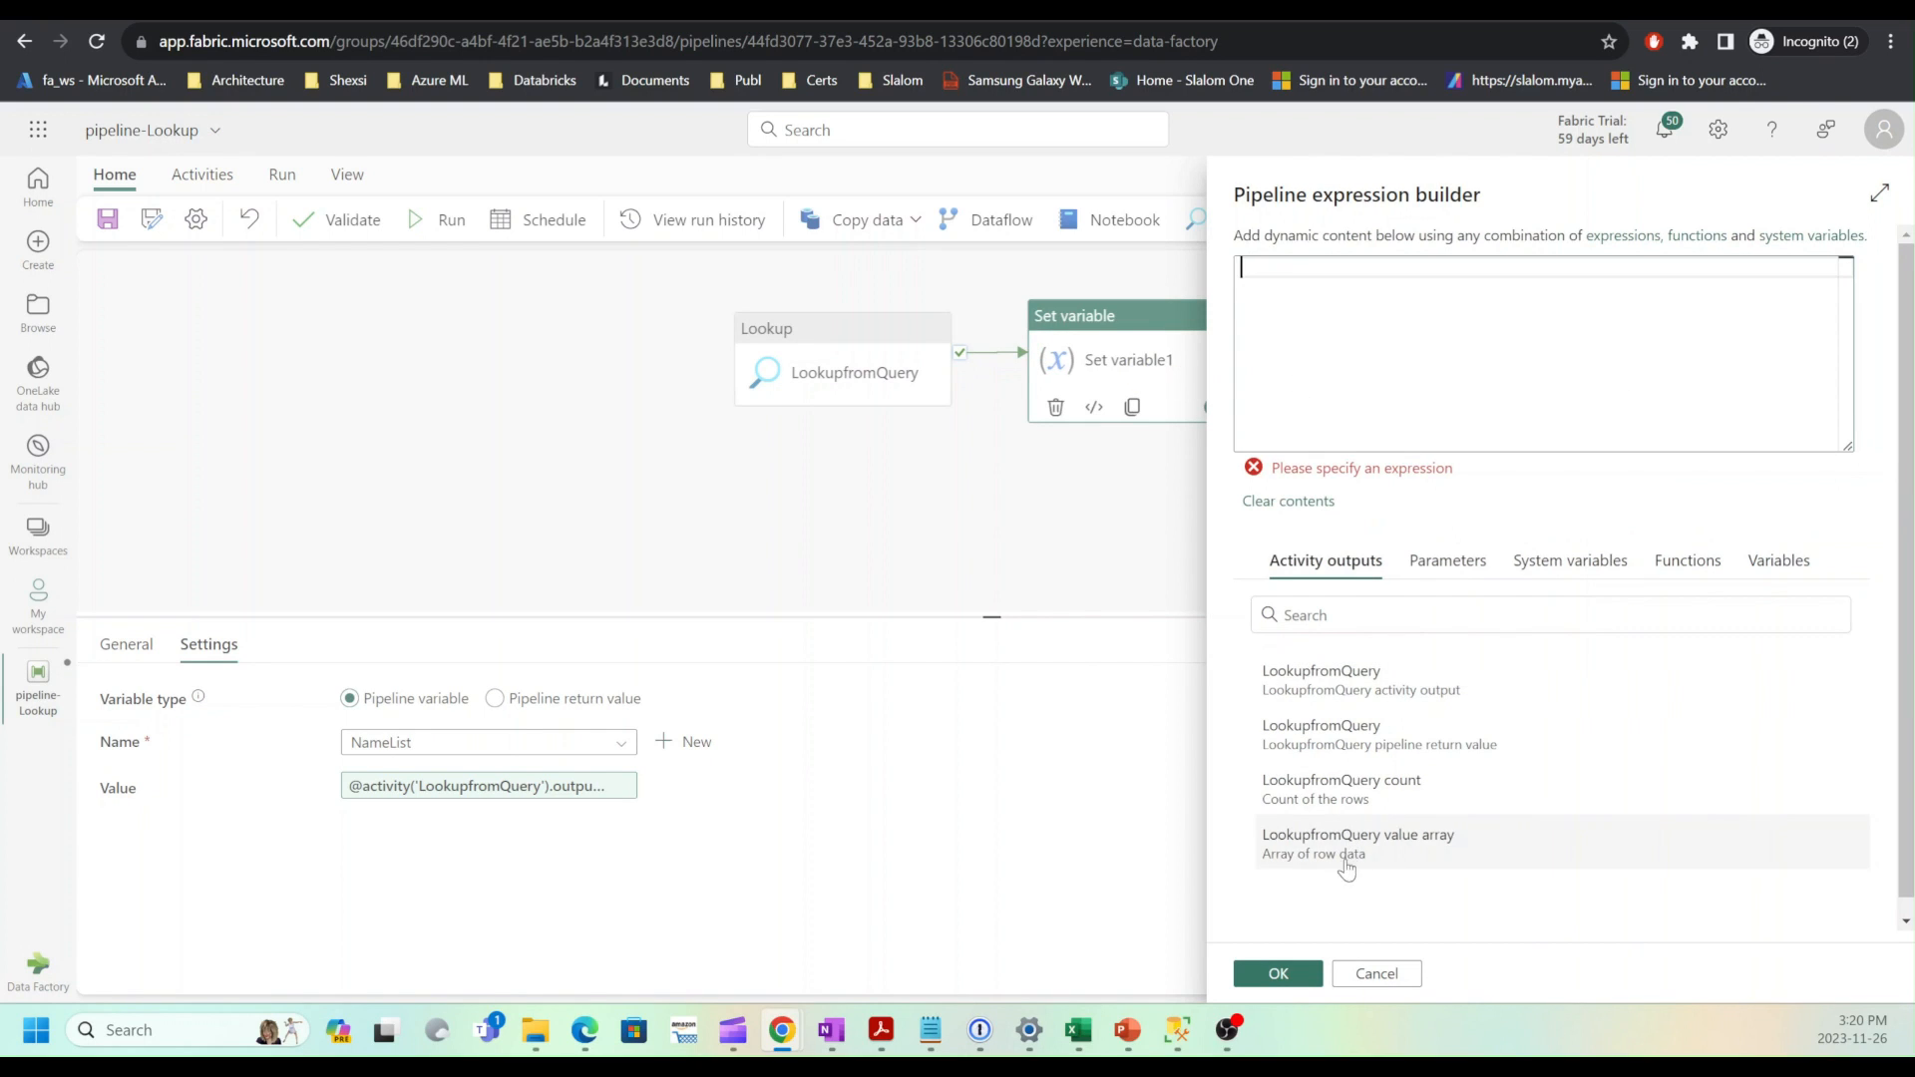
{"action": "mouse_move", "coordinate": [1444, 849]}
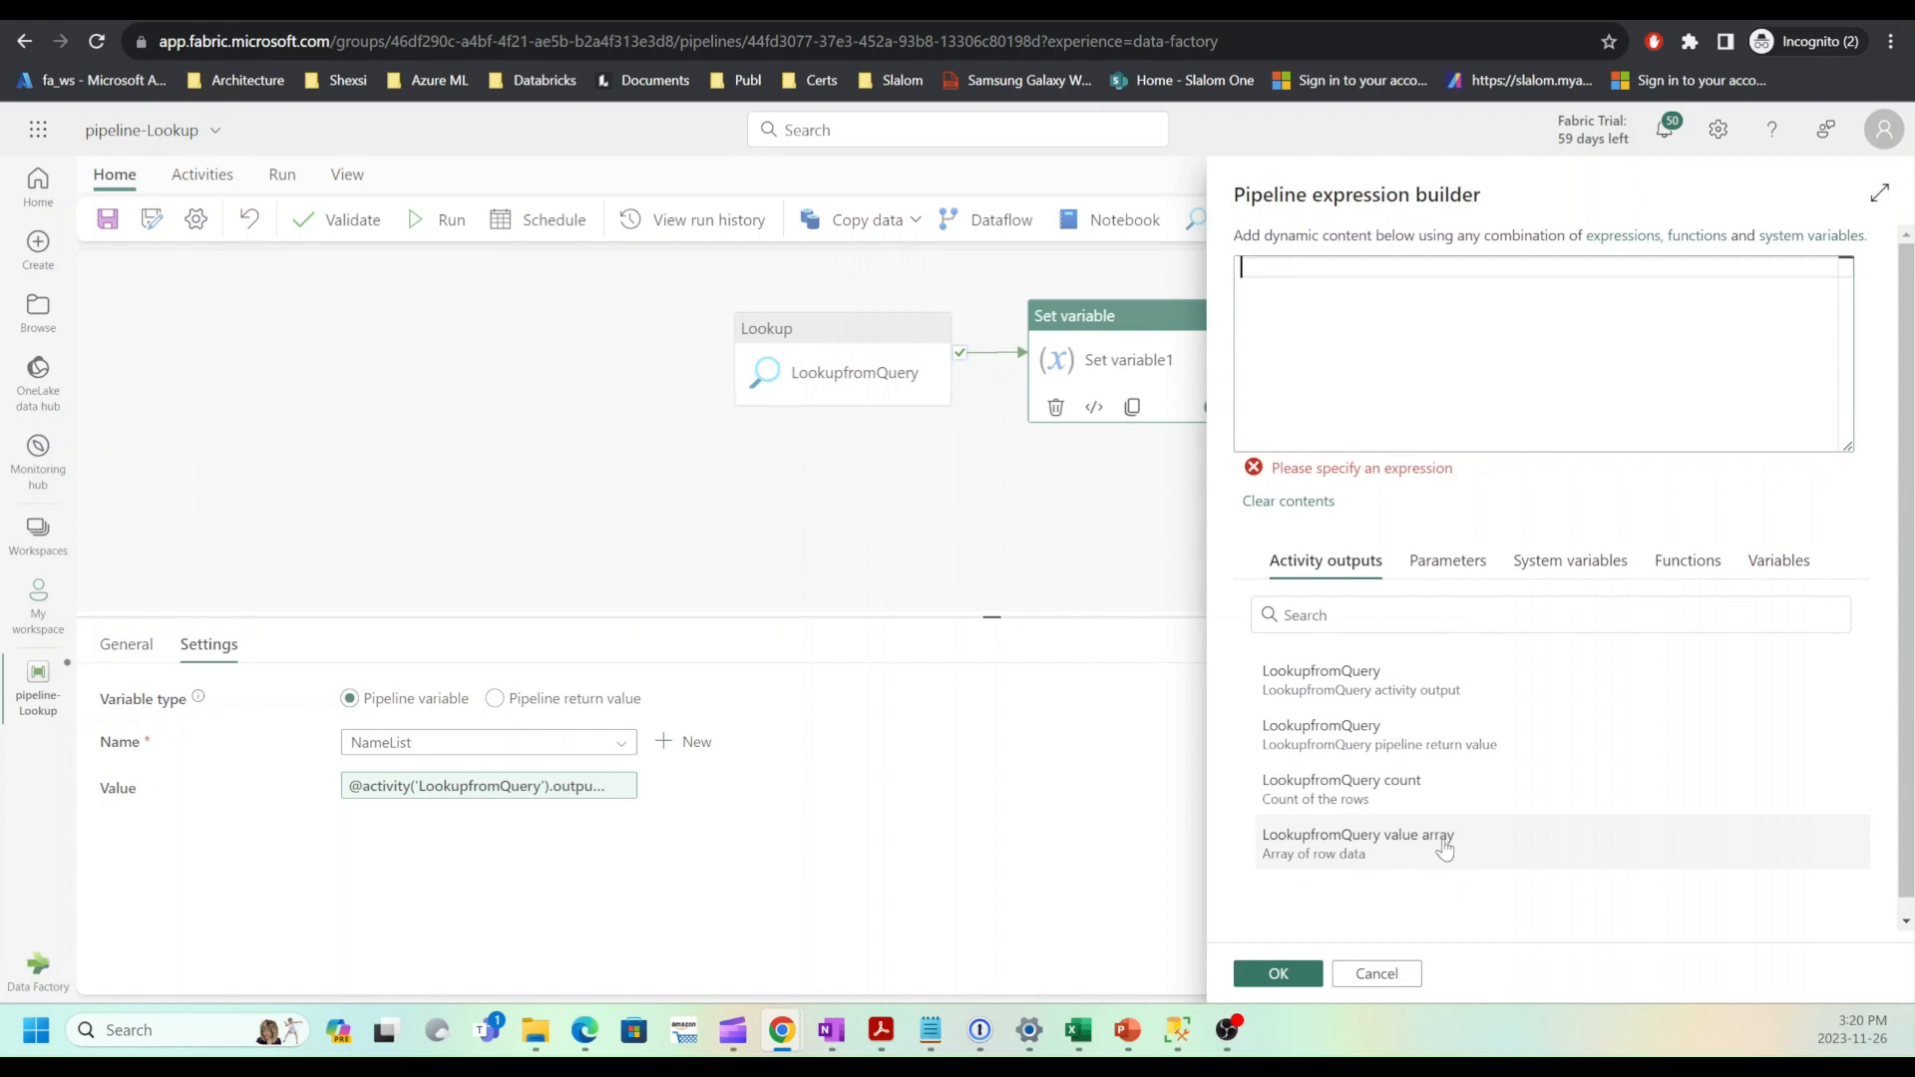
{"action": "left_click", "coordinate": [1356, 842]}
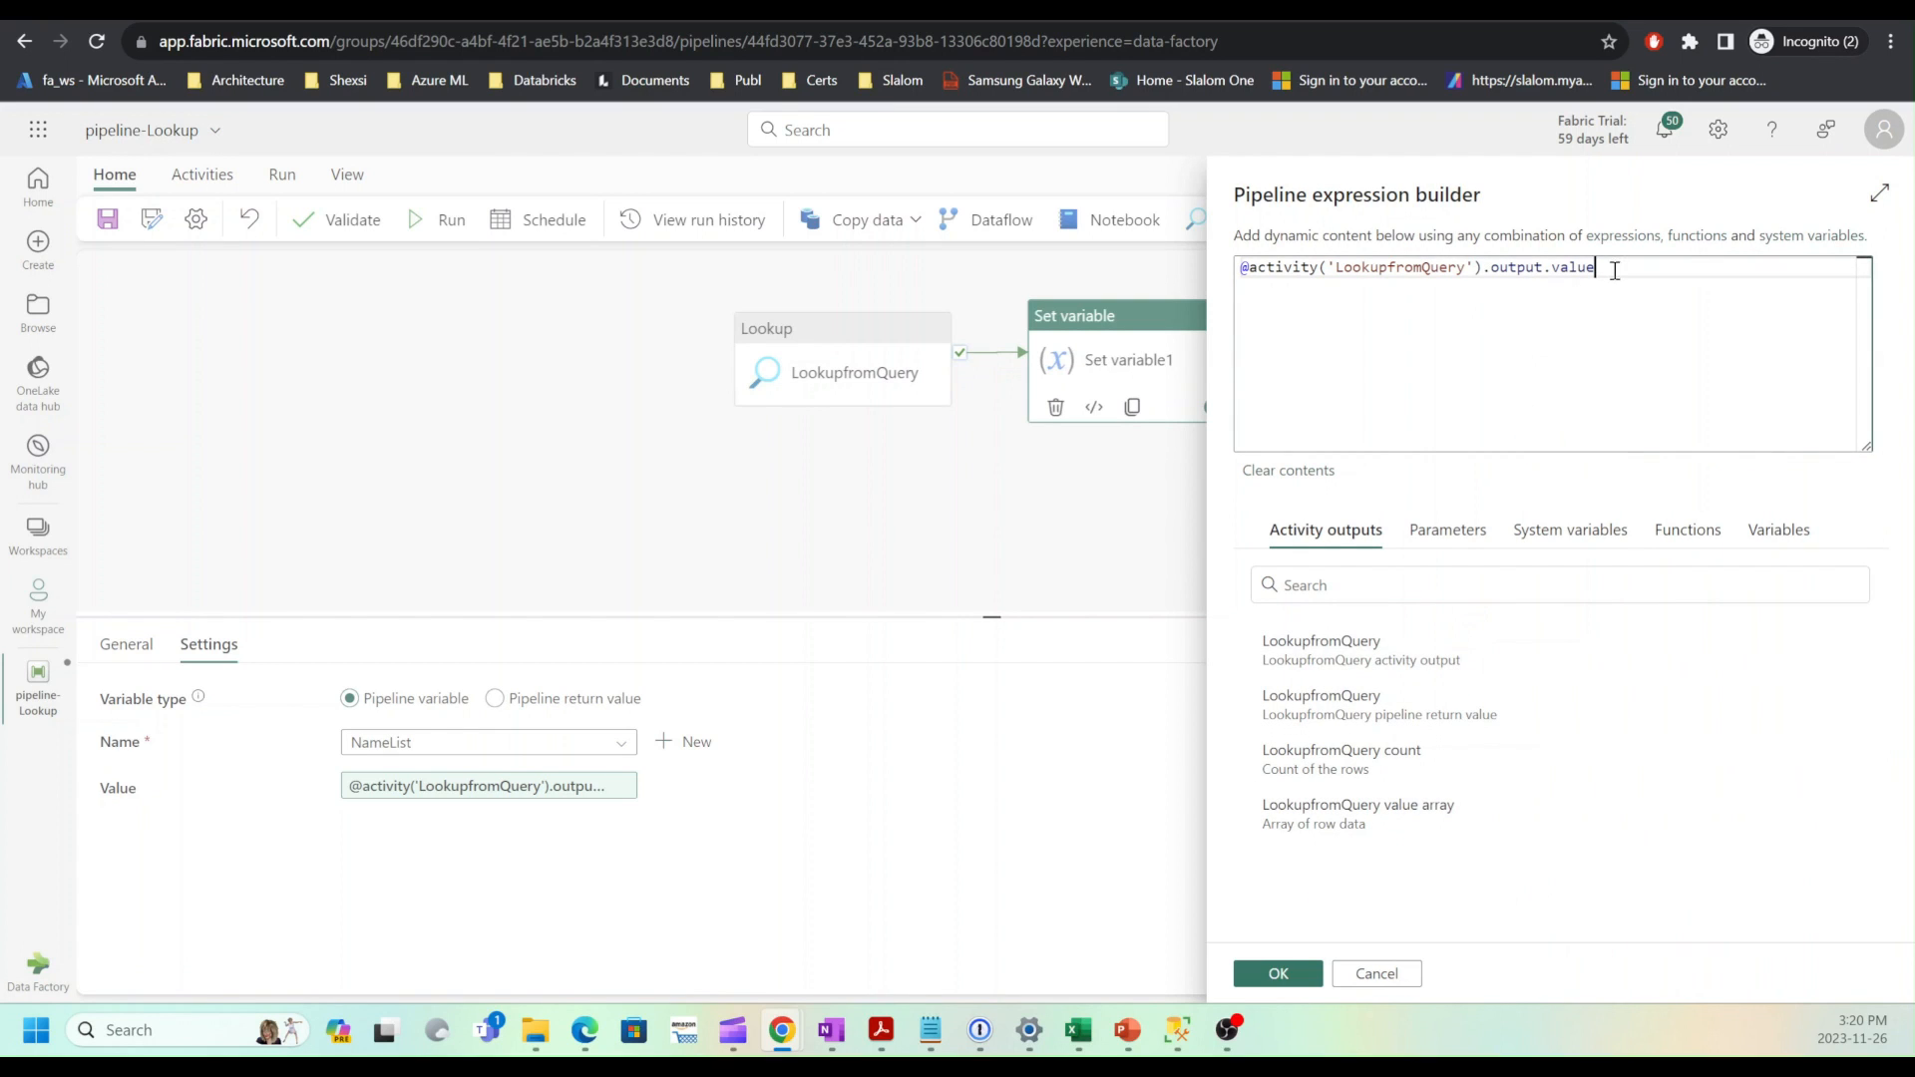
{"action": "left_click", "coordinate": [1277, 973]}
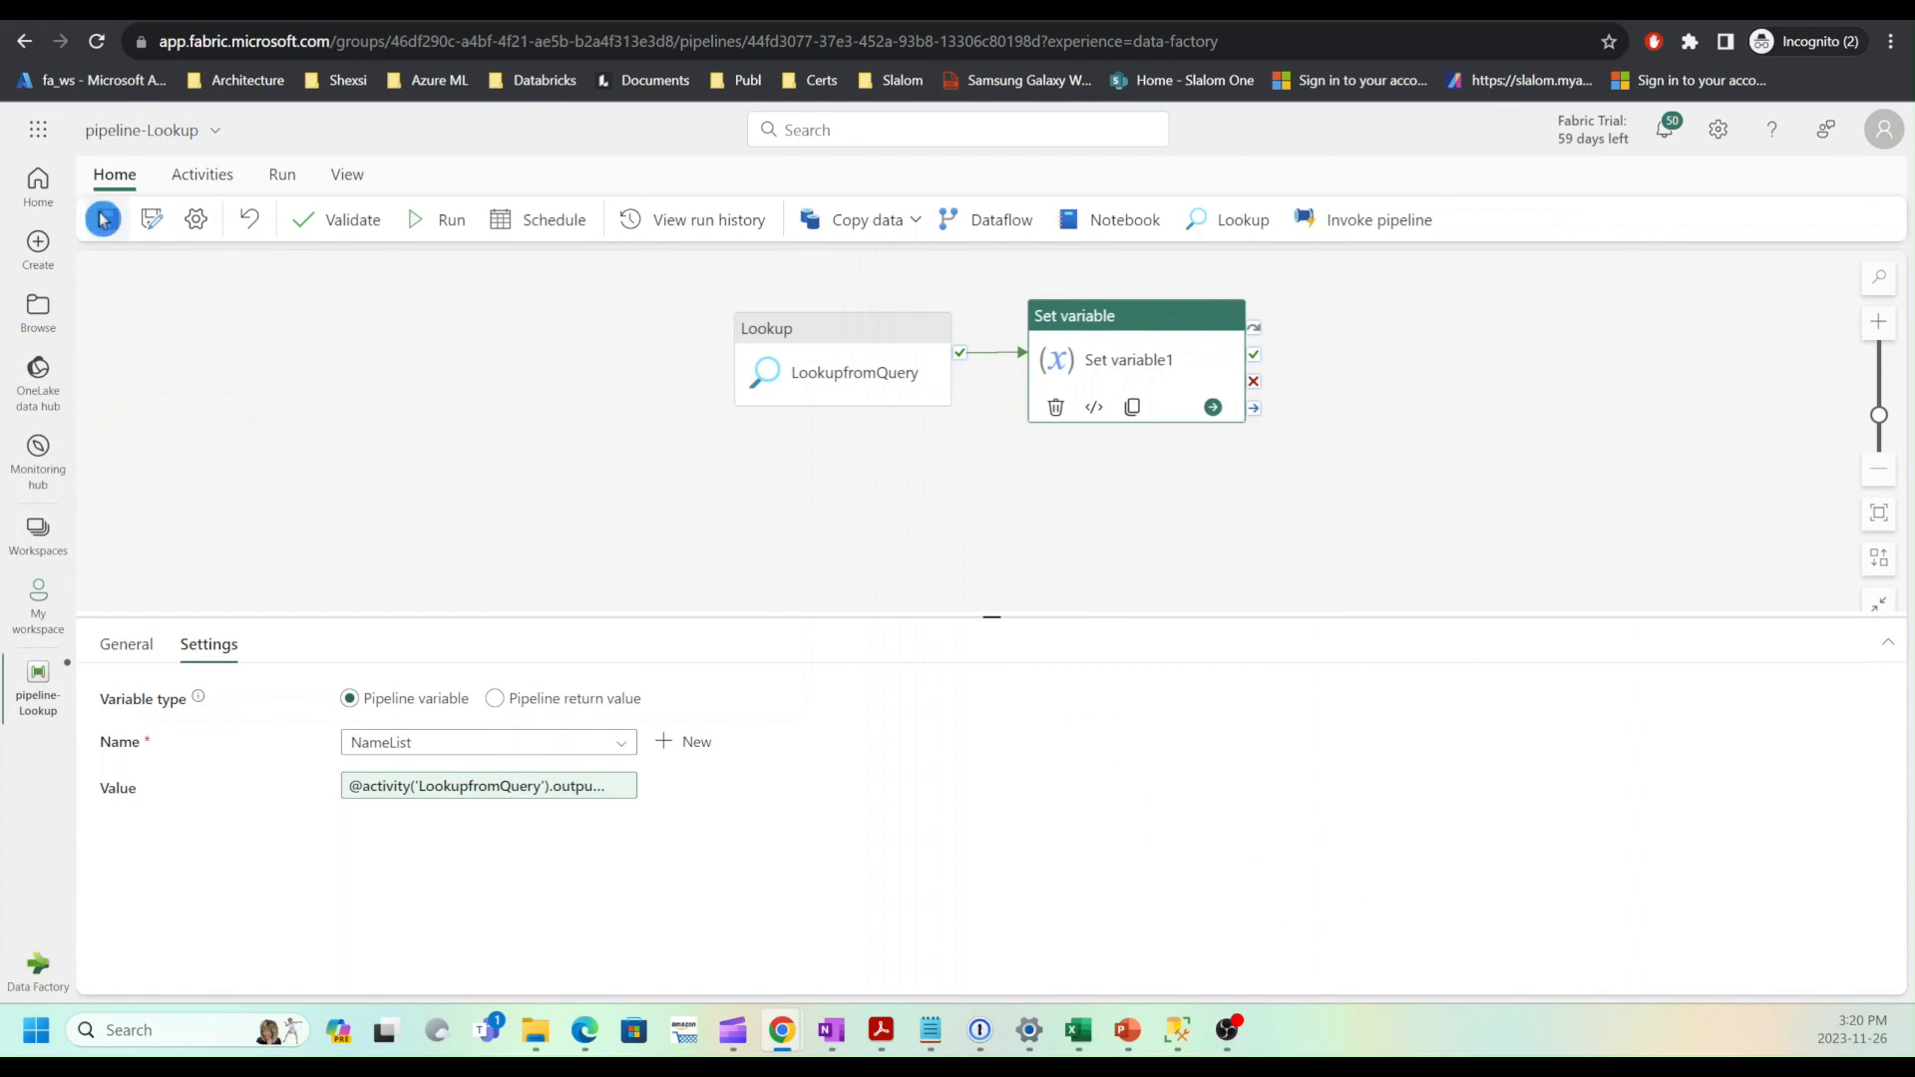
Step: Save the pipeline and run it until LookupfromQuery and Set variable1 show Succeeded
{"action": "left_click", "coordinate": [450, 219]}
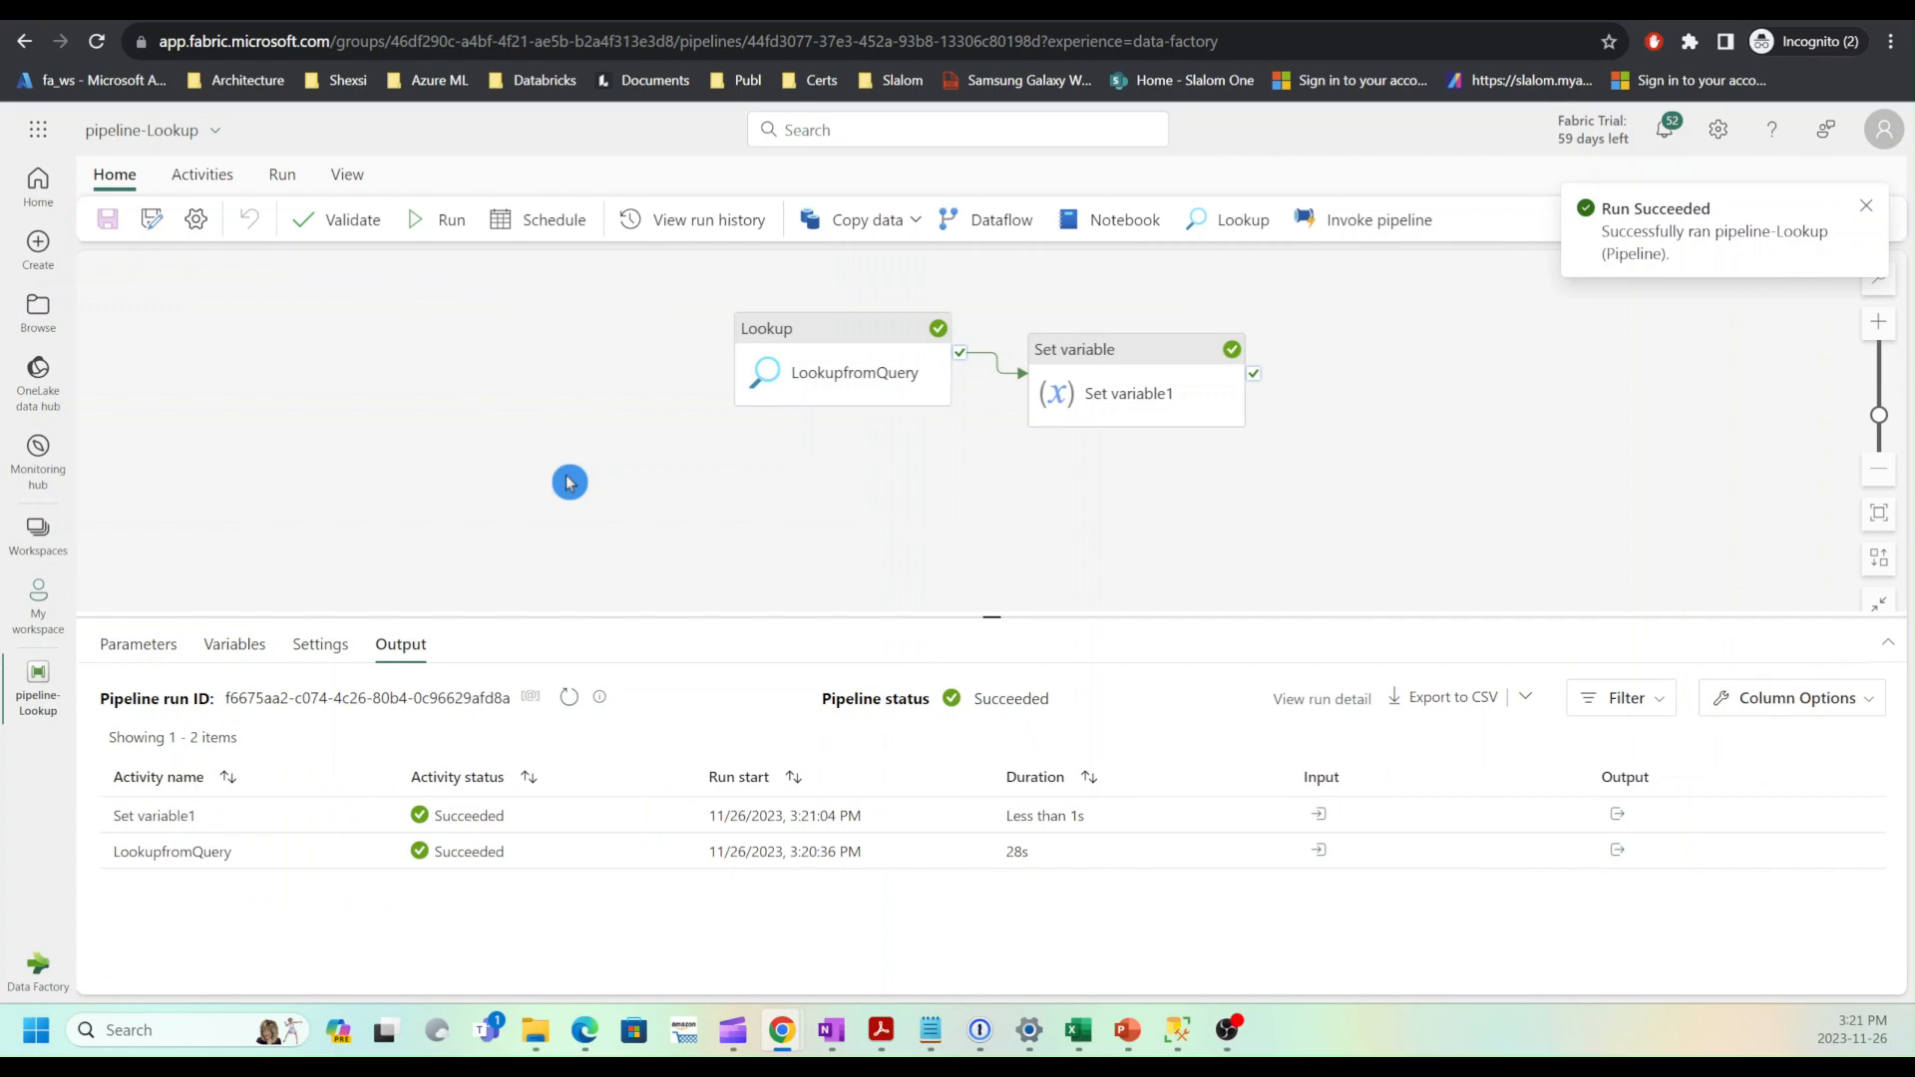
{"action": "left_click", "coordinate": [1865, 205]}
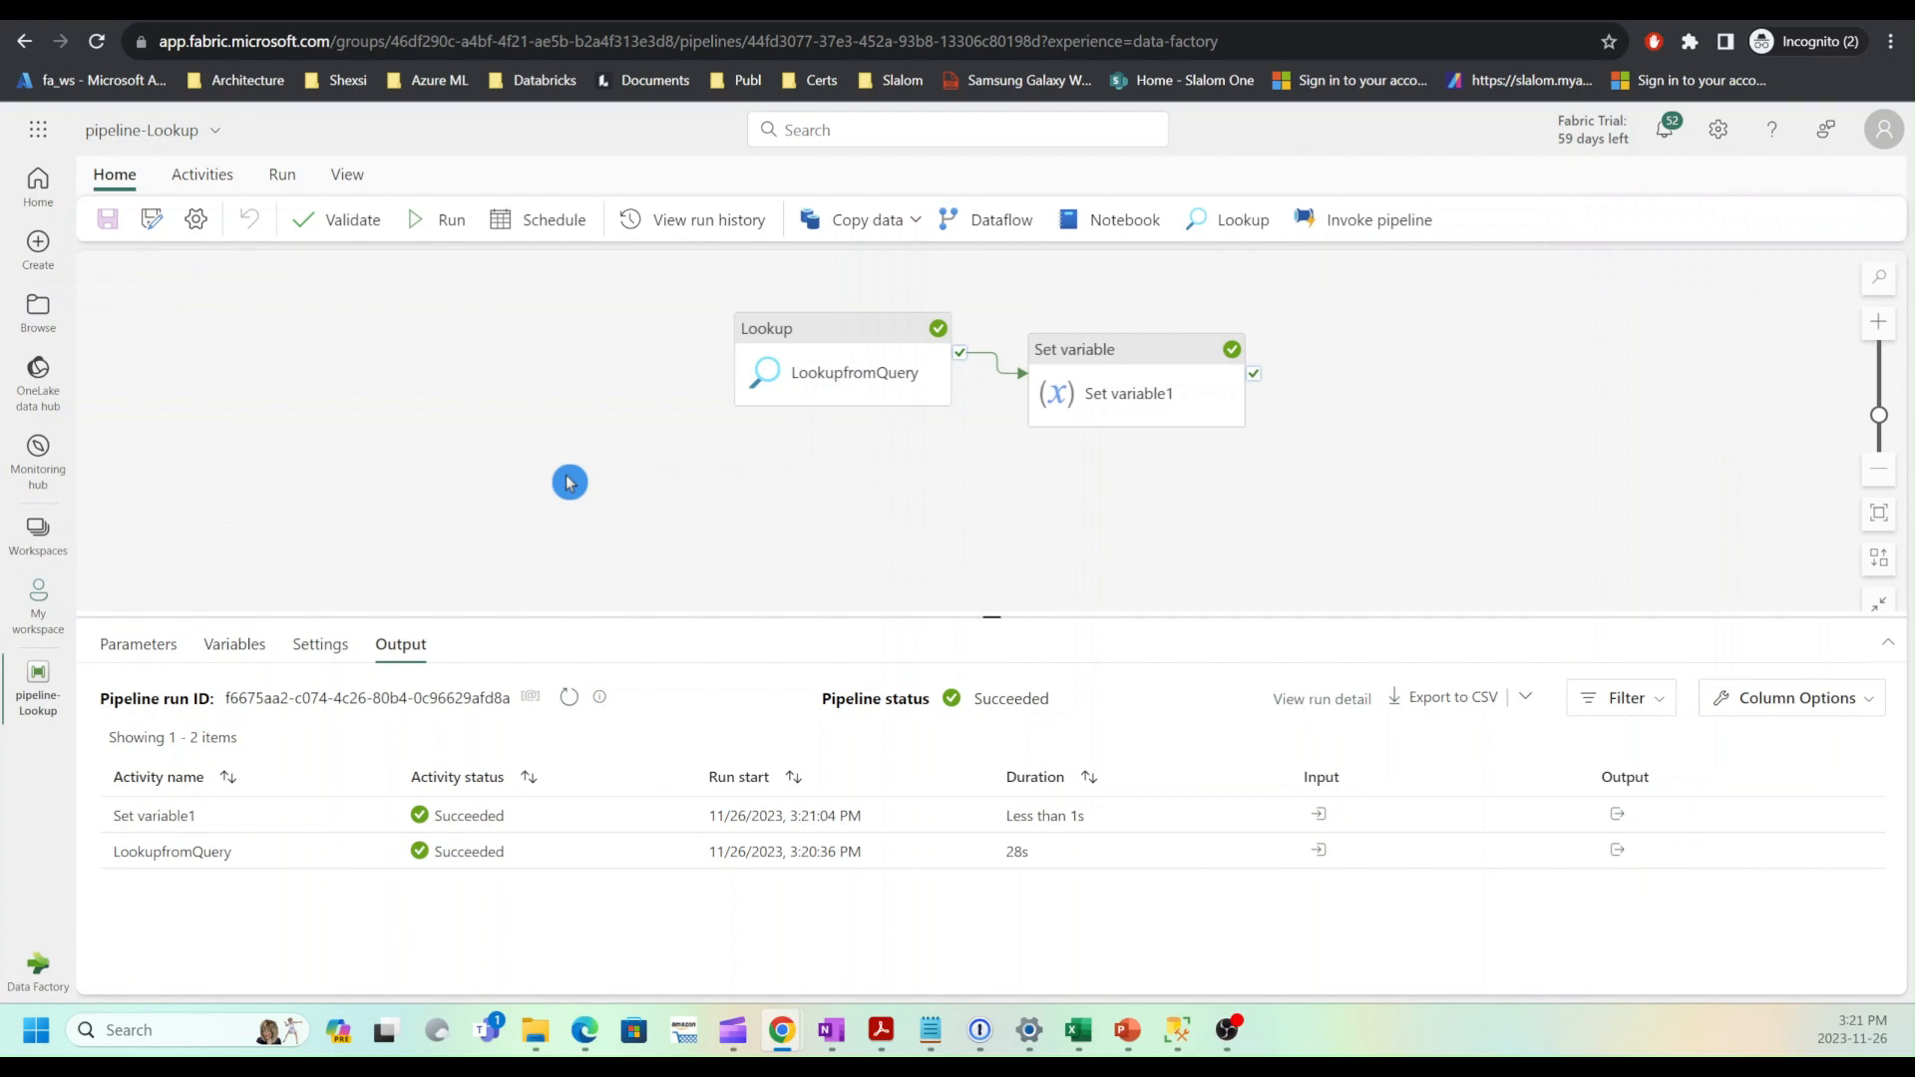
{"action": "mouse_move", "coordinate": [606, 495]}
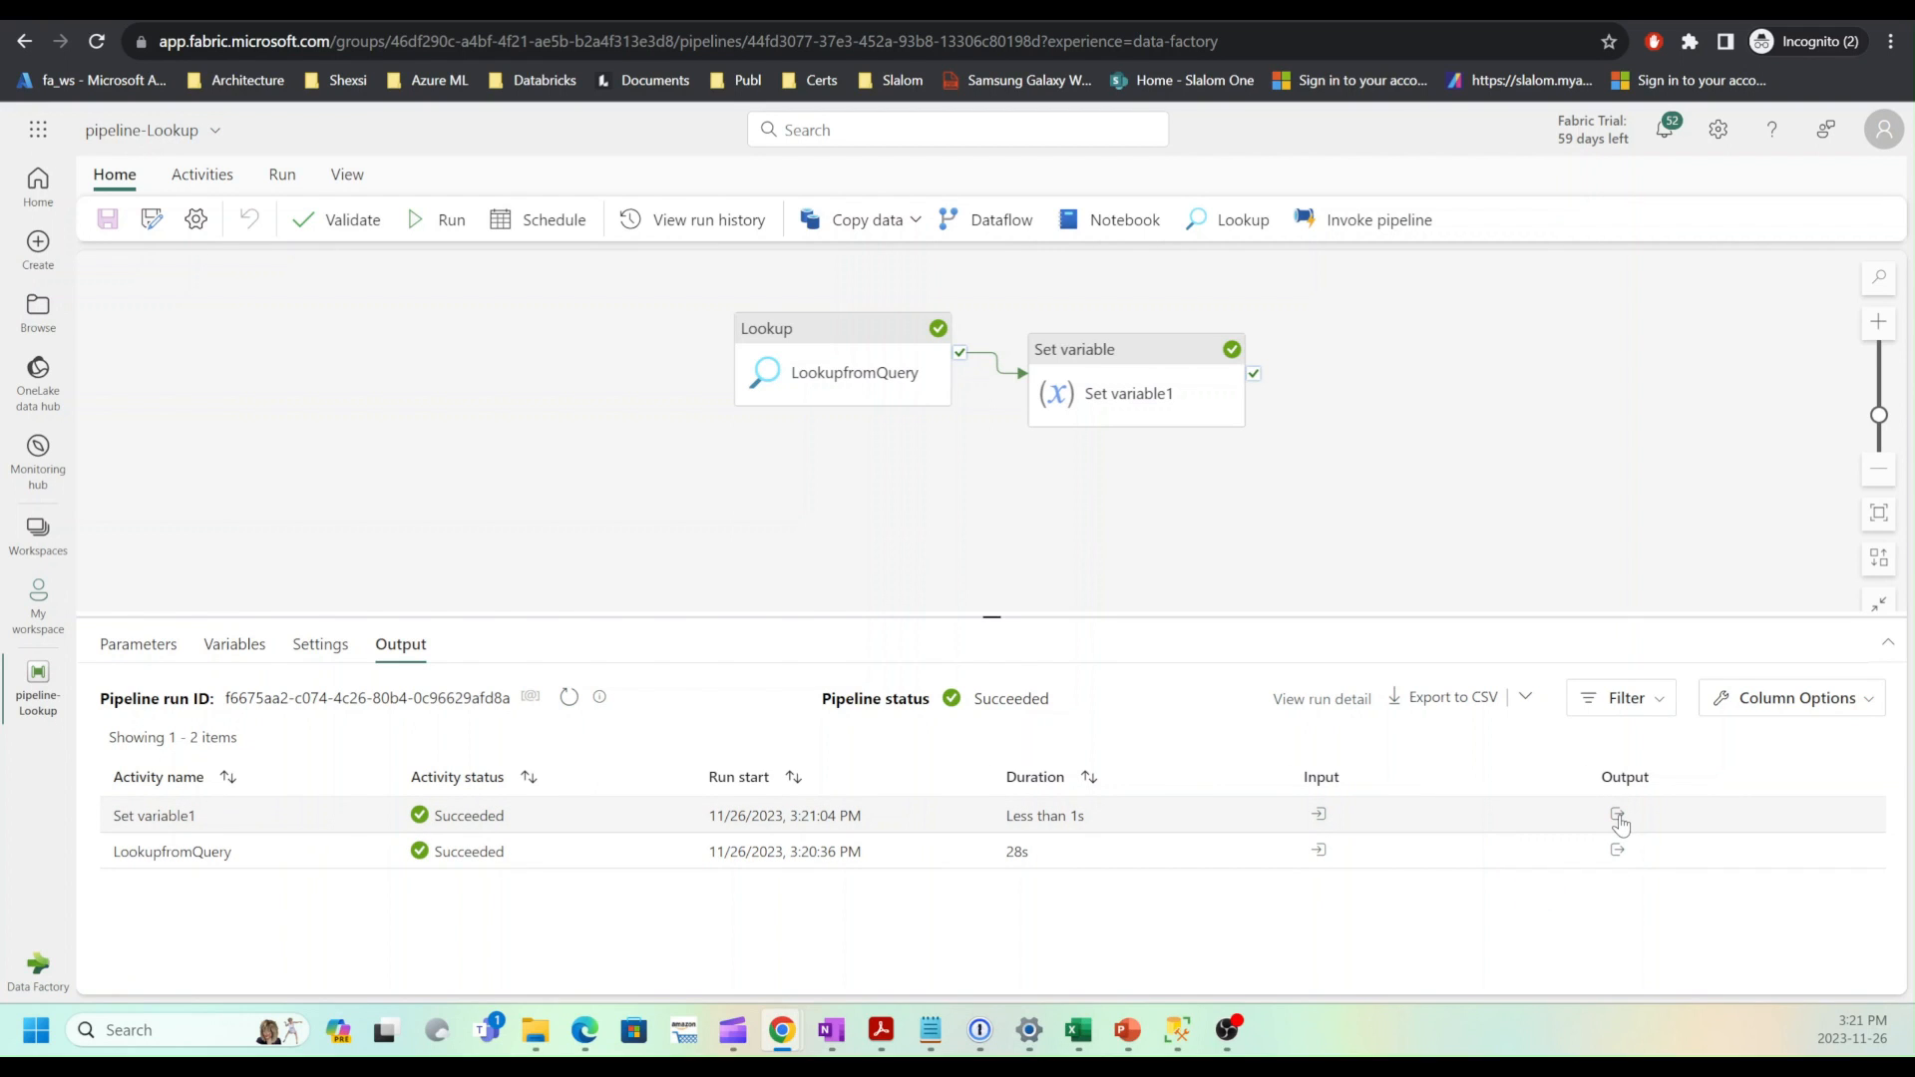
{"action": "left_click", "coordinate": [1618, 814]}
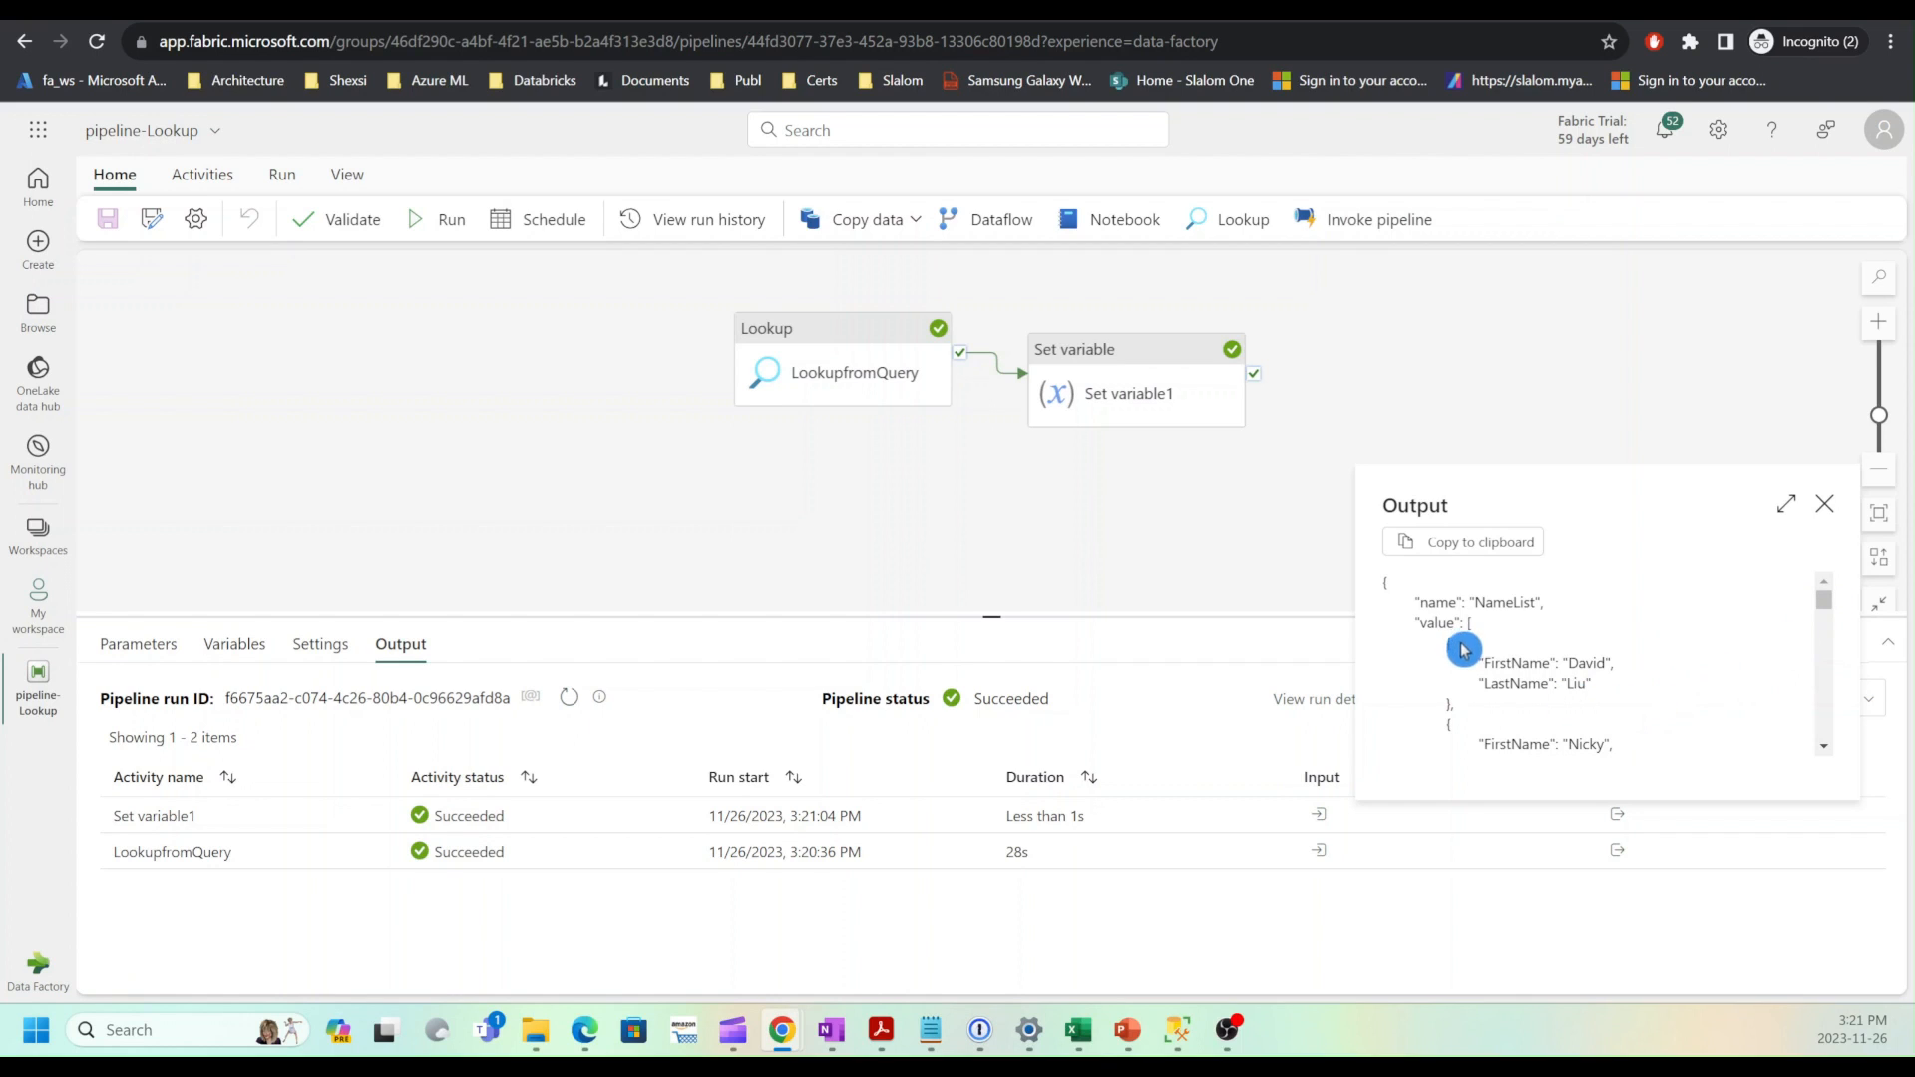
{"action": "scroll", "scroll_direction": "down", "scroll_amount": 3}
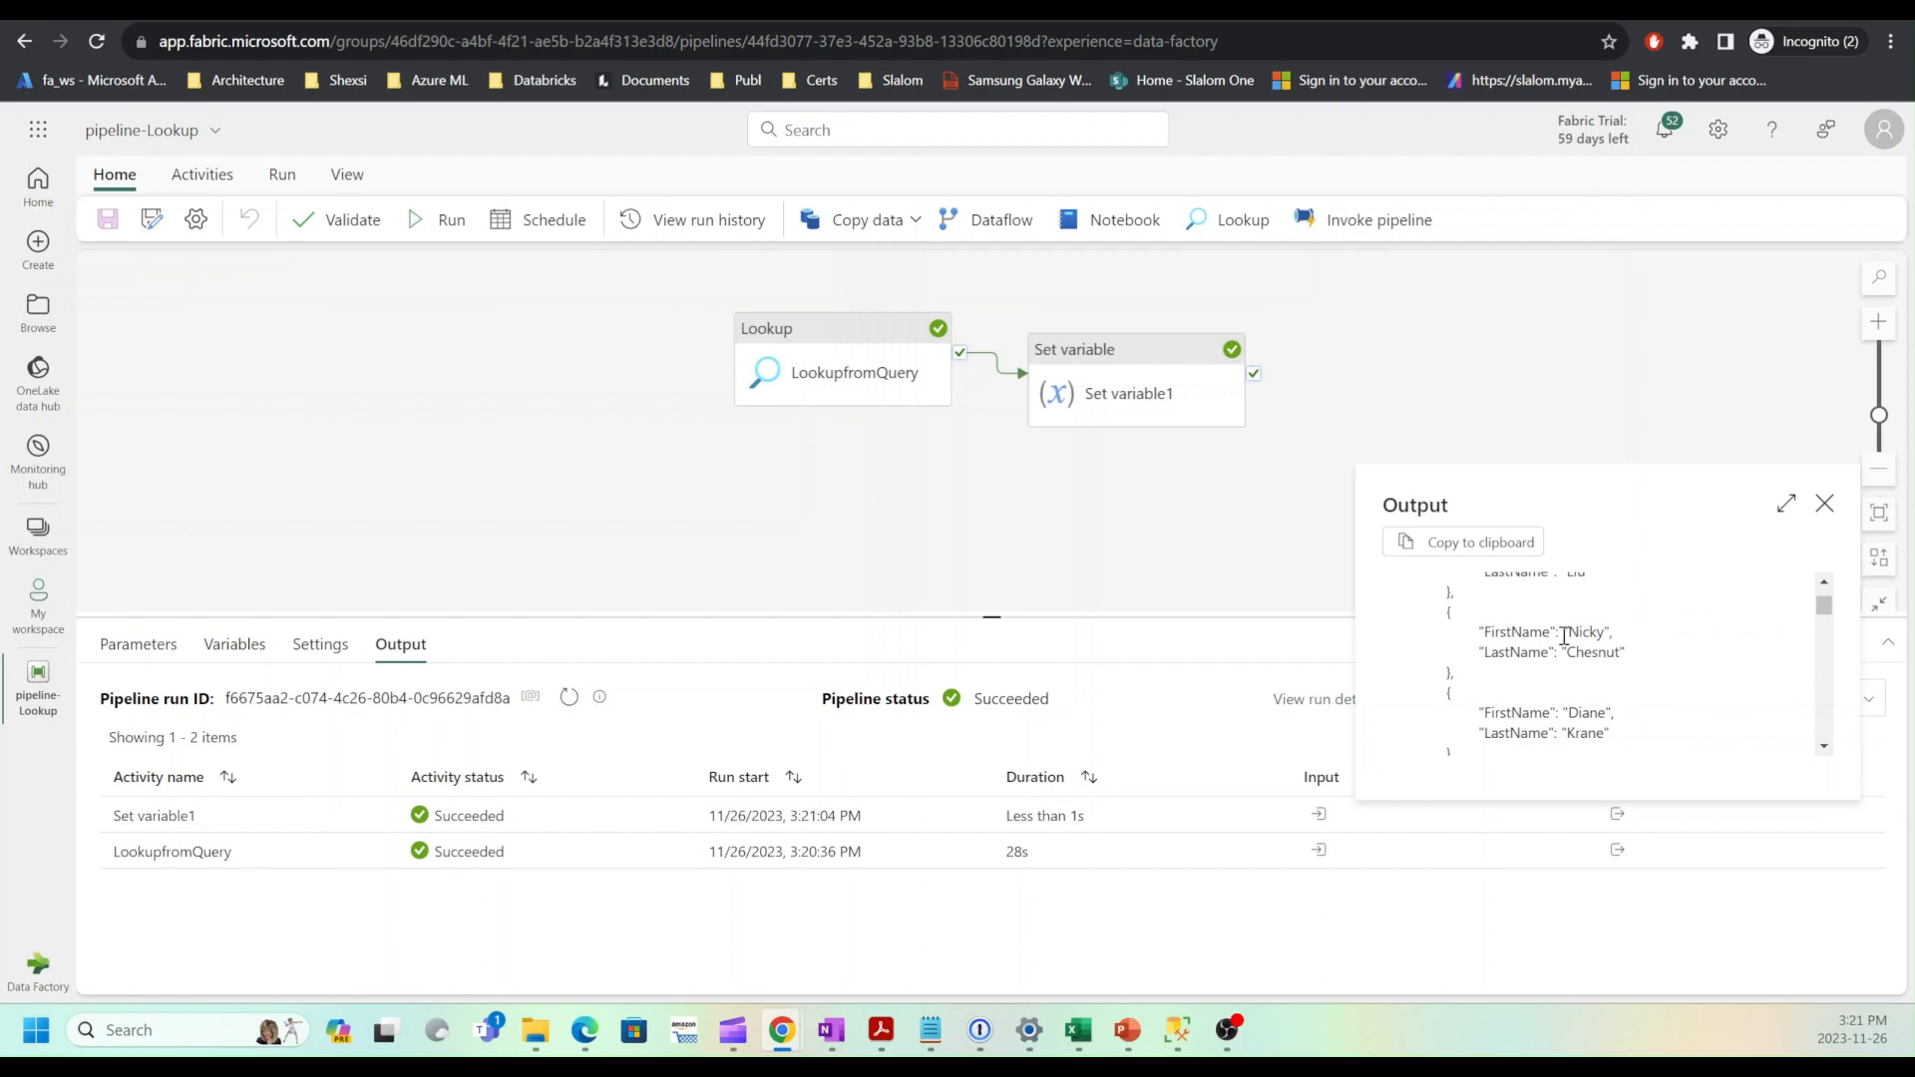
{"action": "scroll", "scroll_direction": "down", "scroll_amount": 3}
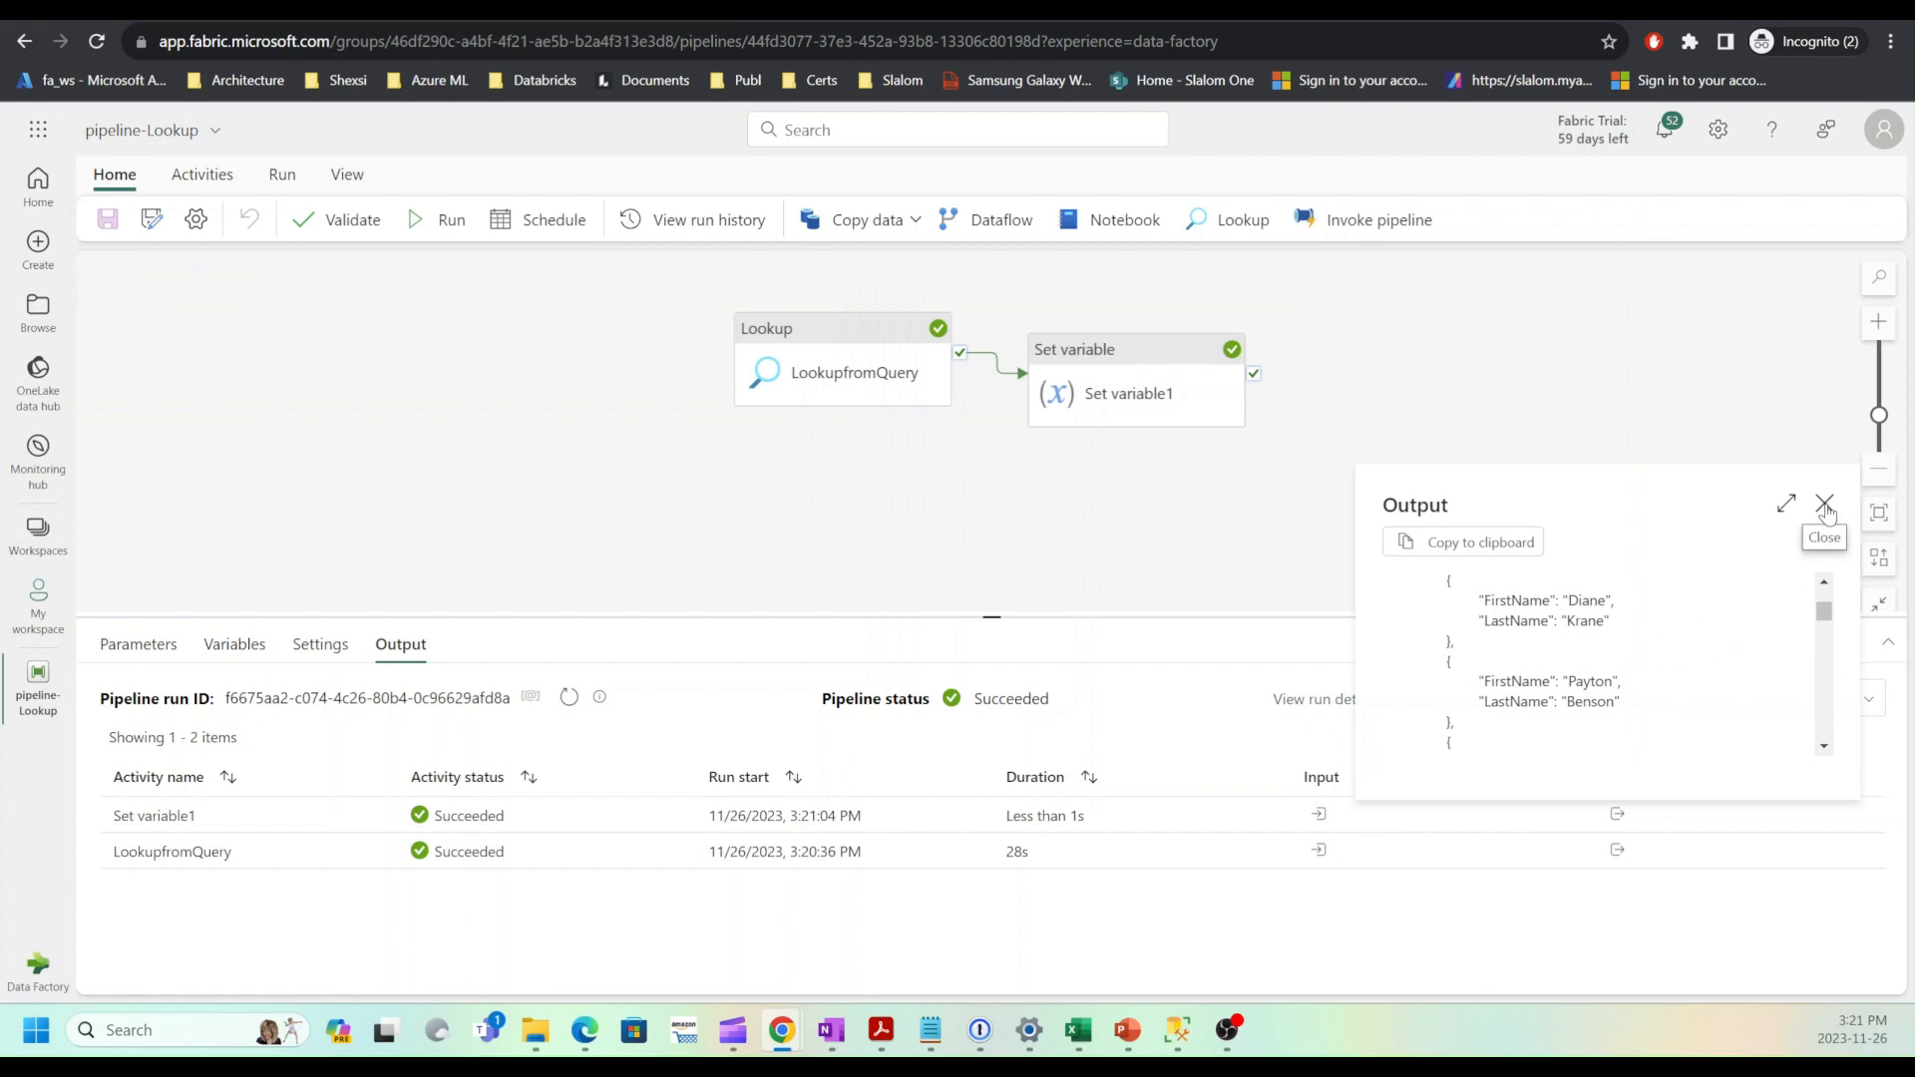
{"action": "left_click", "coordinate": [1826, 503]}
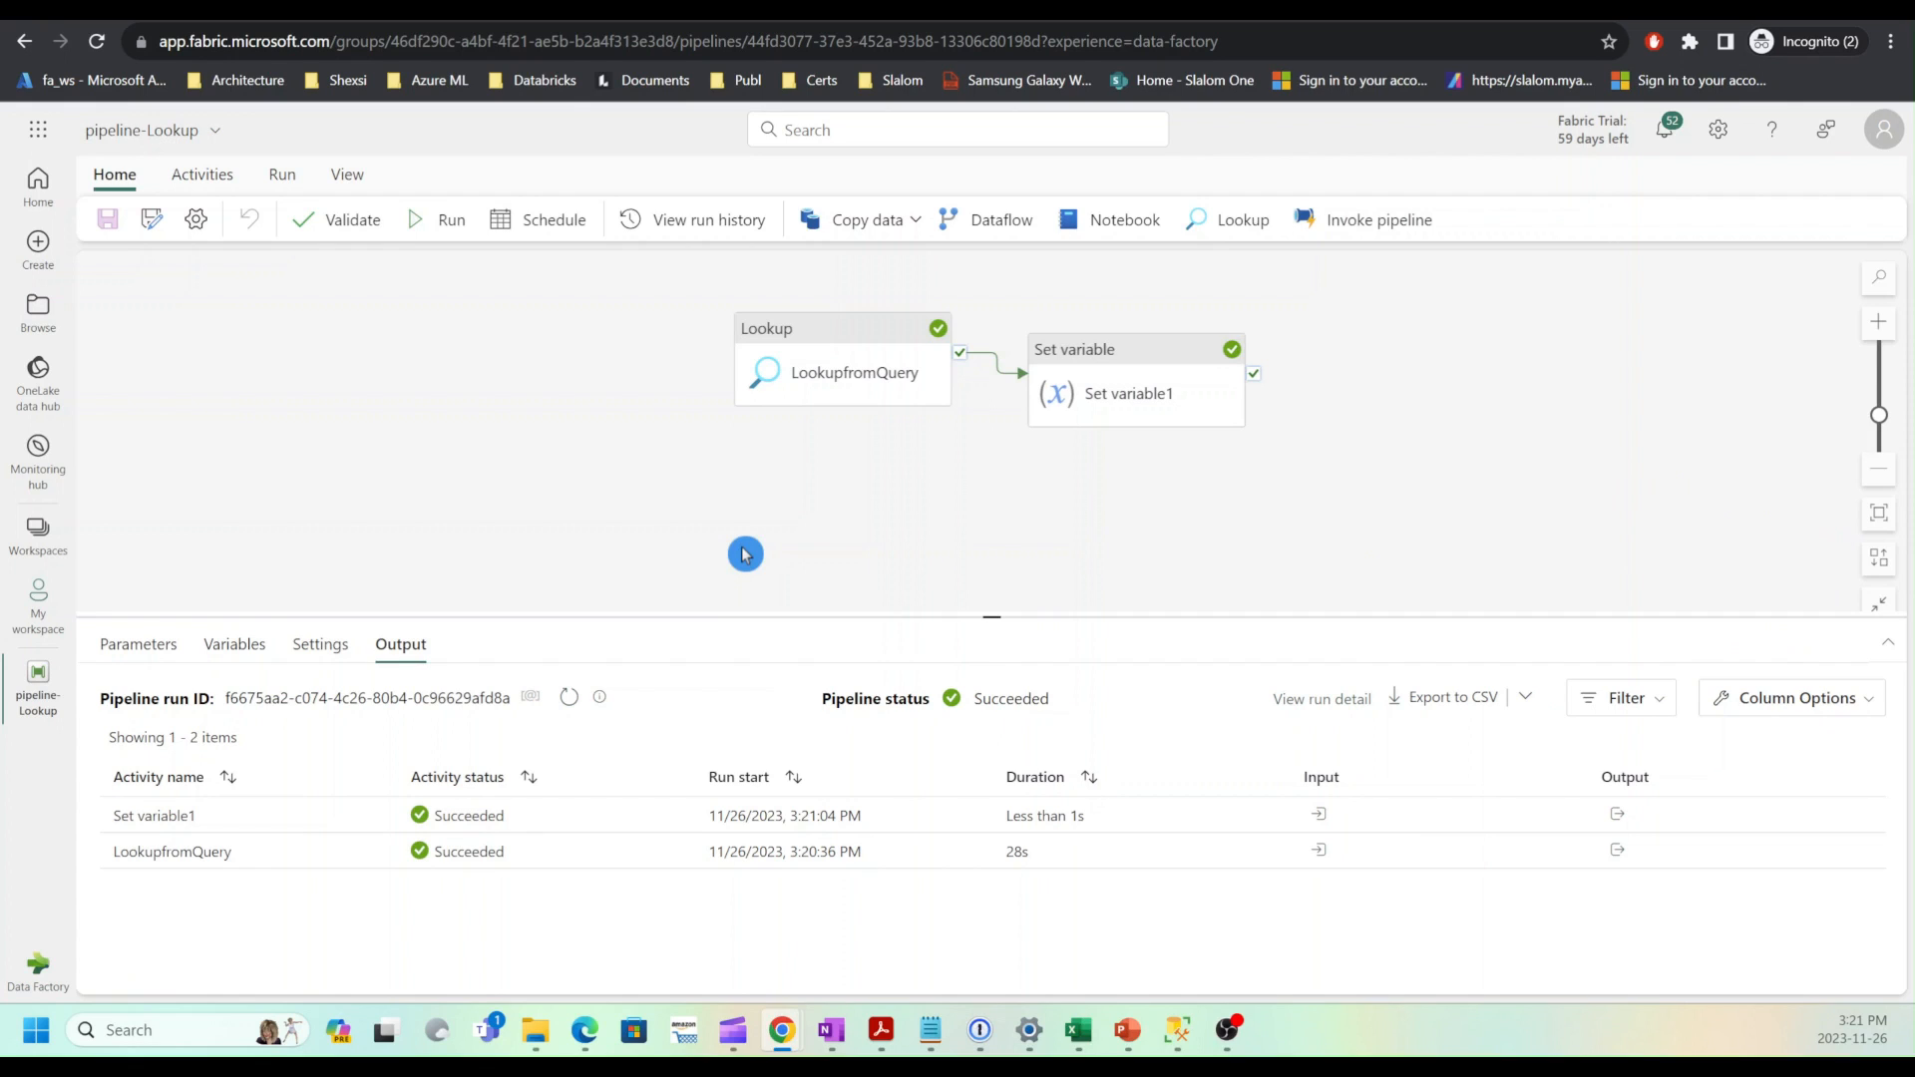